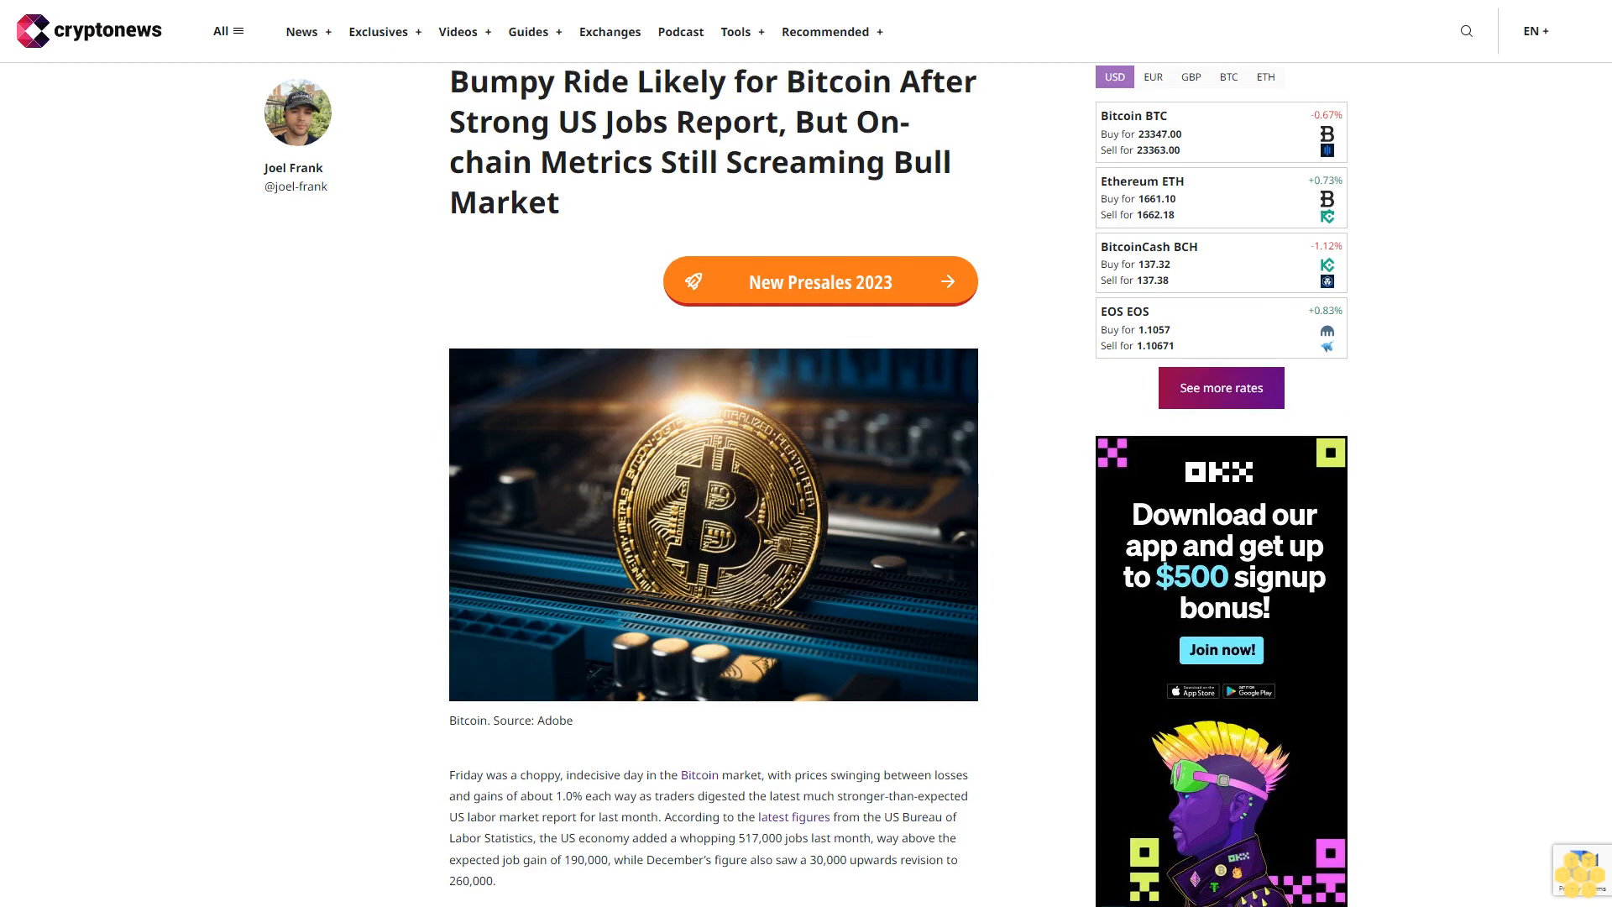
scroll(down, 3)
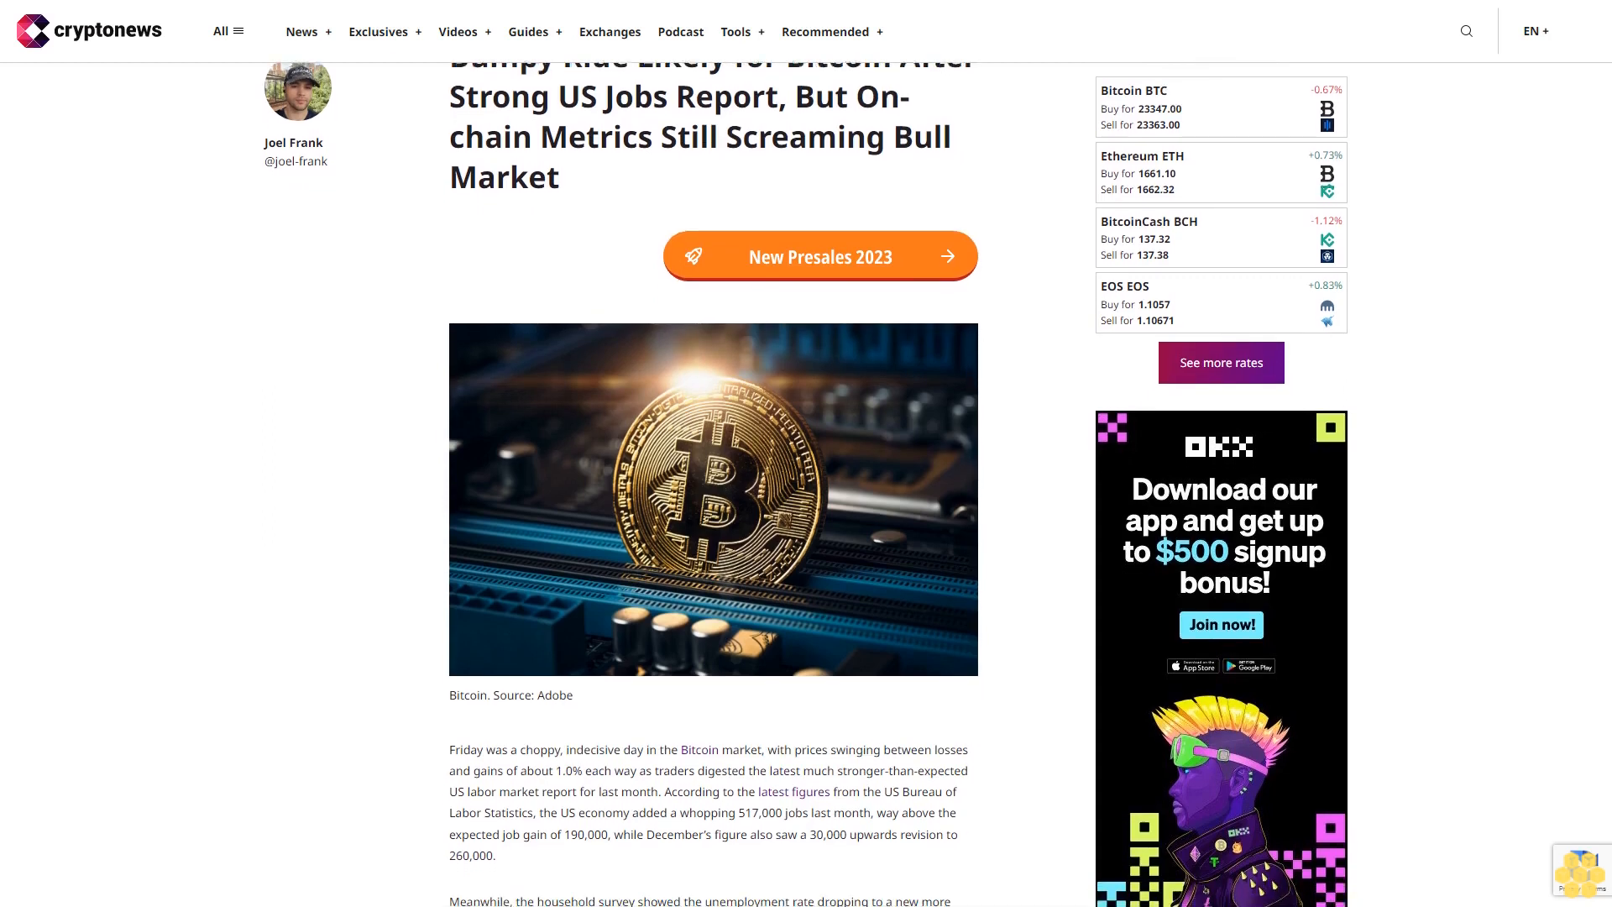
scroll(down, 3)
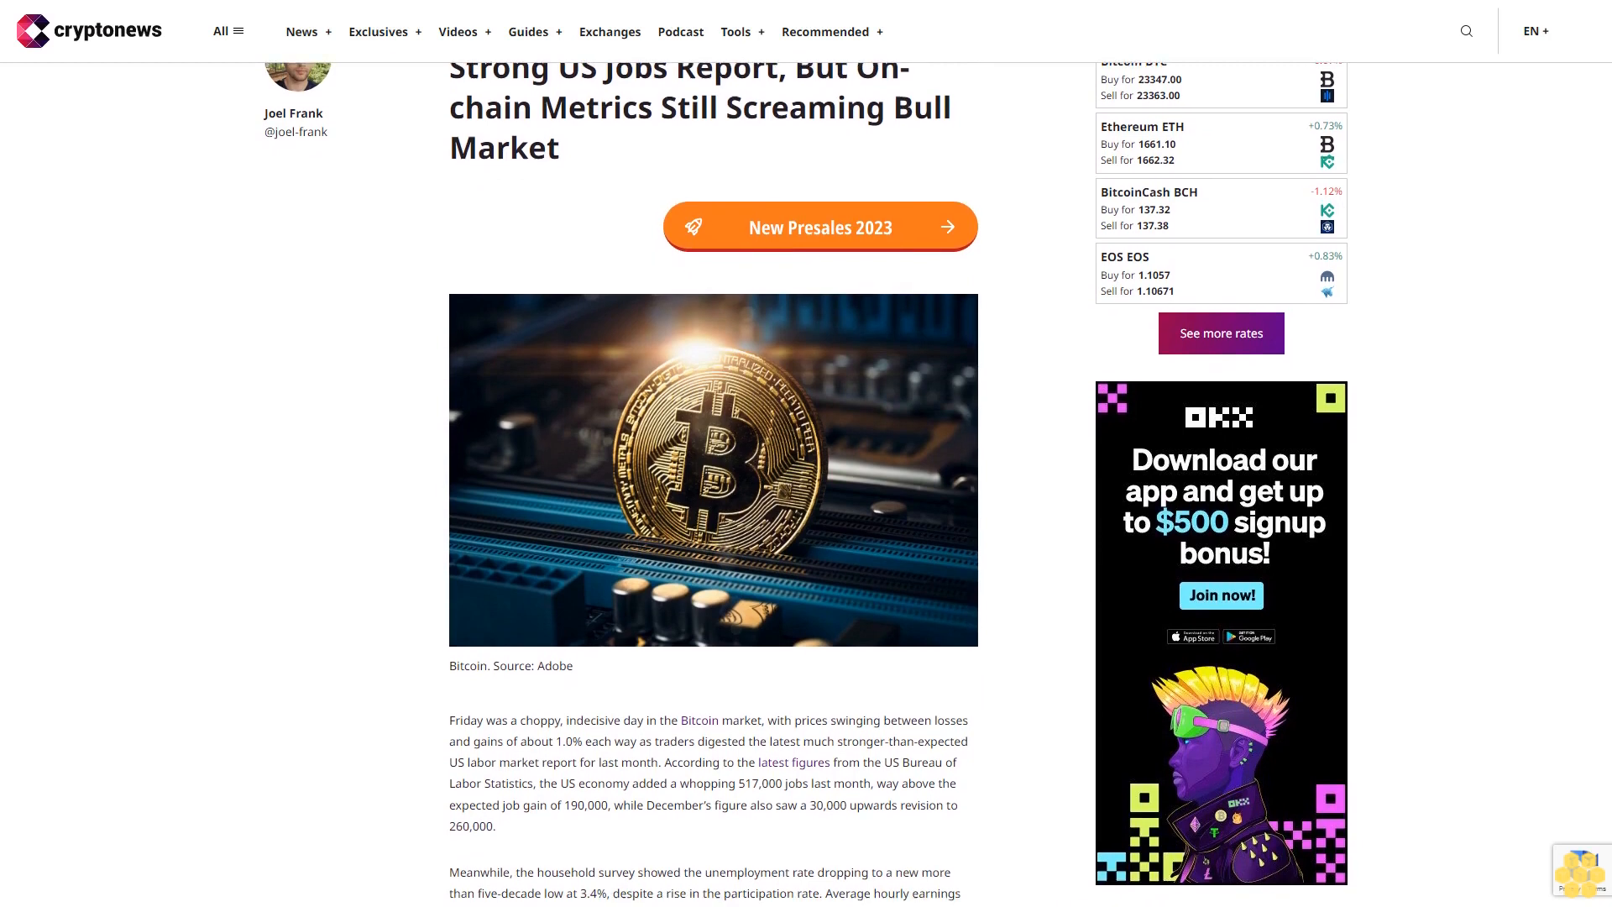
scroll(down, 3)
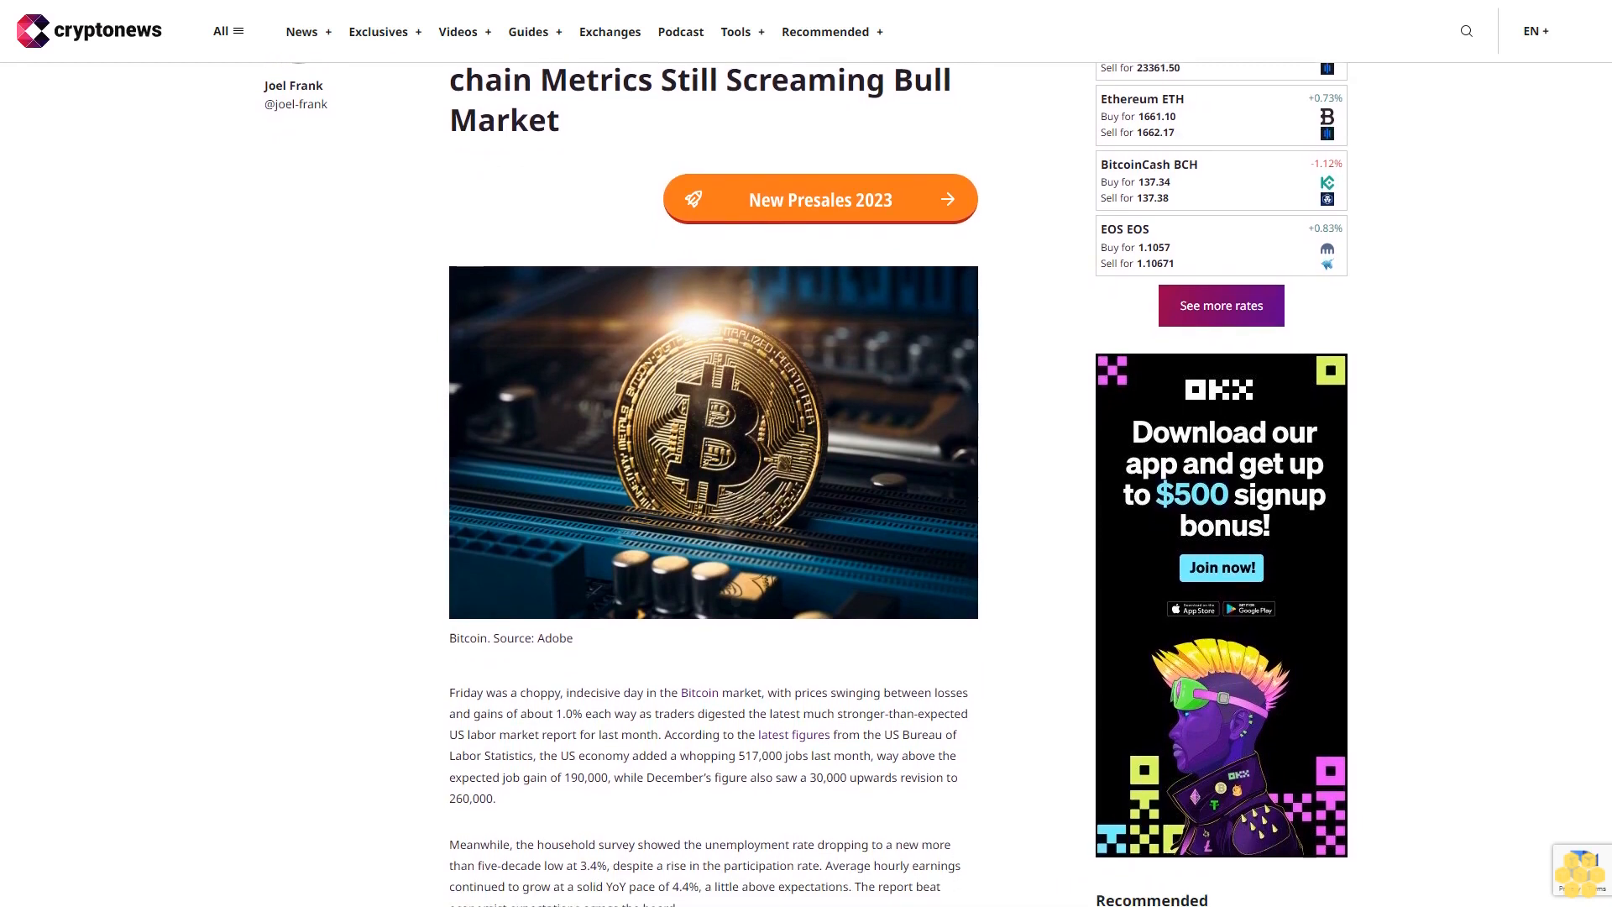
scroll(down, 3)
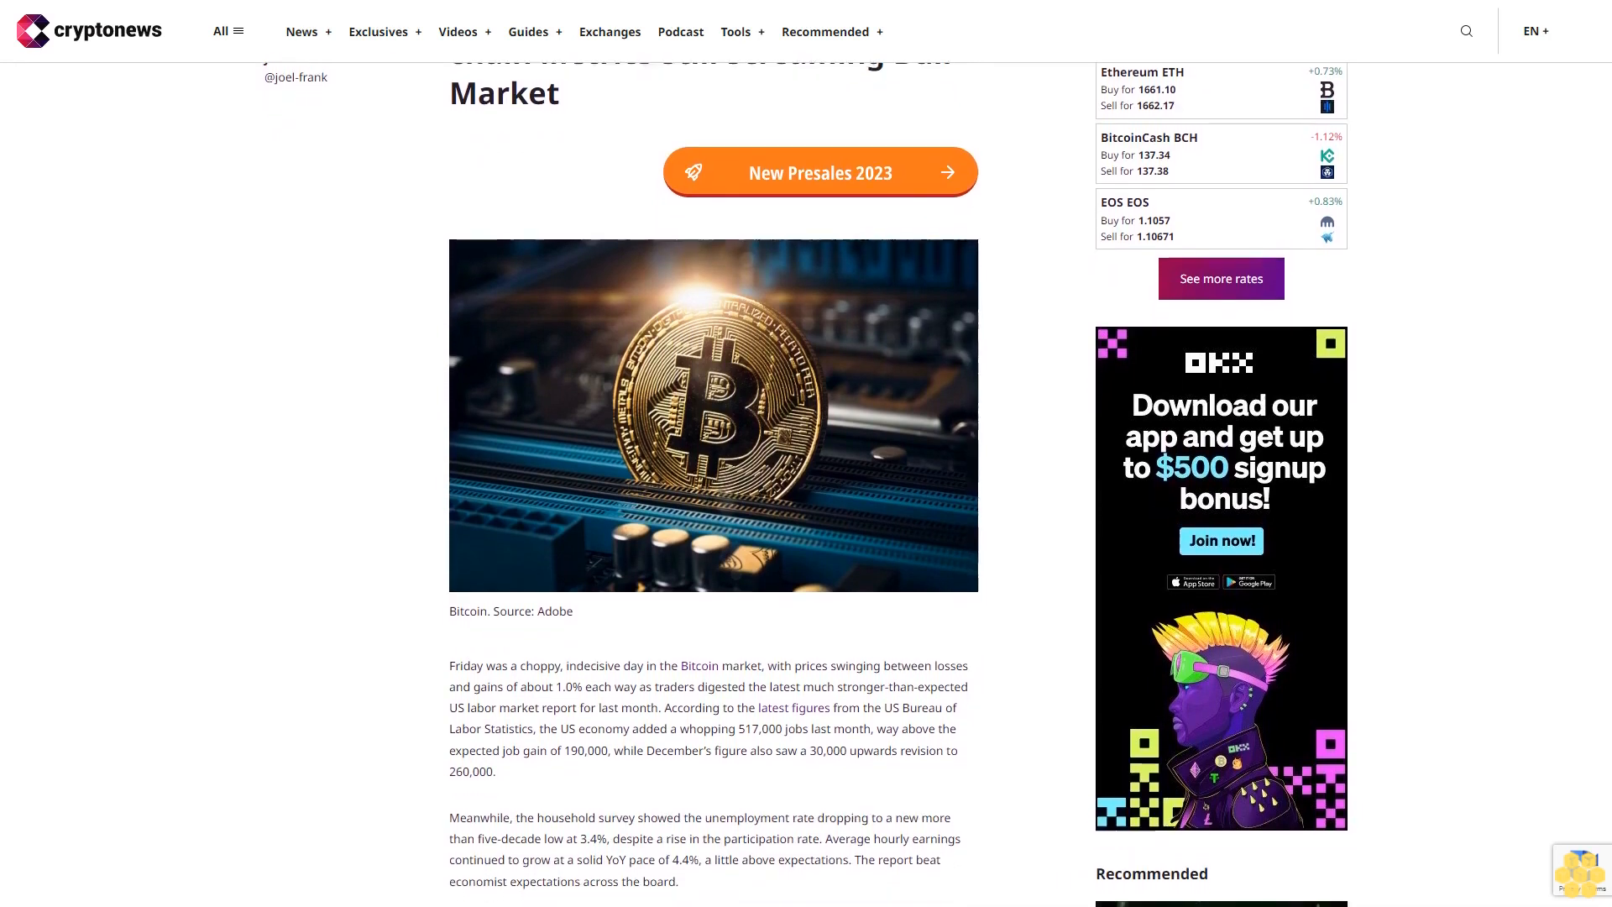
scroll(down, 3)
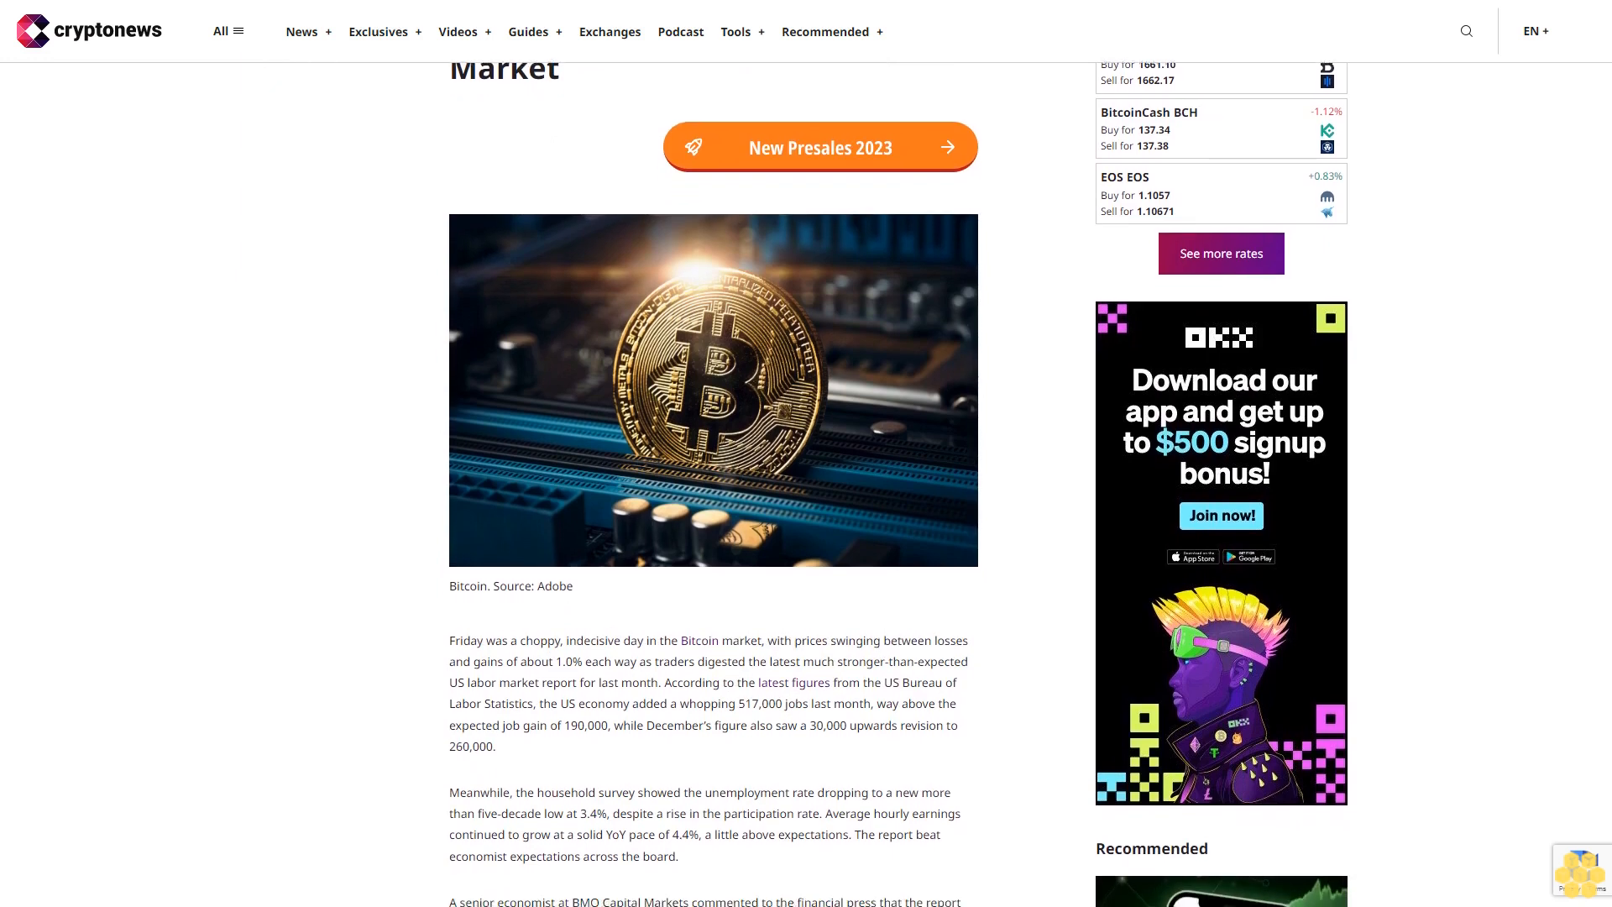
scroll(down, 3)
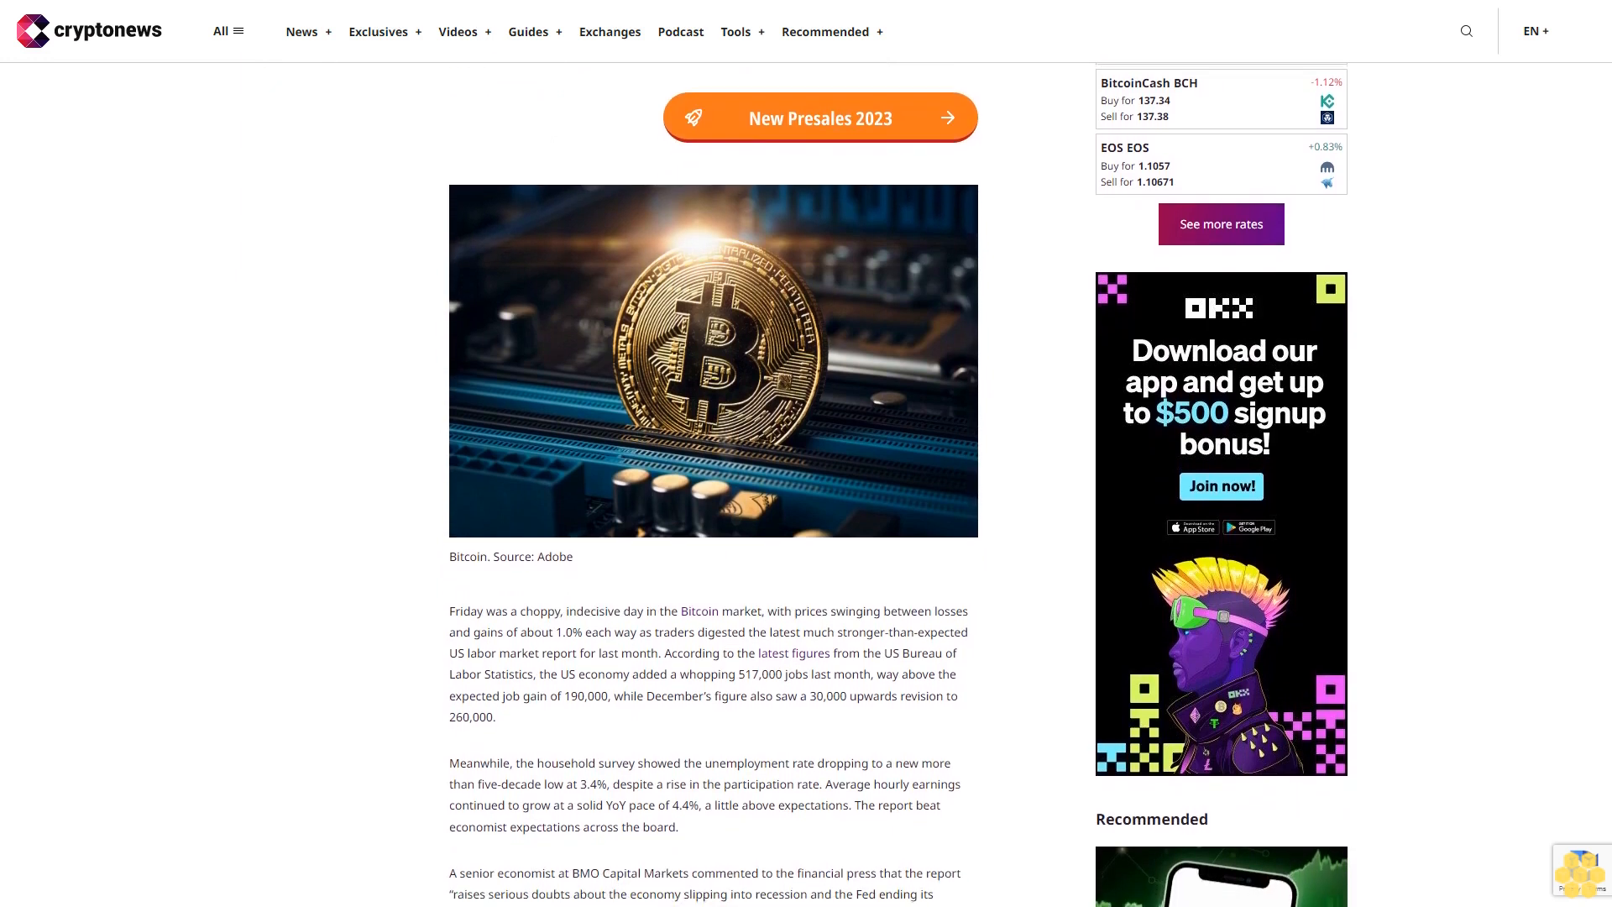
scroll(down, 3)
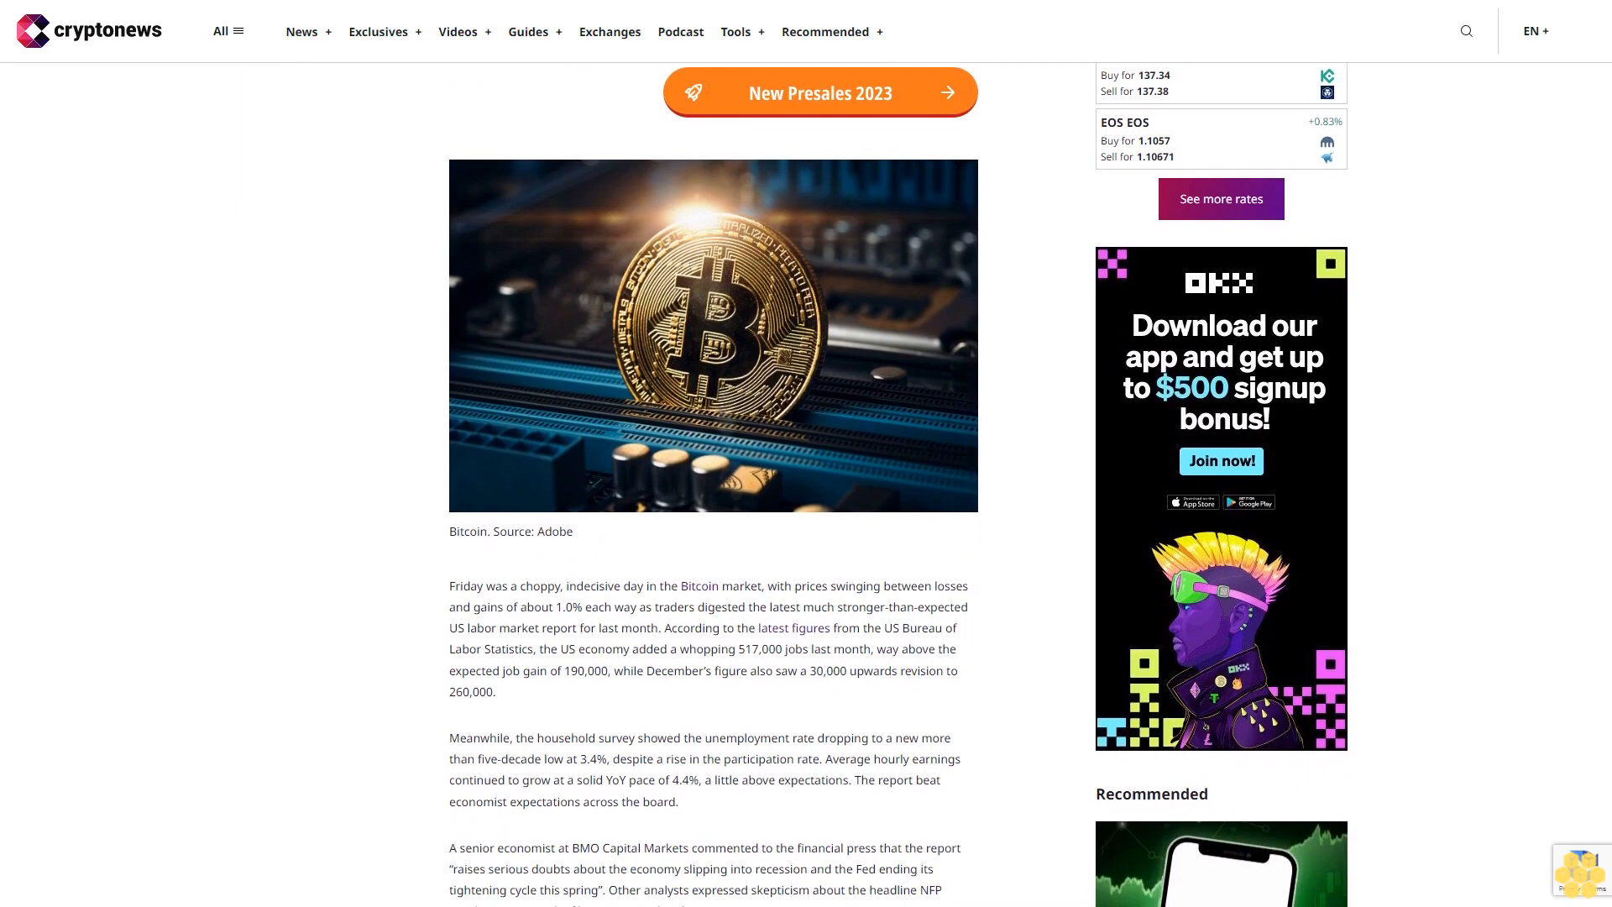
scroll(down, 3)
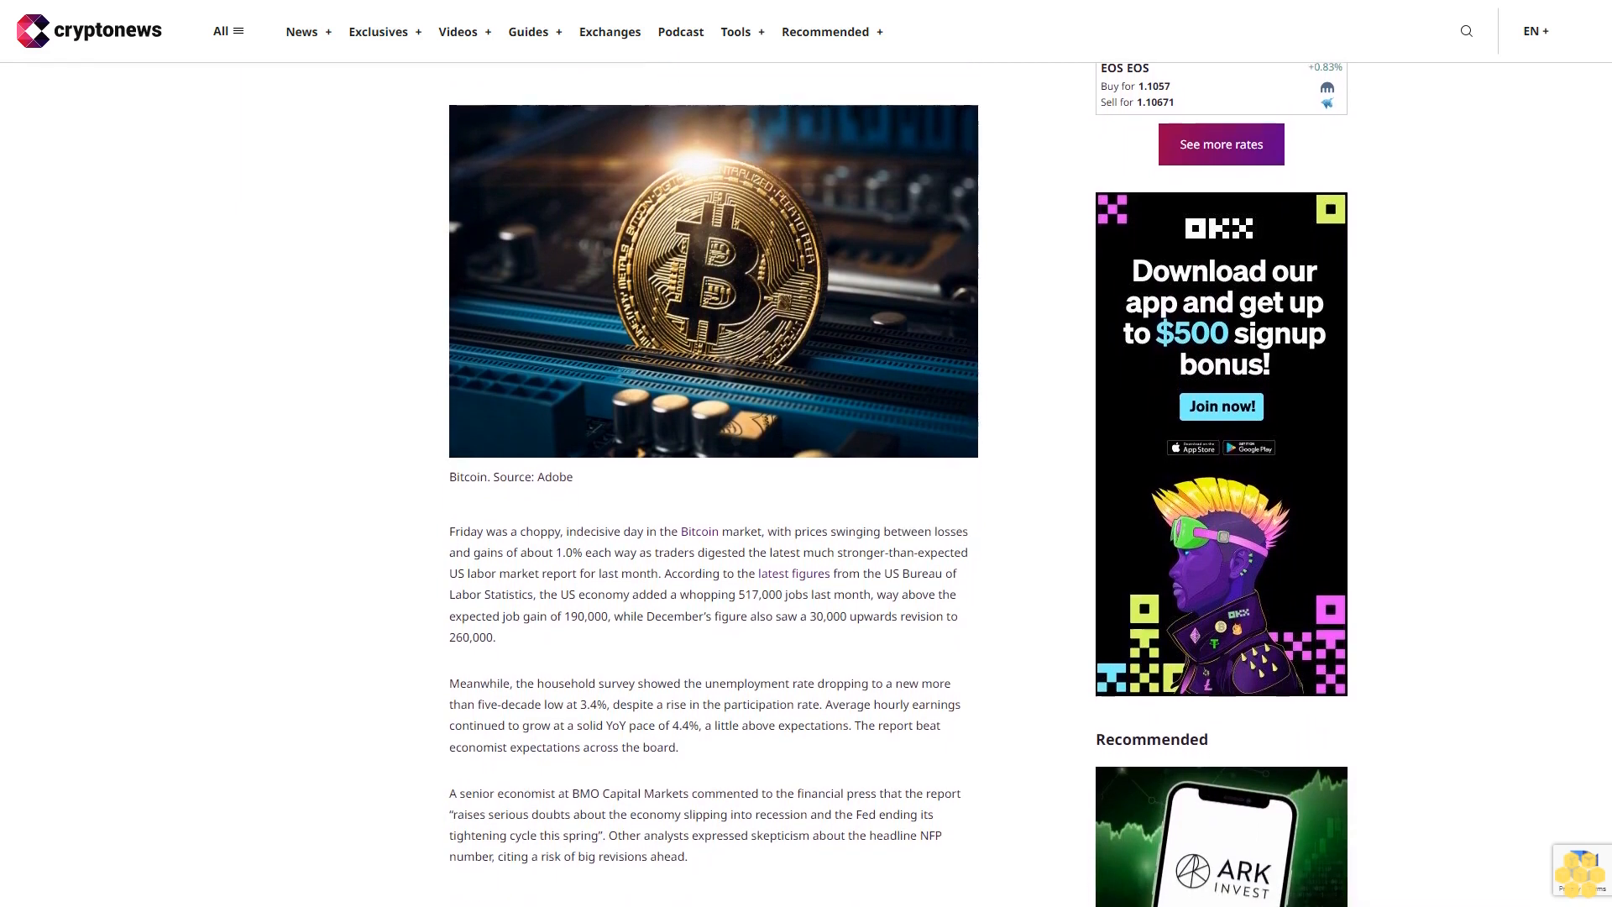
scroll(down, 3)
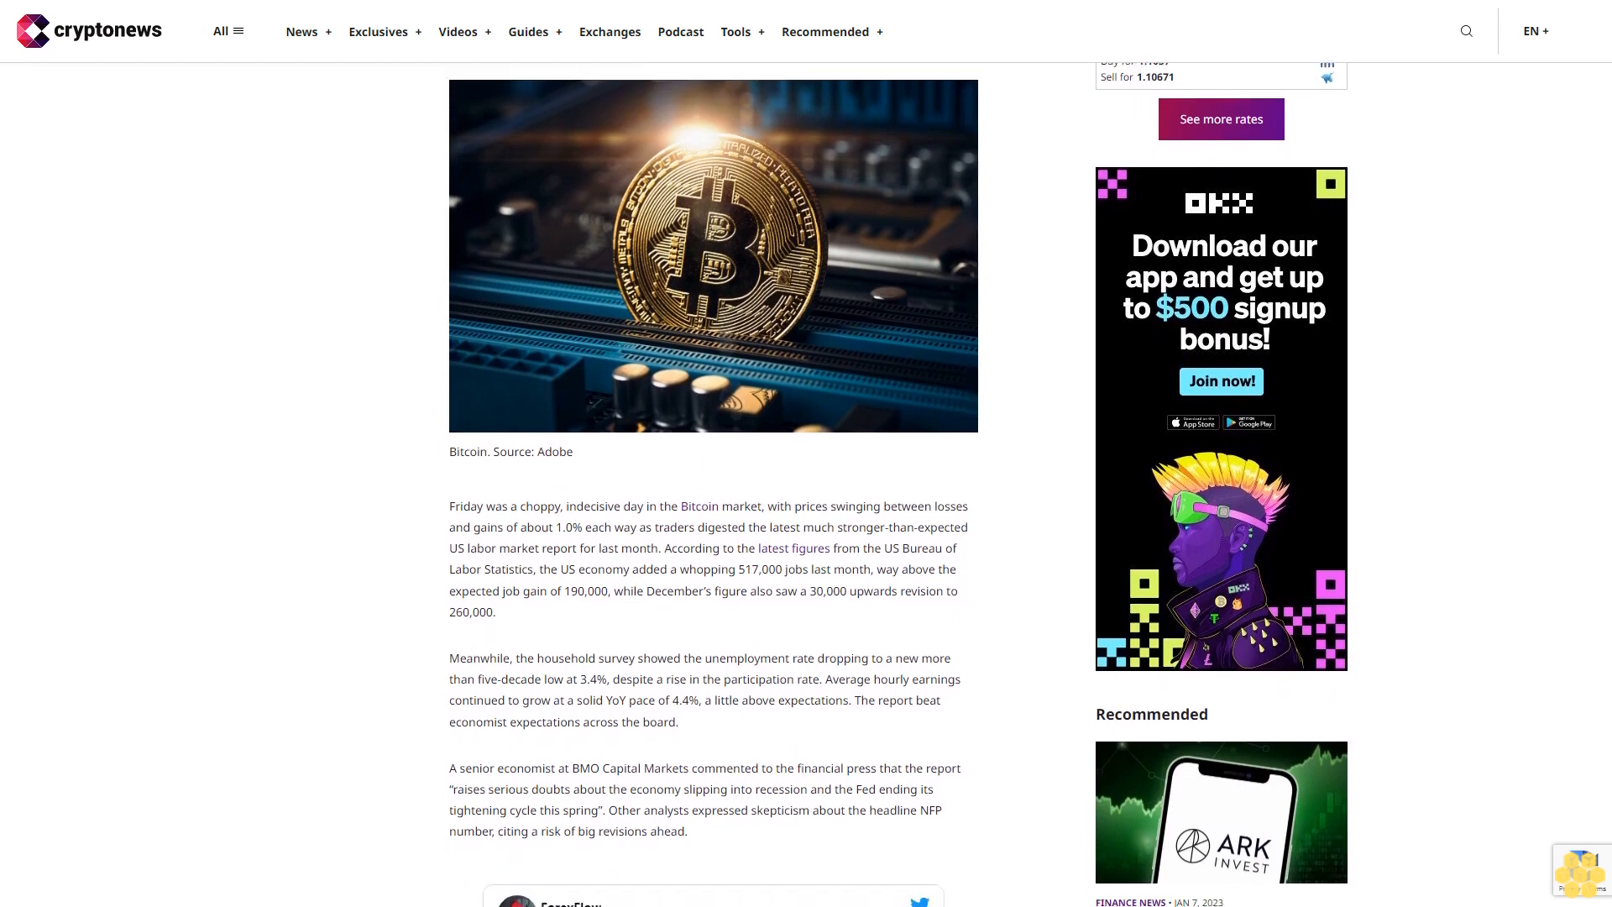
scroll(down, 3)
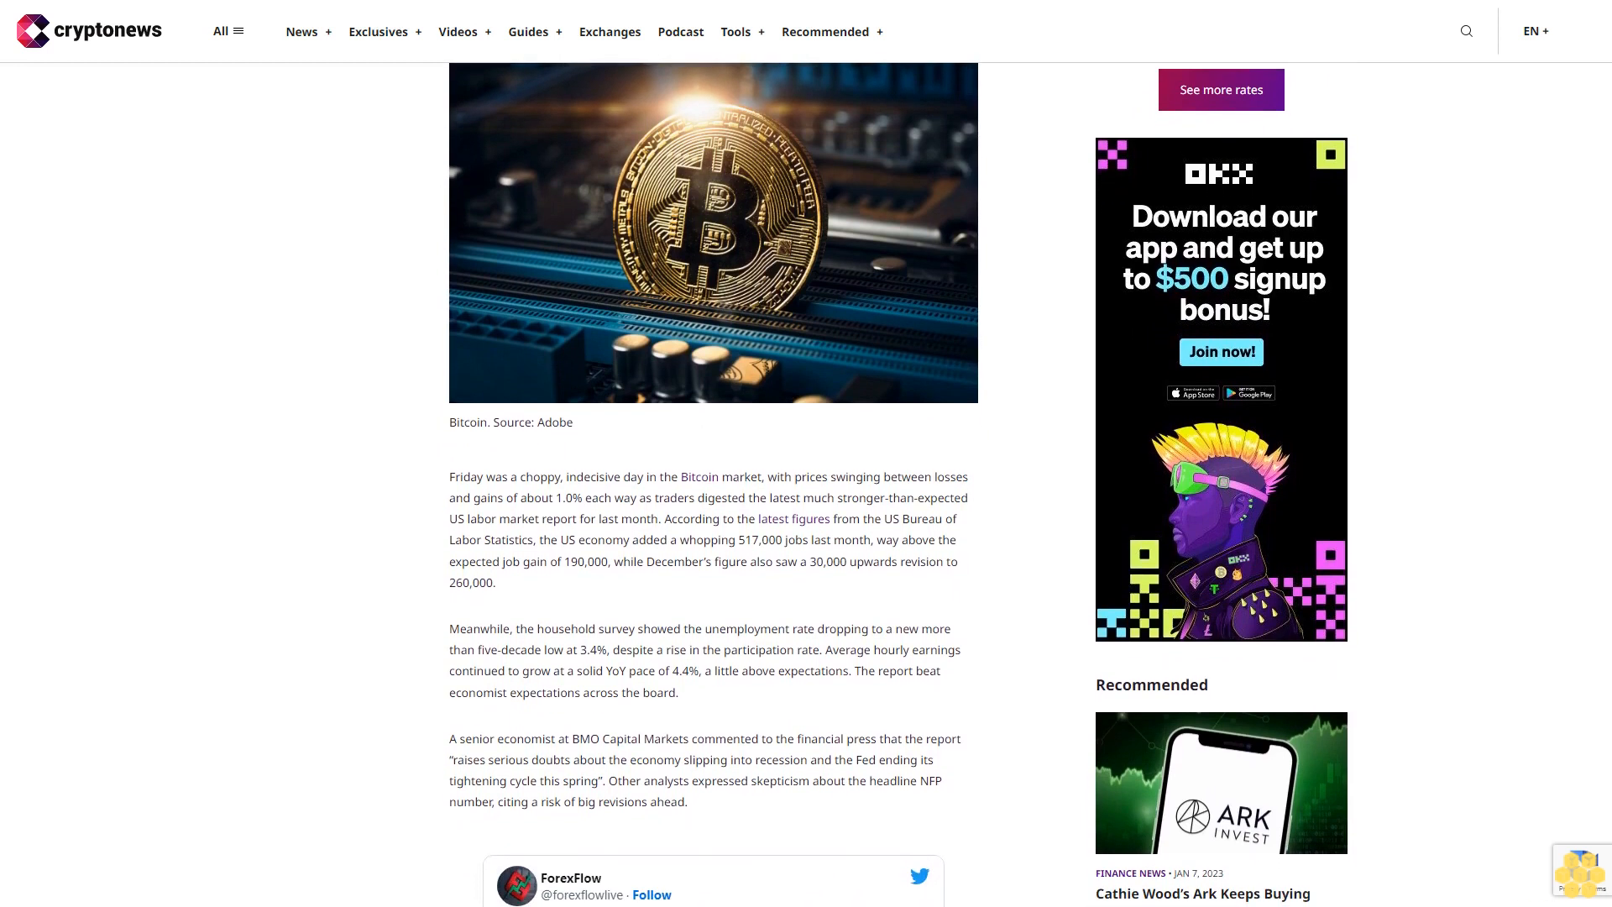
scroll(down, 3)
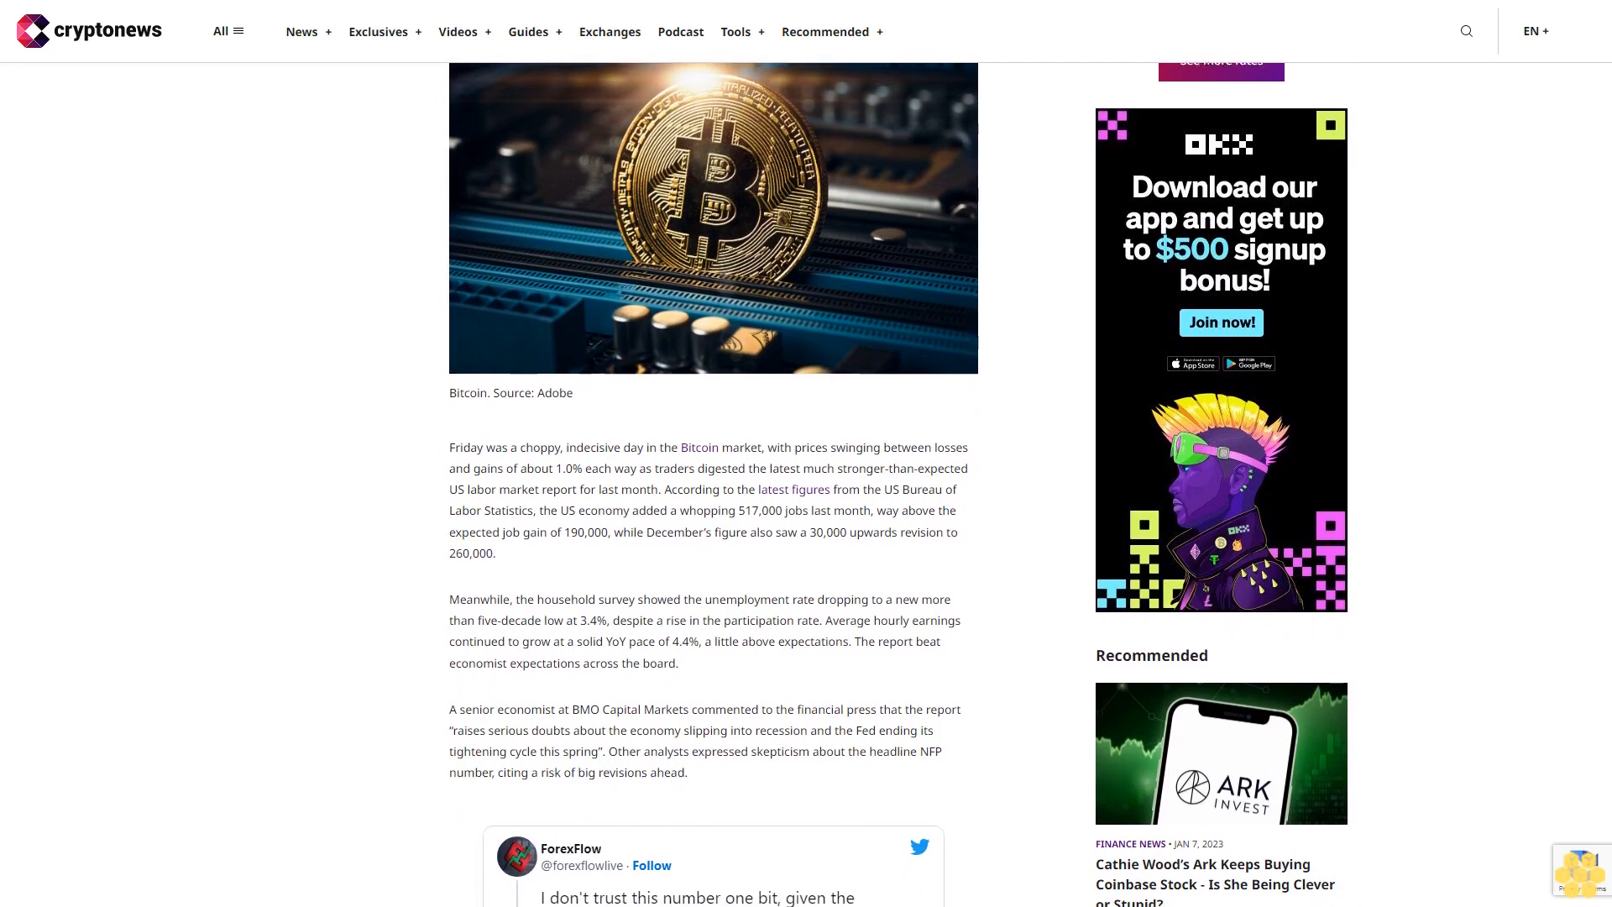
scroll(down, 3)
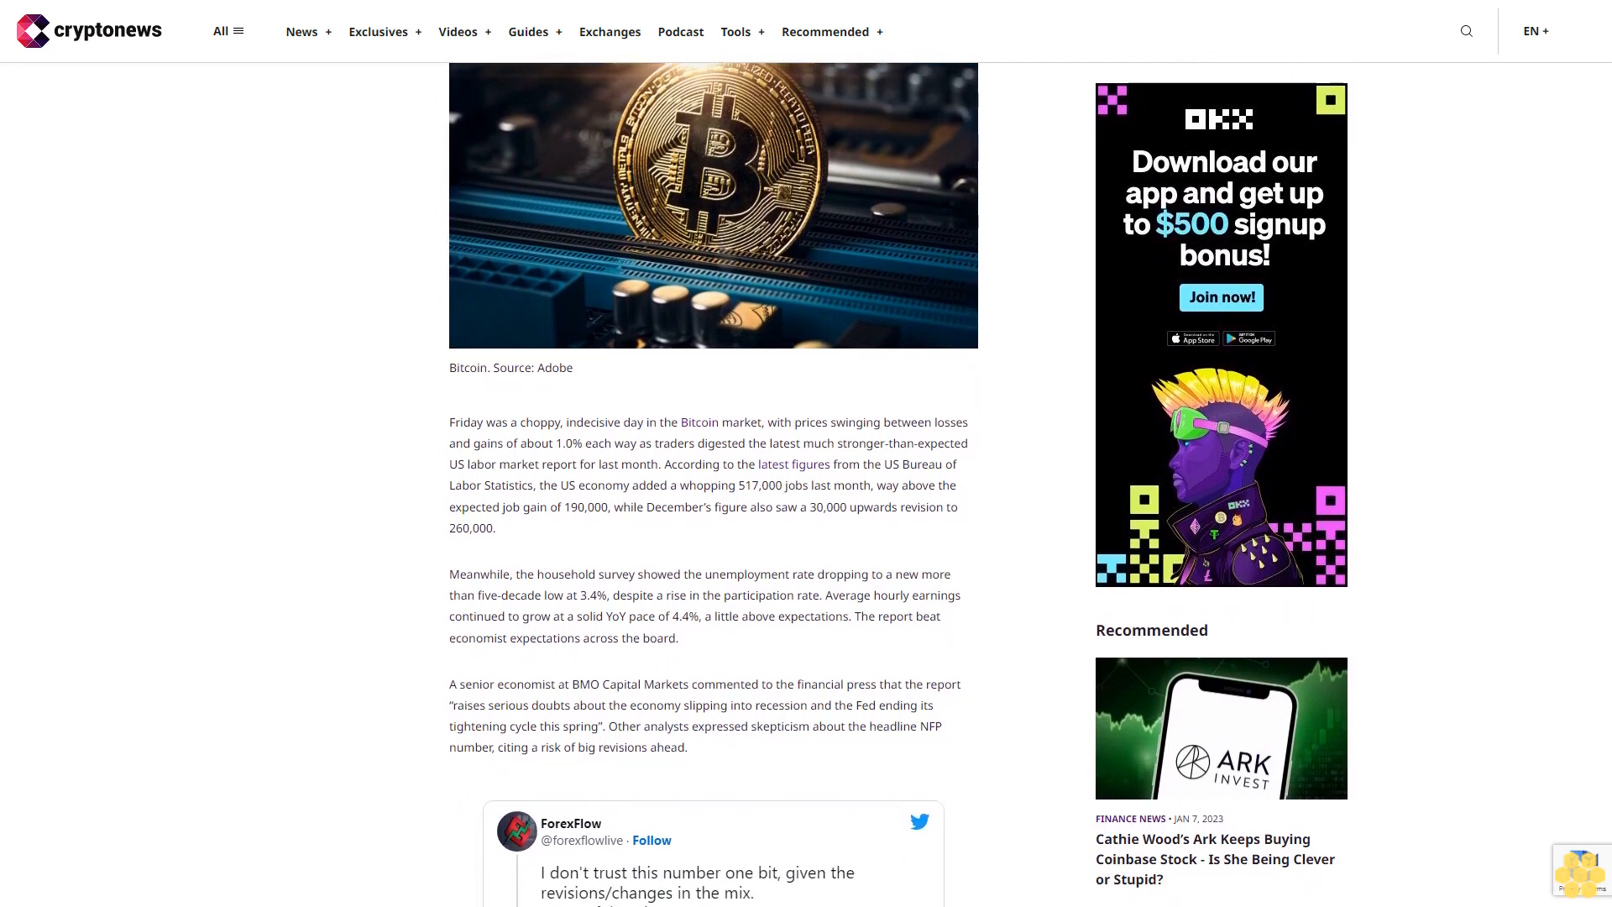
scroll(down, 3)
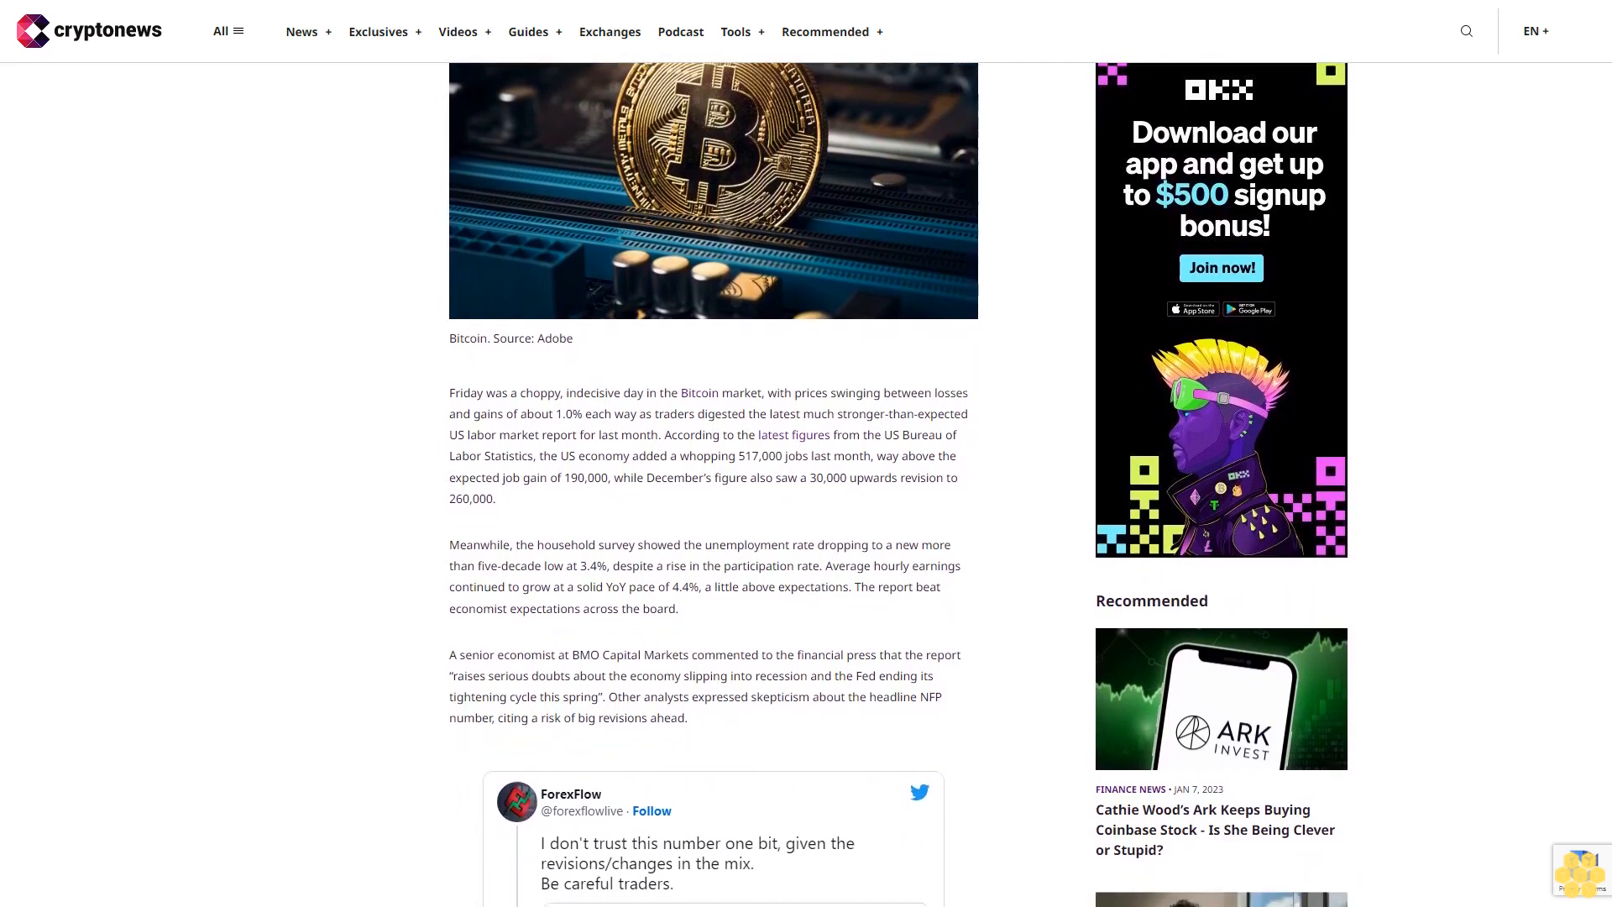
scroll(down, 3)
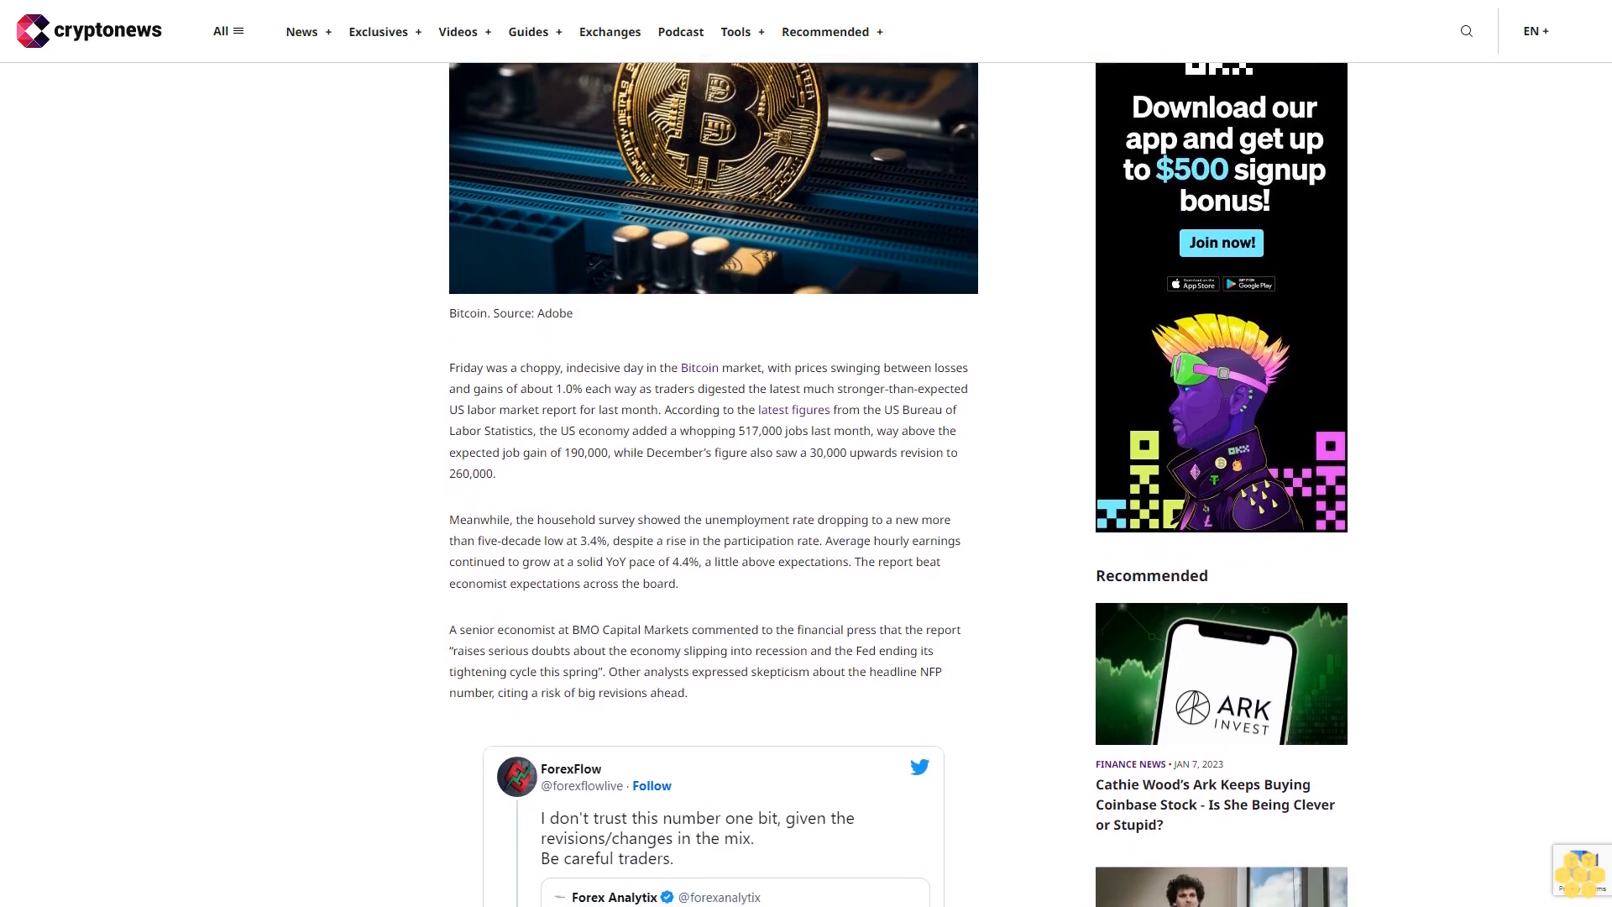
scroll(down, 3)
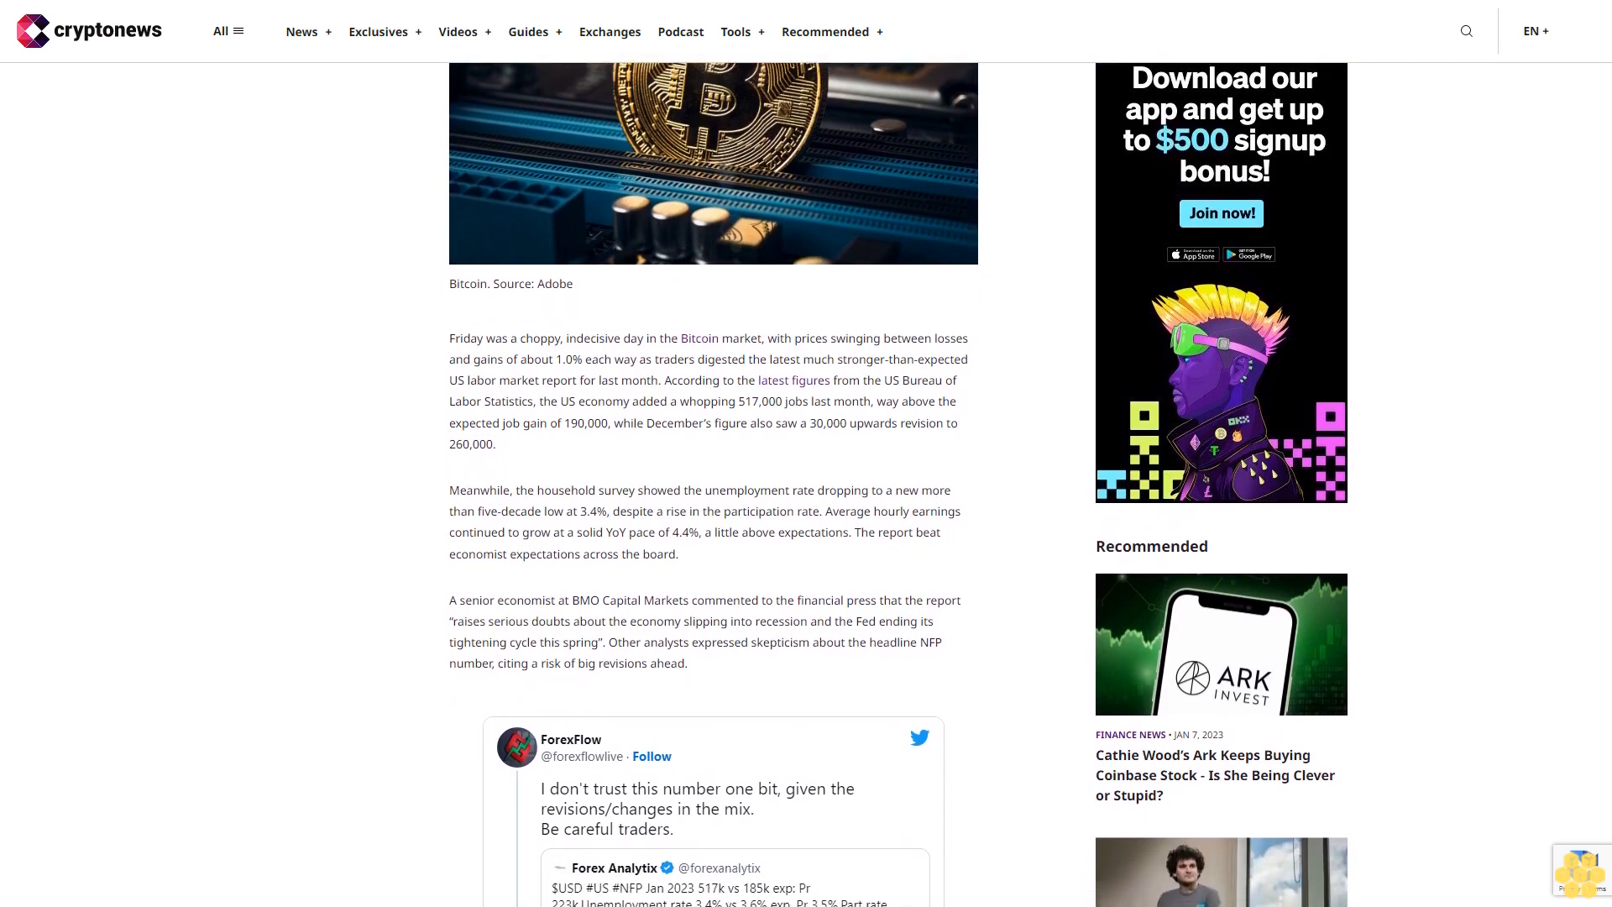
scroll(down, 3)
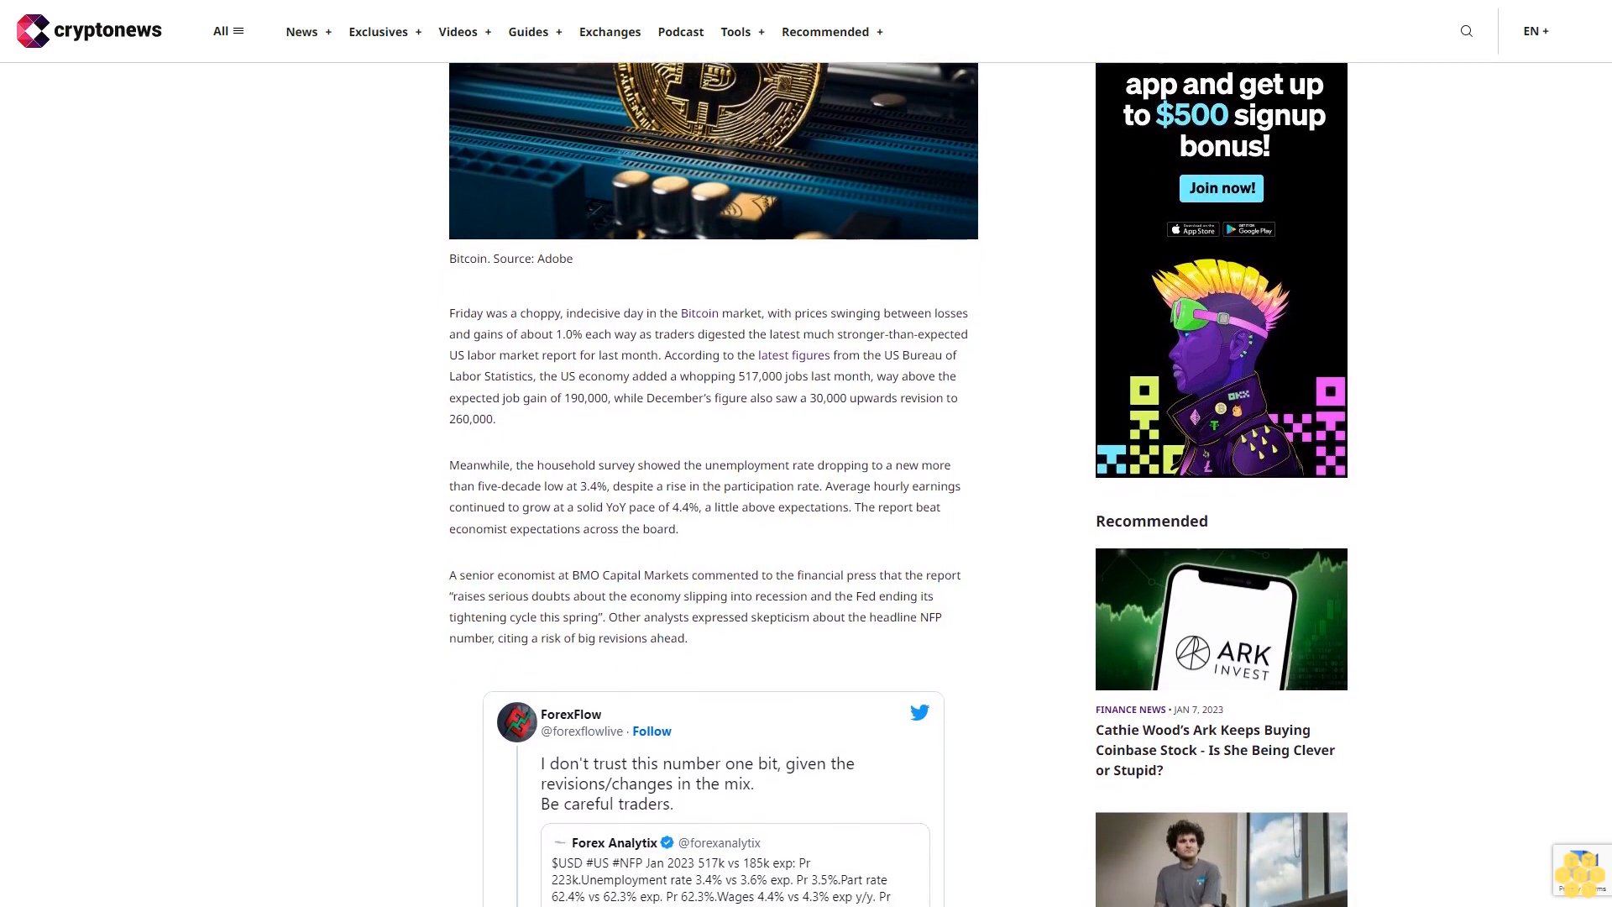
scroll(down, 3)
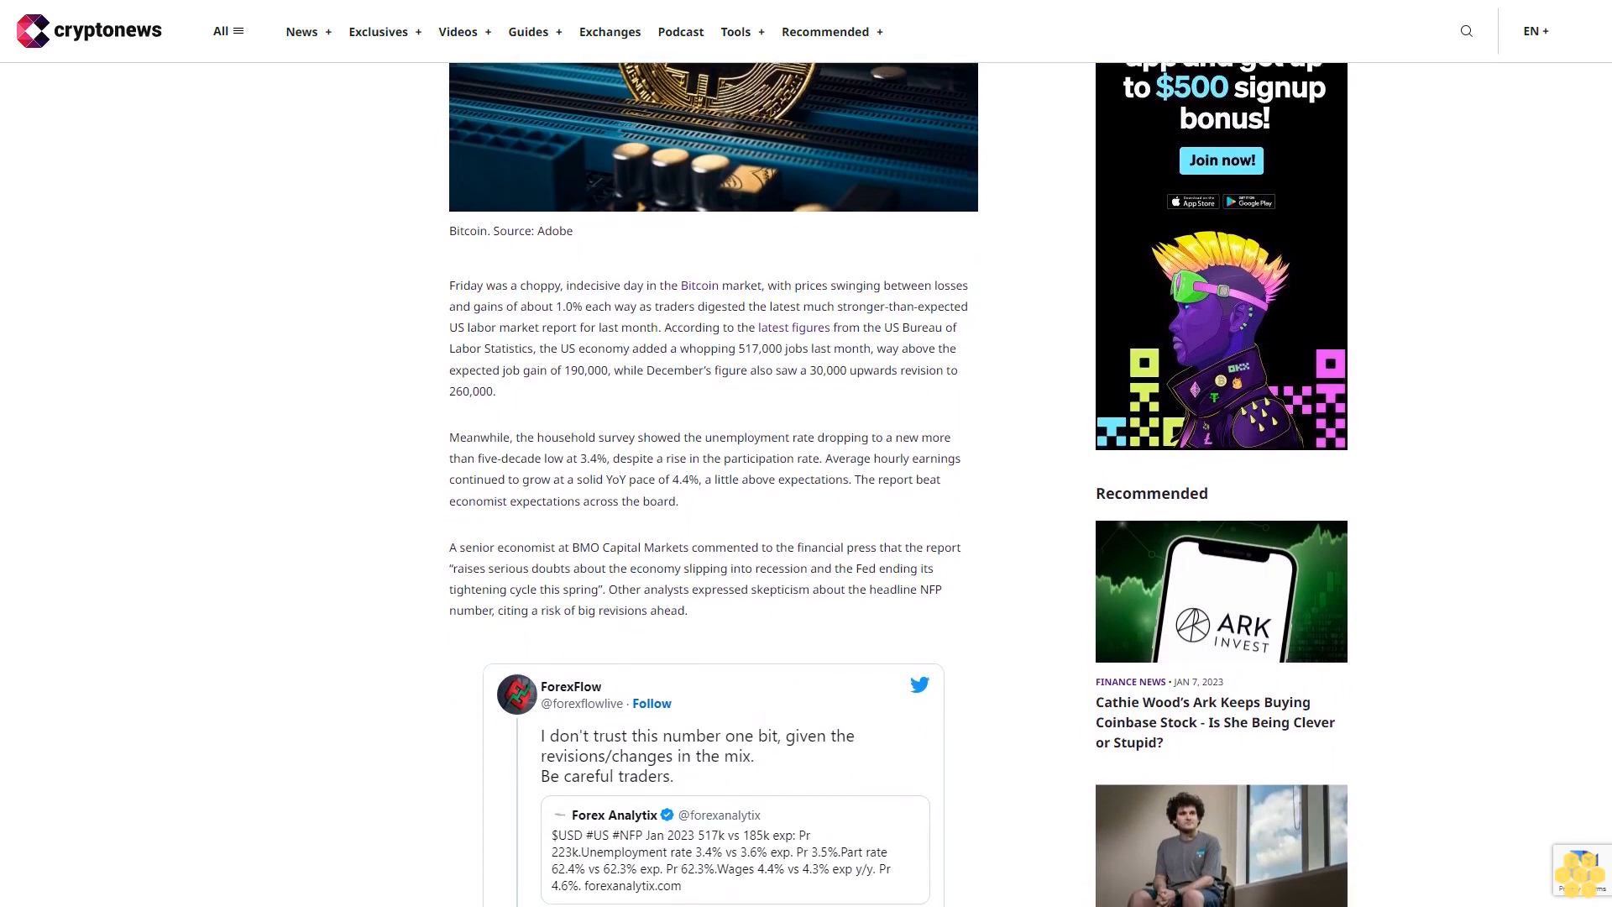
scroll(down, 3)
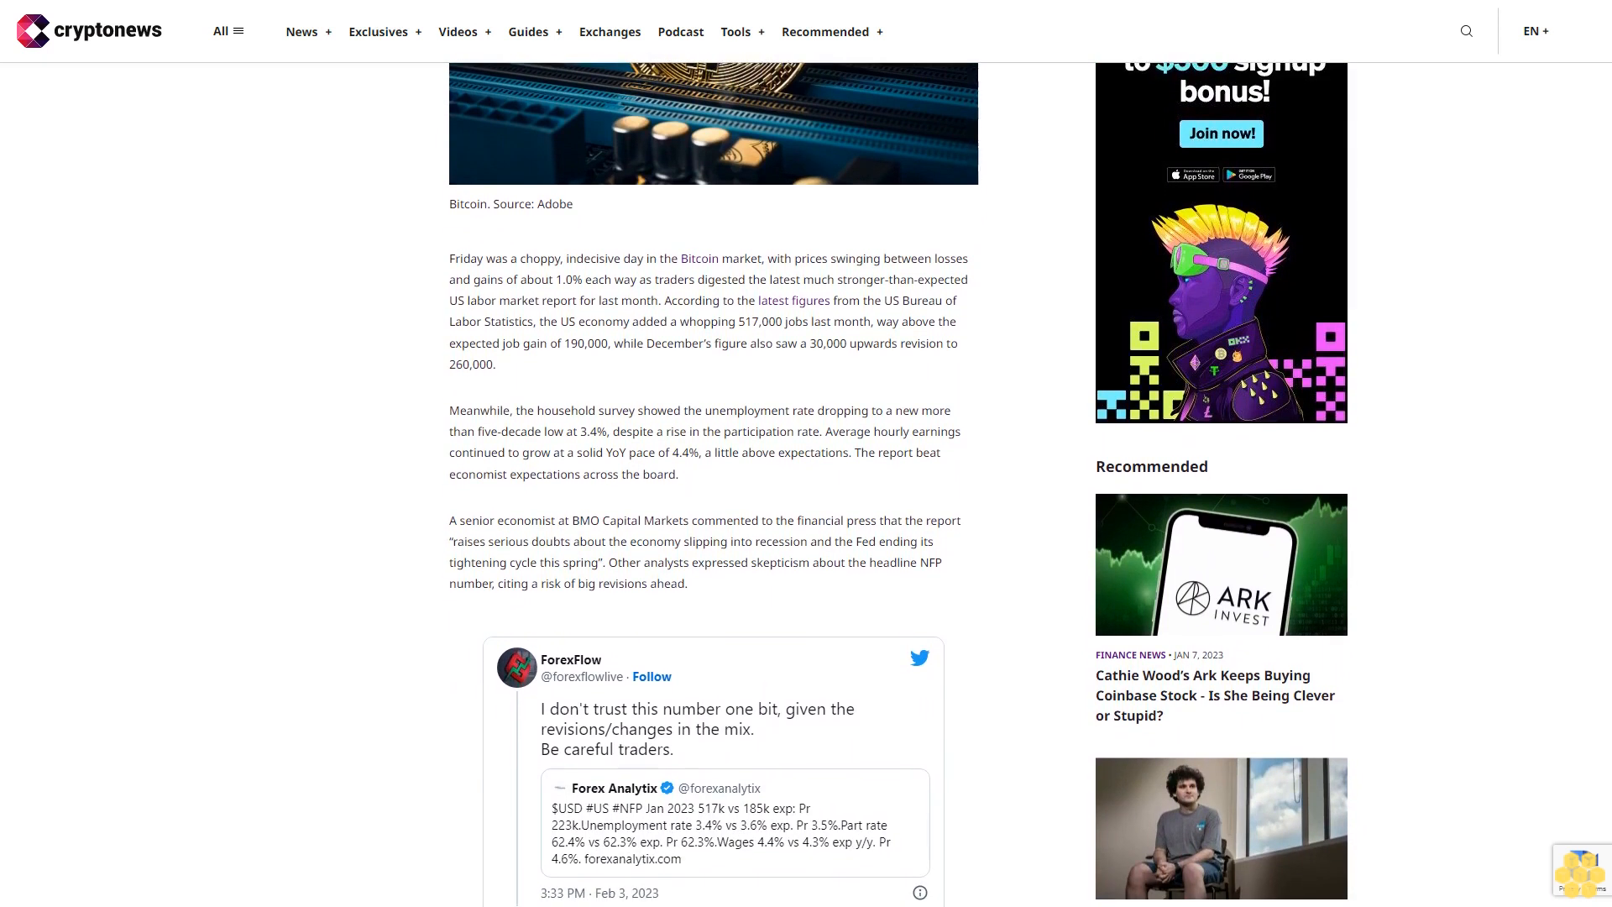
scroll(down, 3)
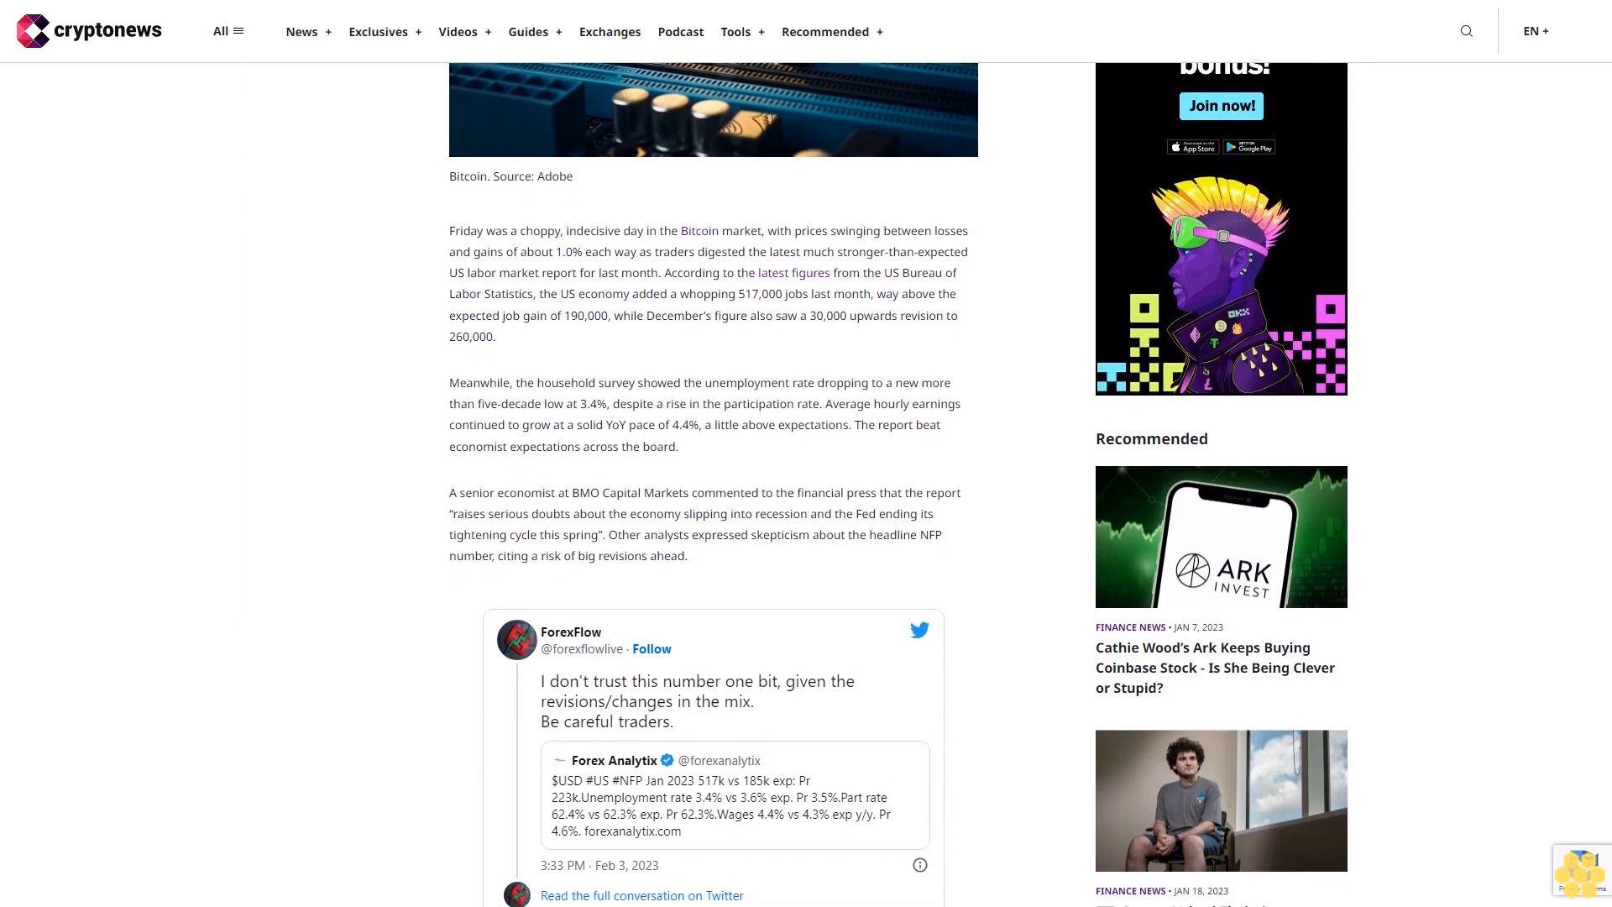
scroll(down, 3)
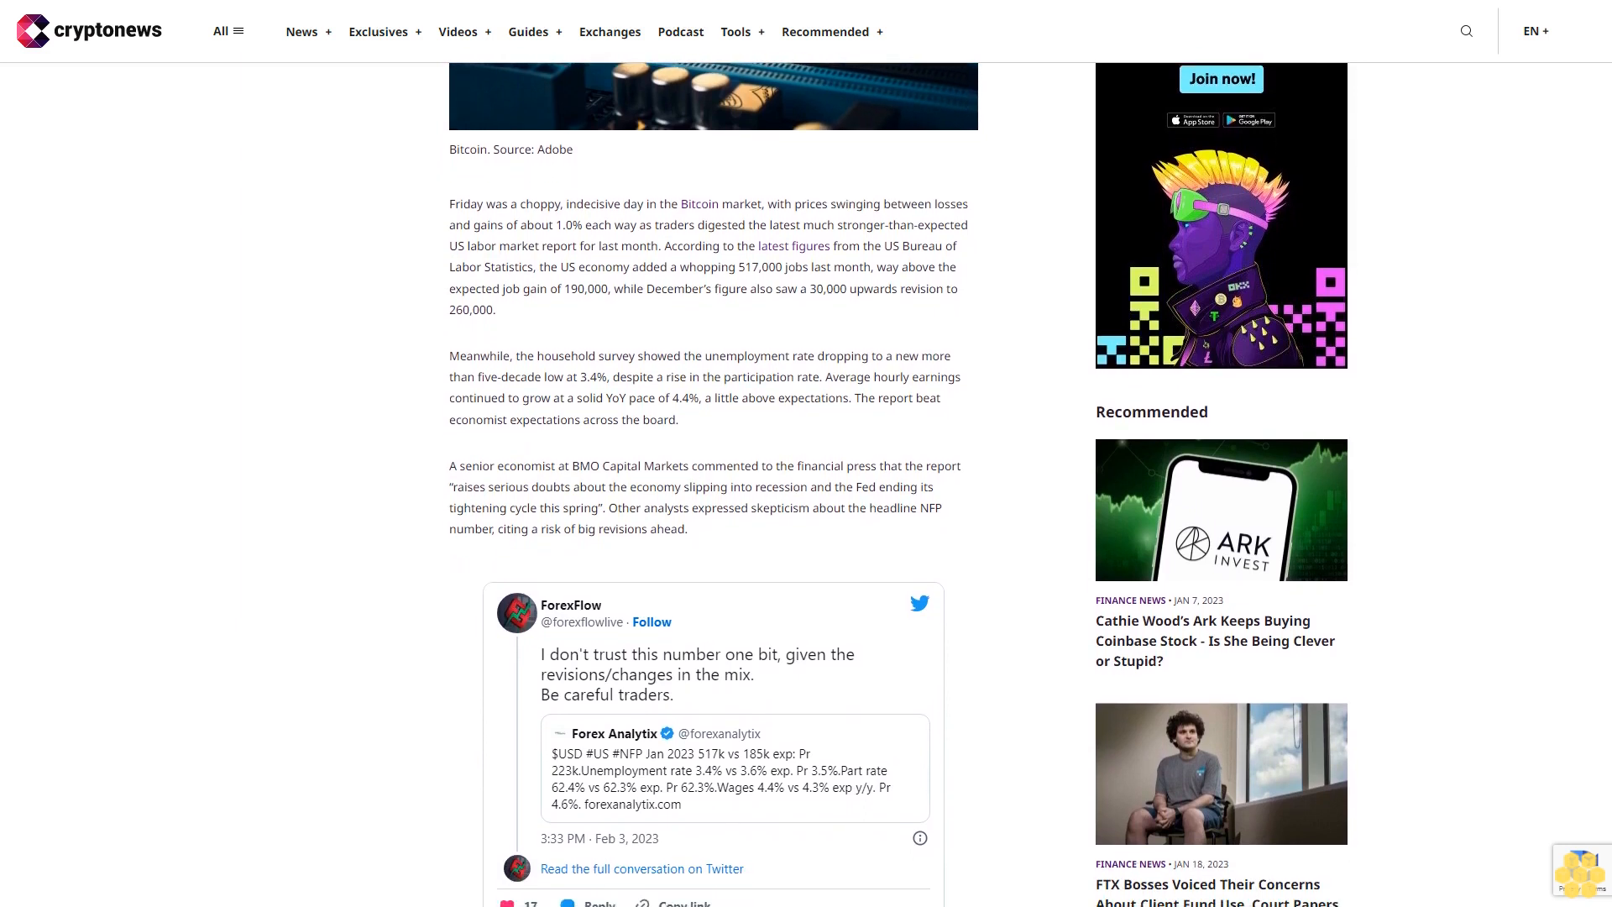
scroll(down, 3)
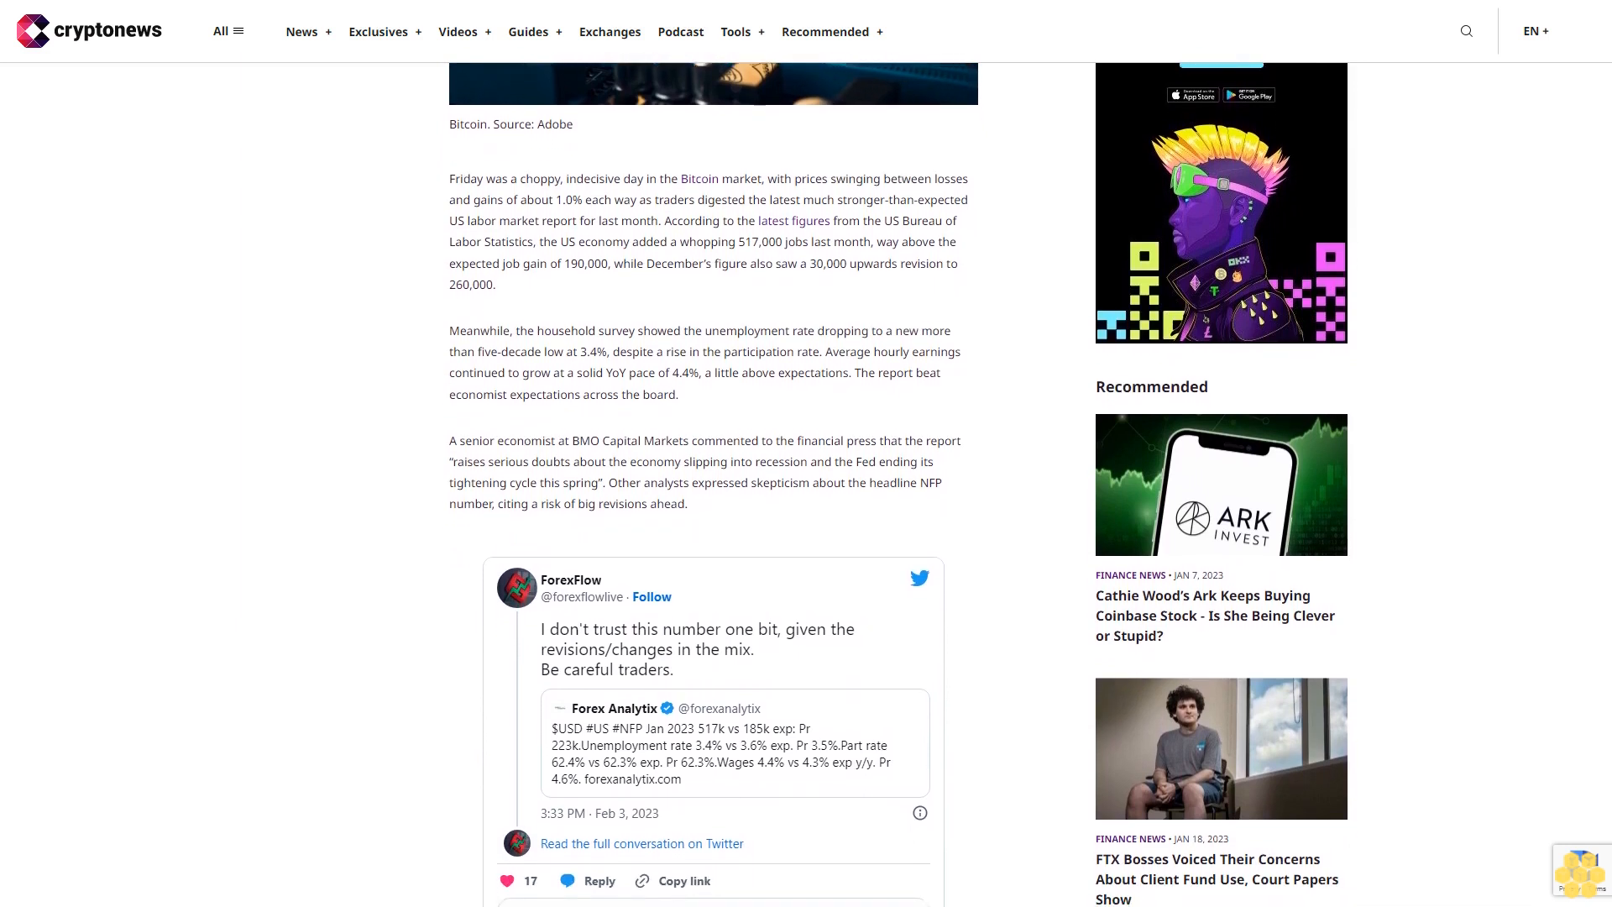
scroll(down, 3)
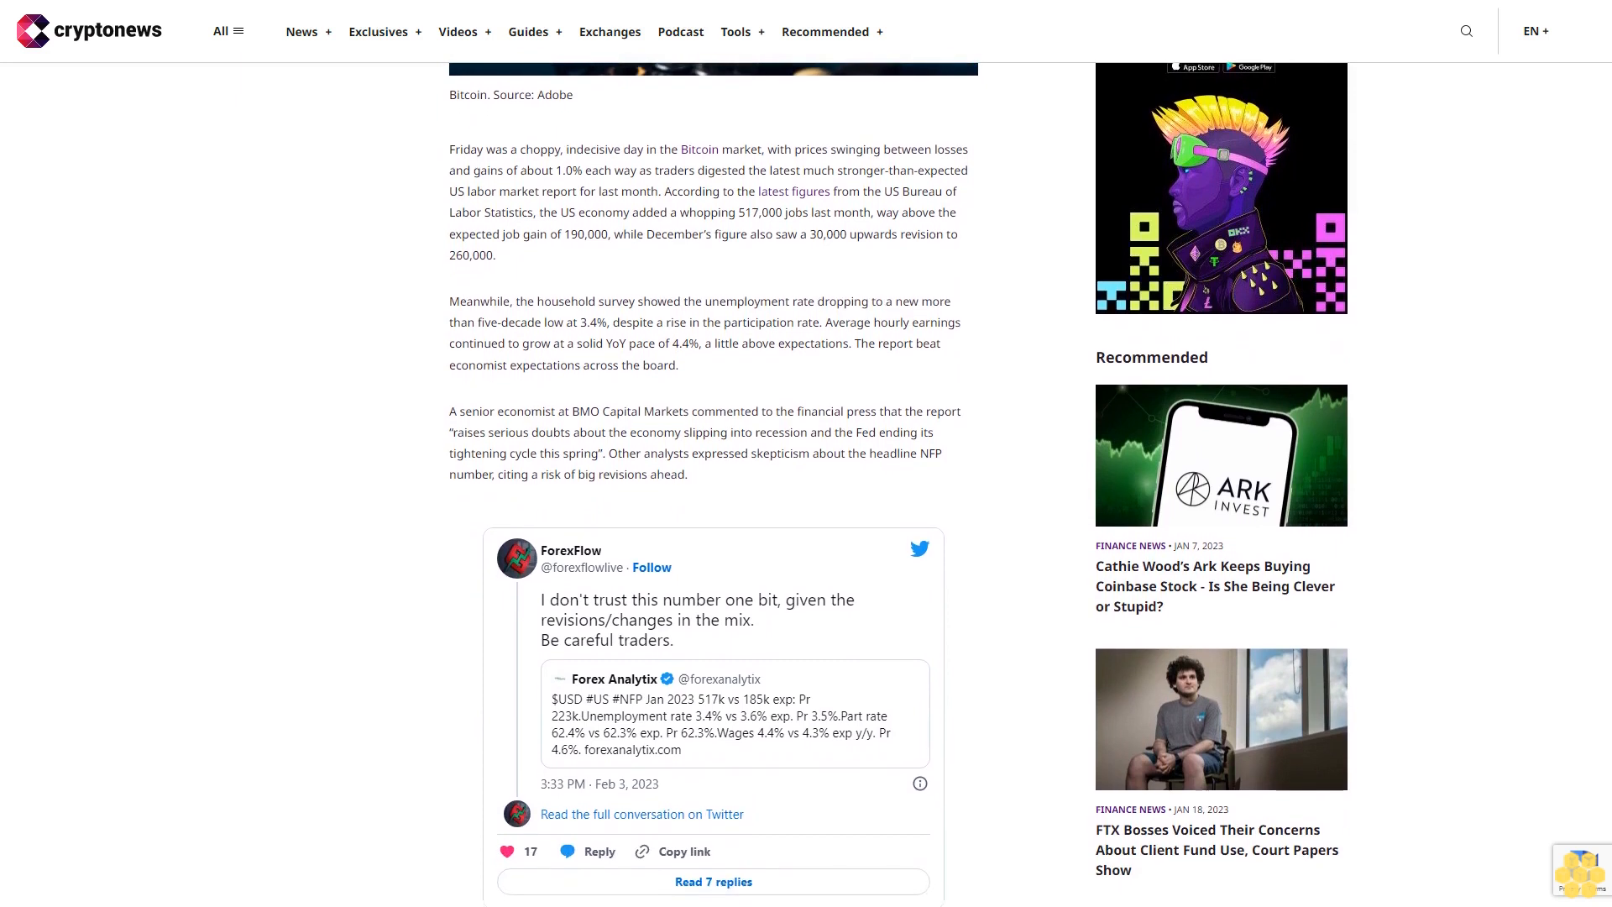
scroll(down, 3)
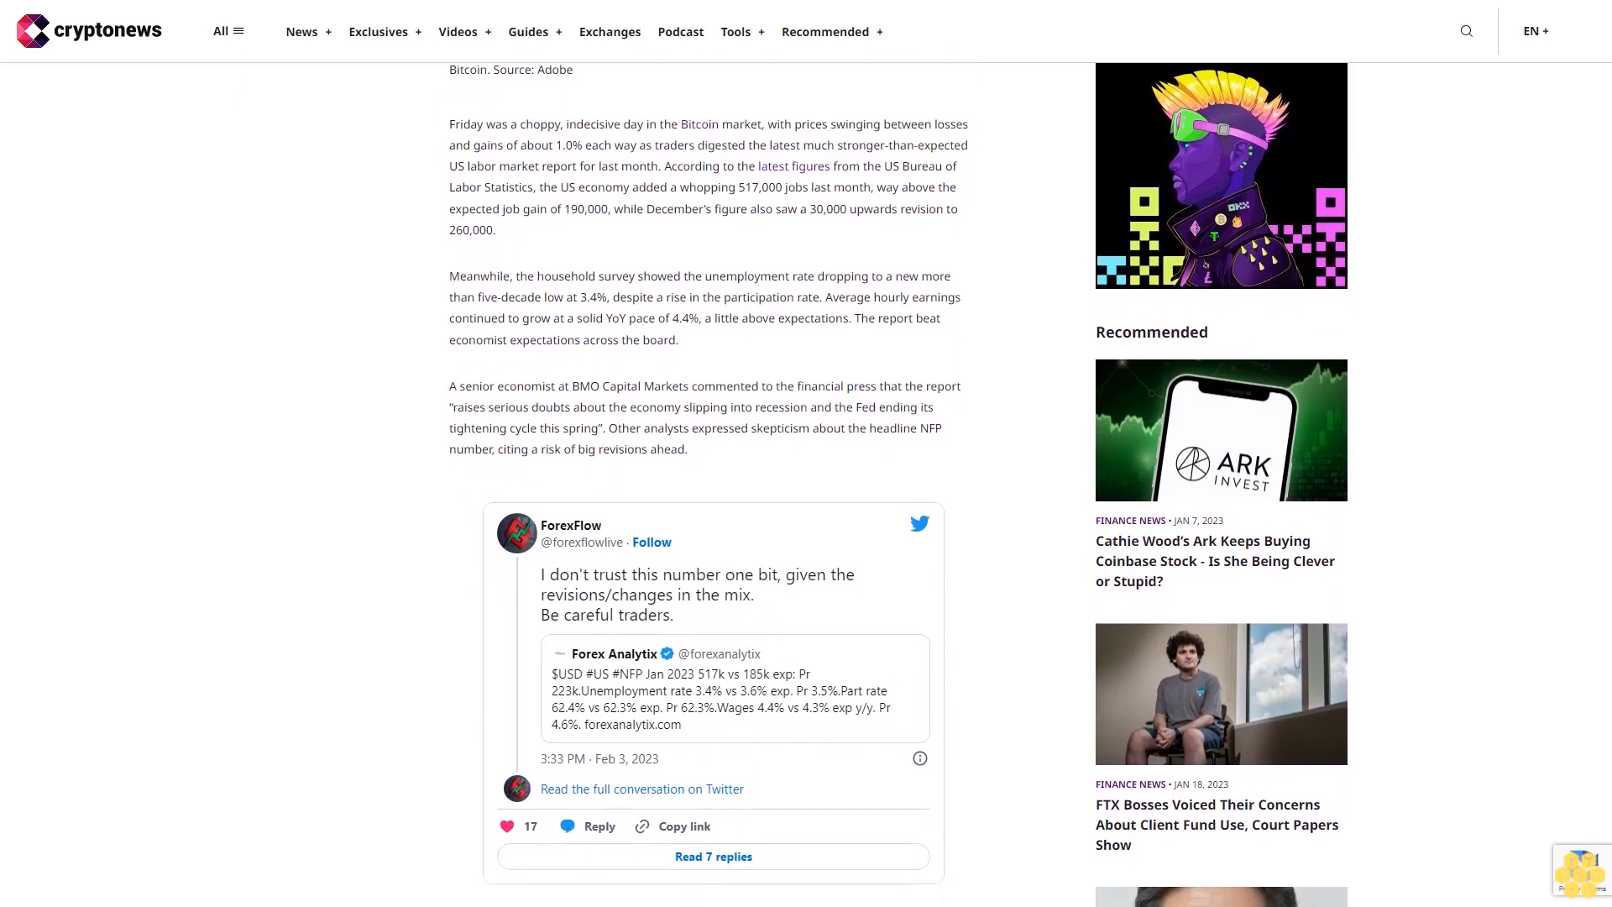
scroll(down, 3)
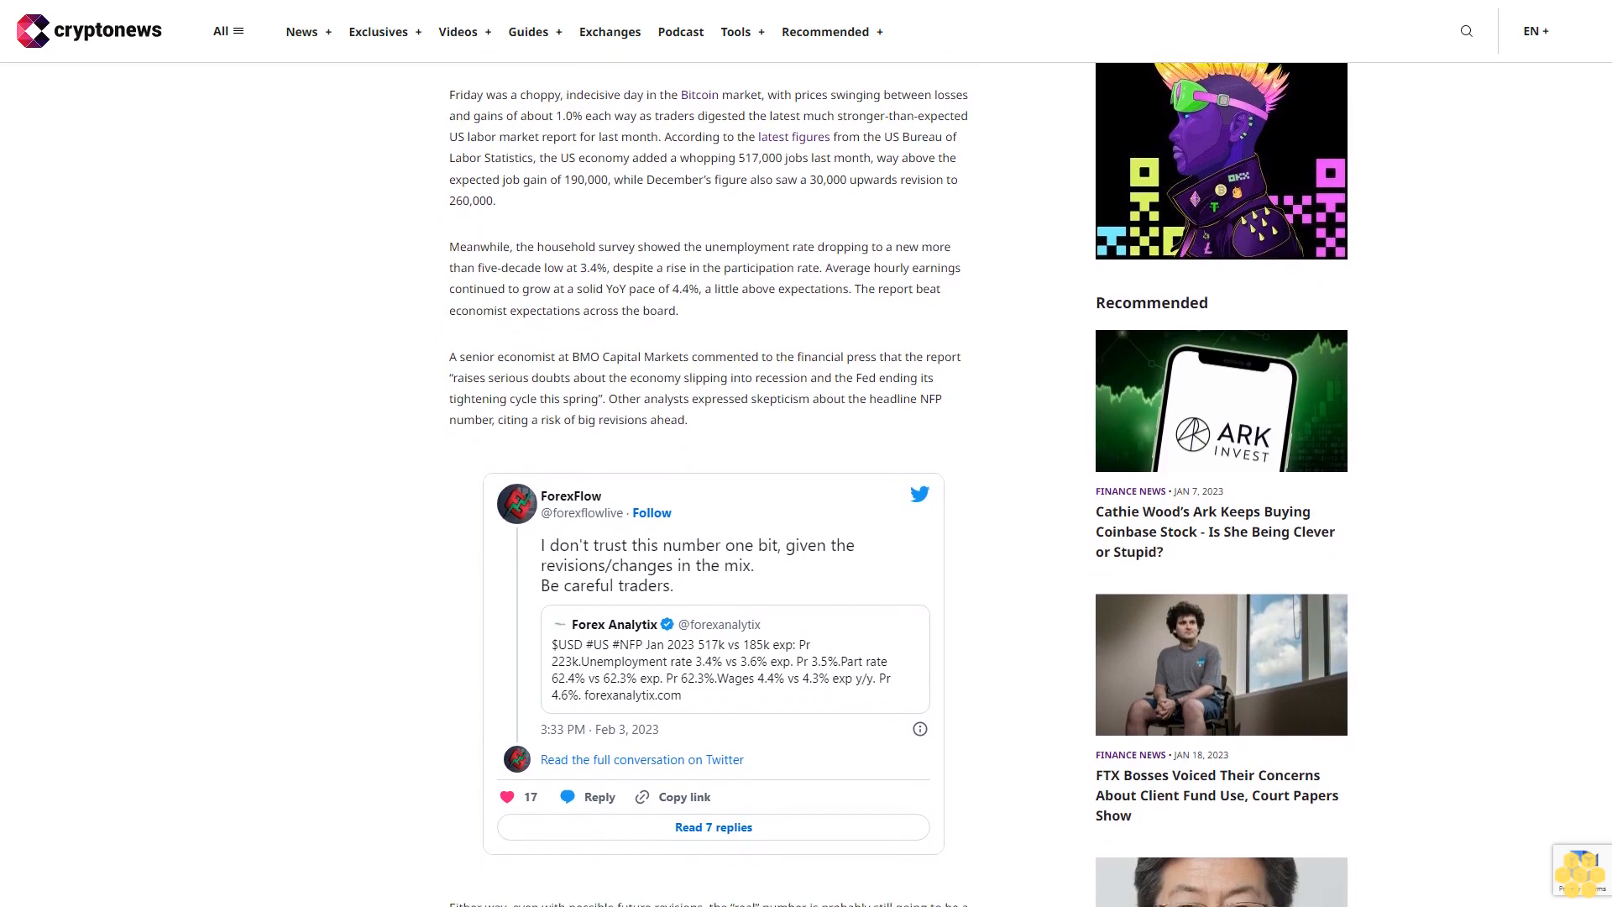
scroll(down, 3)
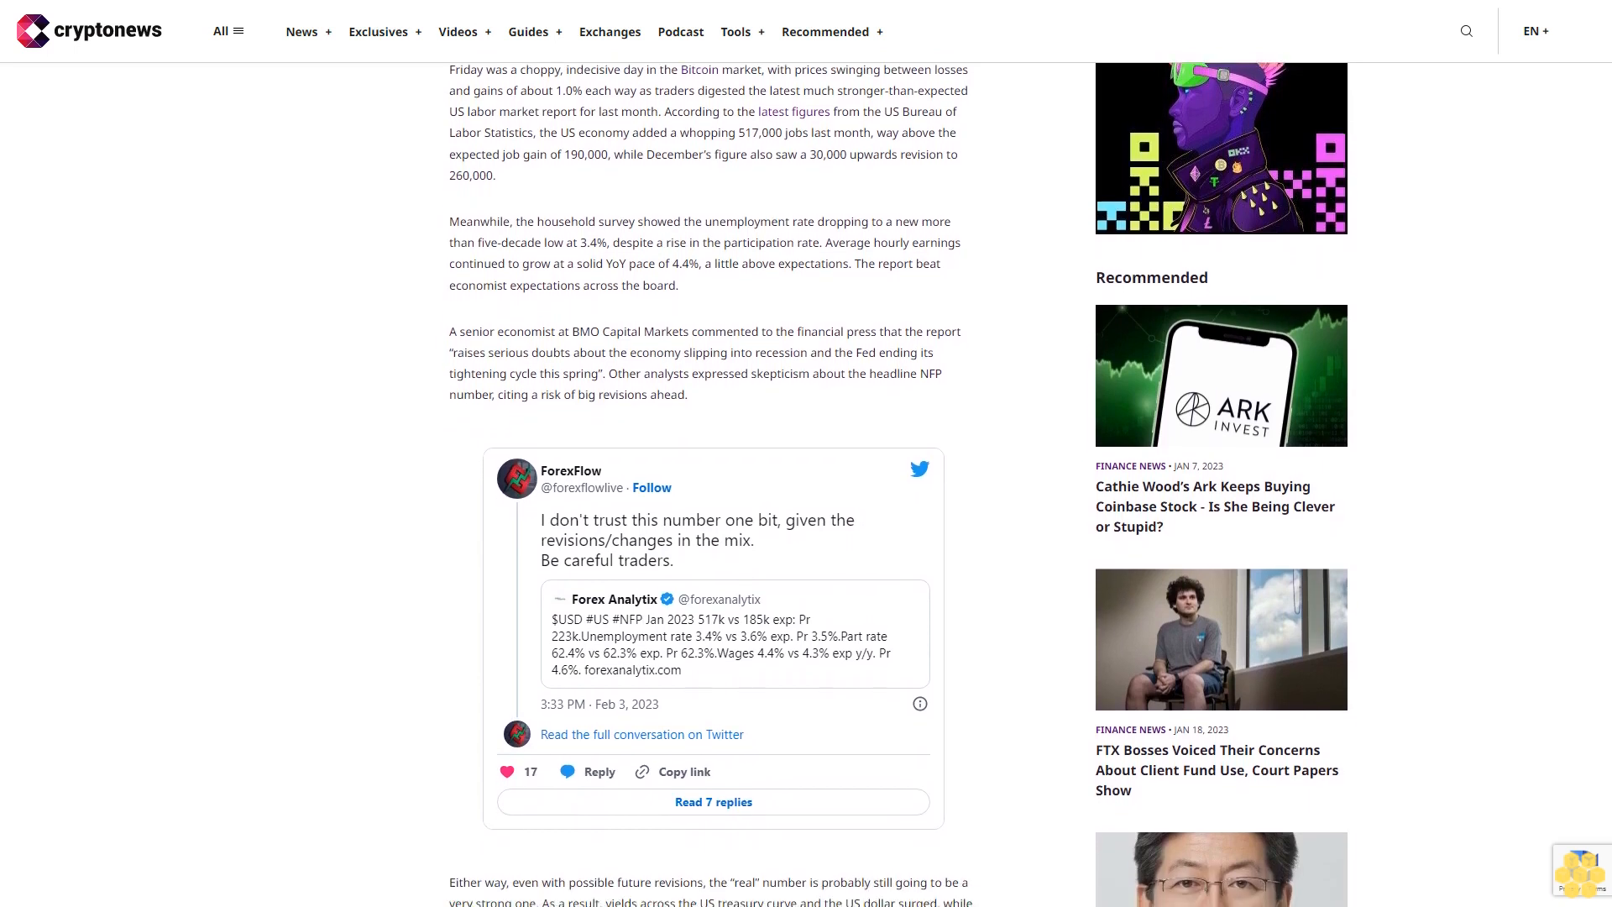
scroll(down, 3)
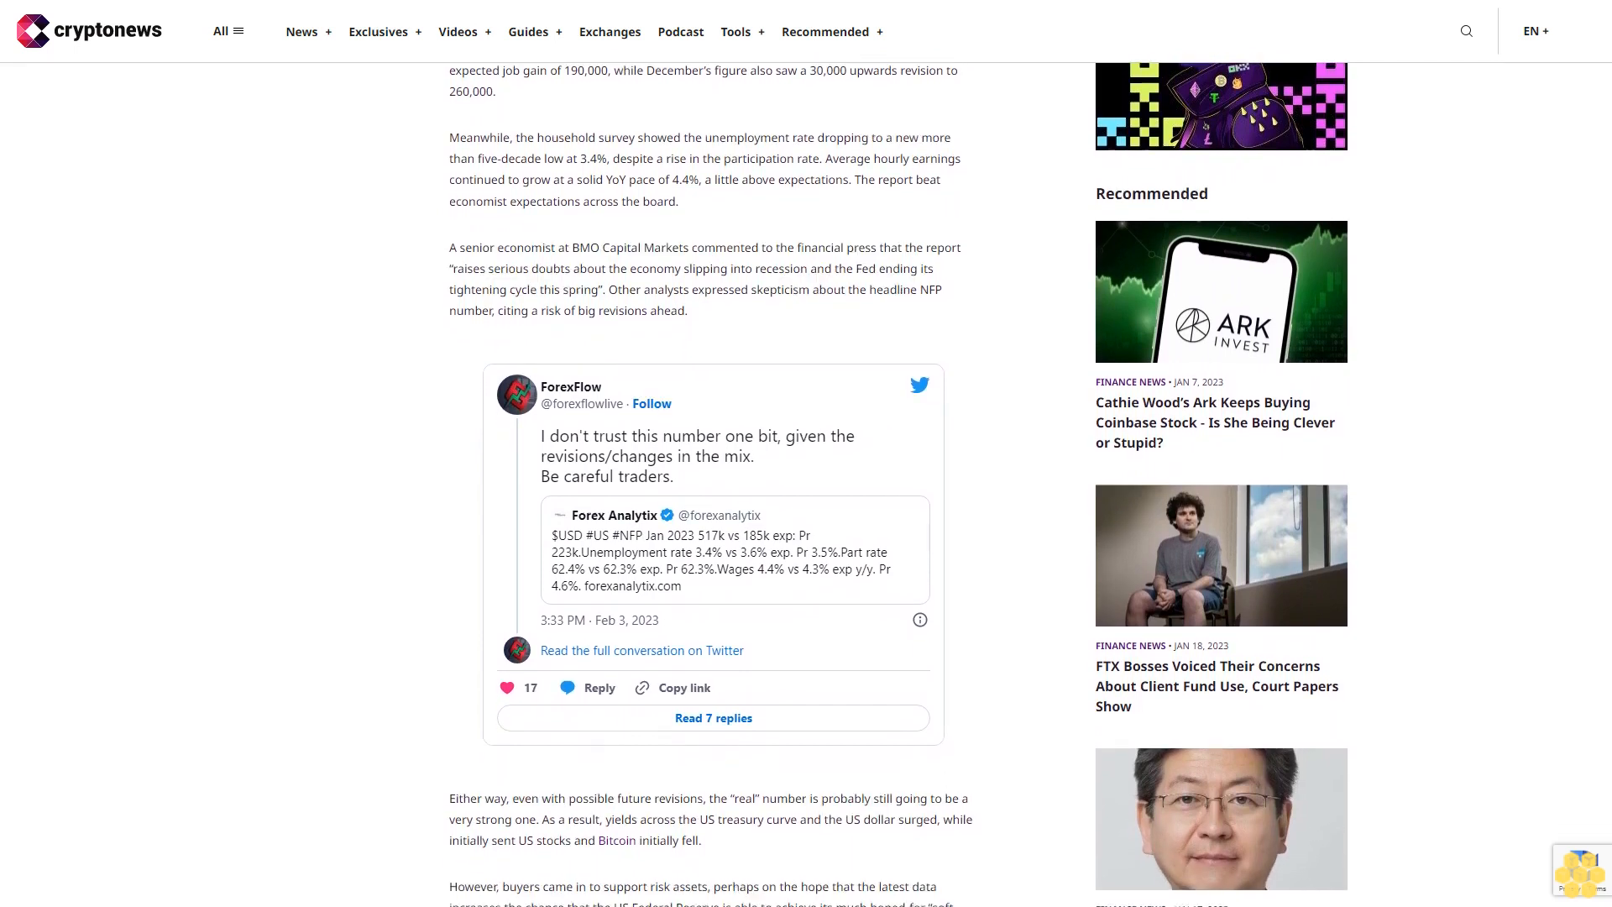
scroll(down, 3)
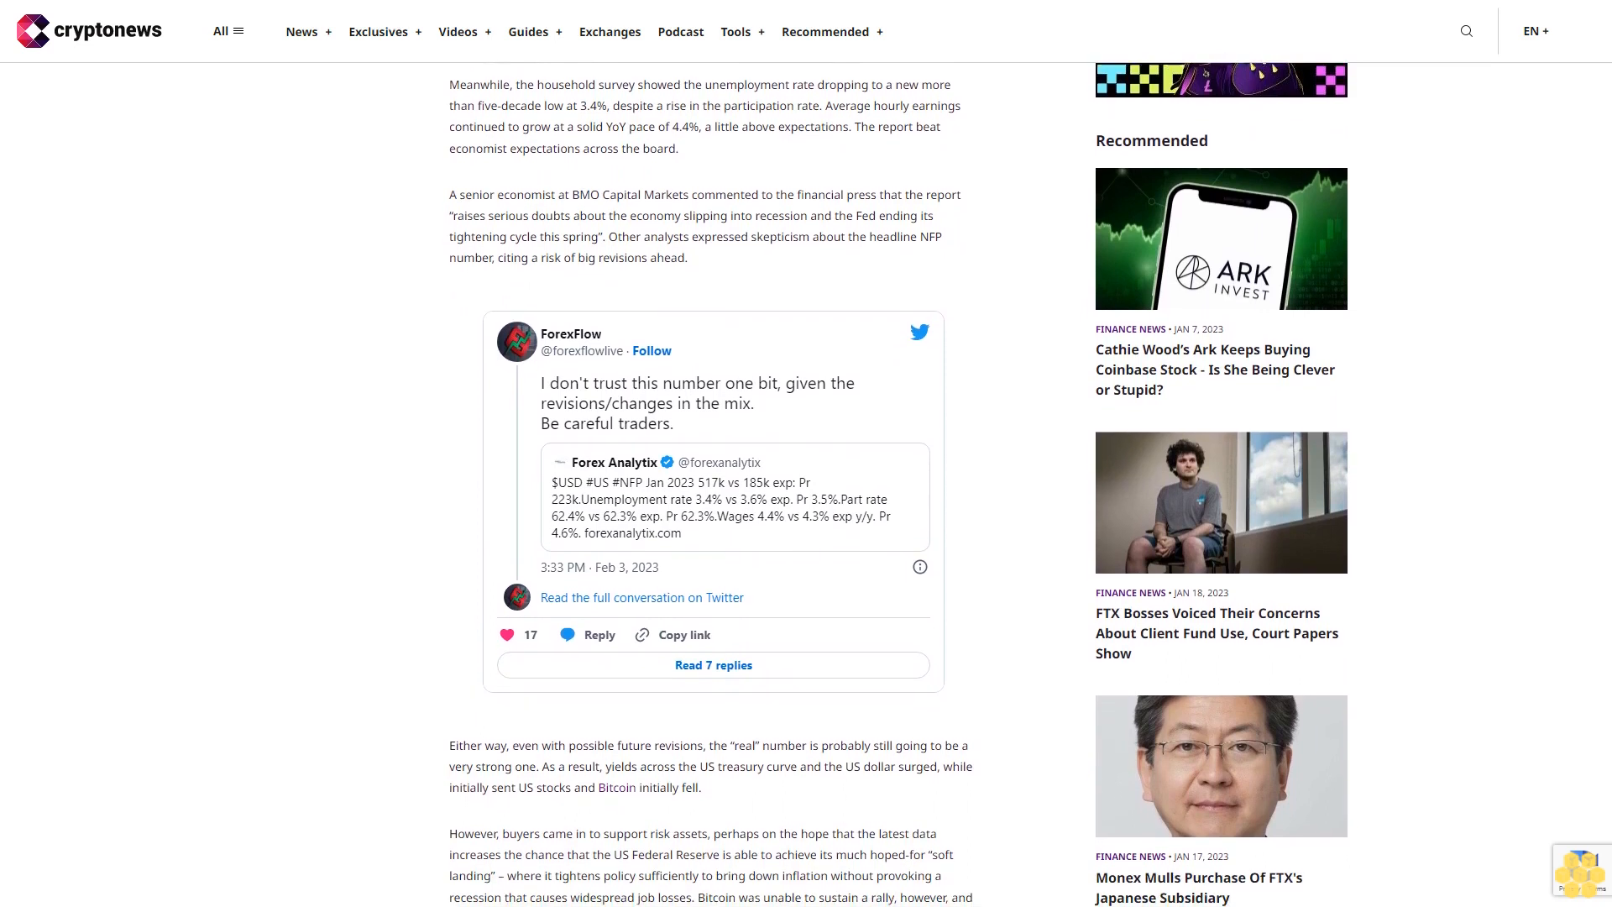
scroll(down, 3)
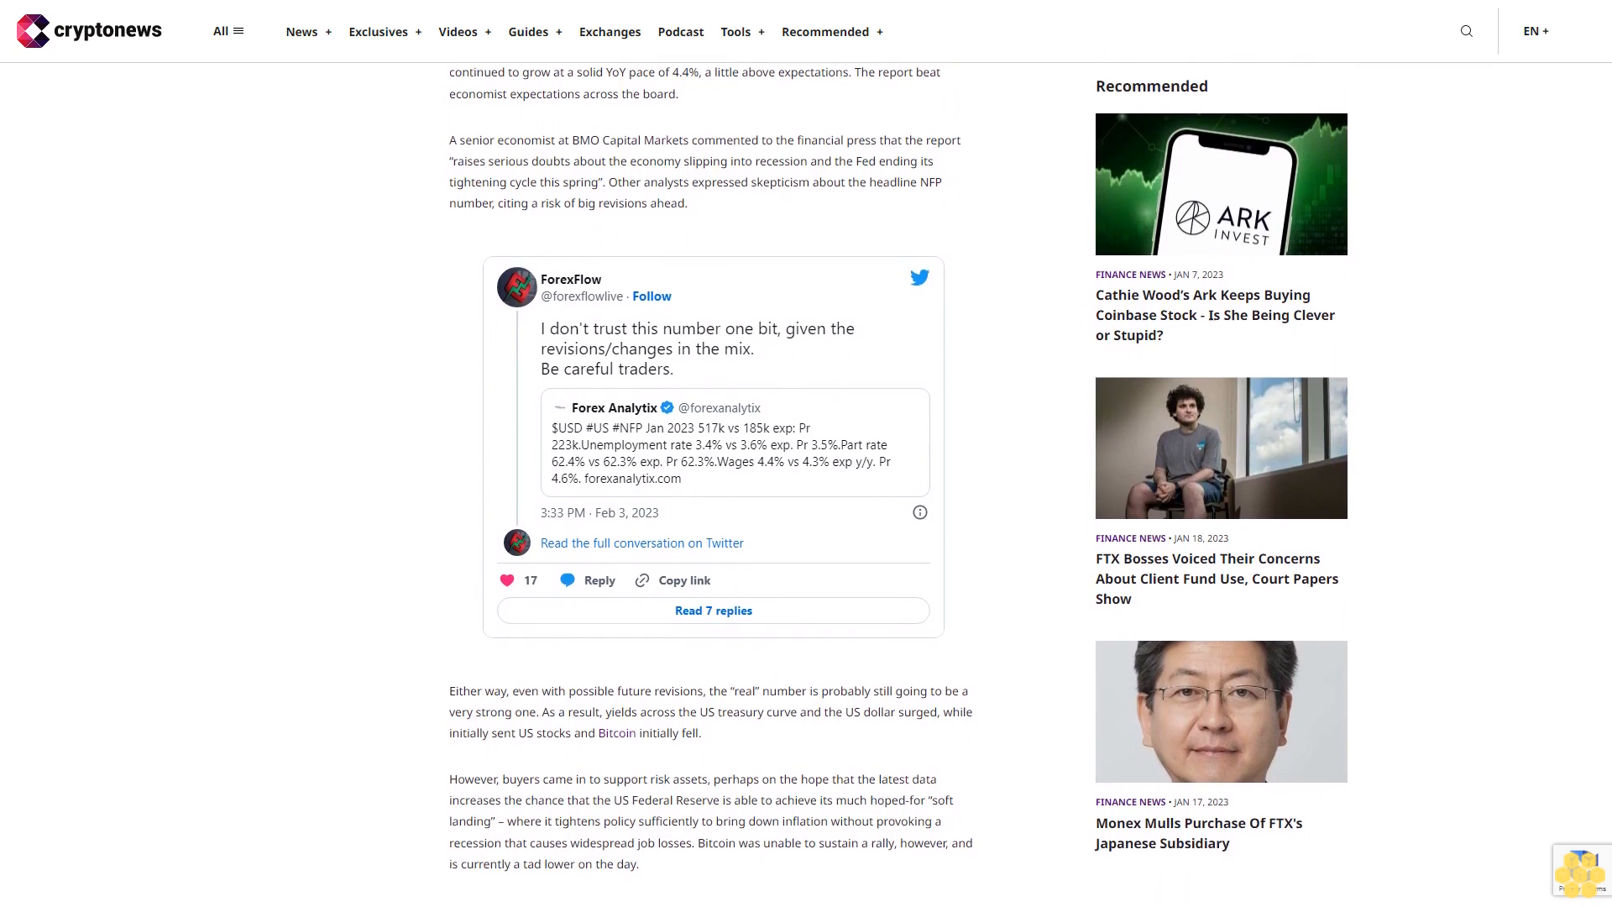
scroll(down, 3)
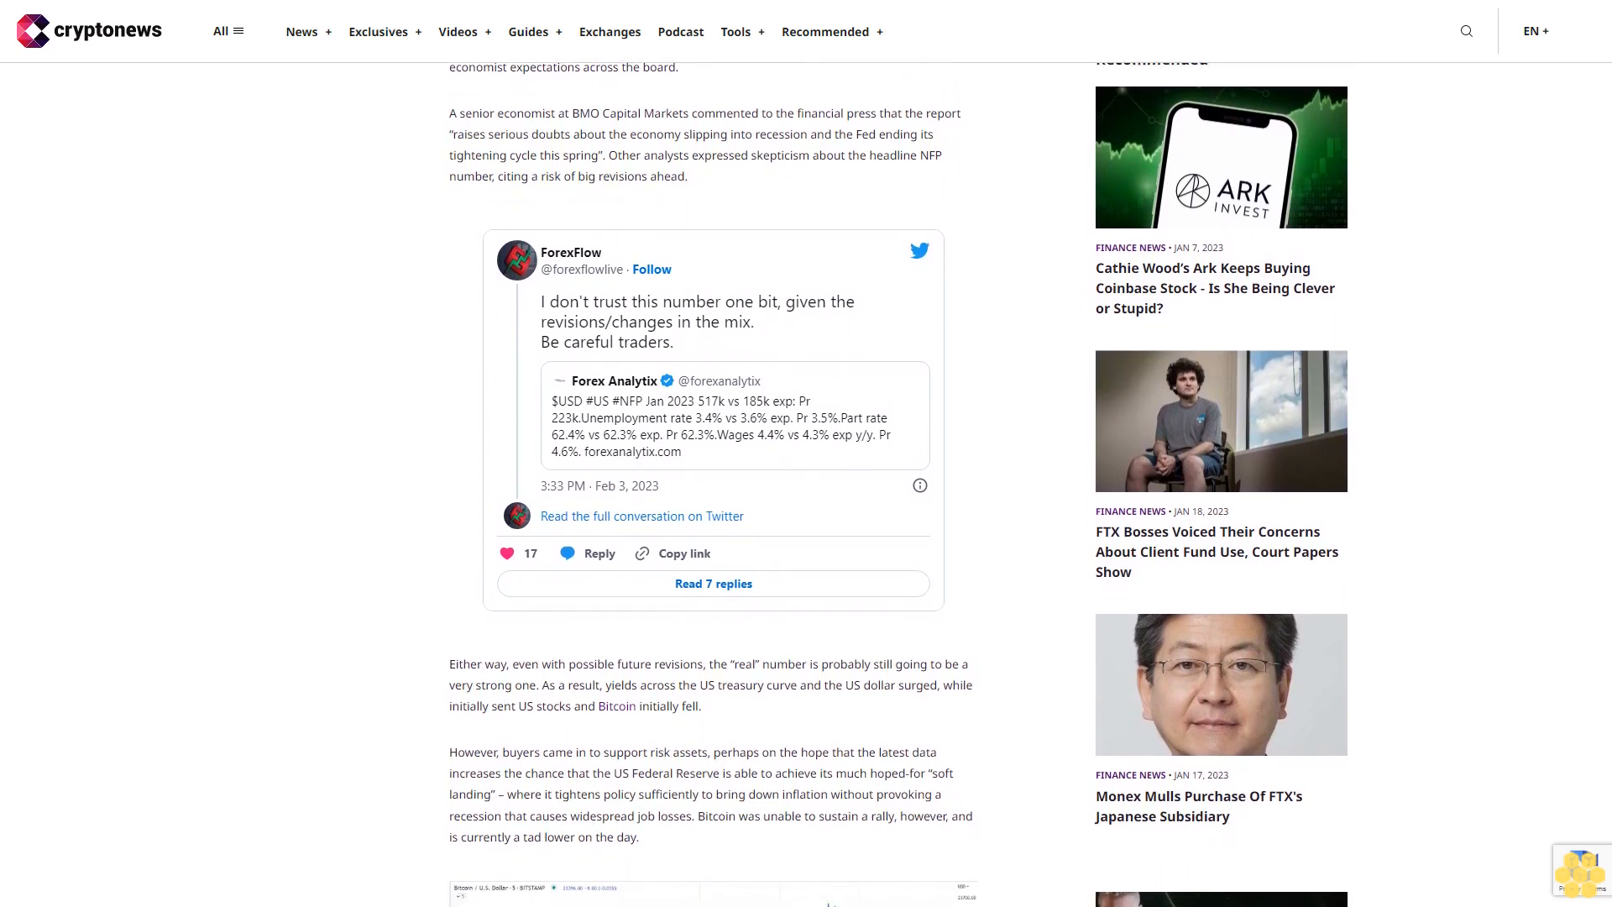
scroll(down, 3)
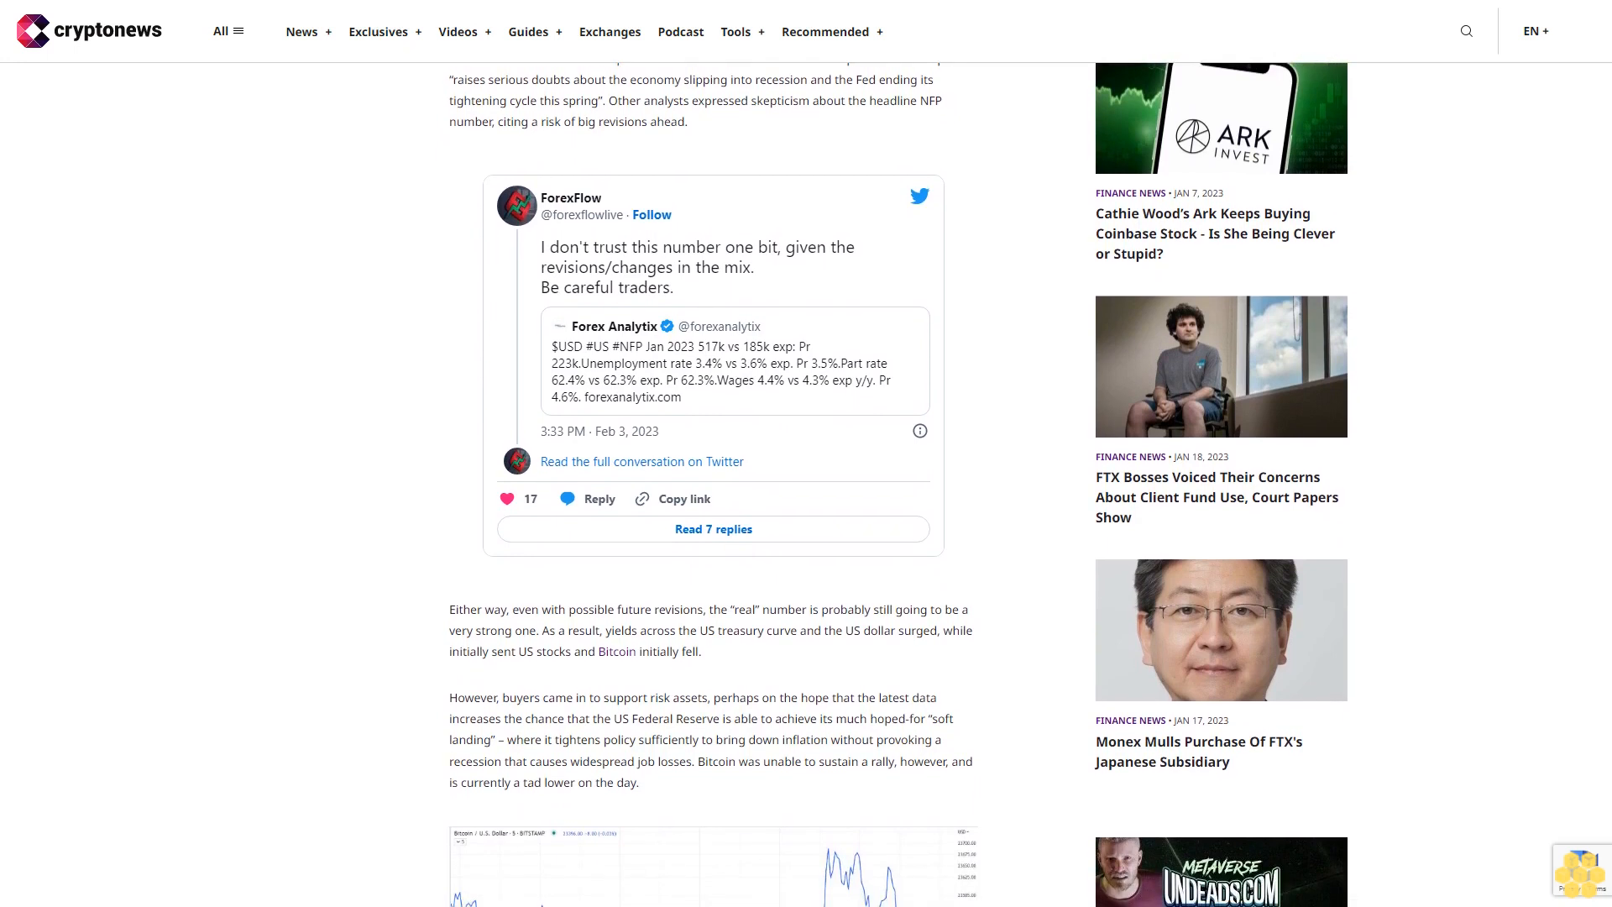
scroll(down, 3)
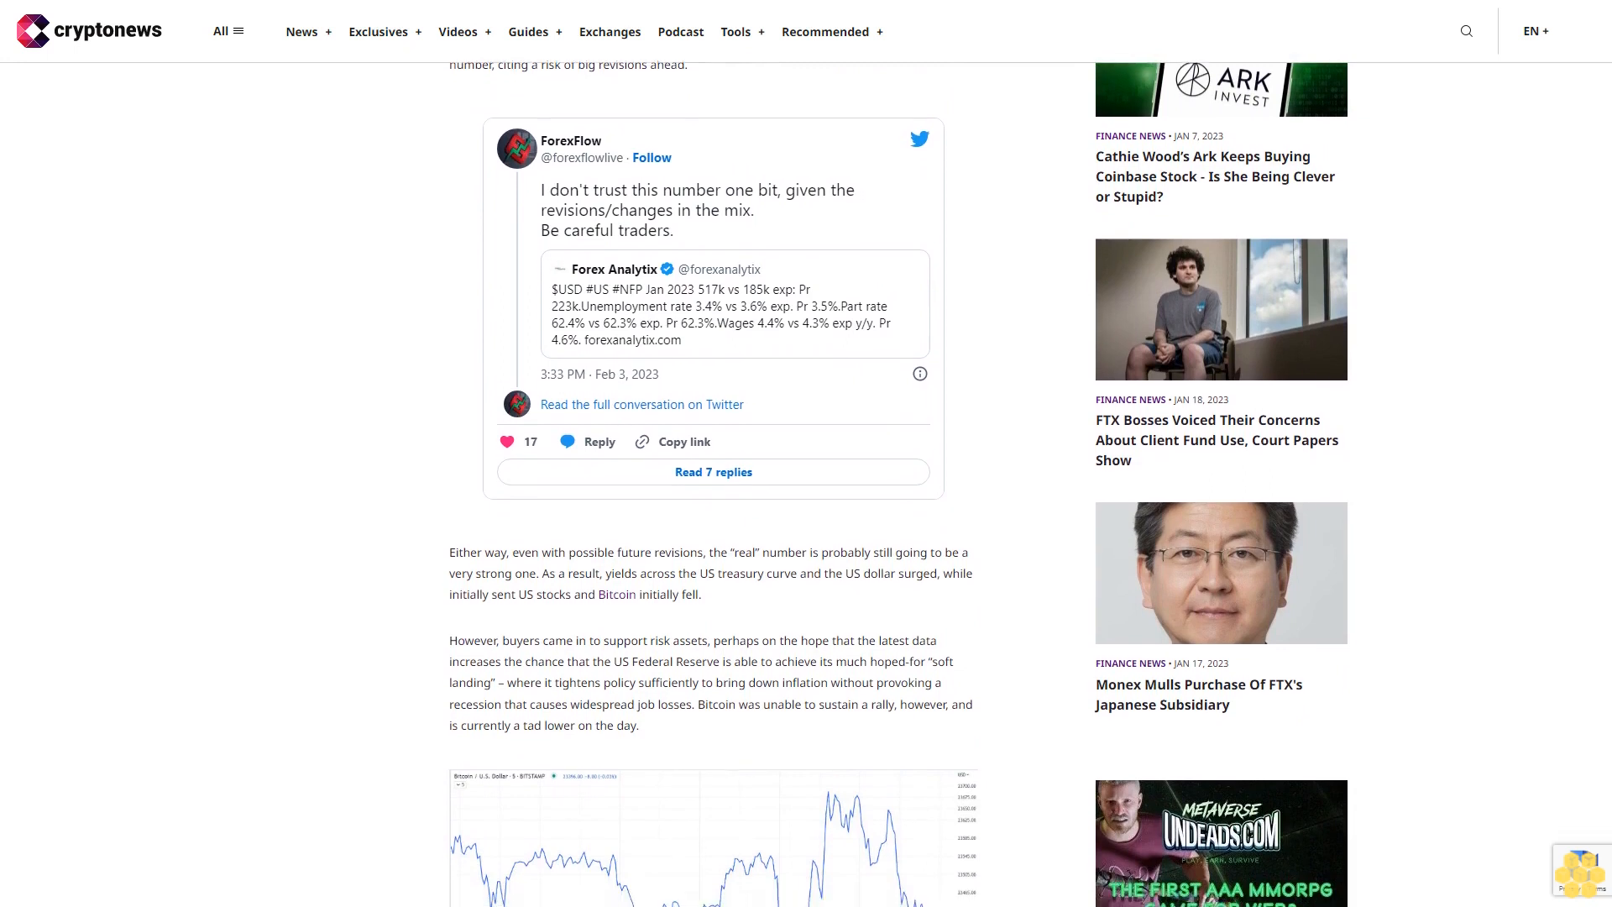
scroll(down, 3)
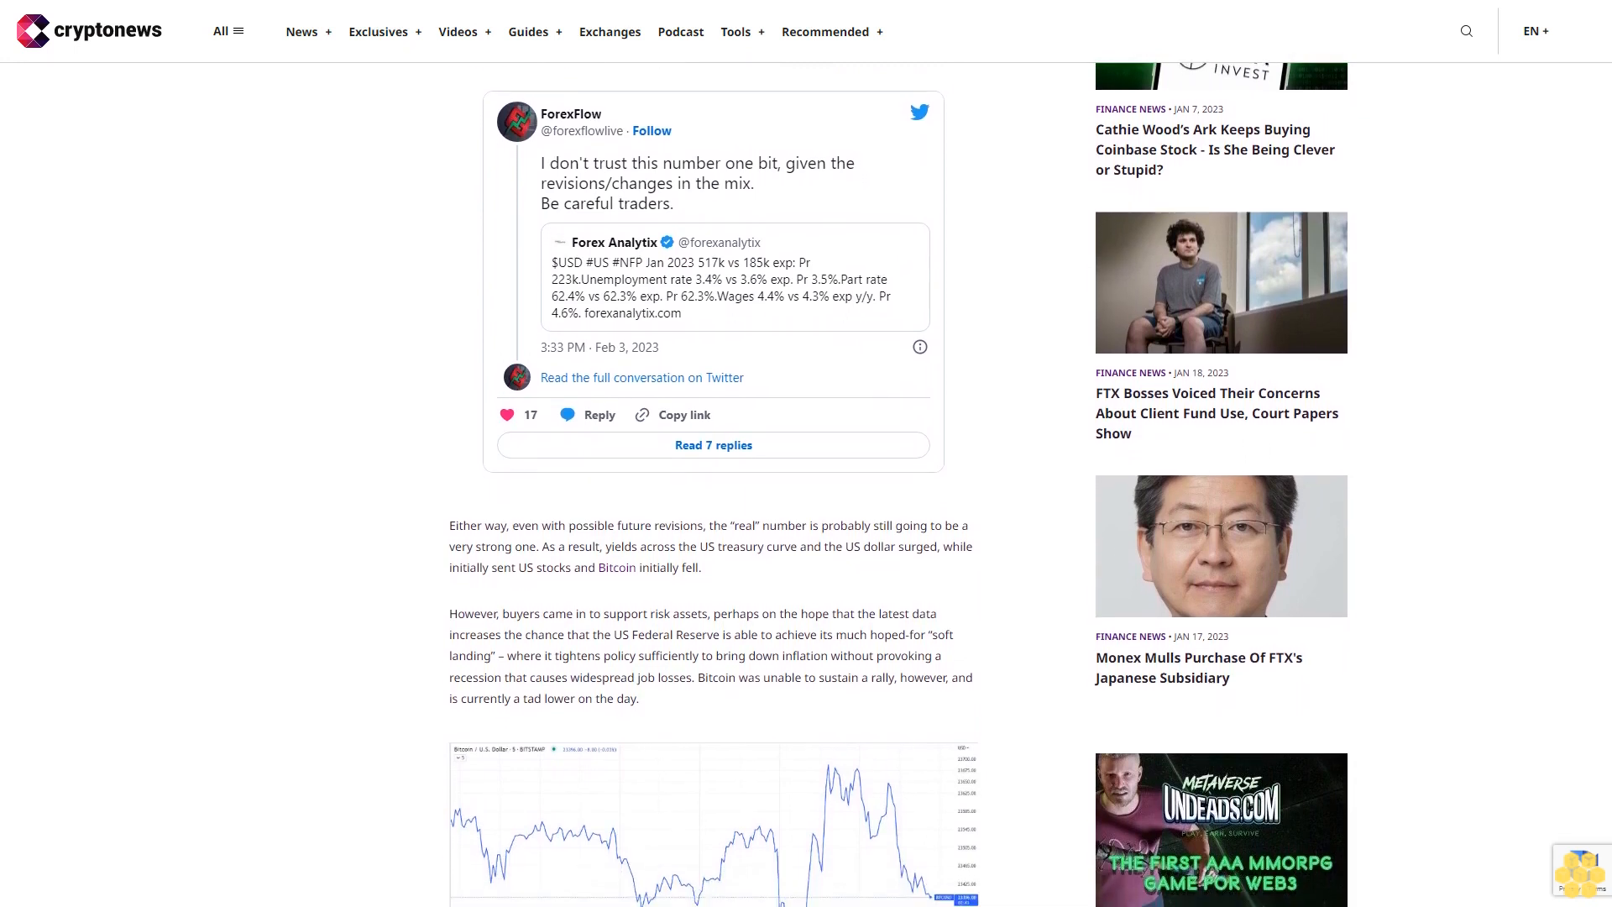
scroll(down, 3)
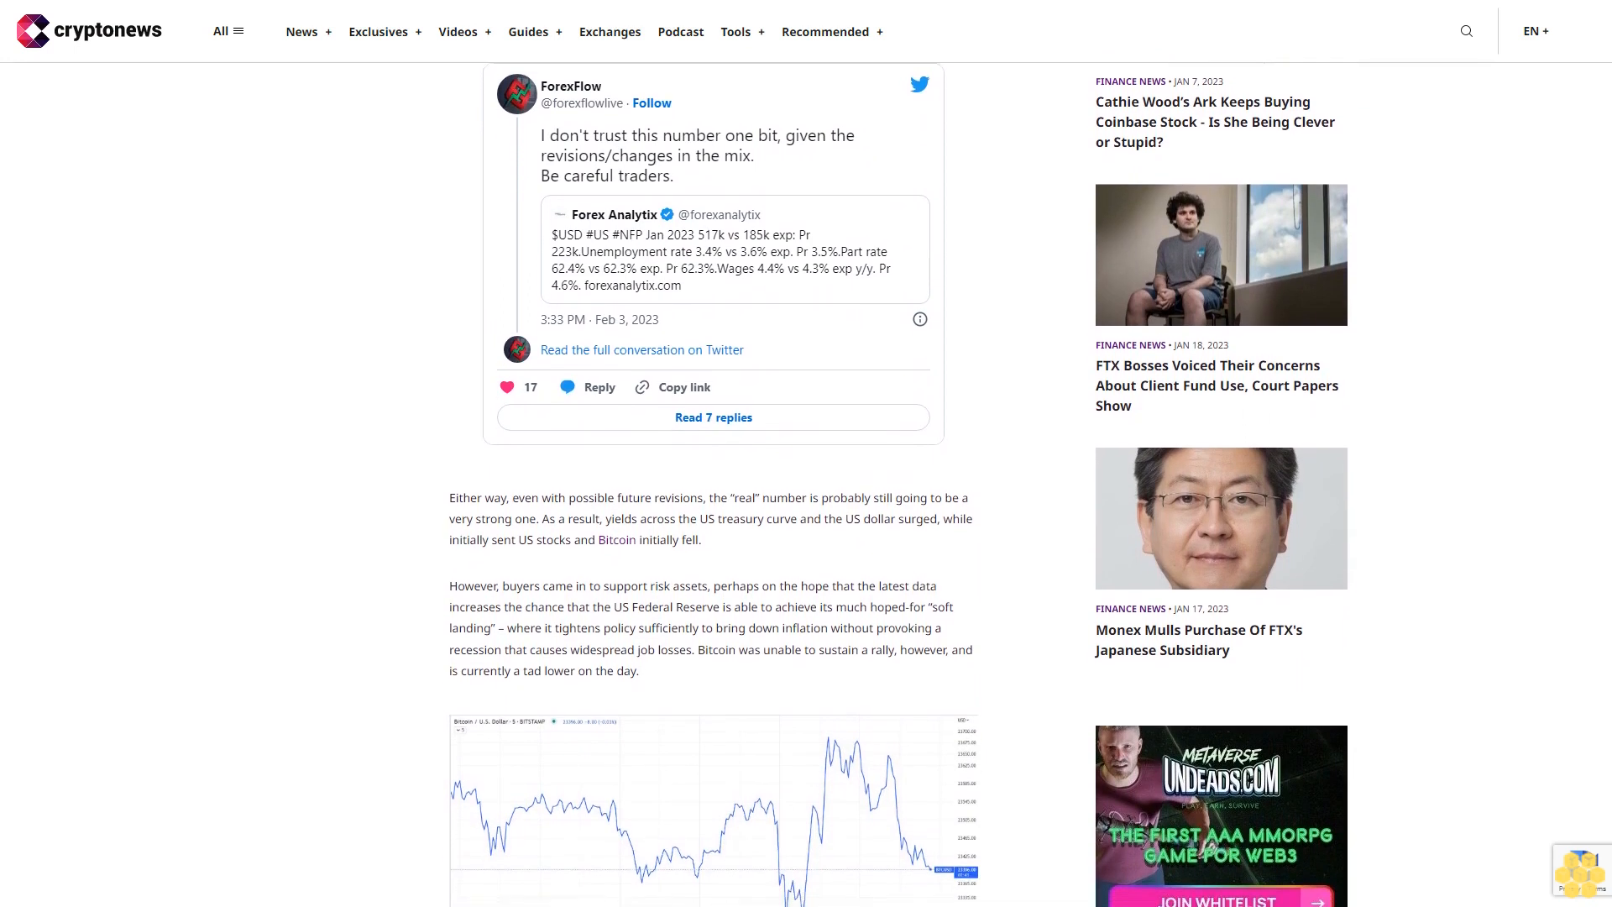
scroll(down, 3)
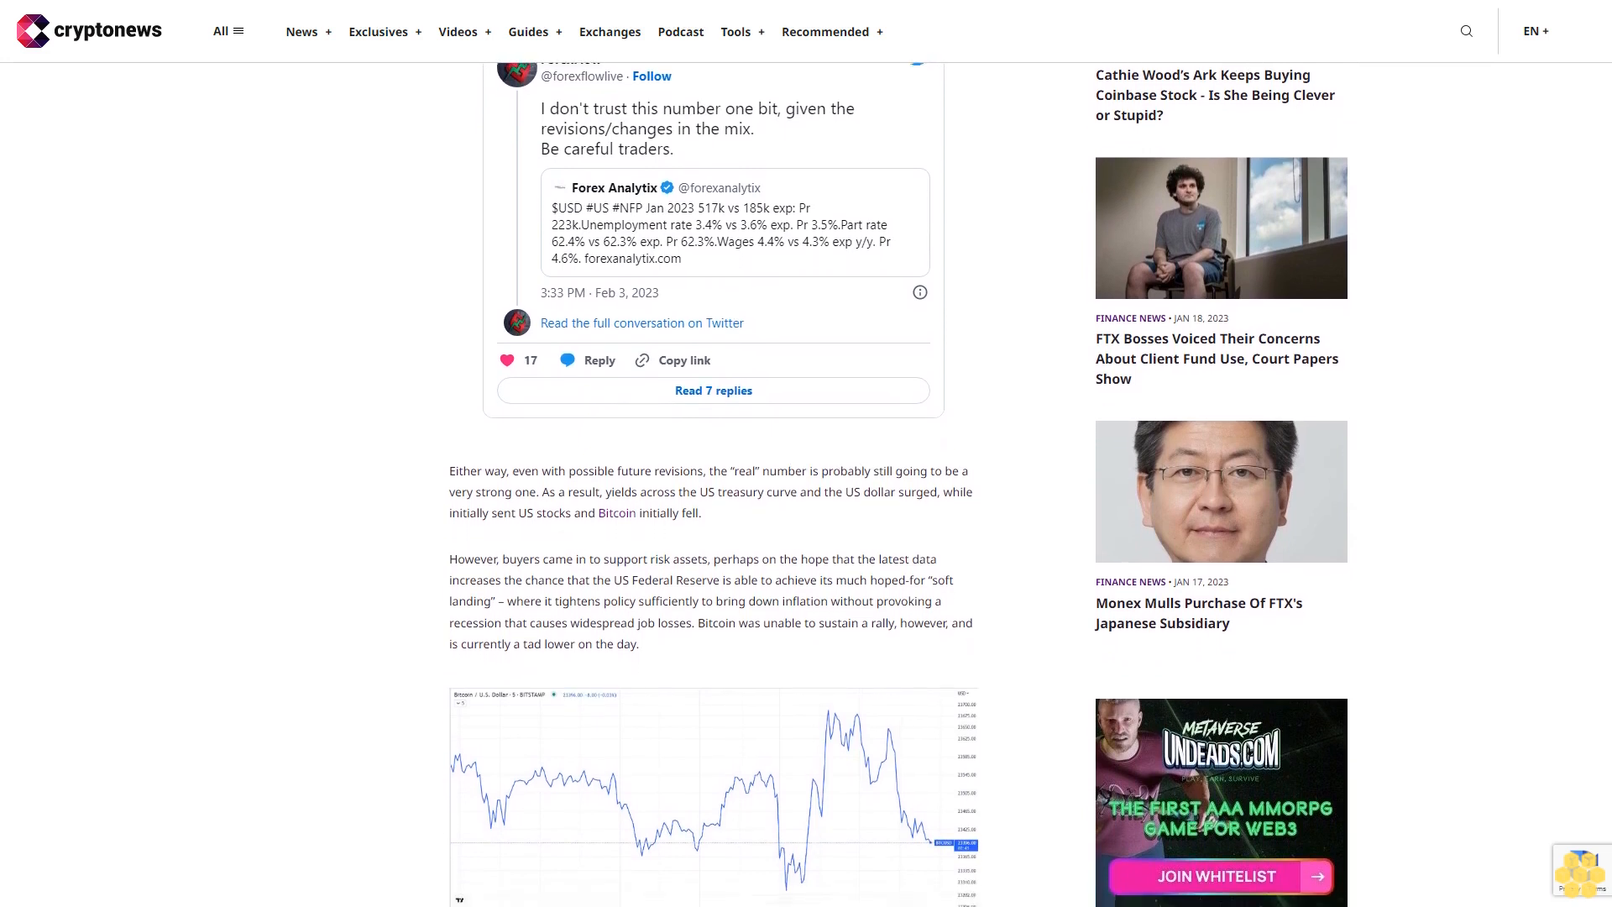
scroll(down, 3)
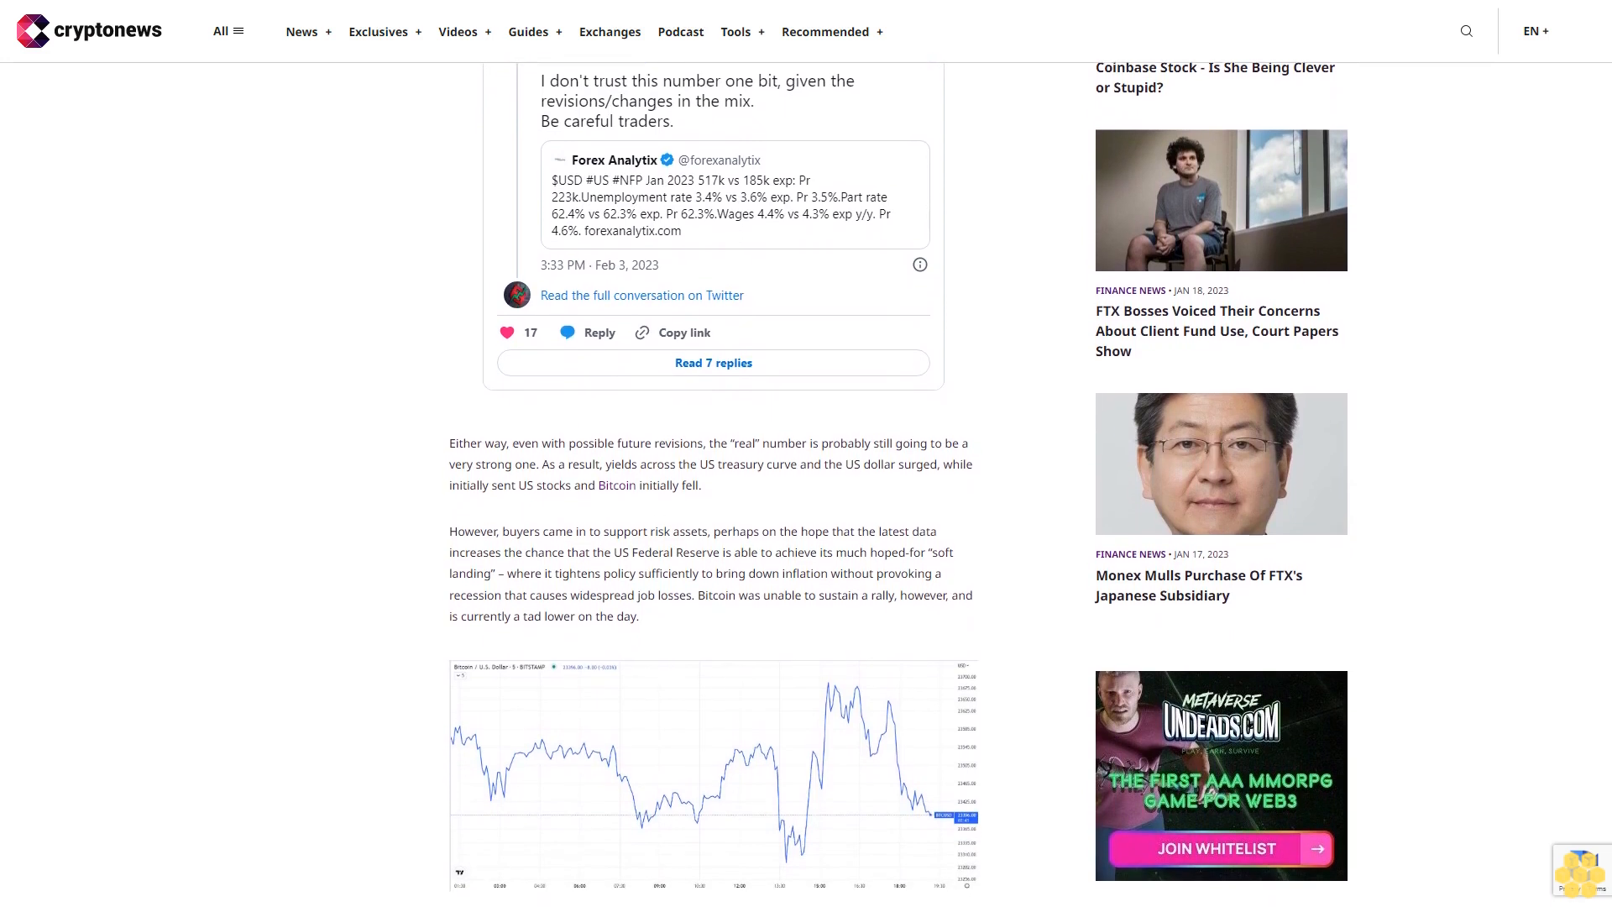
scroll(down, 3)
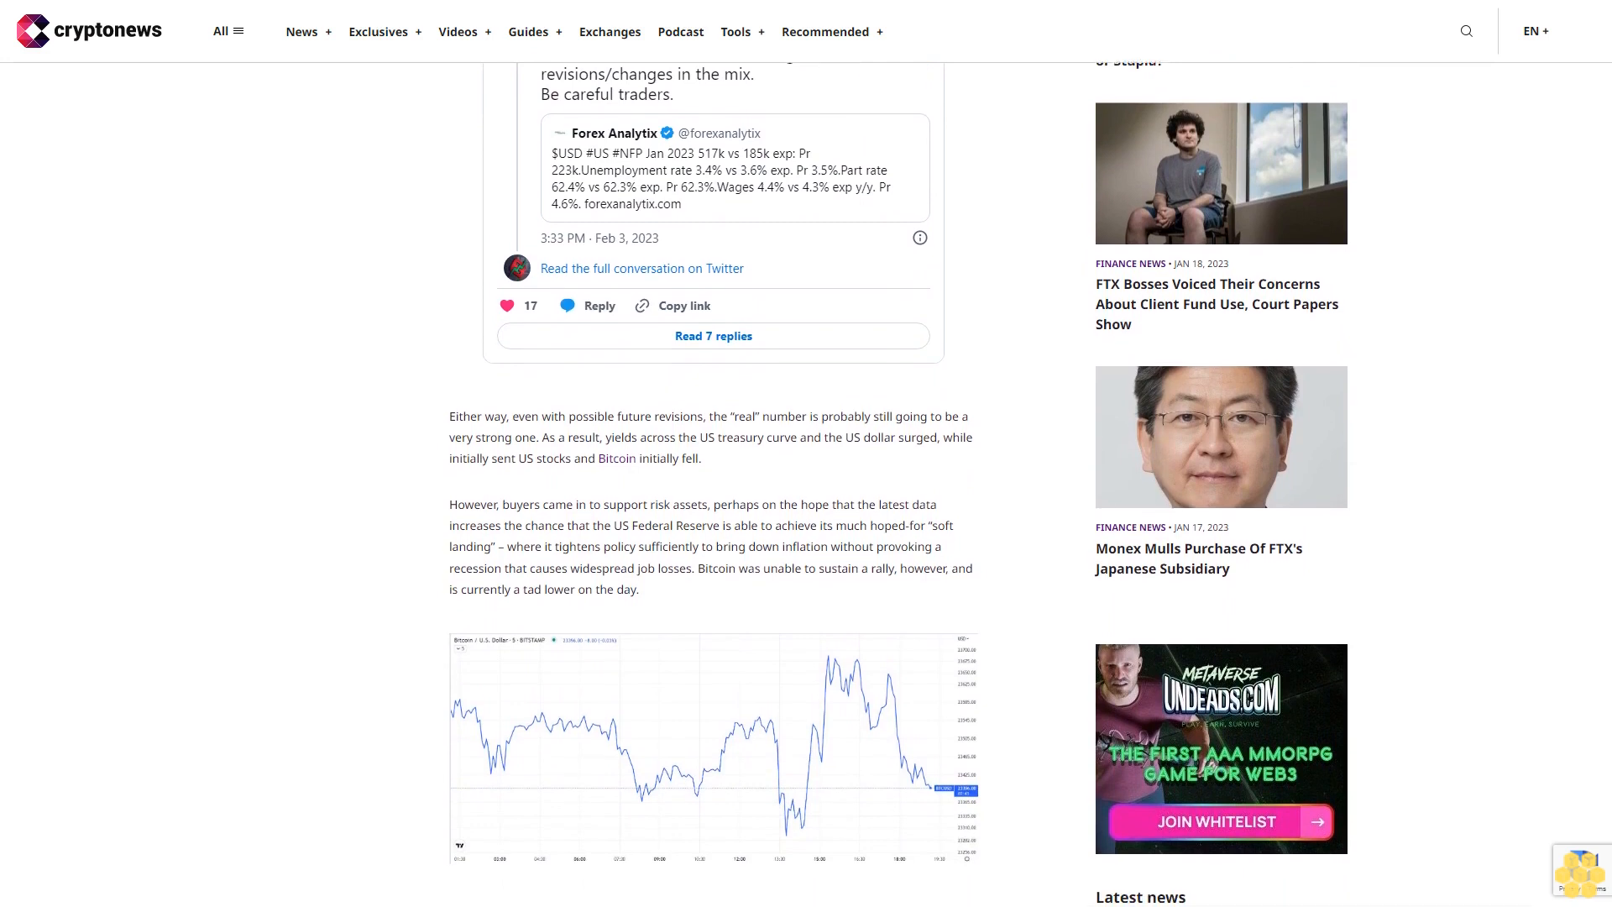
scroll(down, 3)
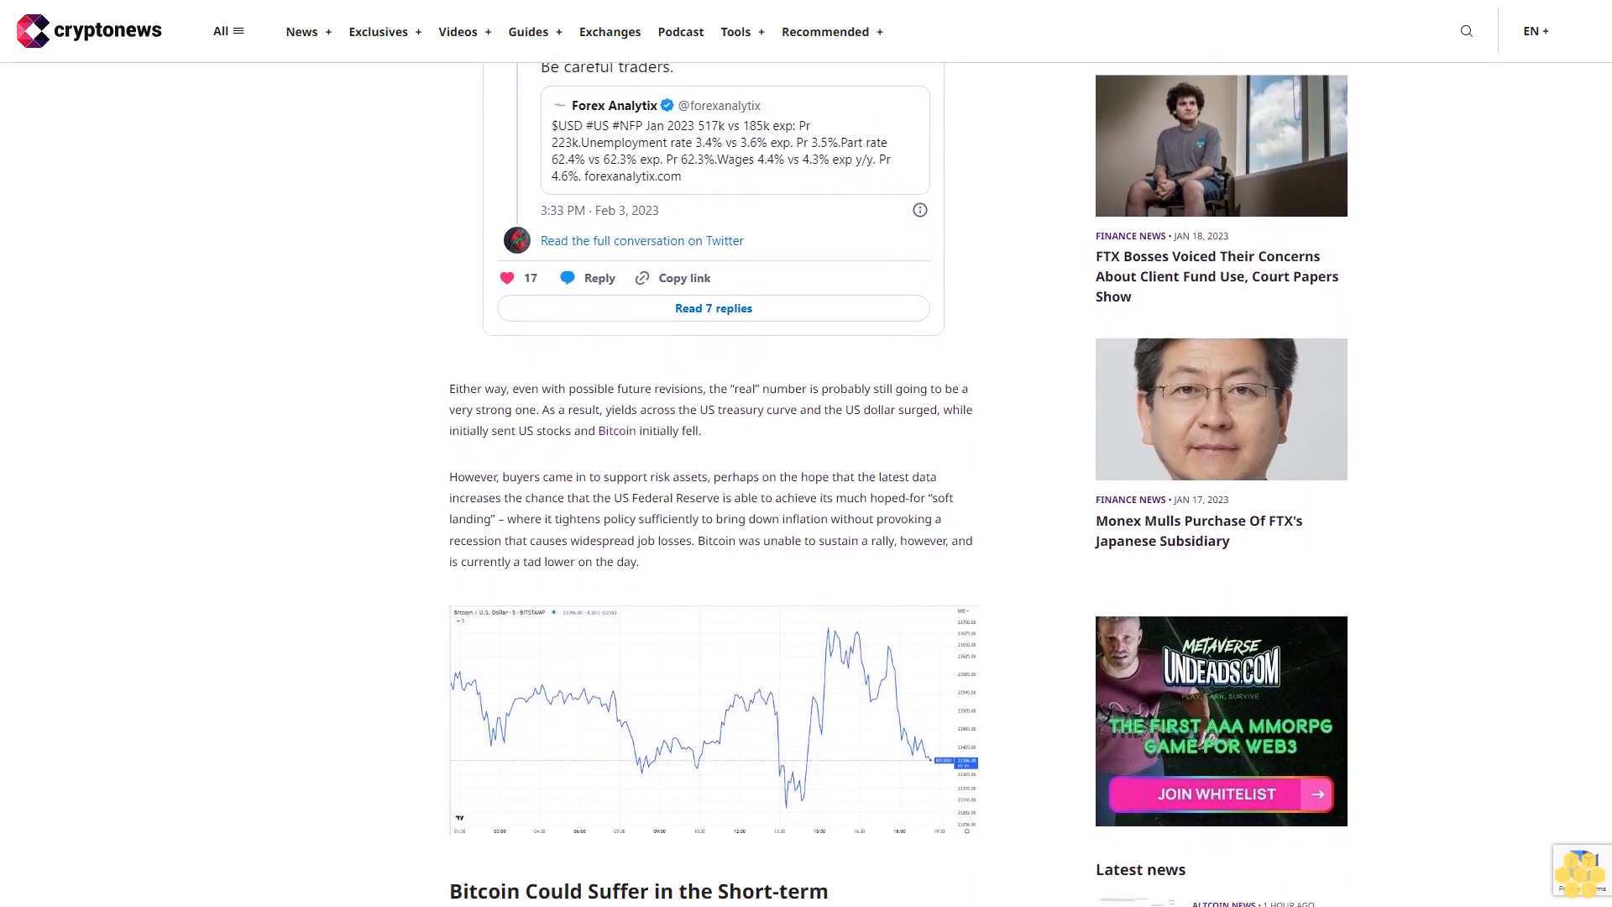
scroll(down, 3)
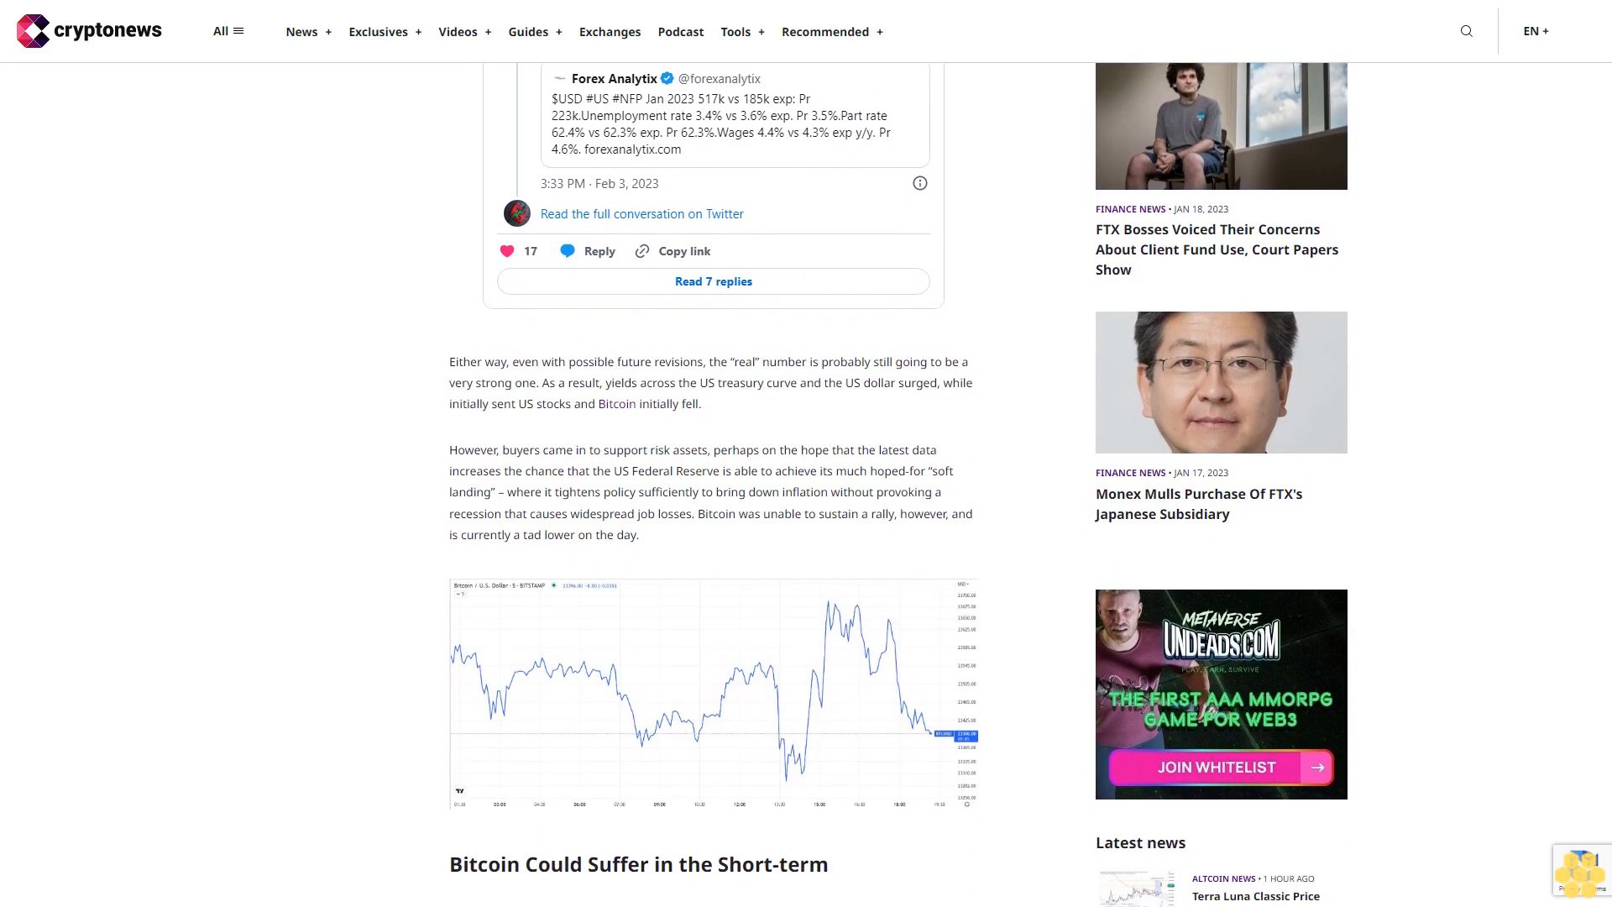
scroll(down, 3)
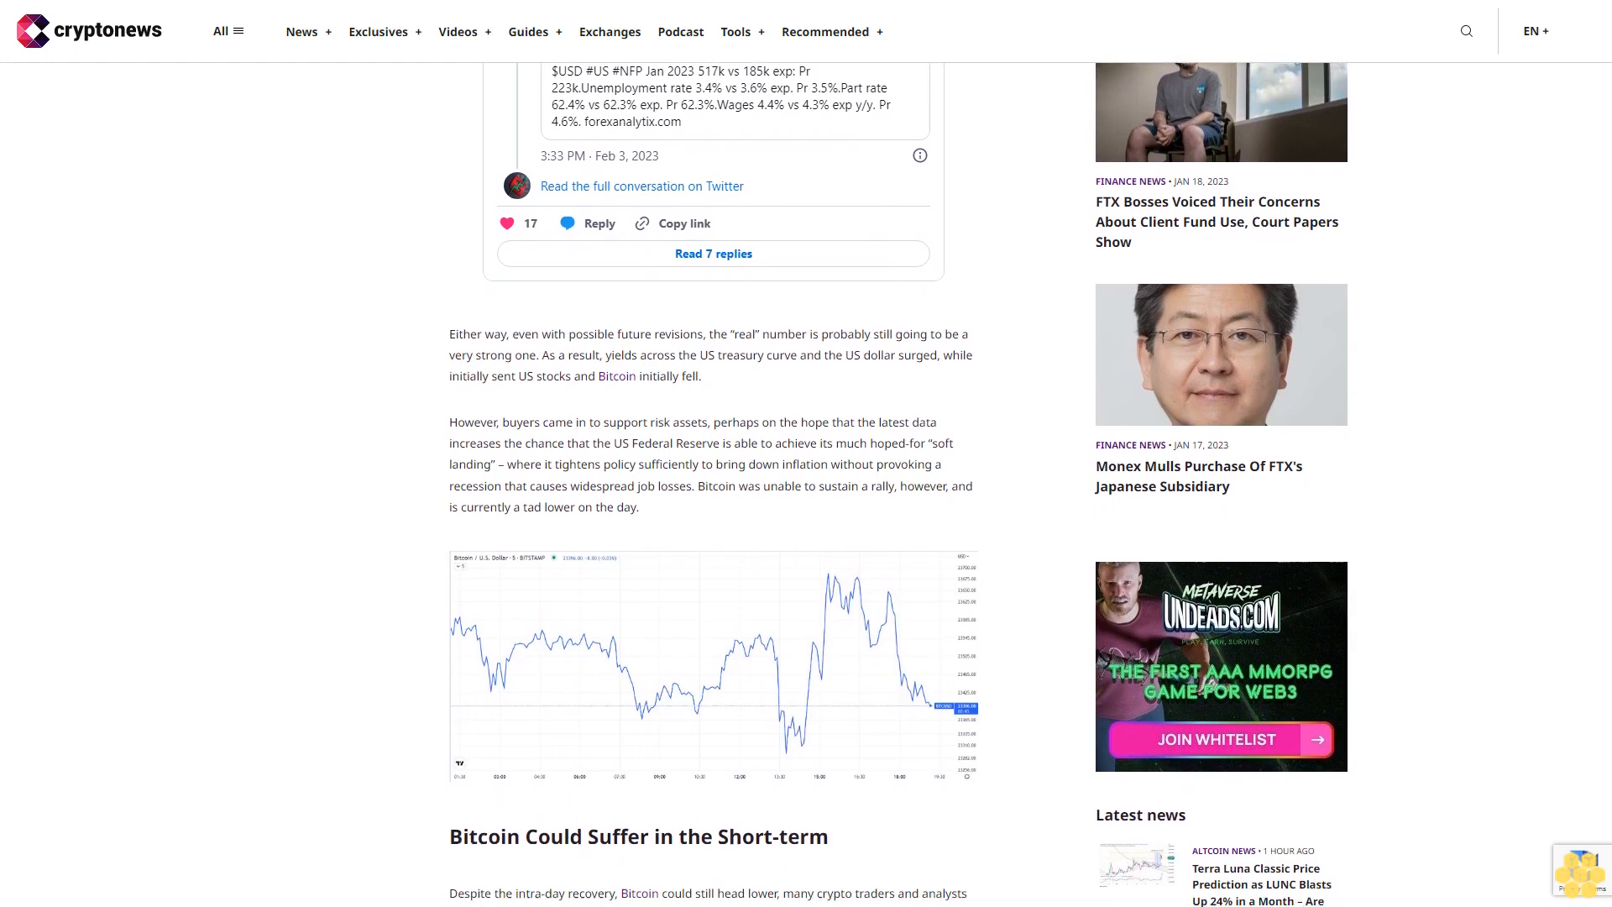
scroll(down, 3)
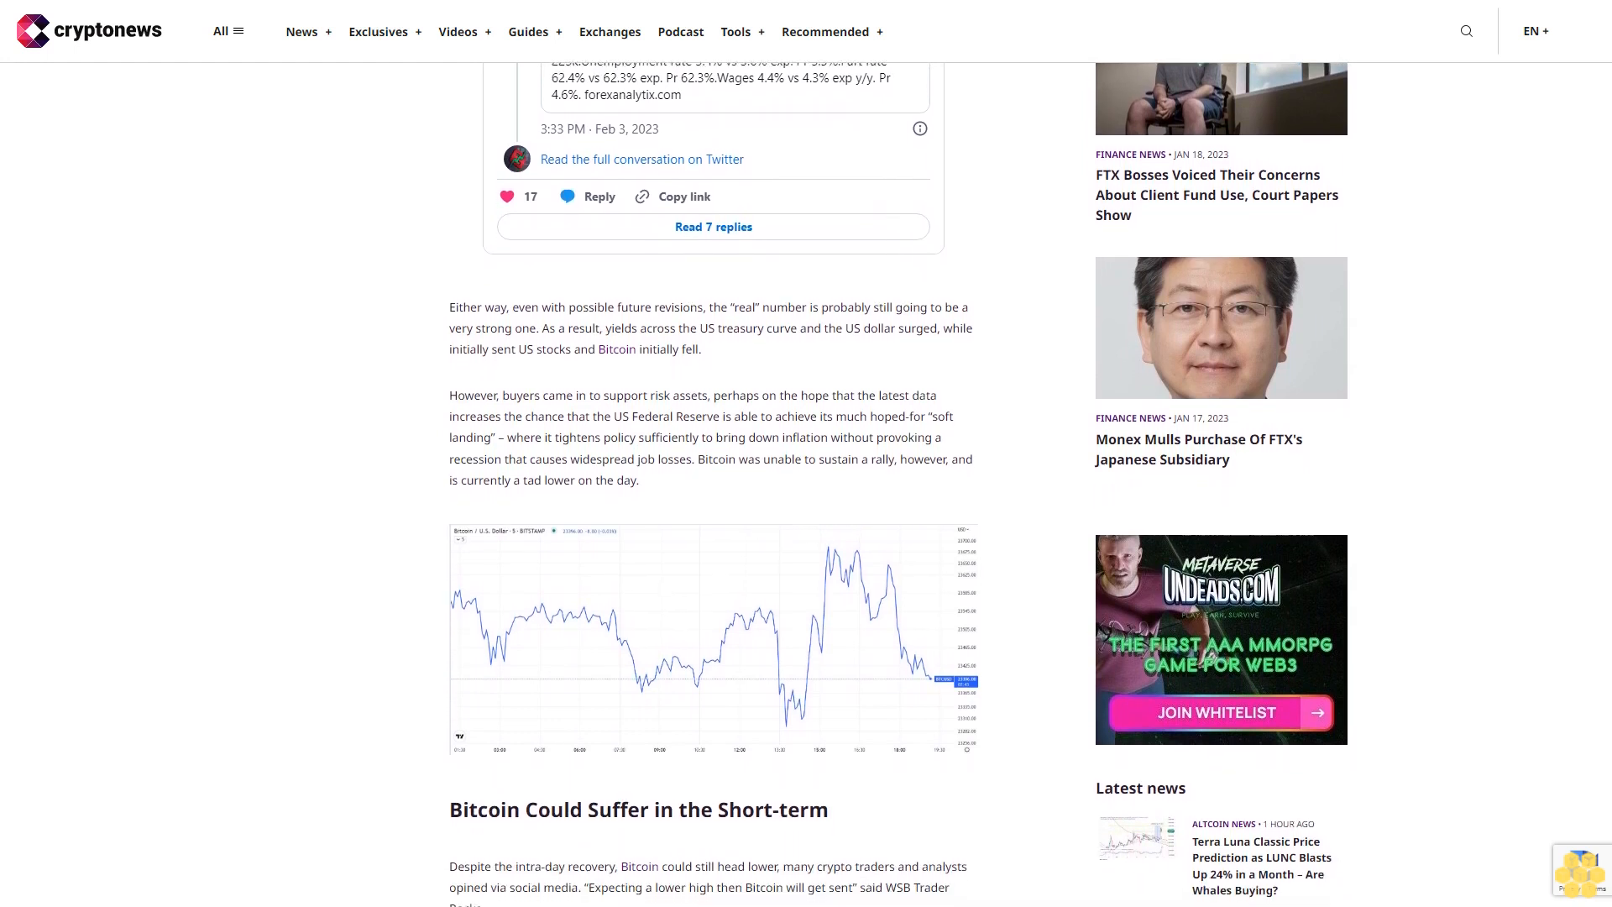
scroll(down, 3)
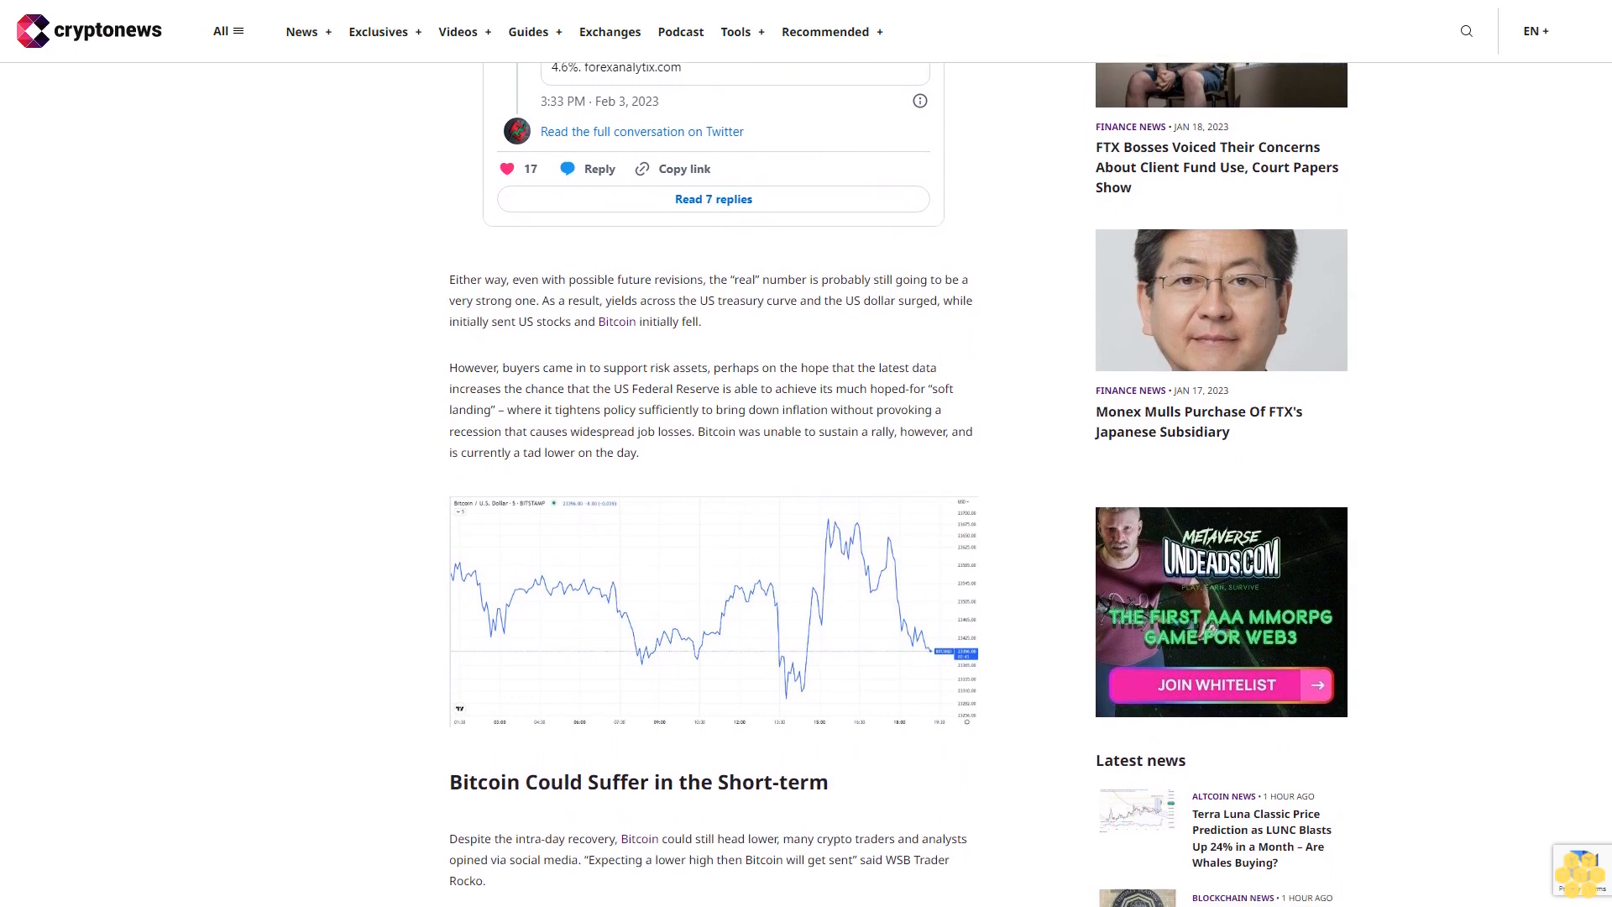
scroll(down, 3)
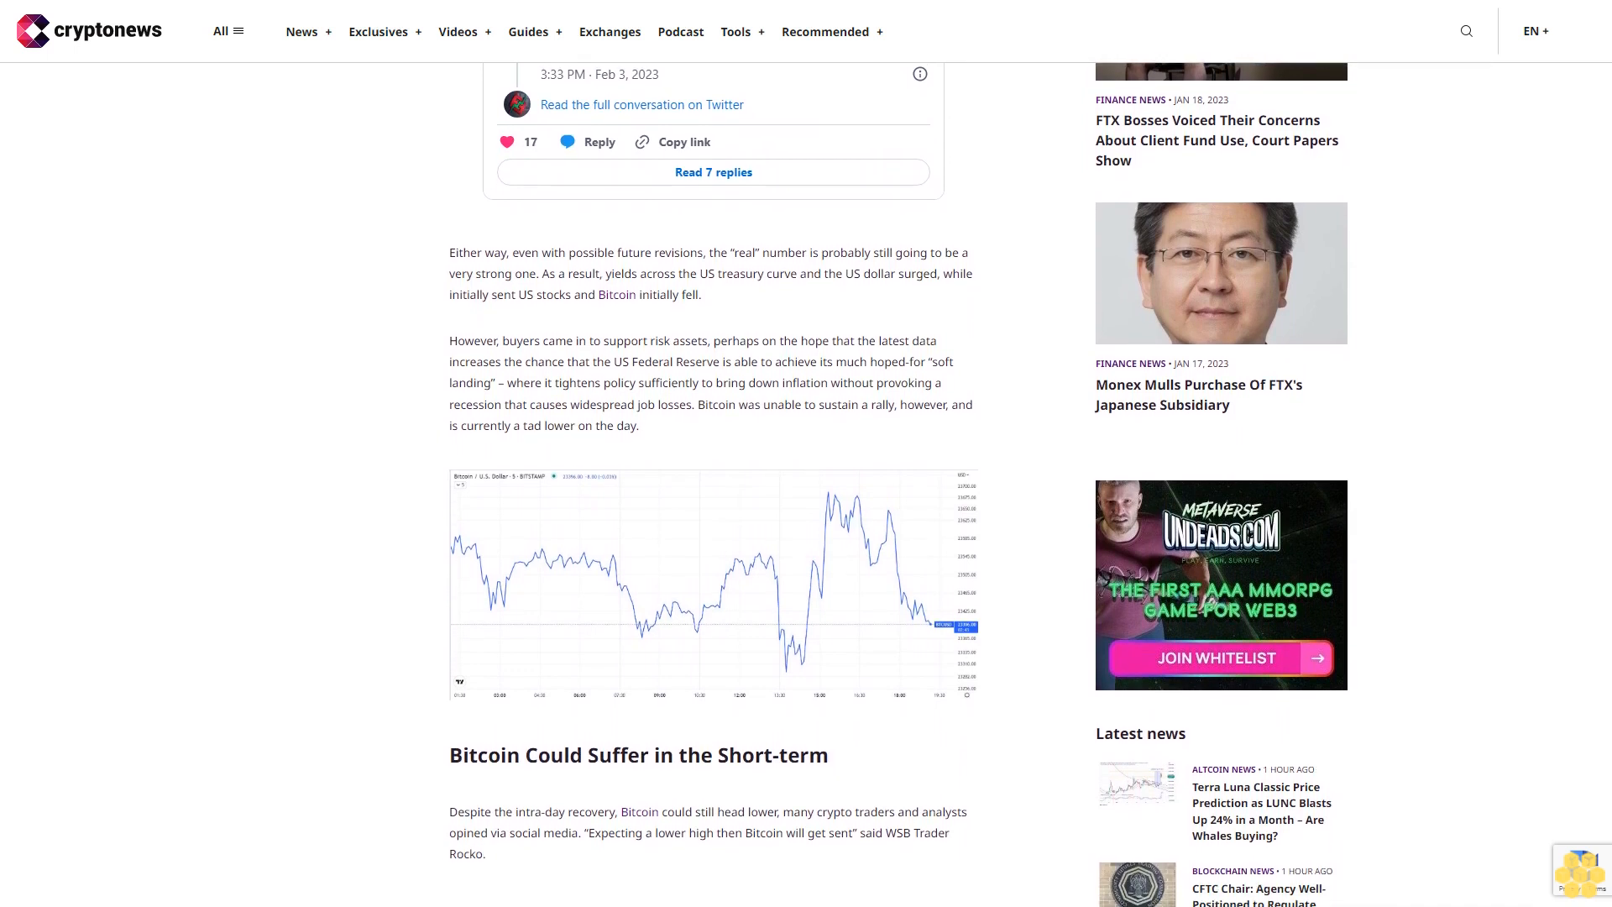
scroll(down, 3)
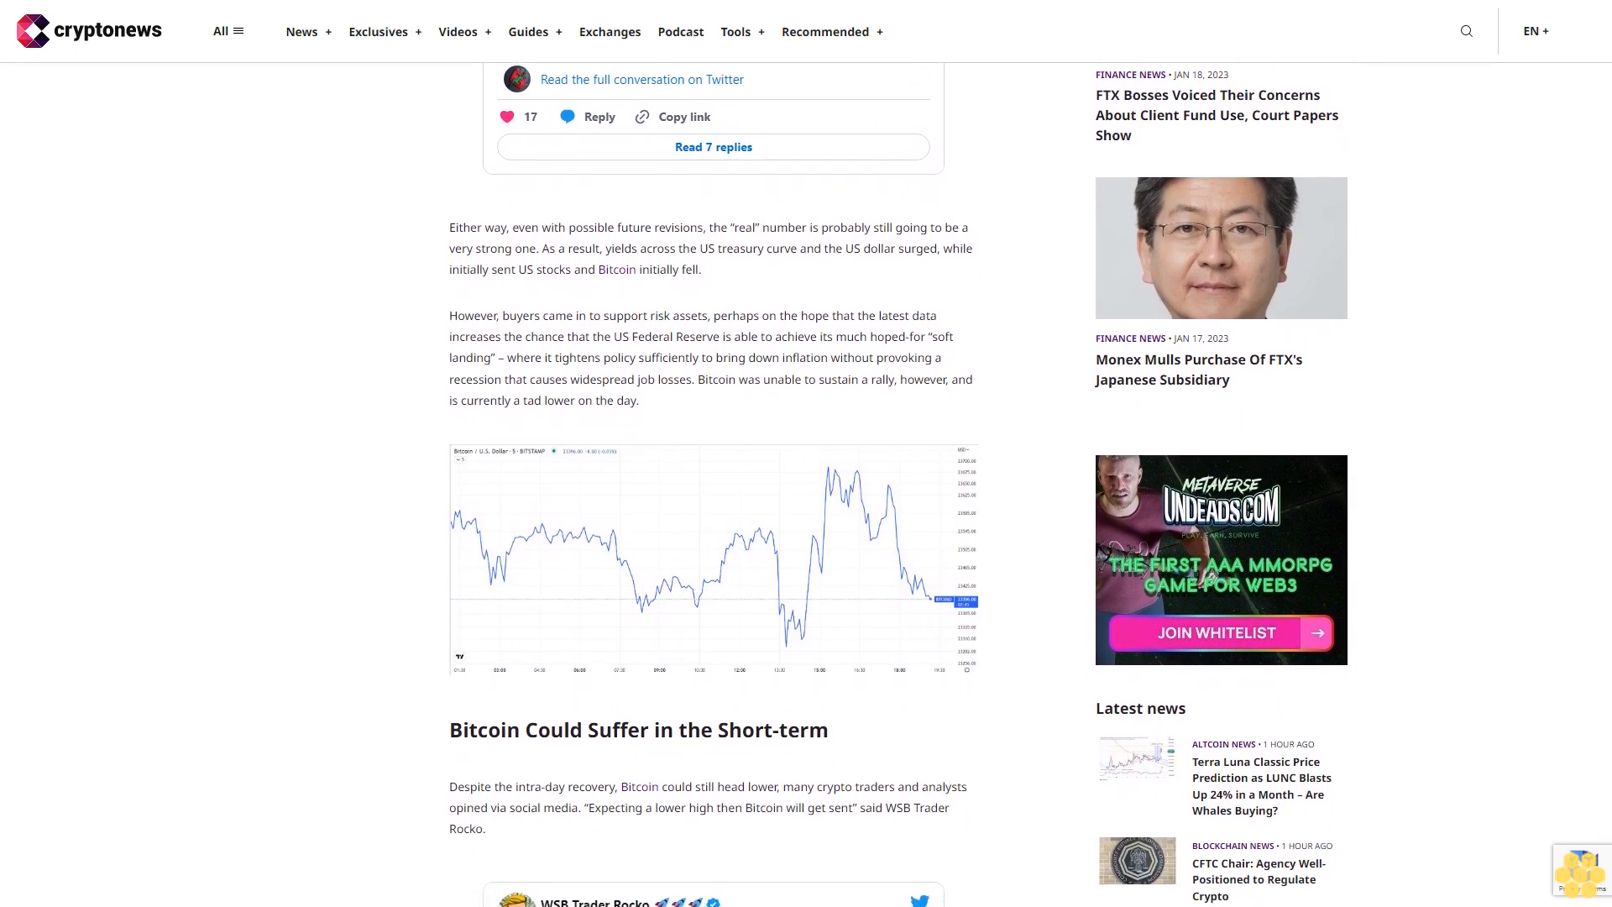
scroll(down, 3)
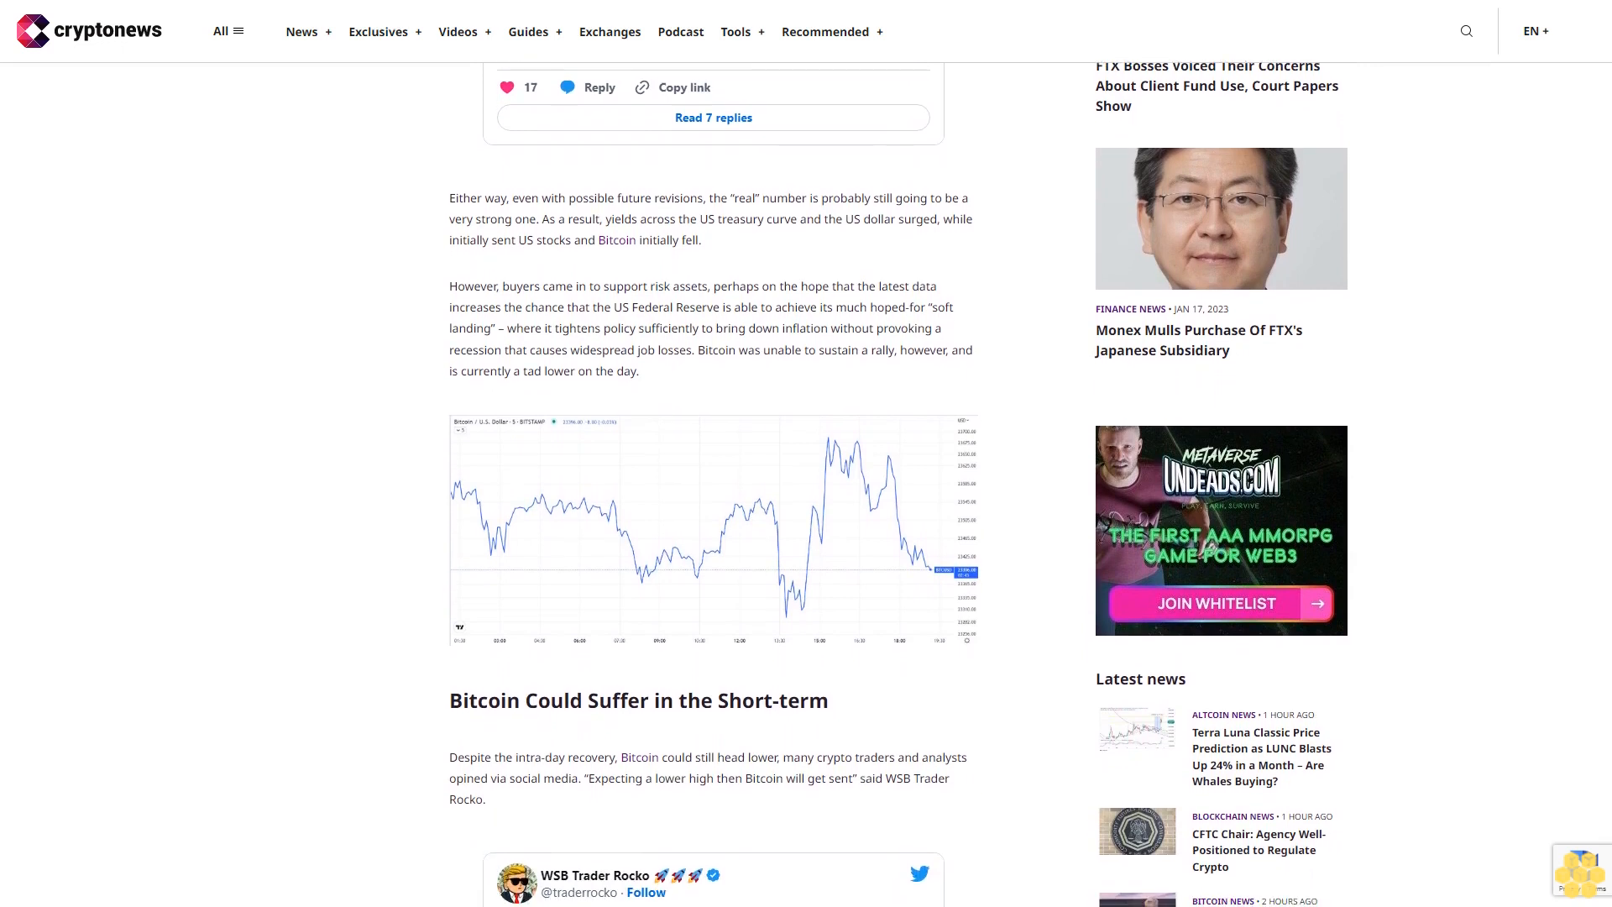
scroll(down, 3)
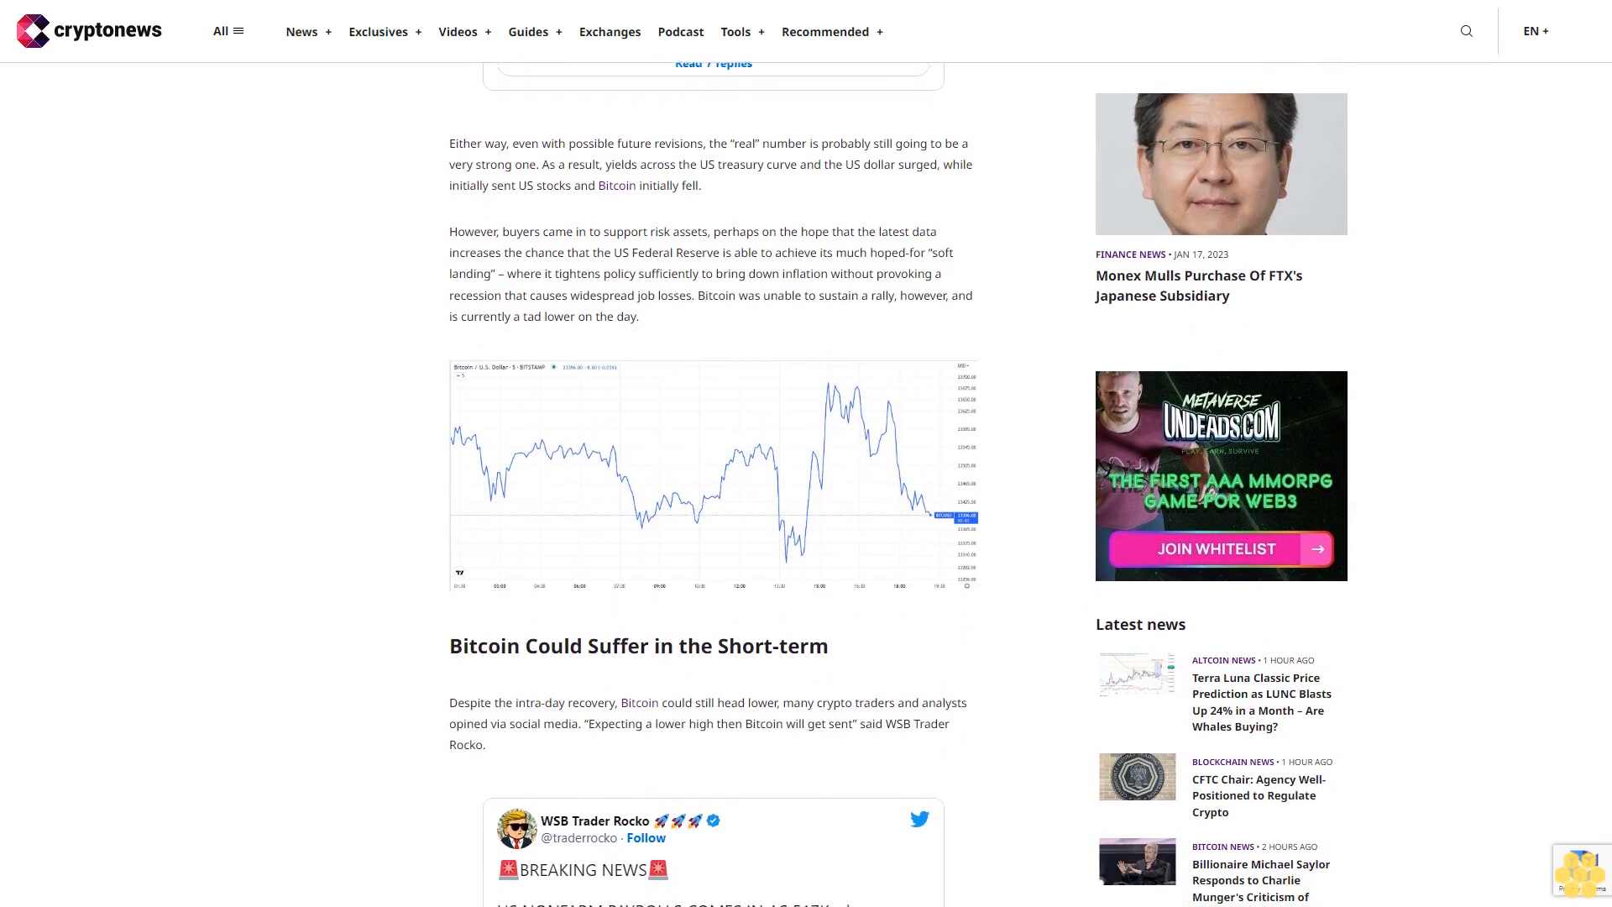
scroll(down, 3)
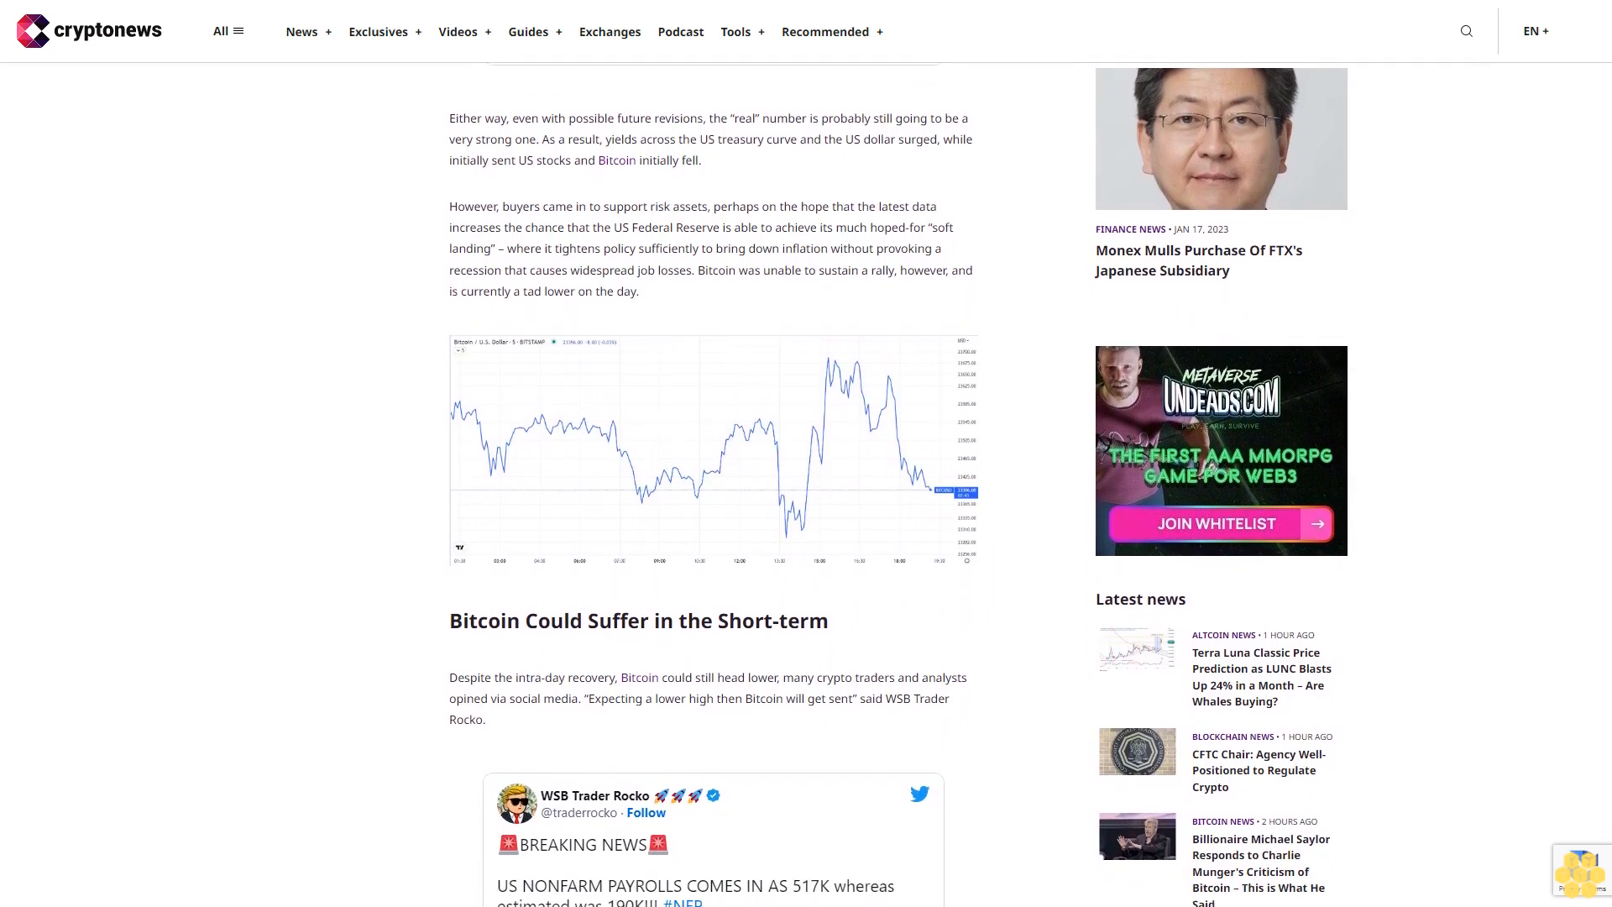
scroll(down, 3)
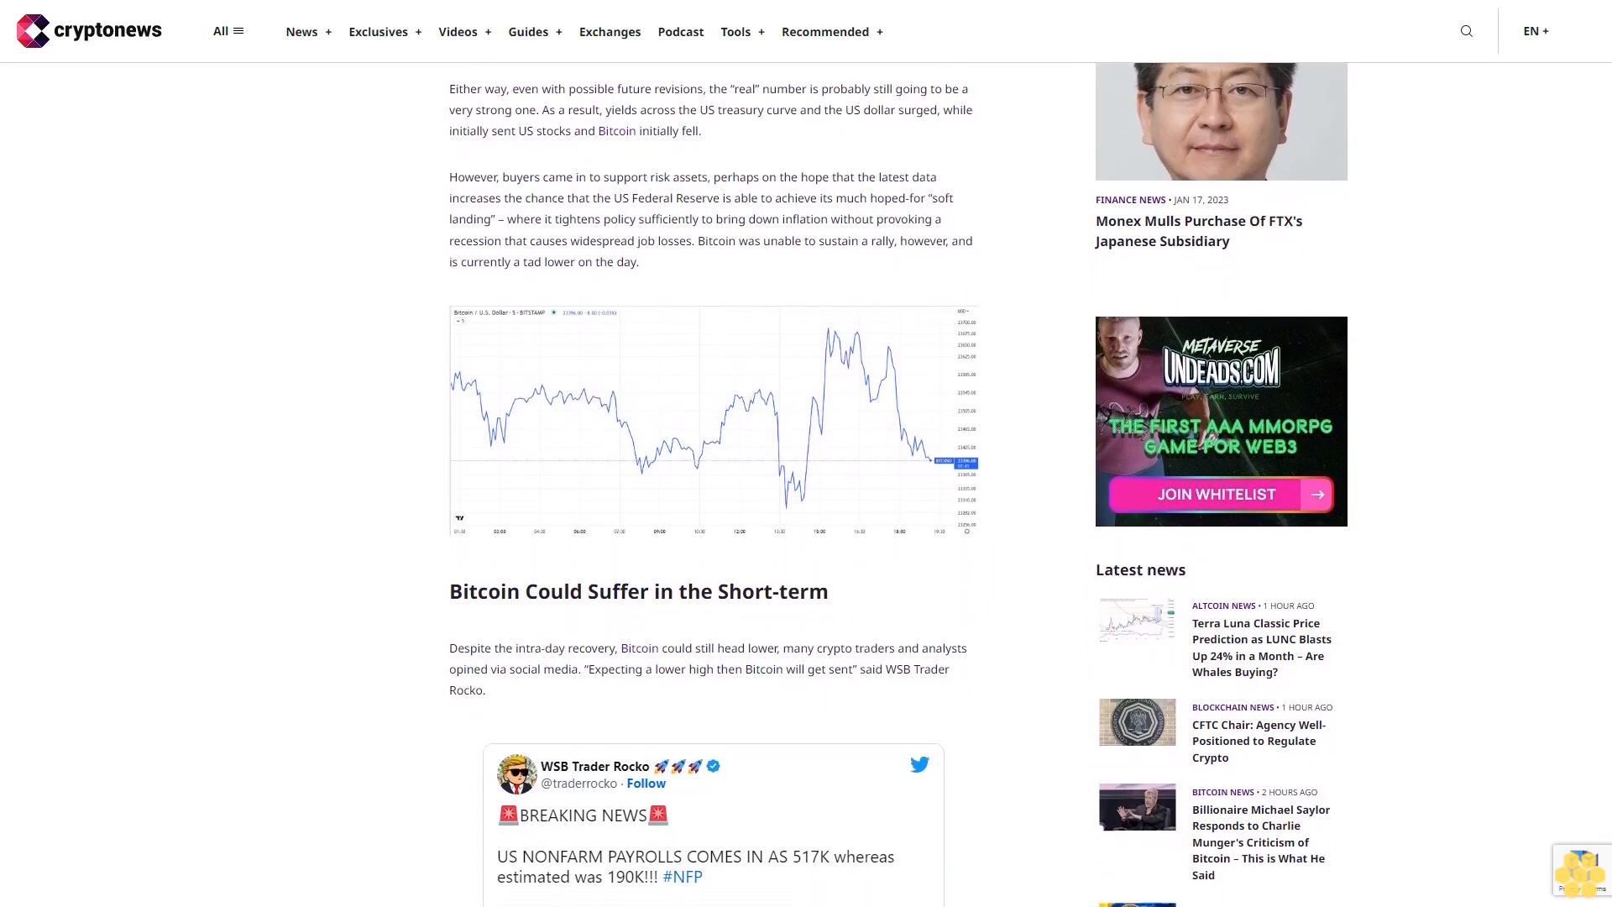
scroll(down, 3)
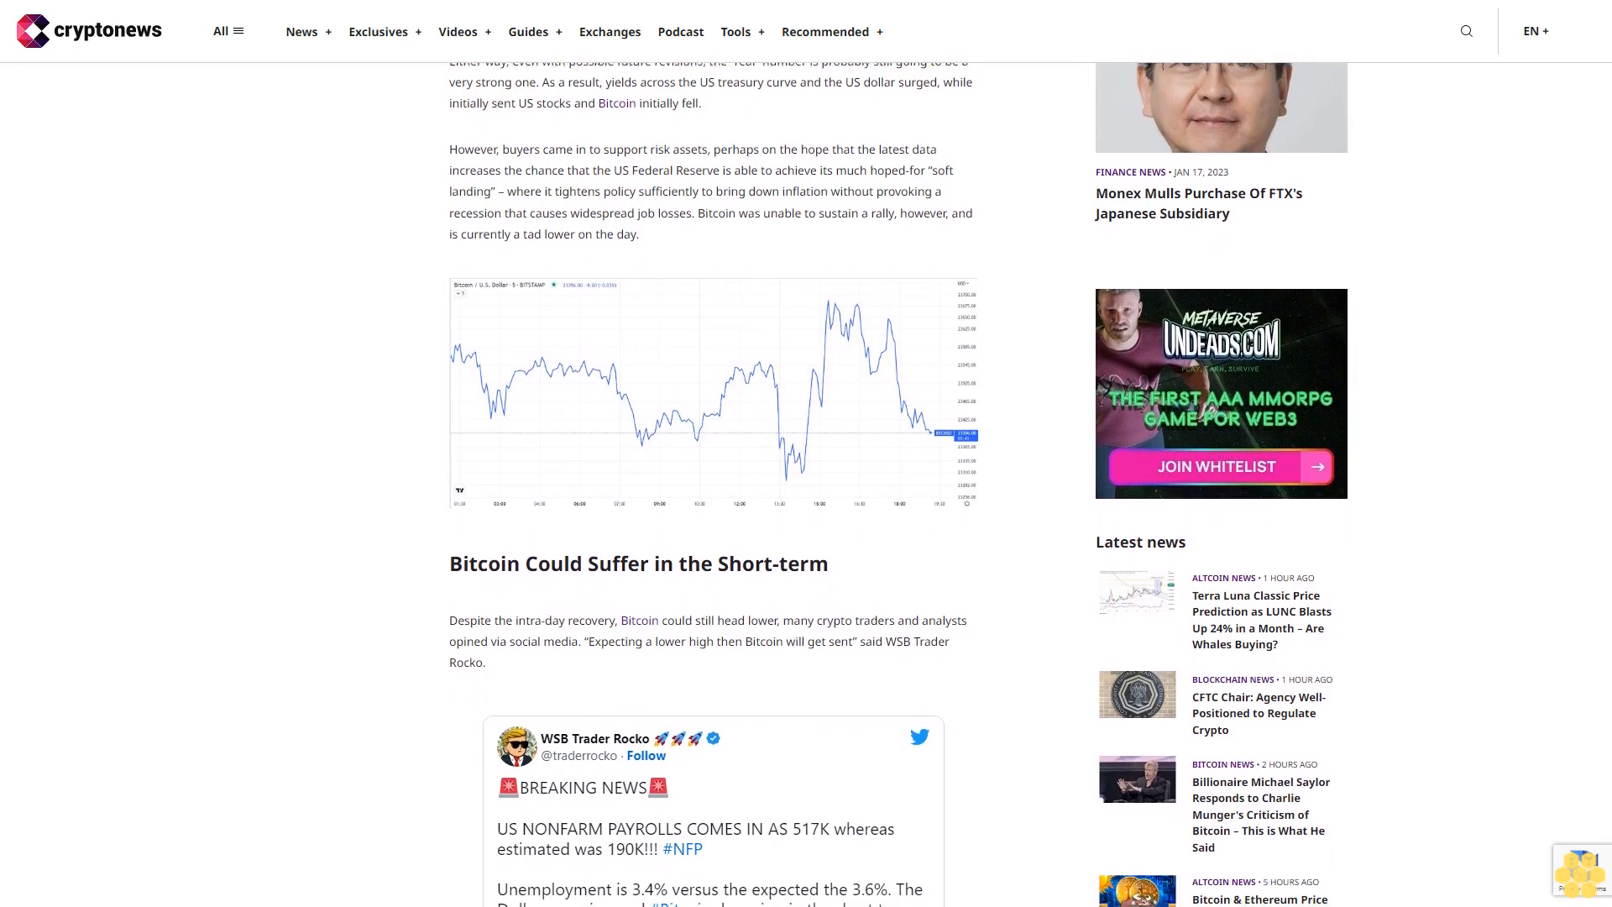
scroll(down, 3)
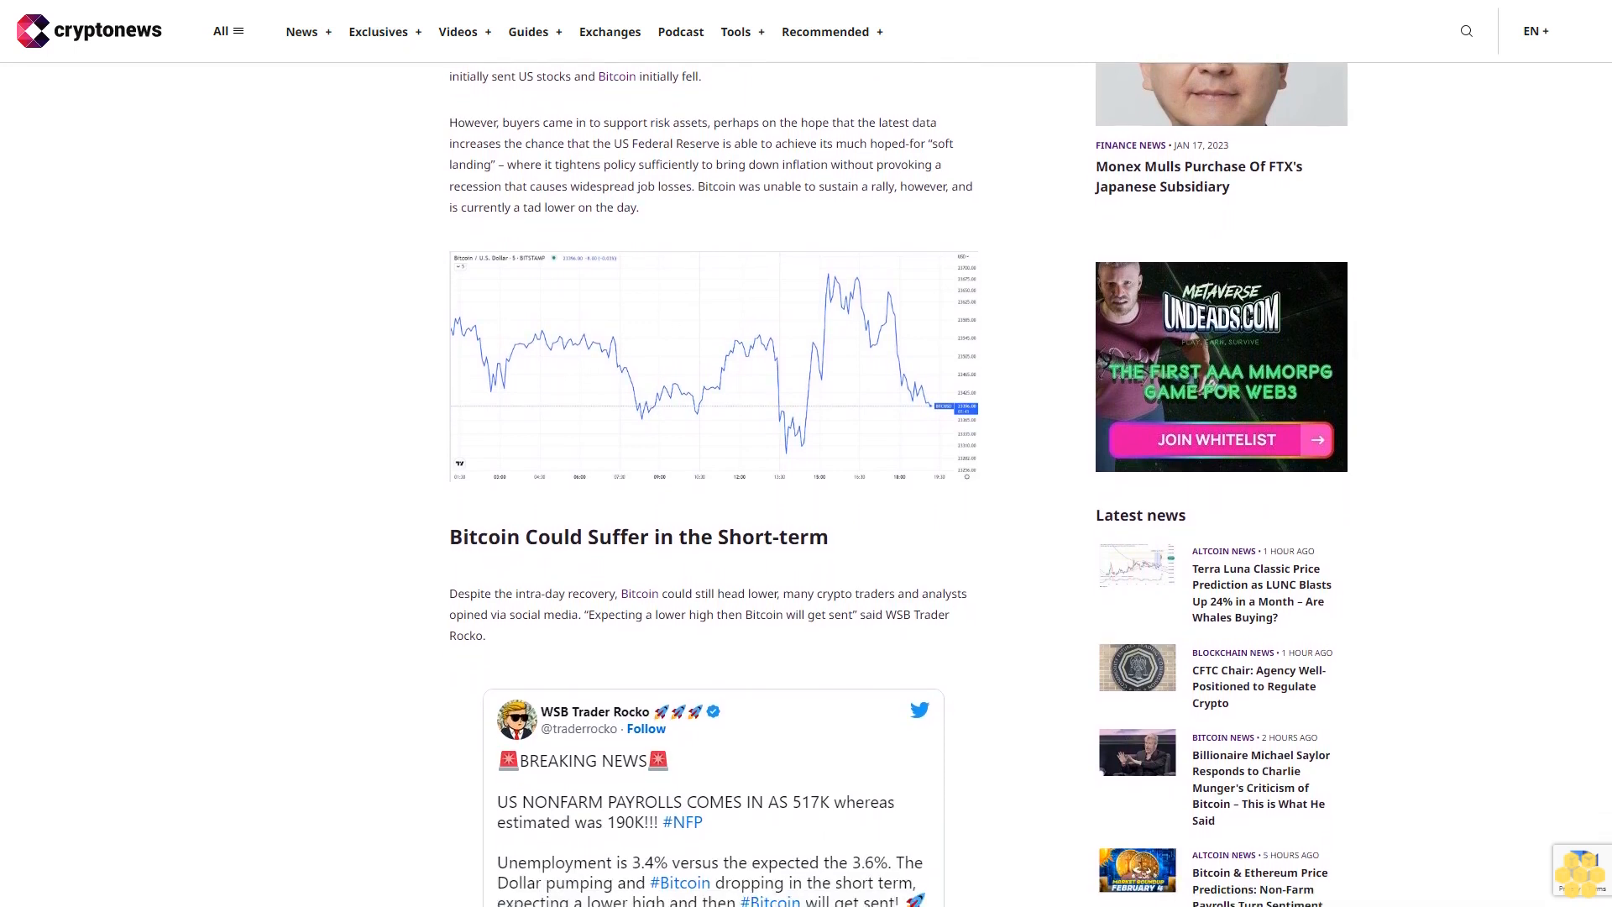
scroll(down, 3)
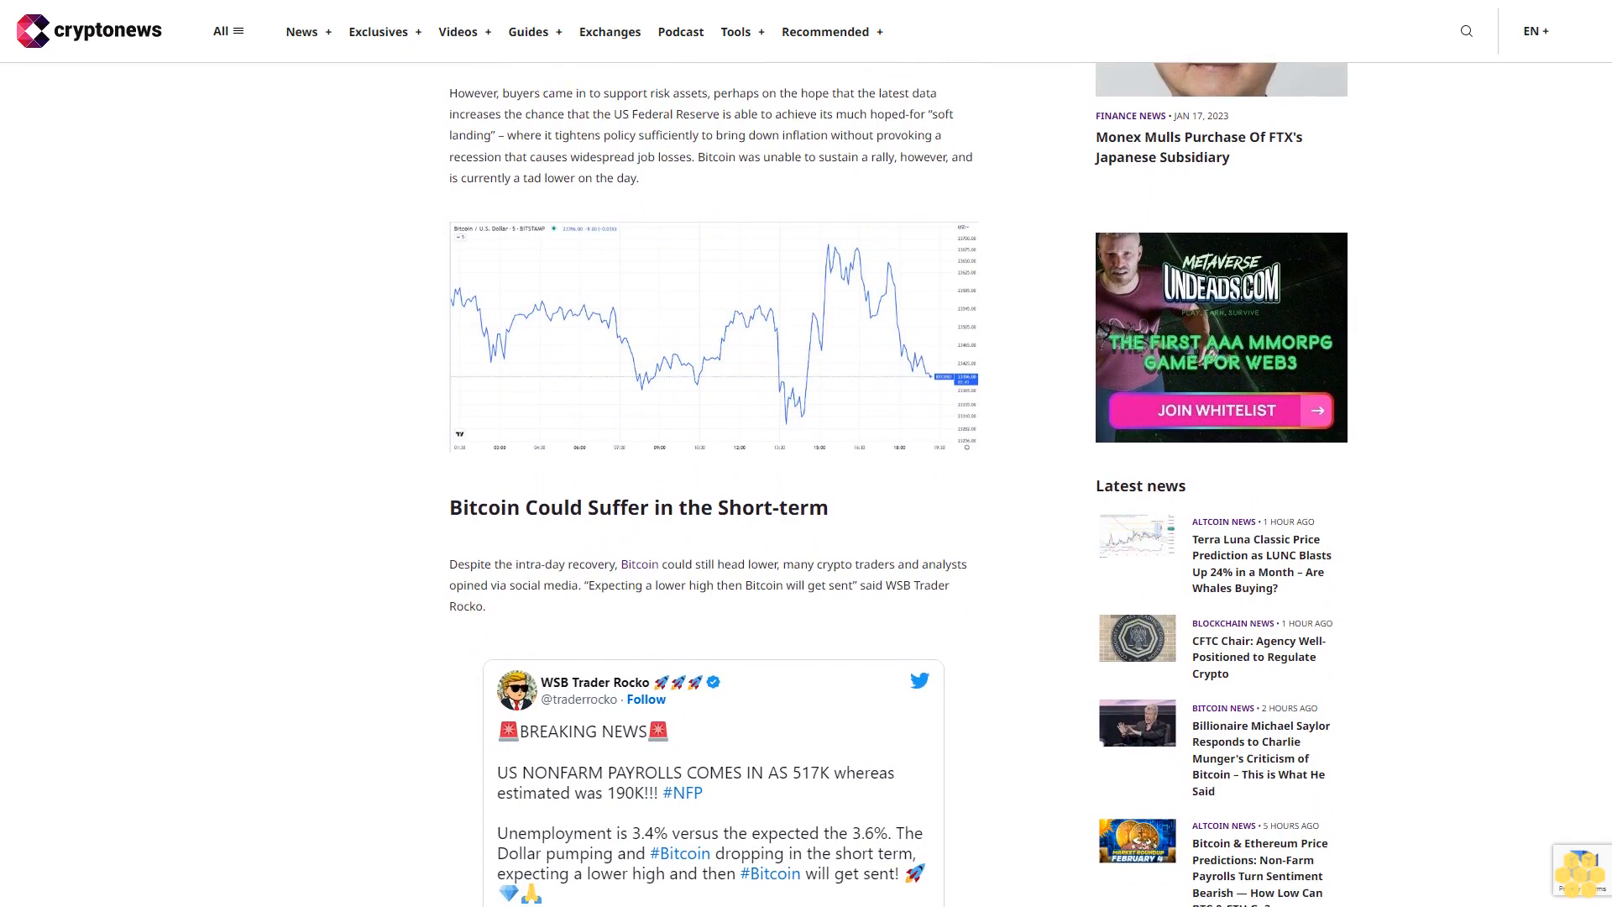
scroll(down, 3)
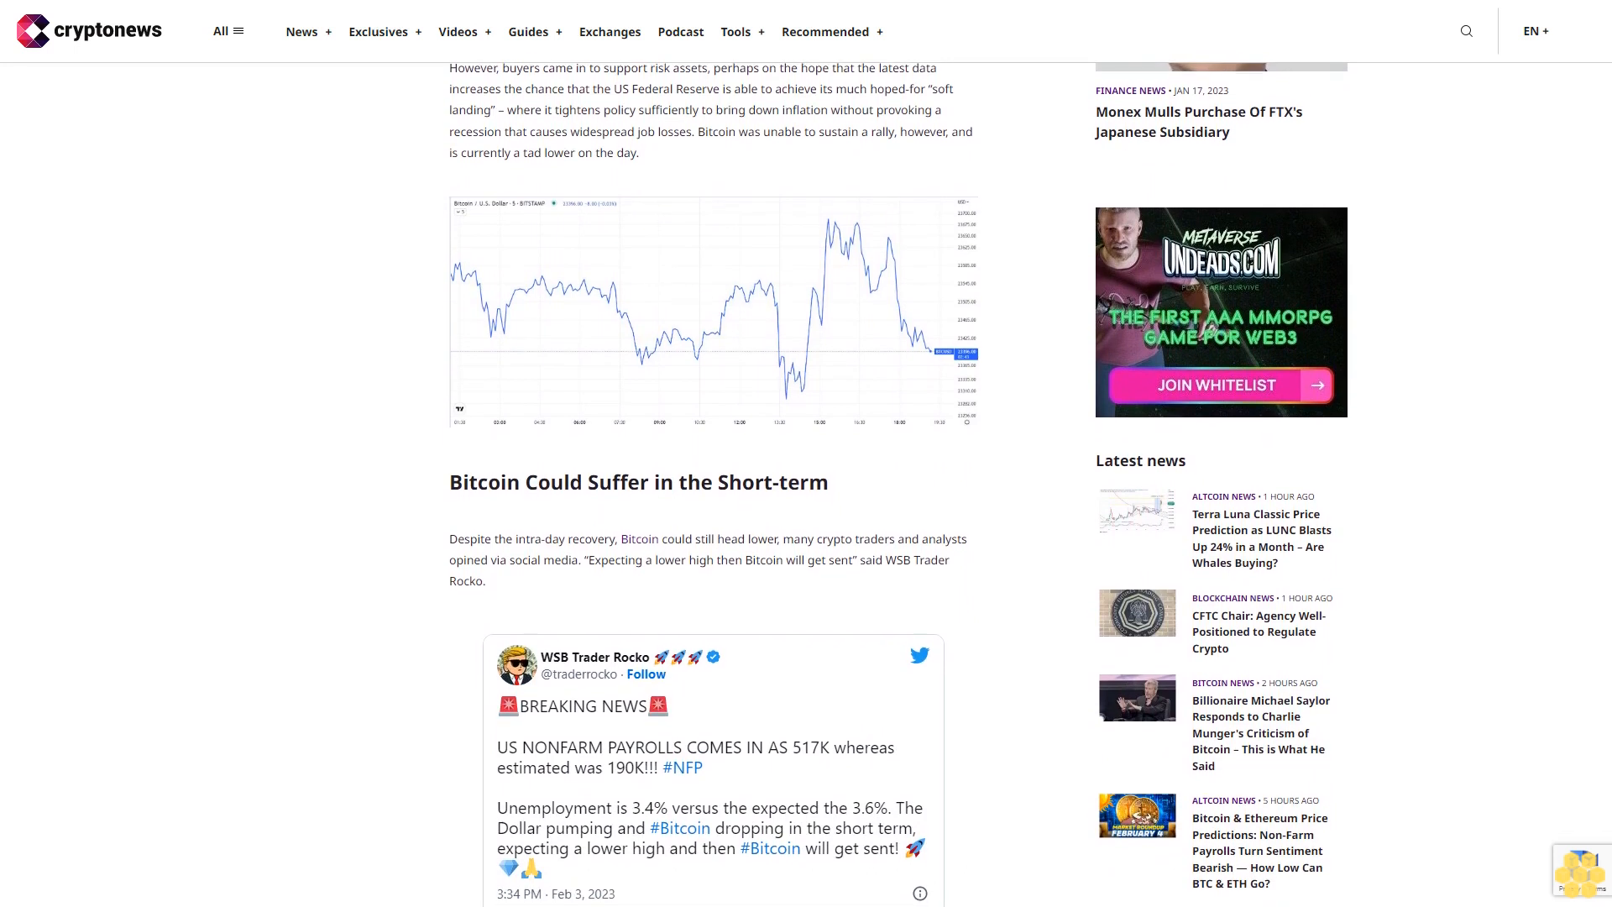
scroll(down, 3)
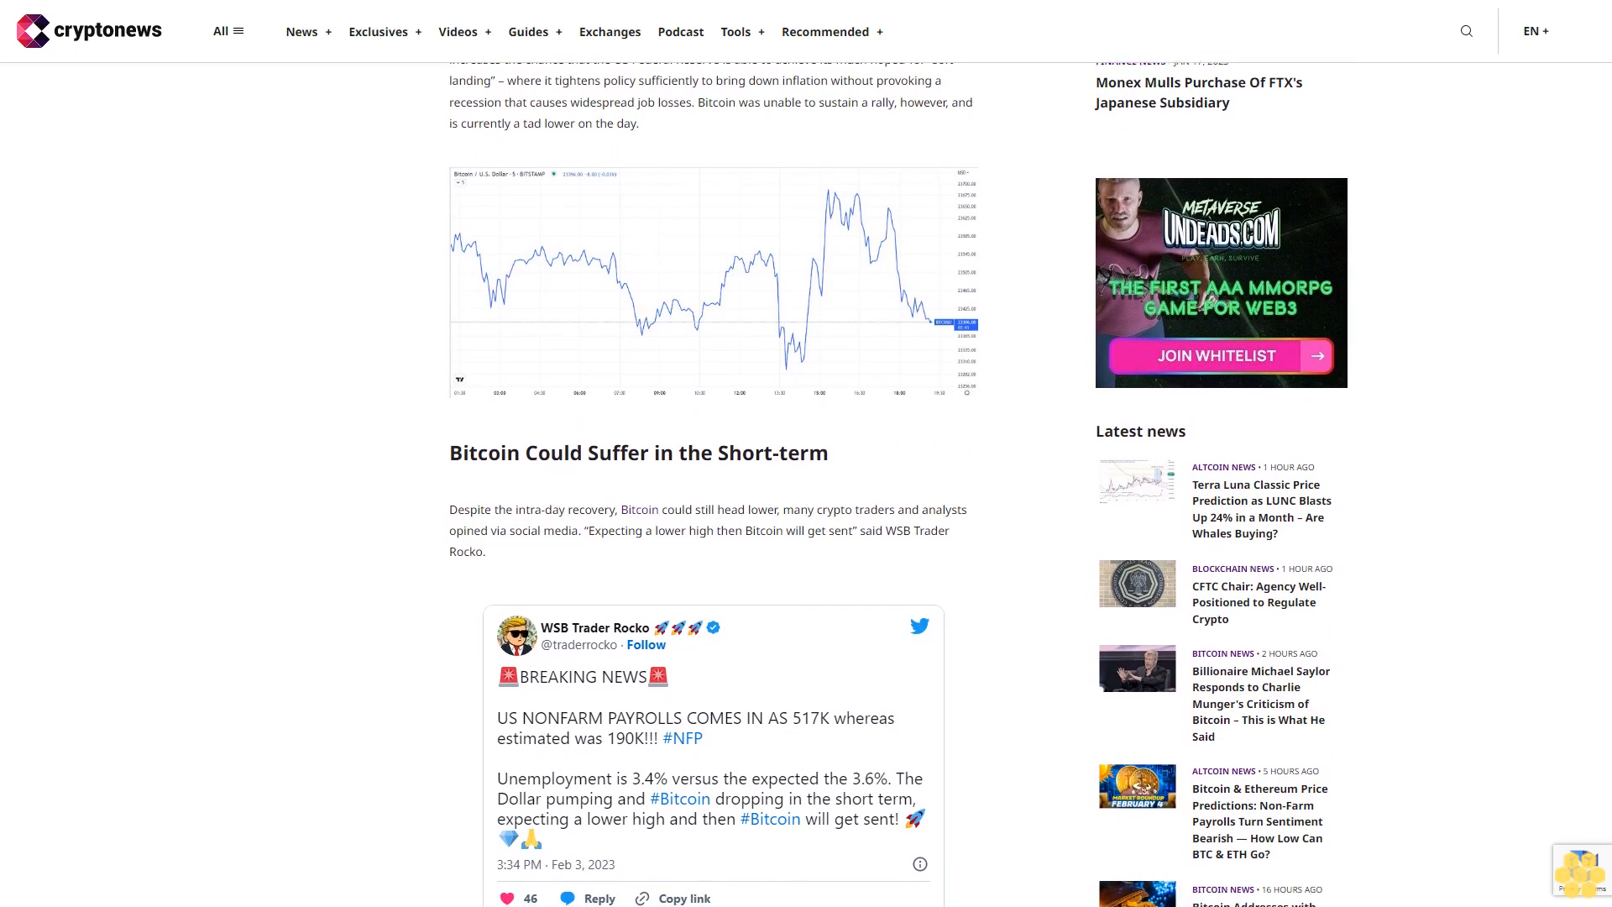
scroll(down, 3)
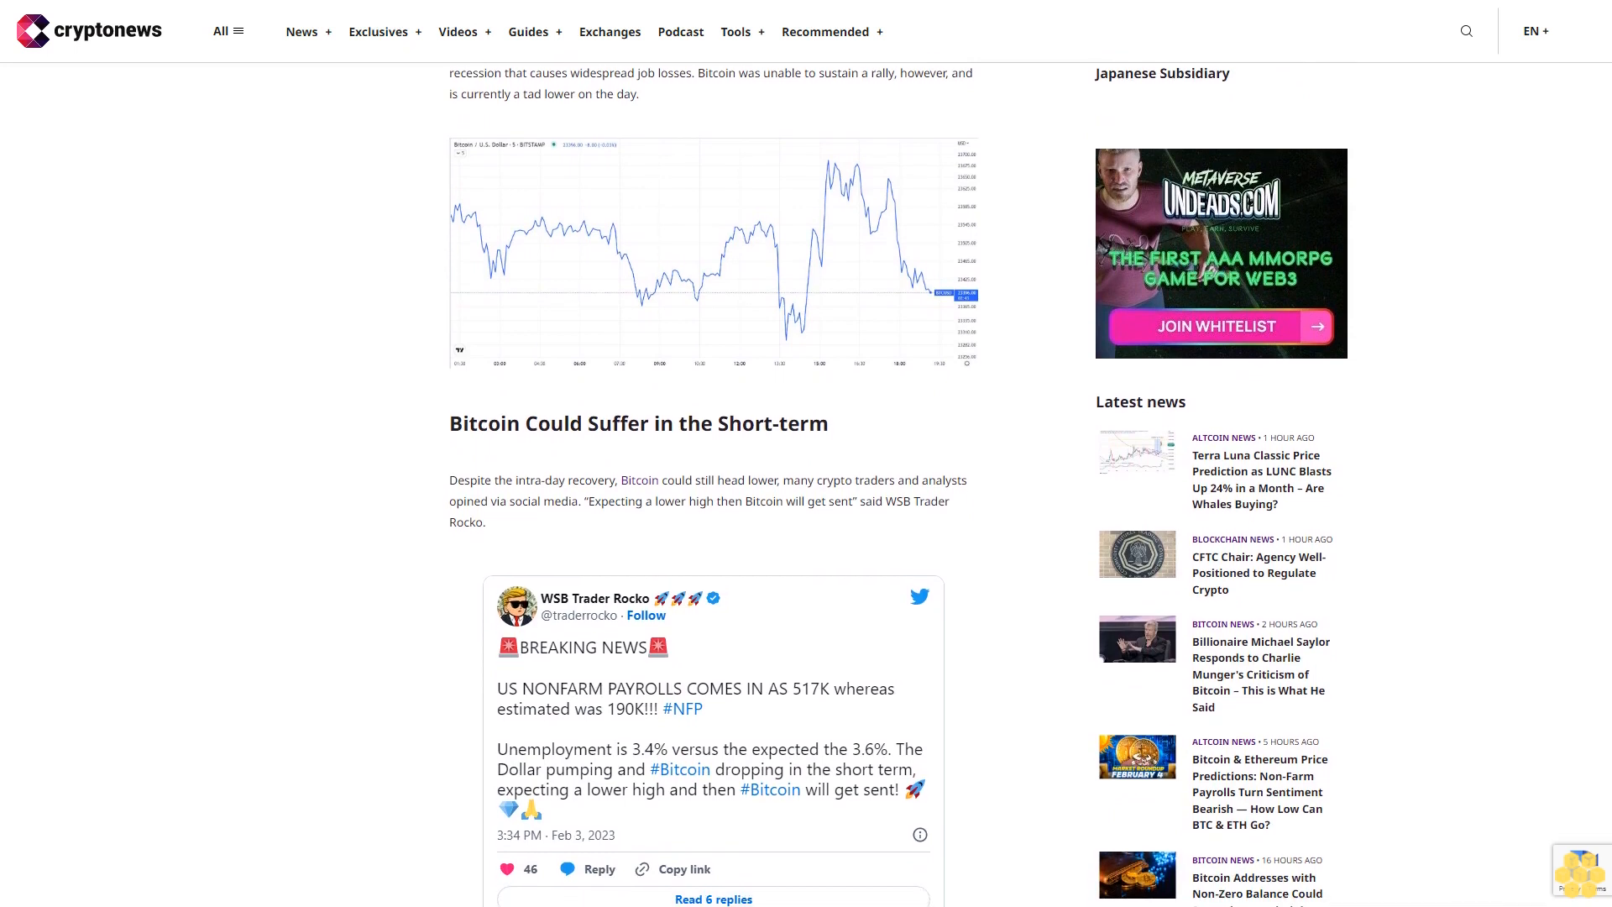
scroll(down, 3)
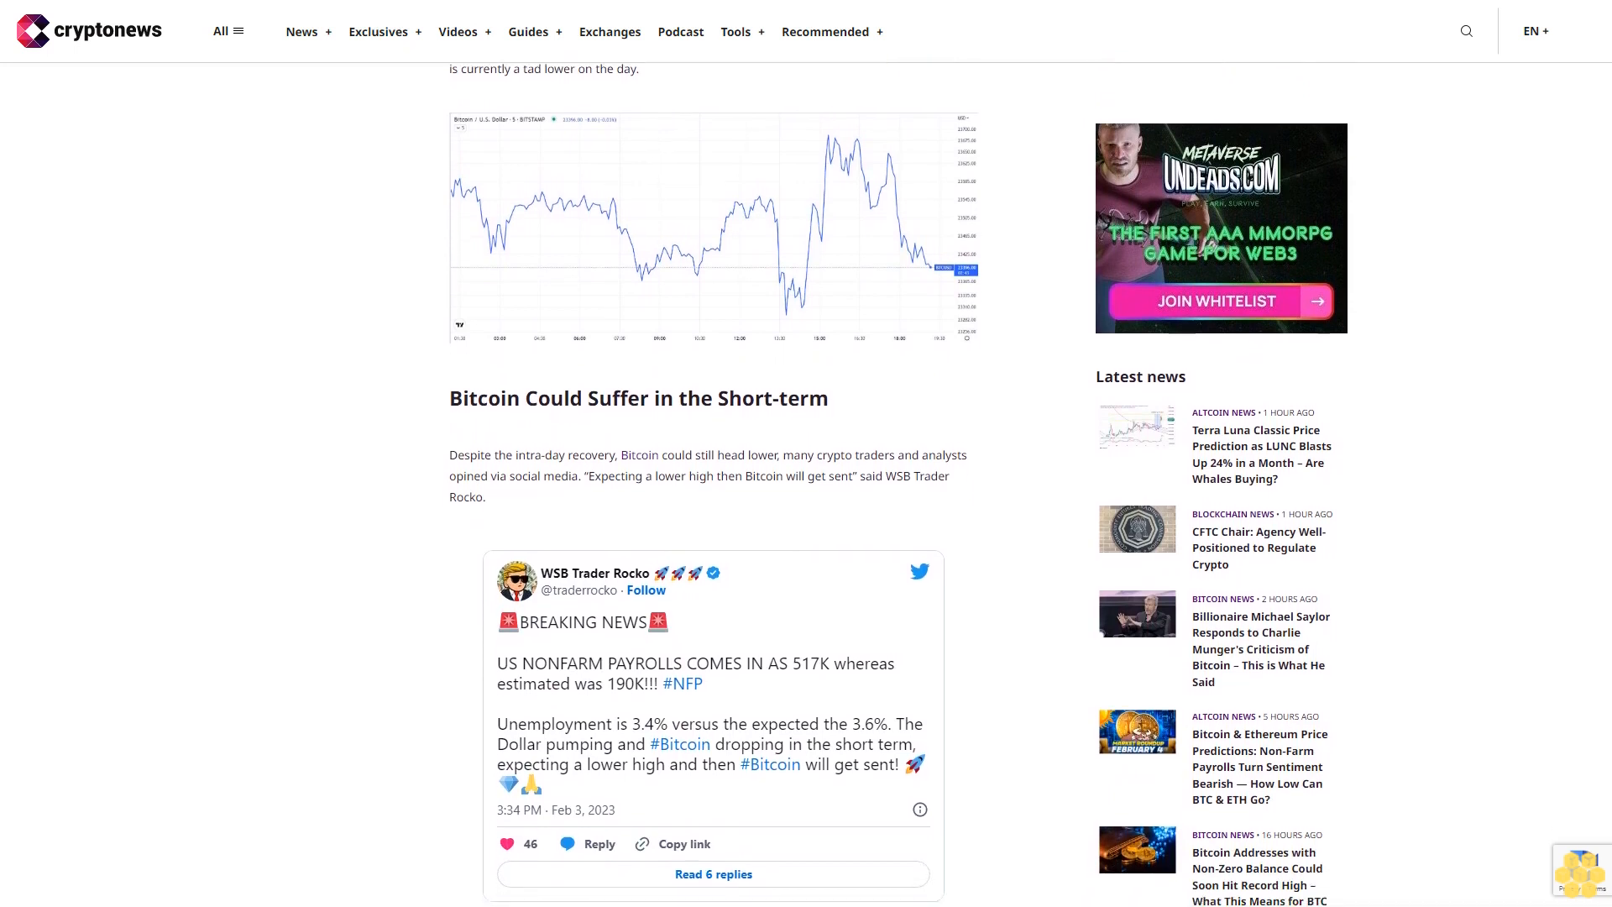
scroll(down, 3)
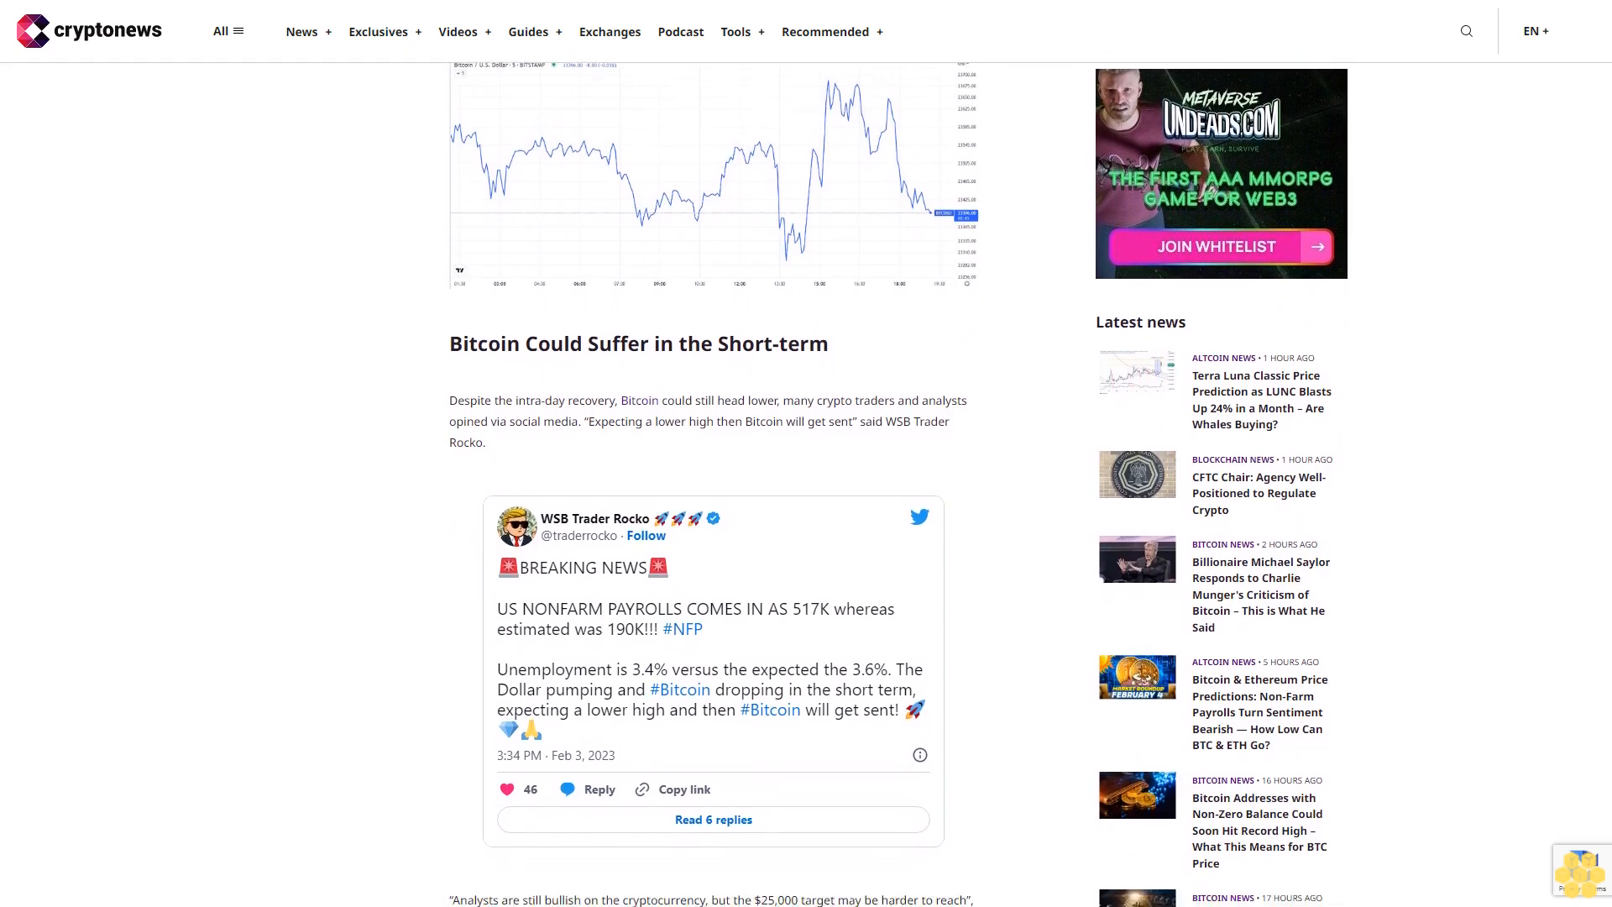
scroll(down, 3)
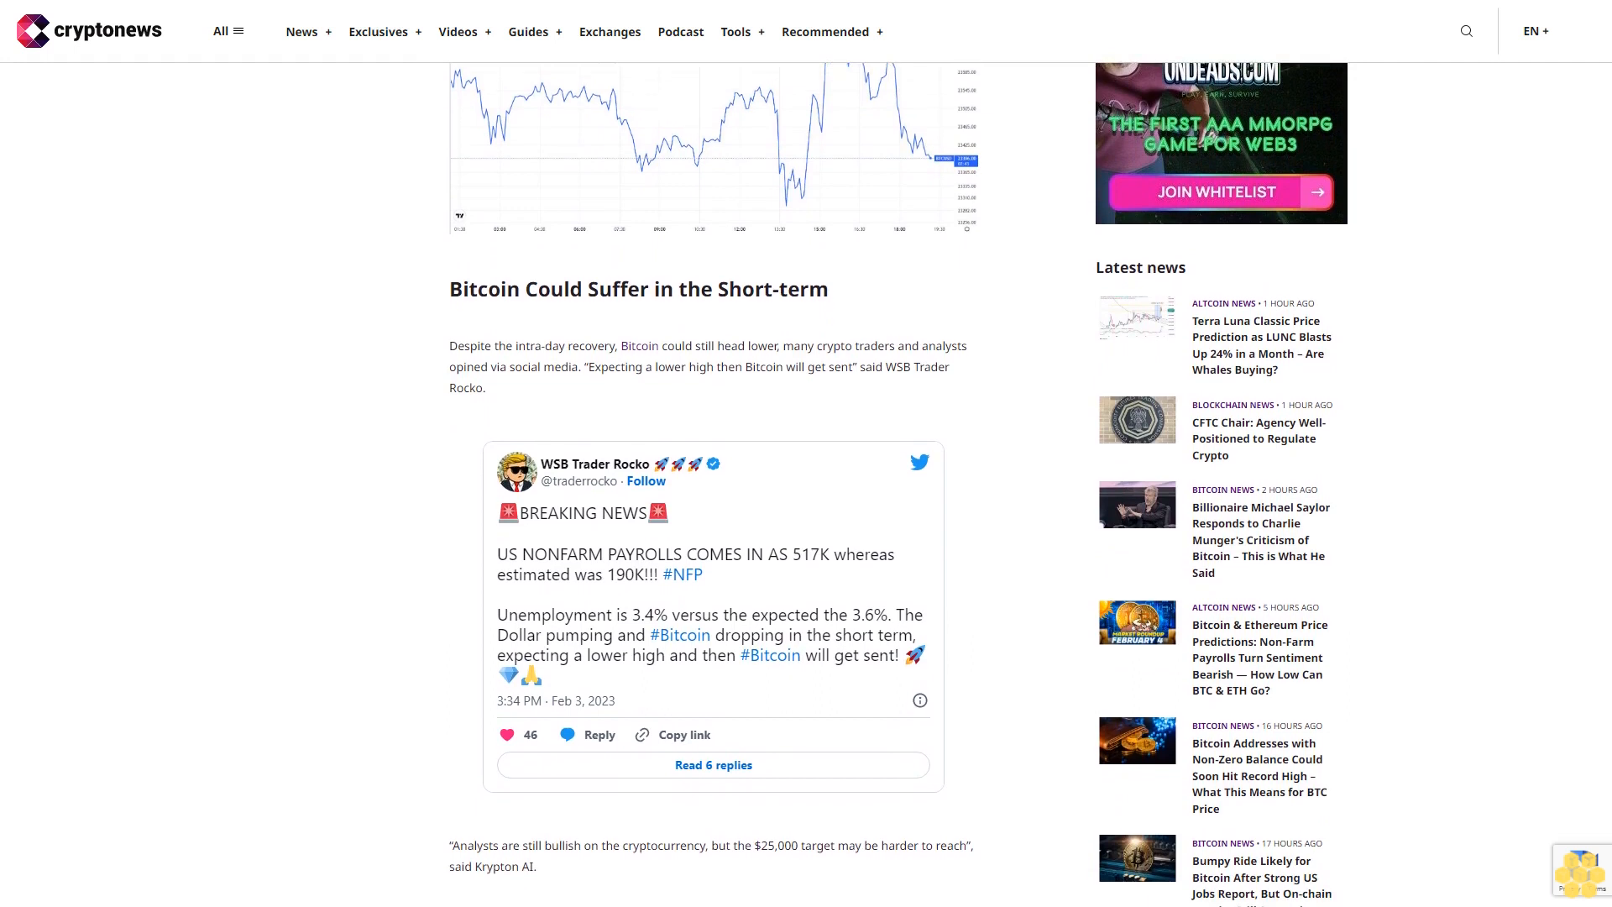
scroll(down, 3)
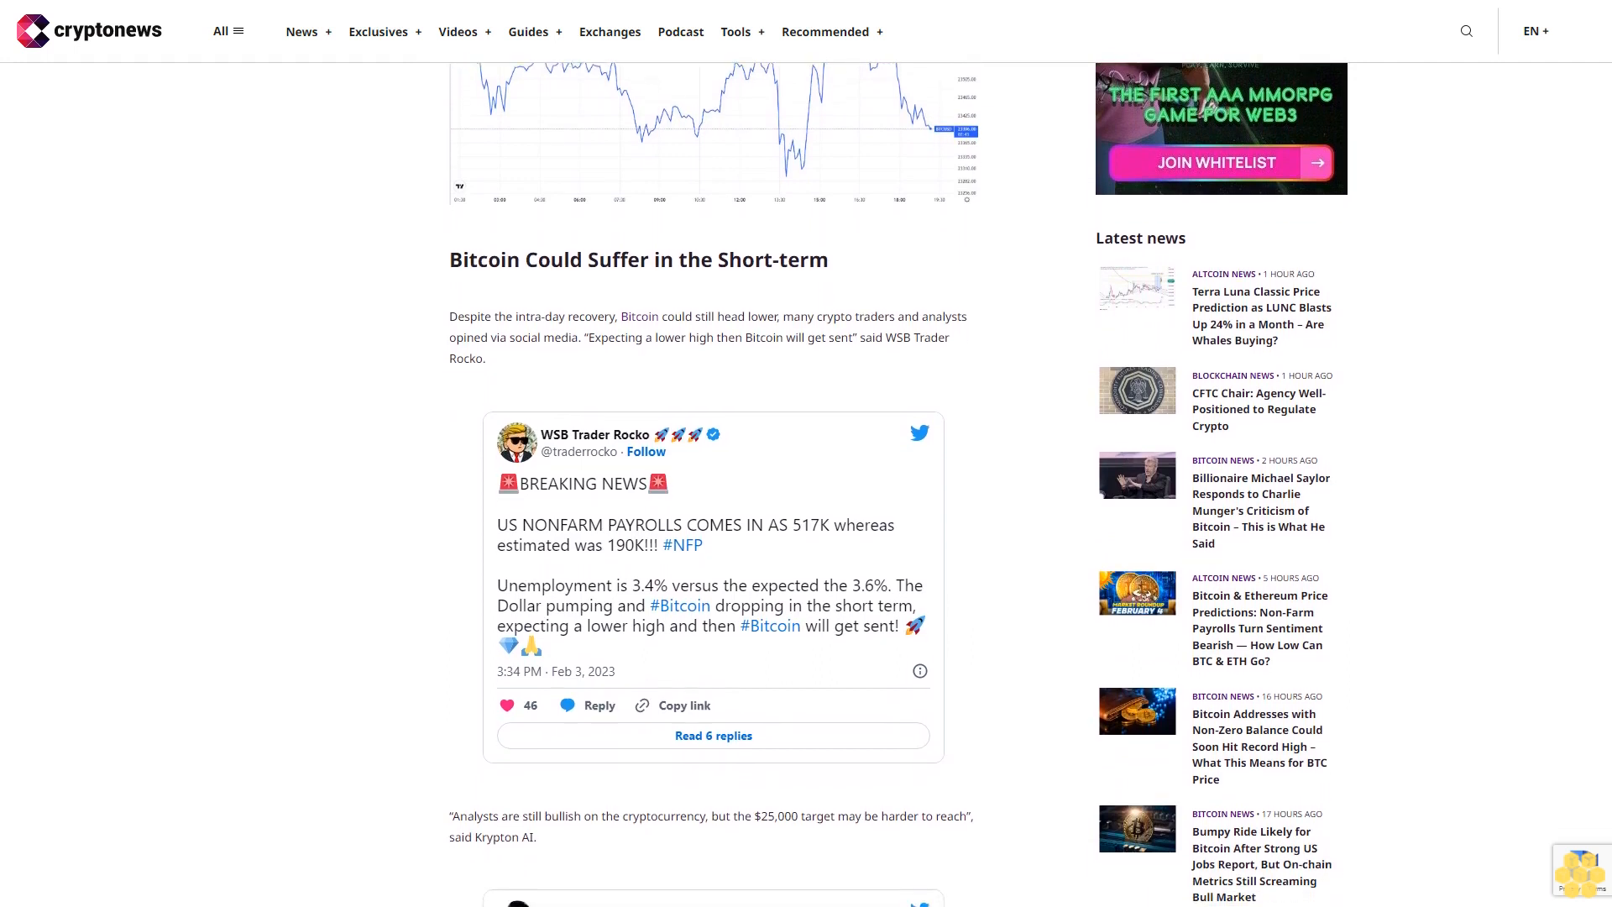
scroll(down, 3)
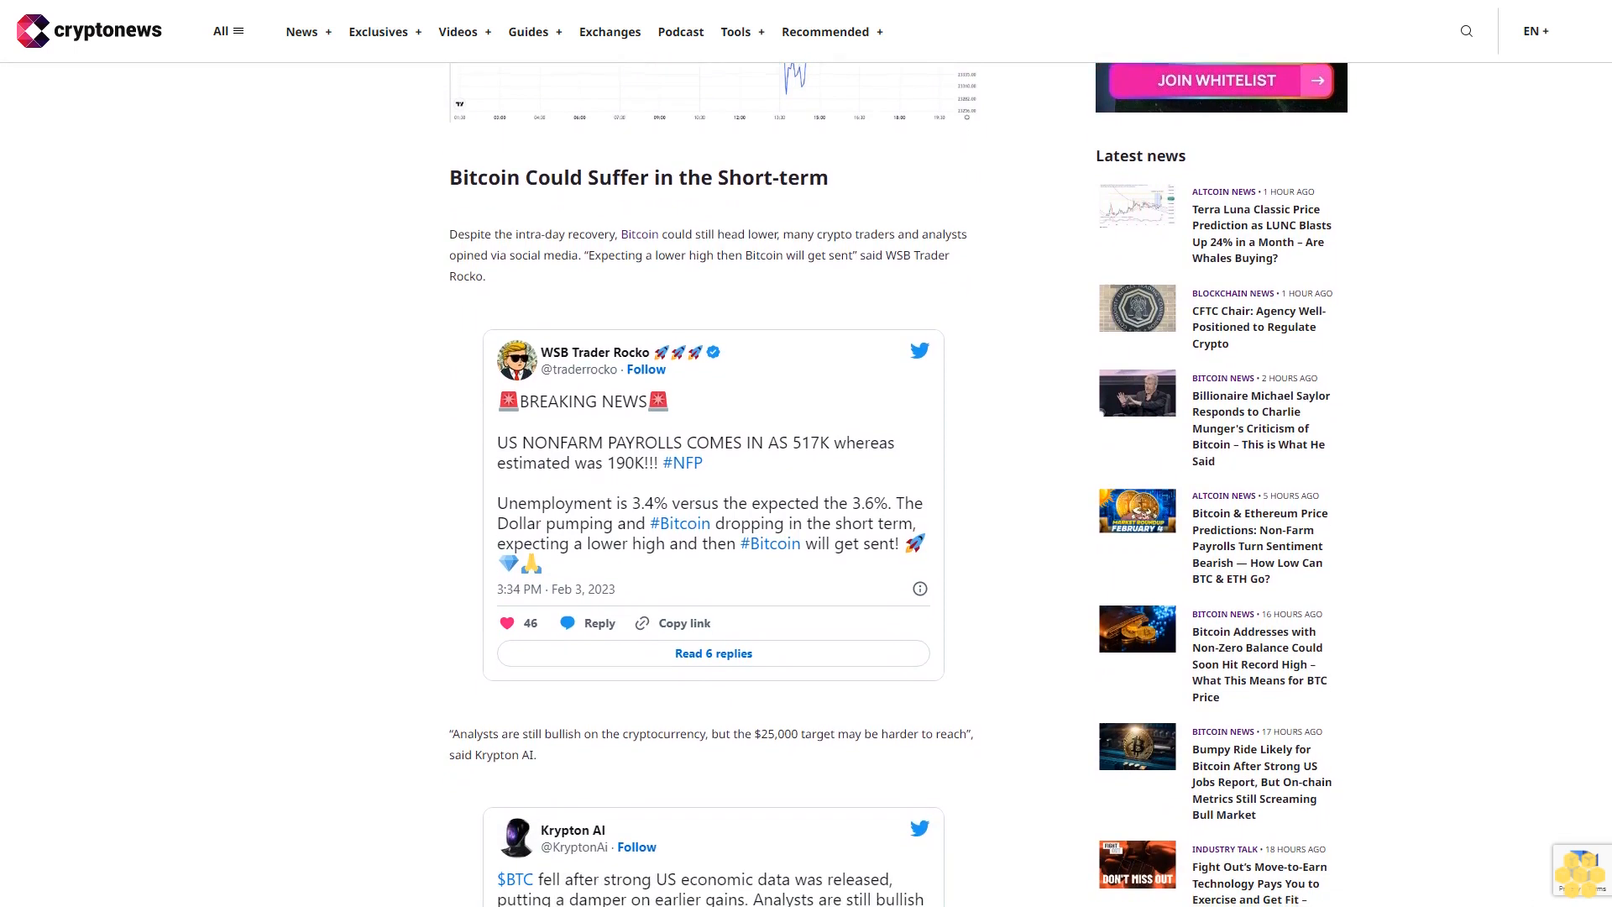
scroll(down, 3)
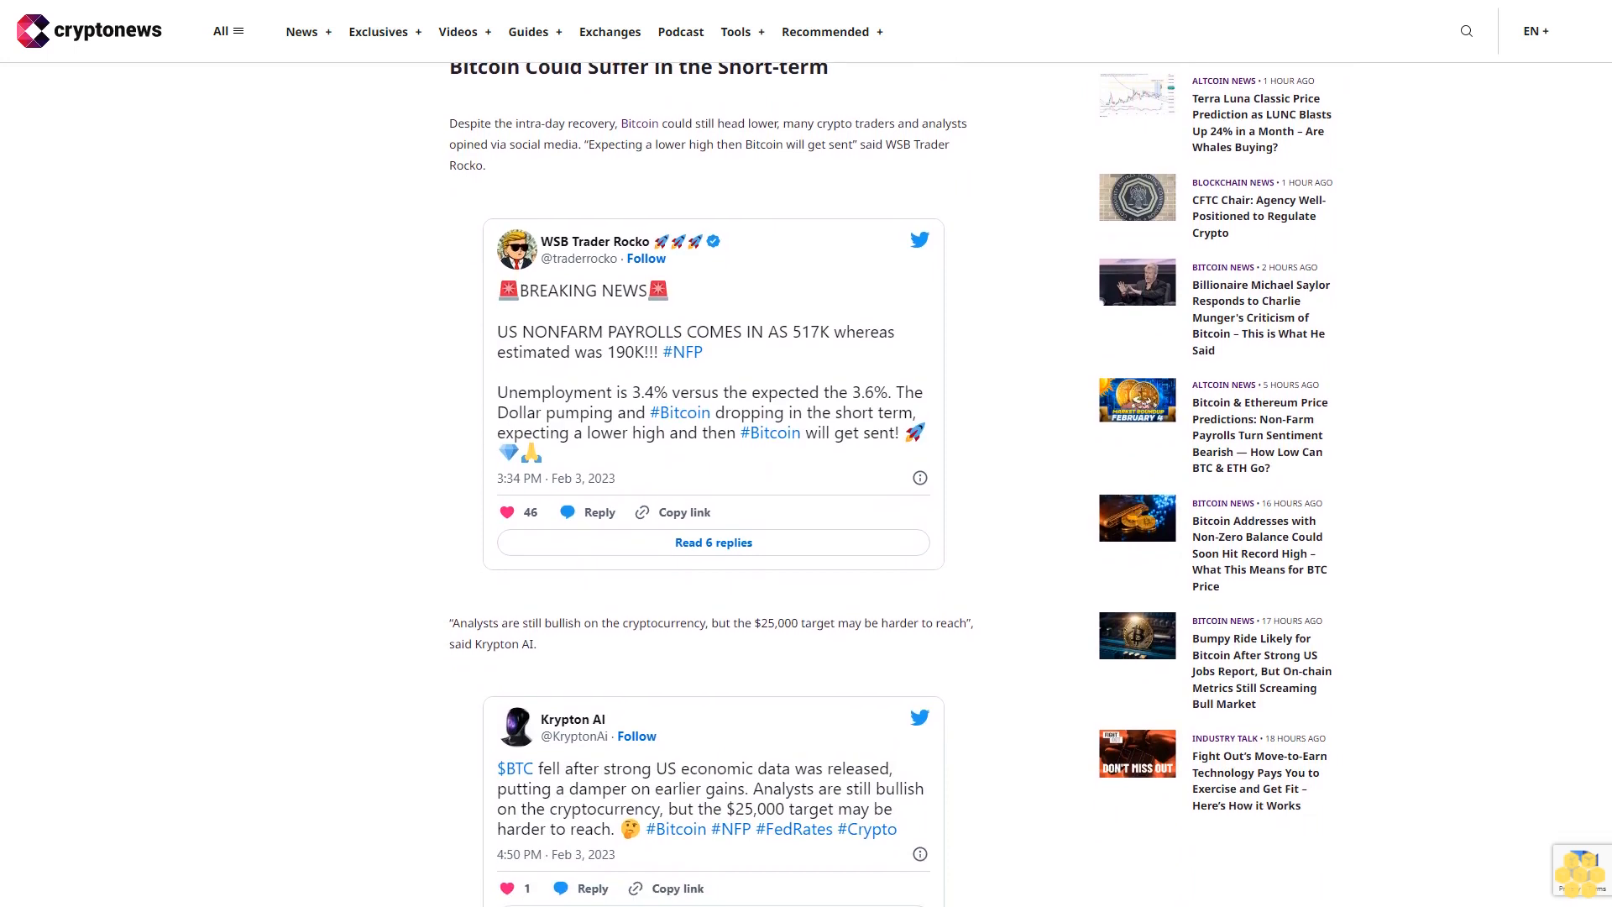
scroll(down, 3)
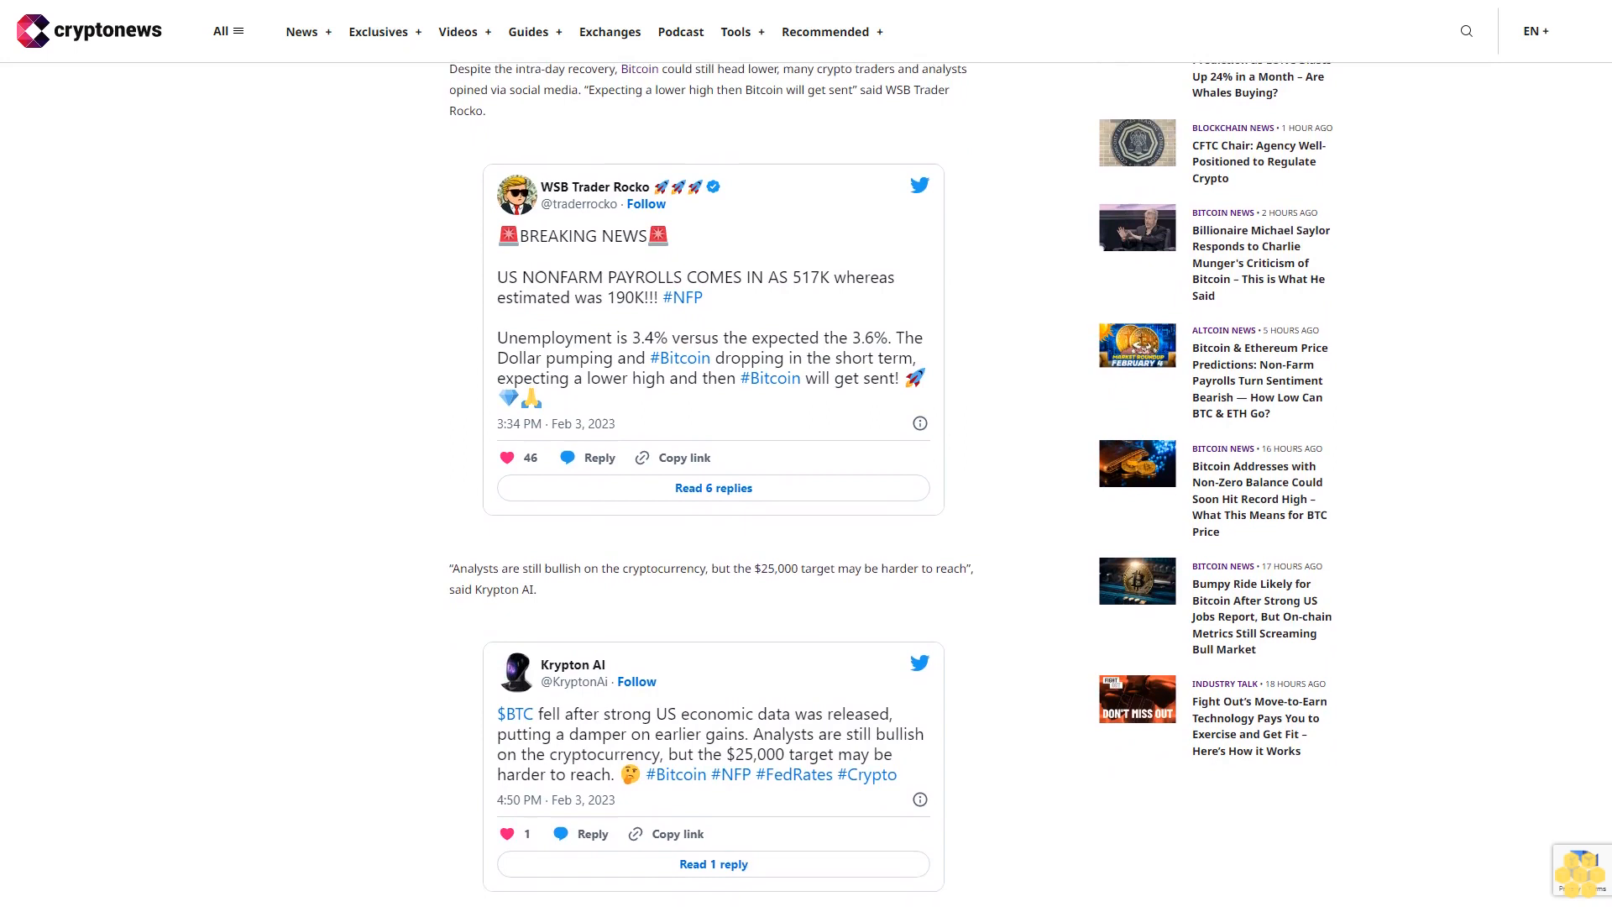
scroll(down, 3)
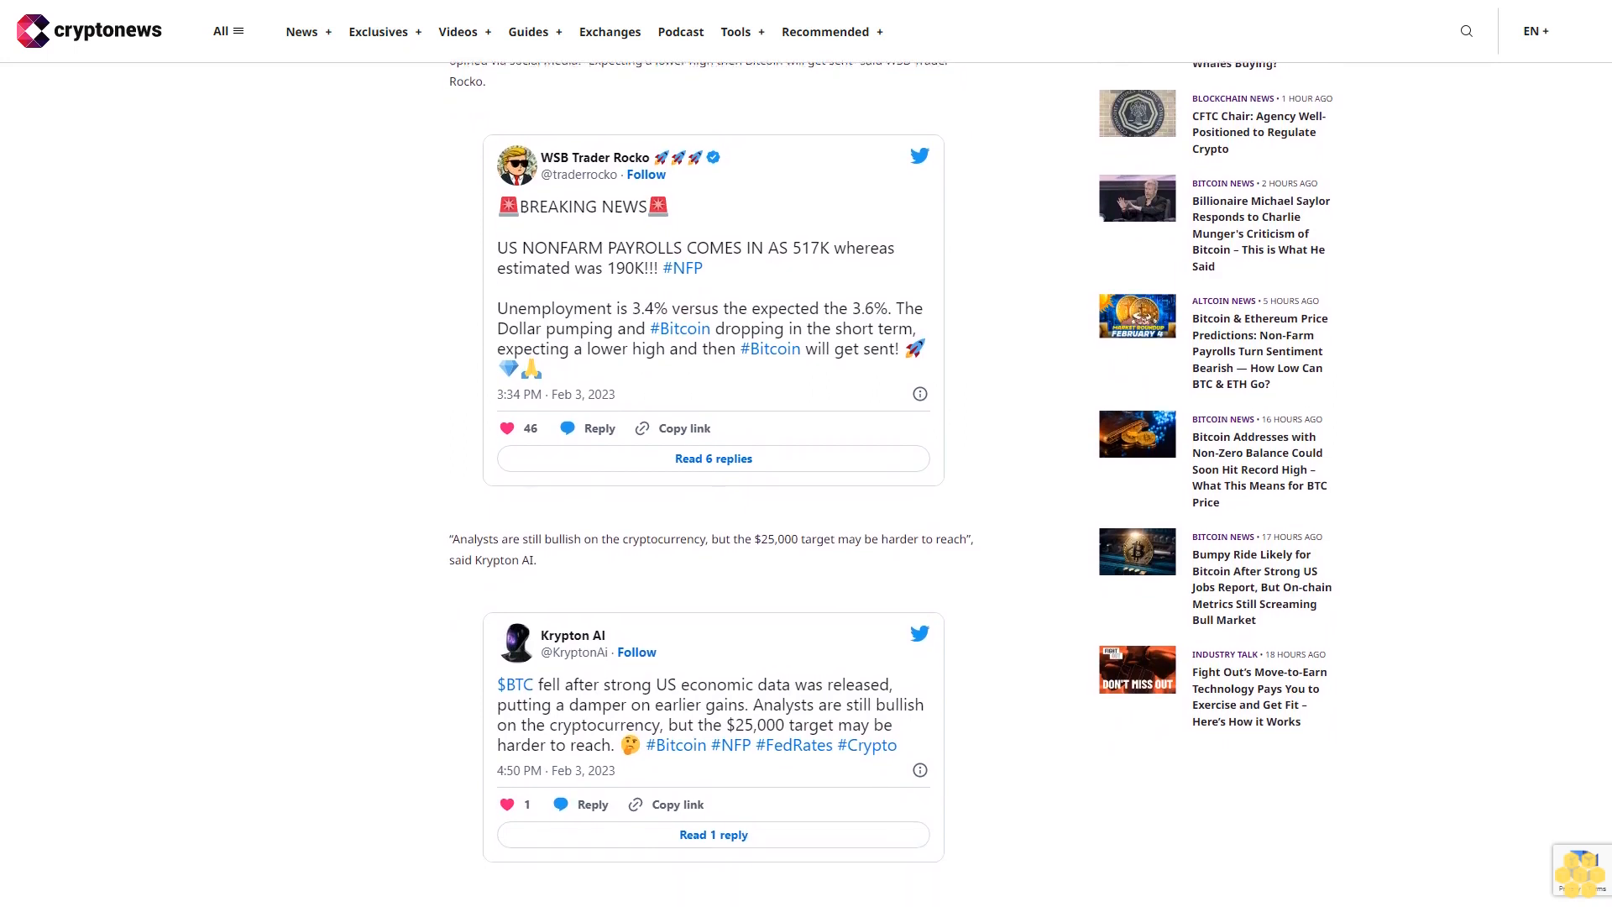
scroll(down, 3)
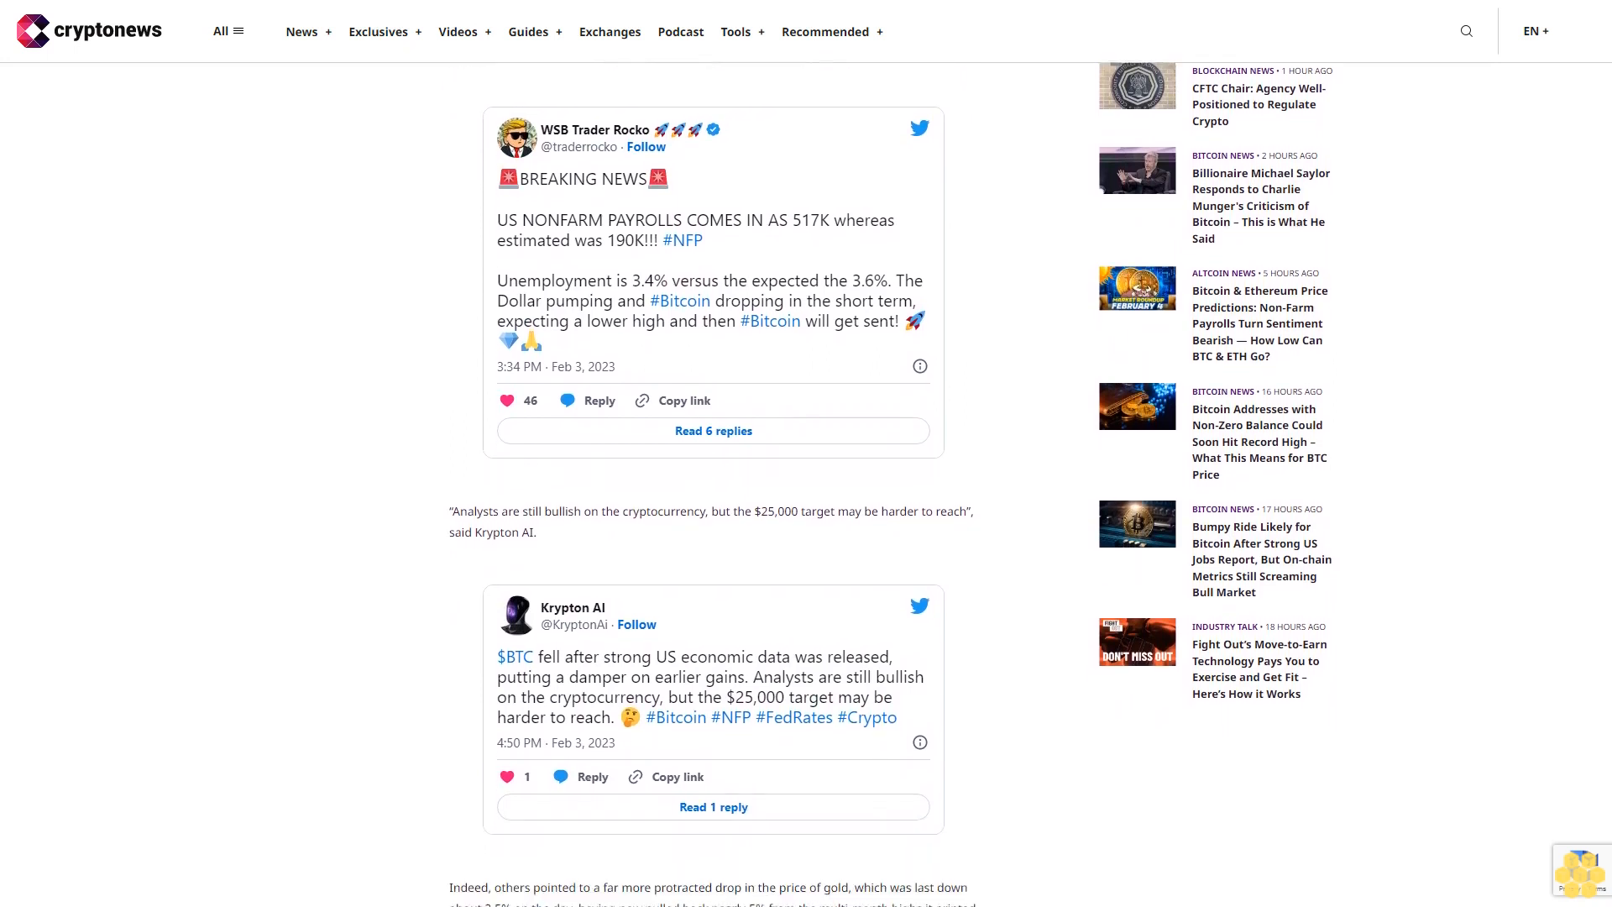
scroll(down, 3)
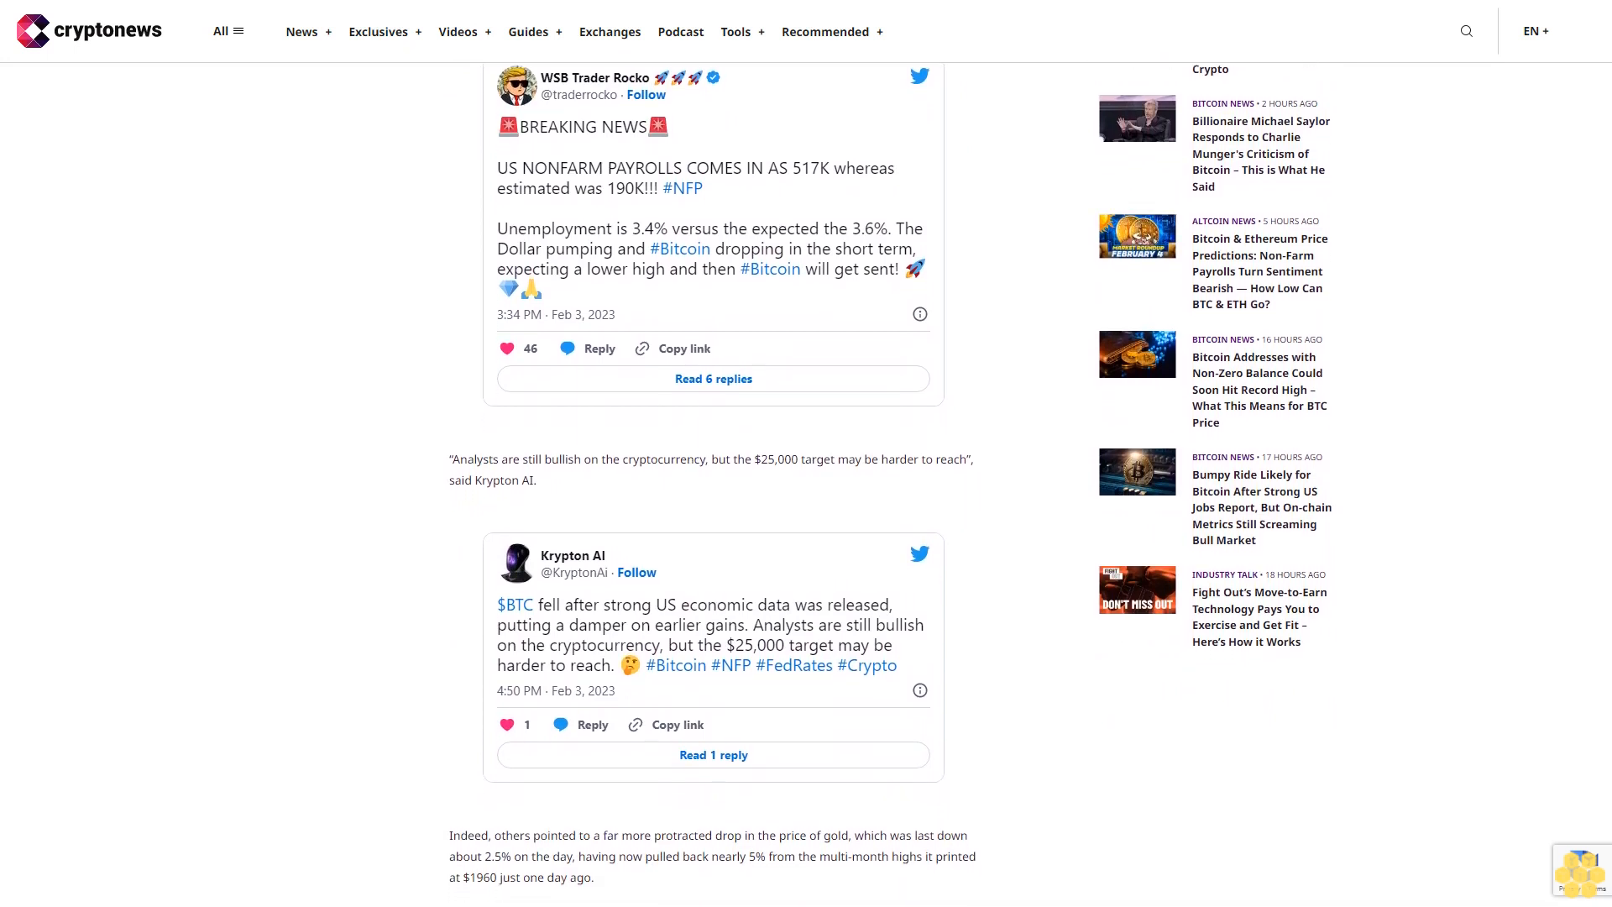
scroll(down, 3)
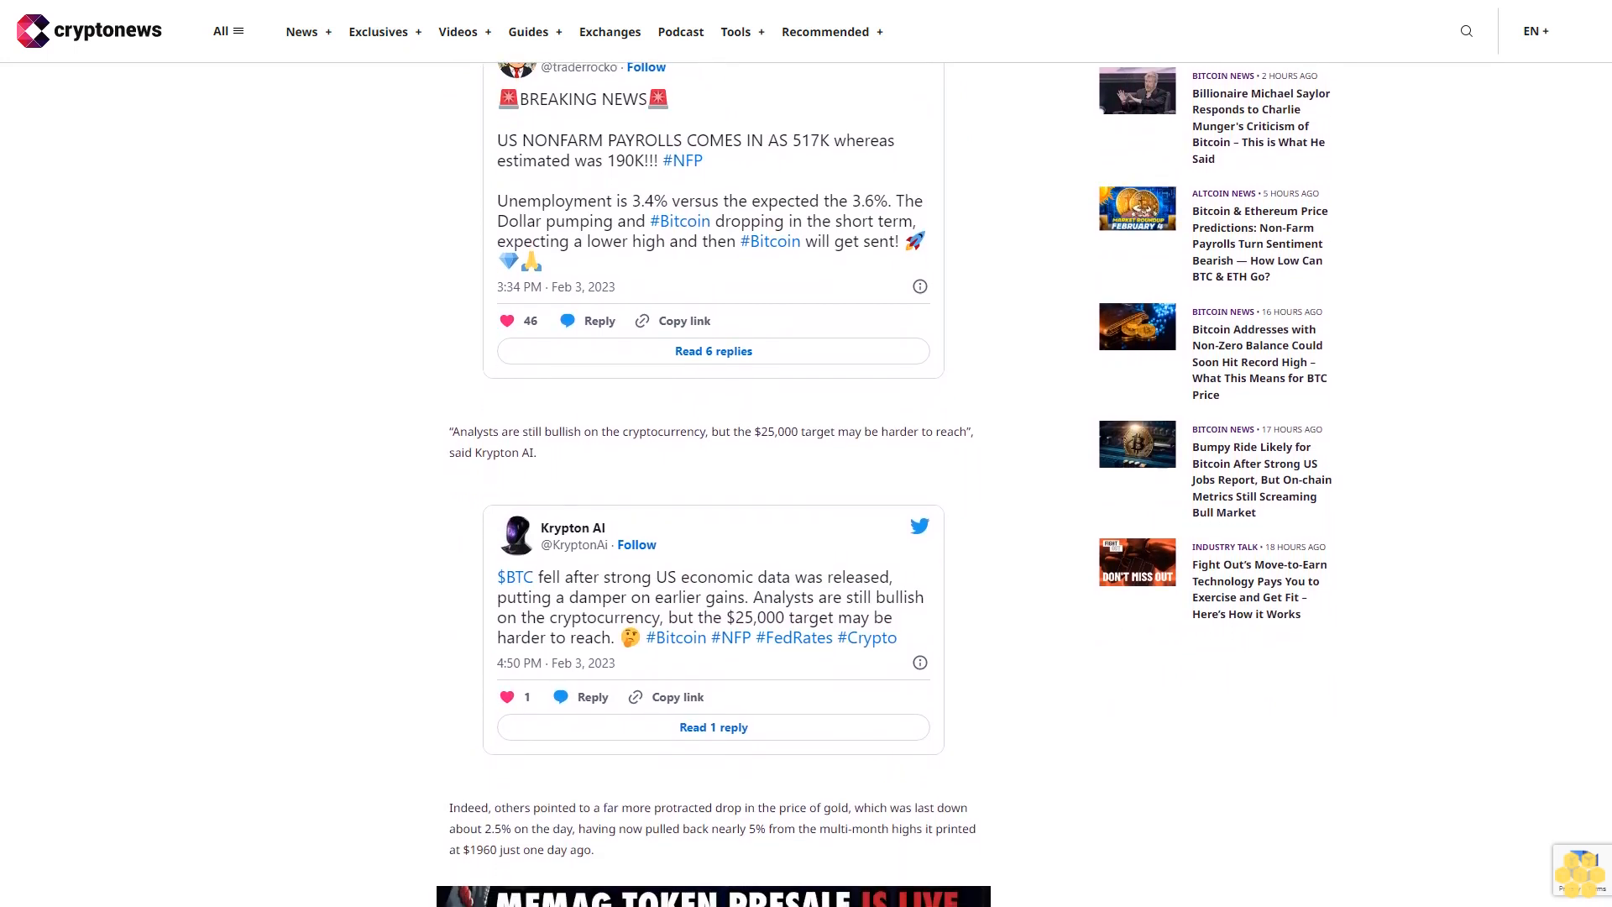
scroll(down, 3)
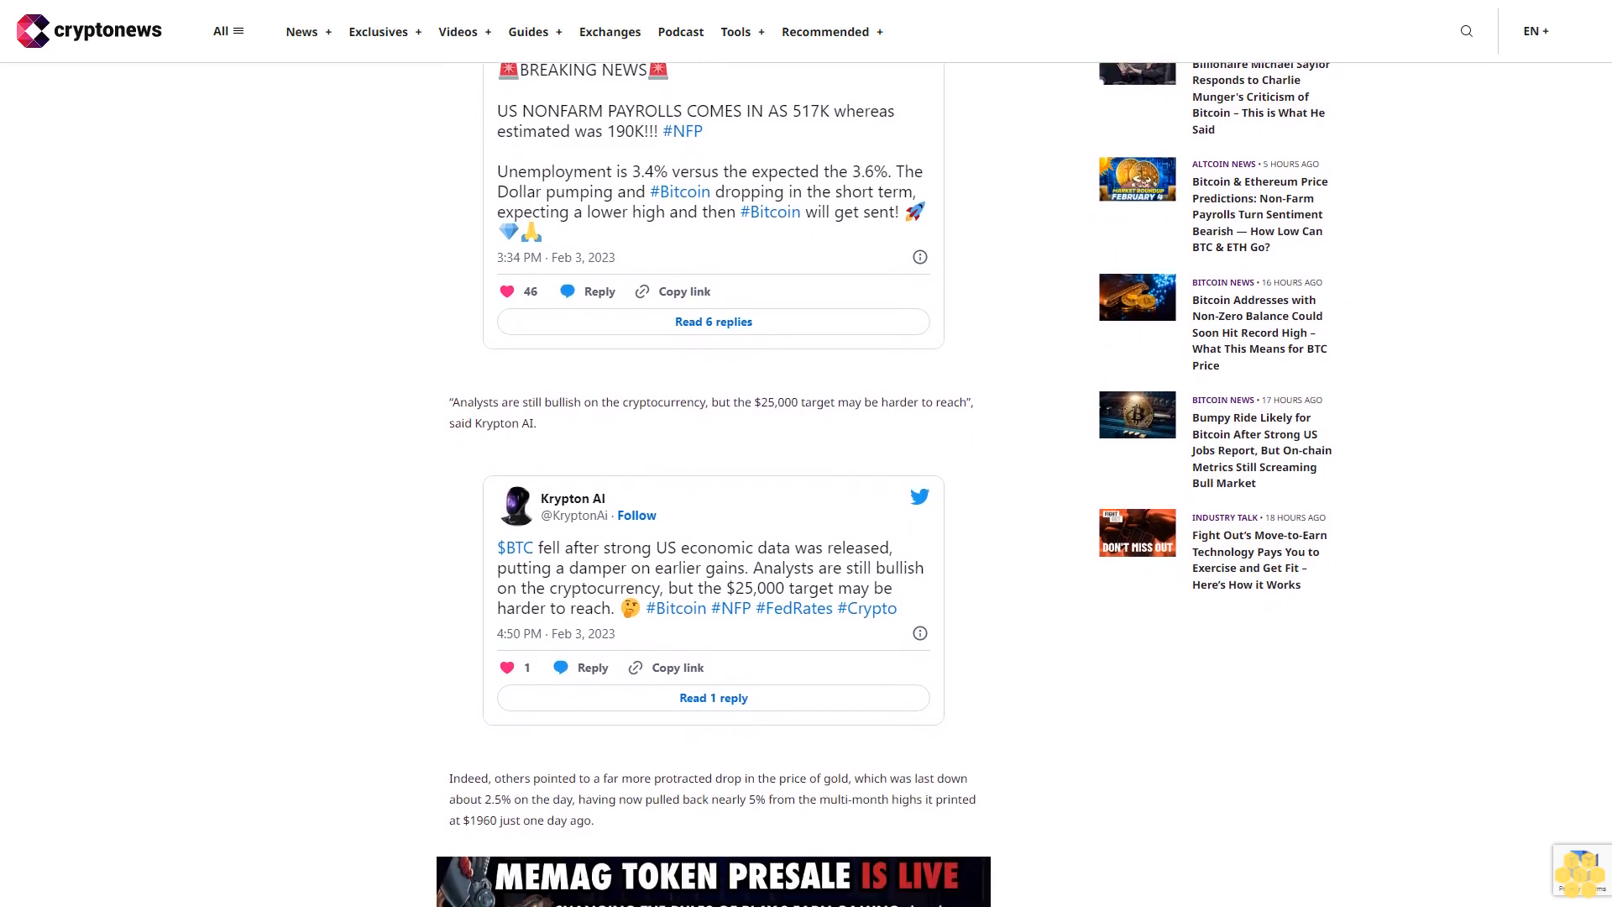
scroll(down, 3)
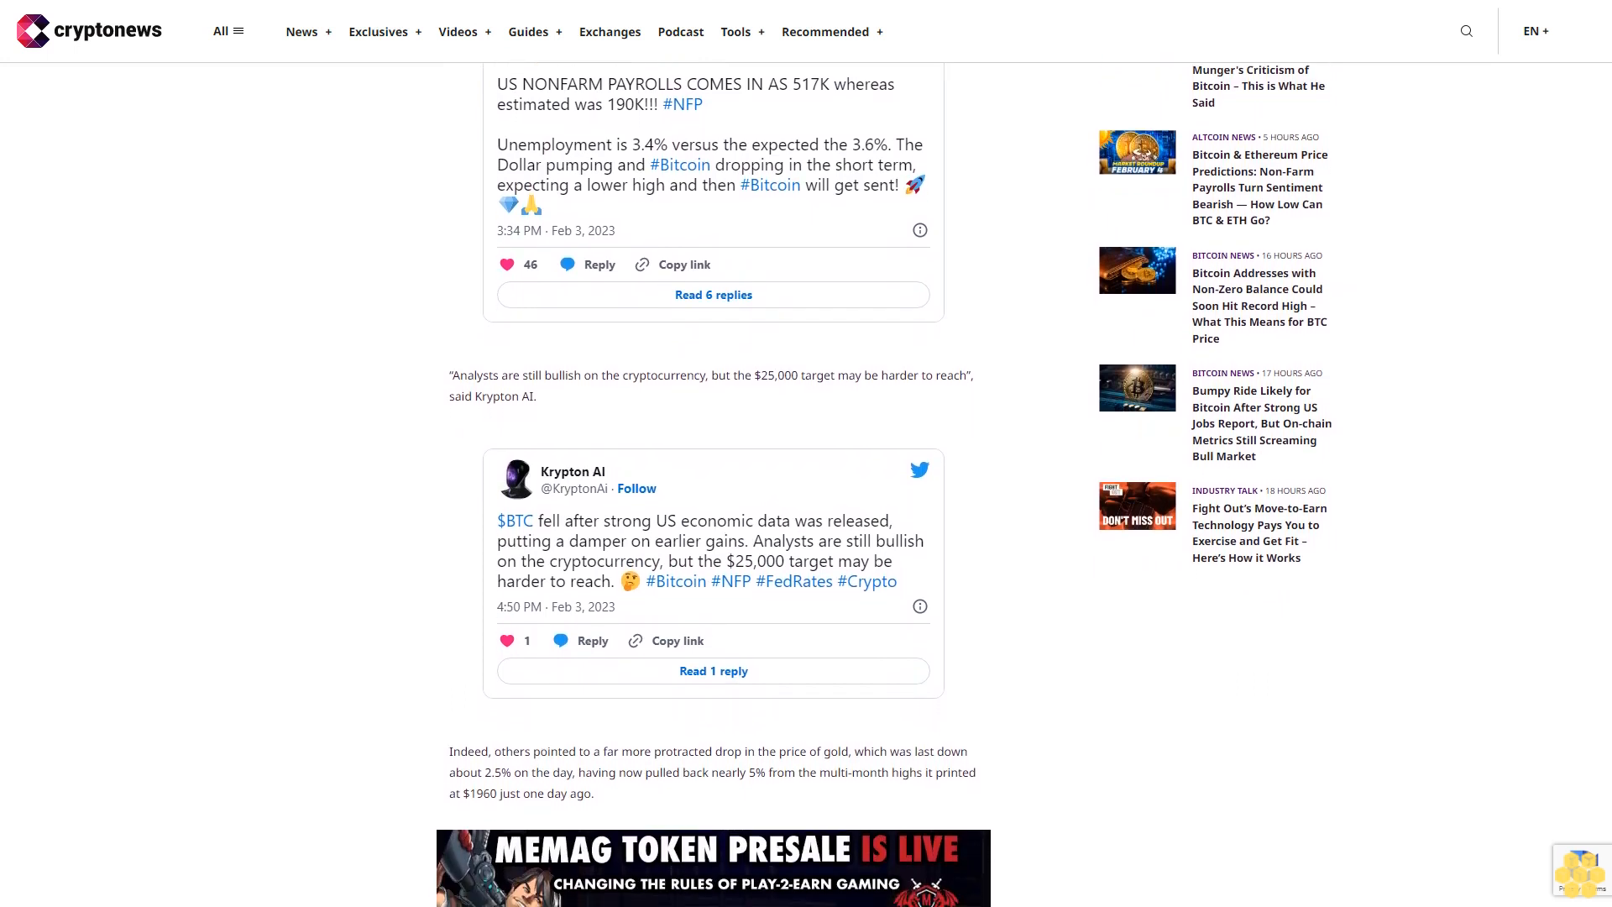
scroll(down, 3)
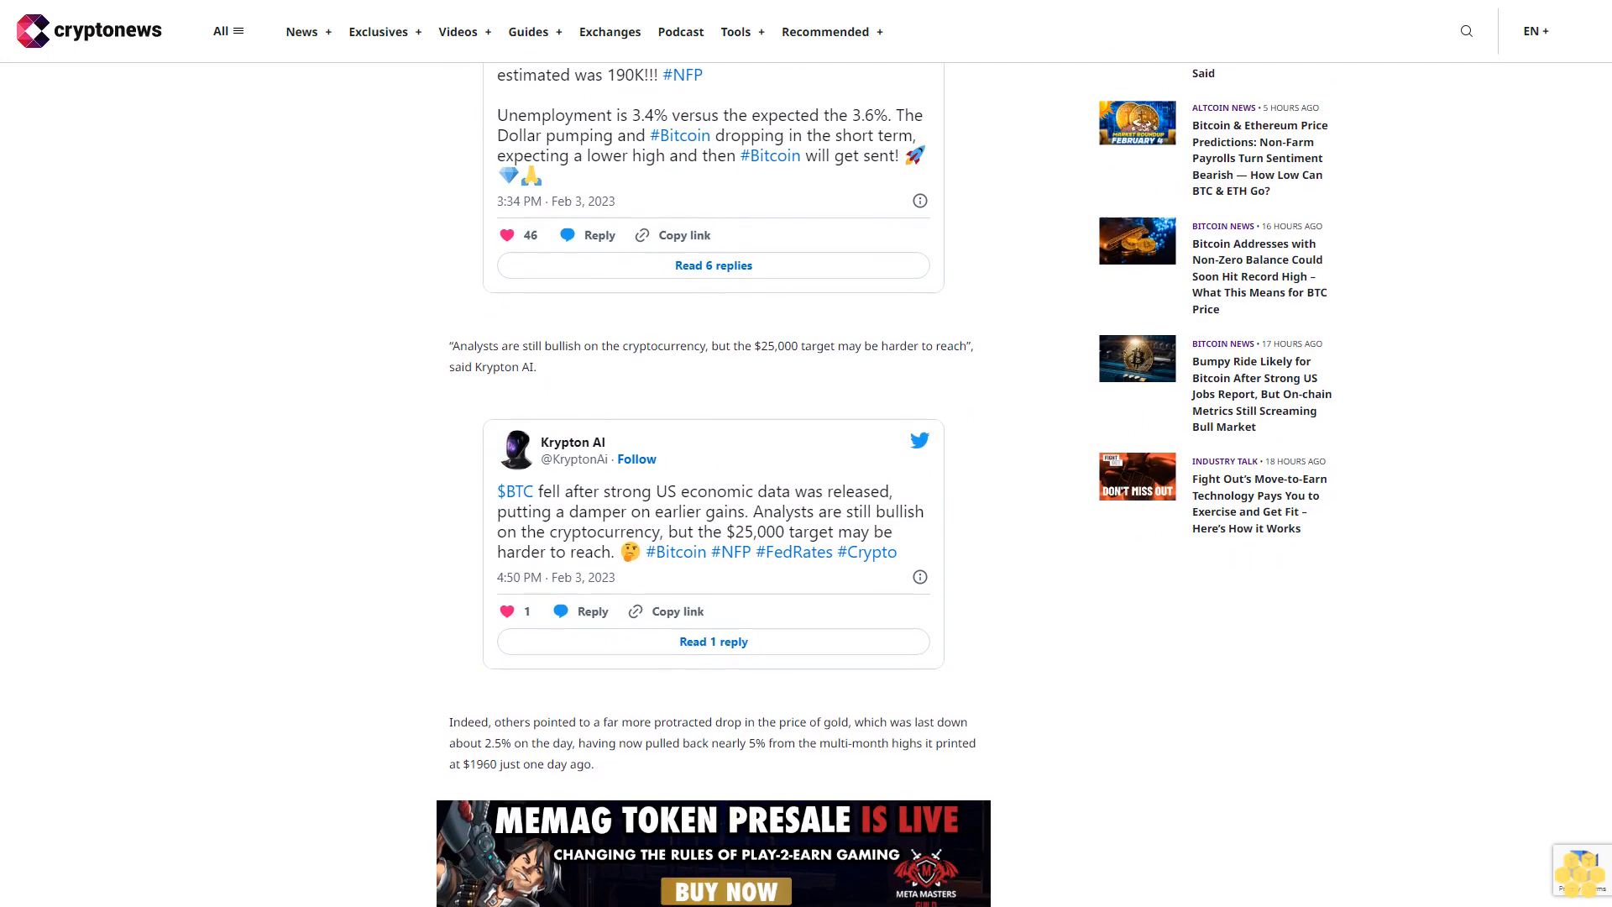
scroll(down, 3)
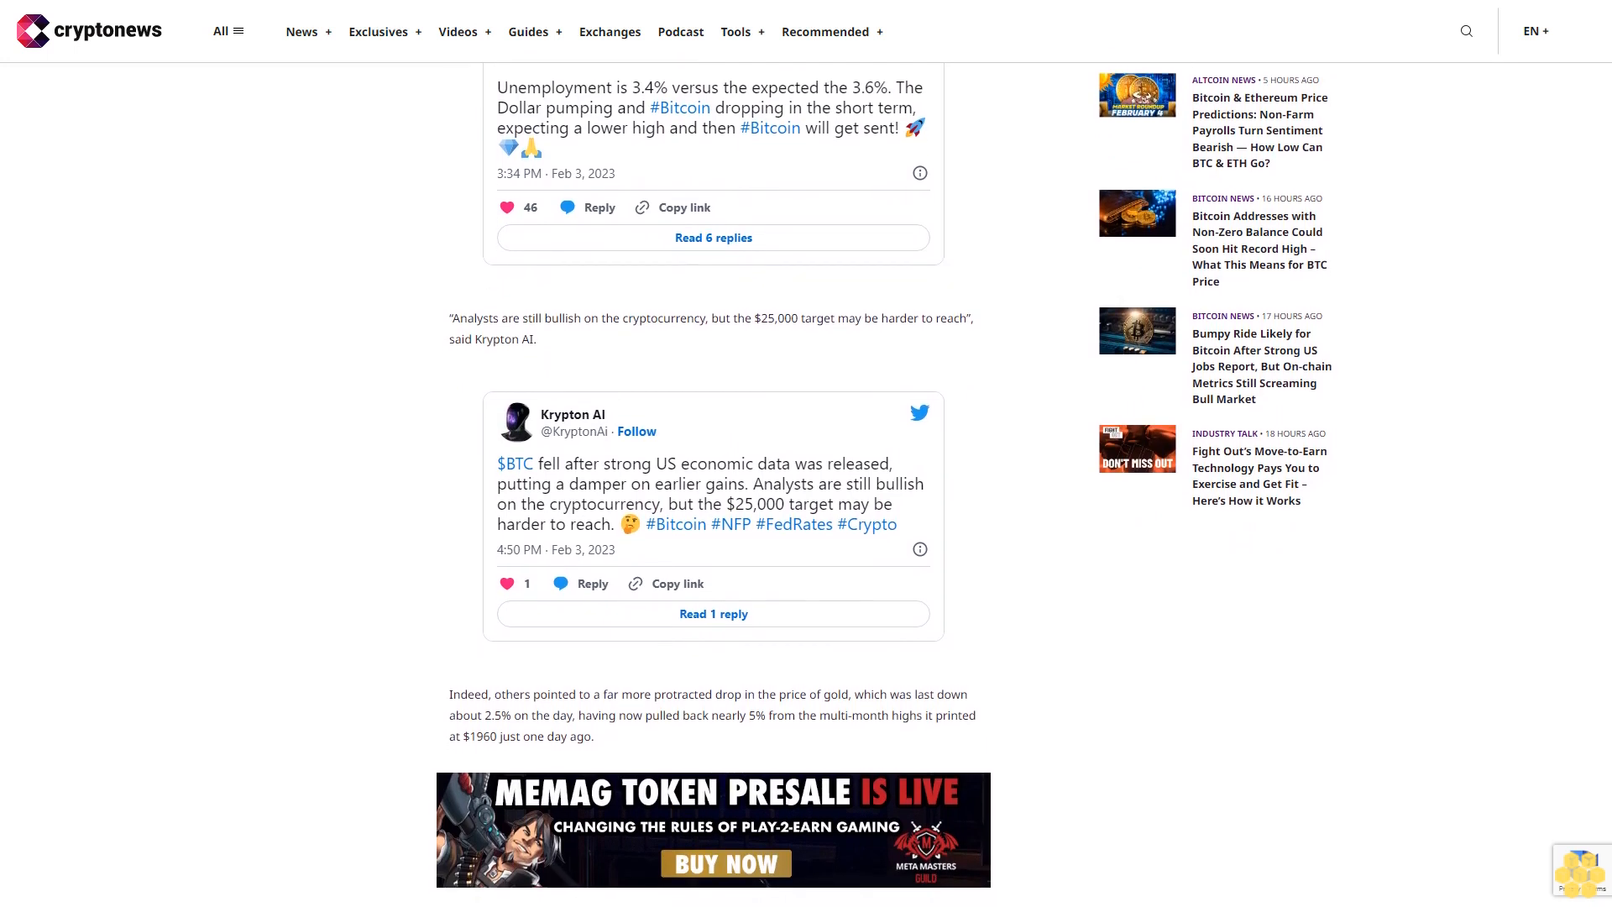
scroll(down, 3)
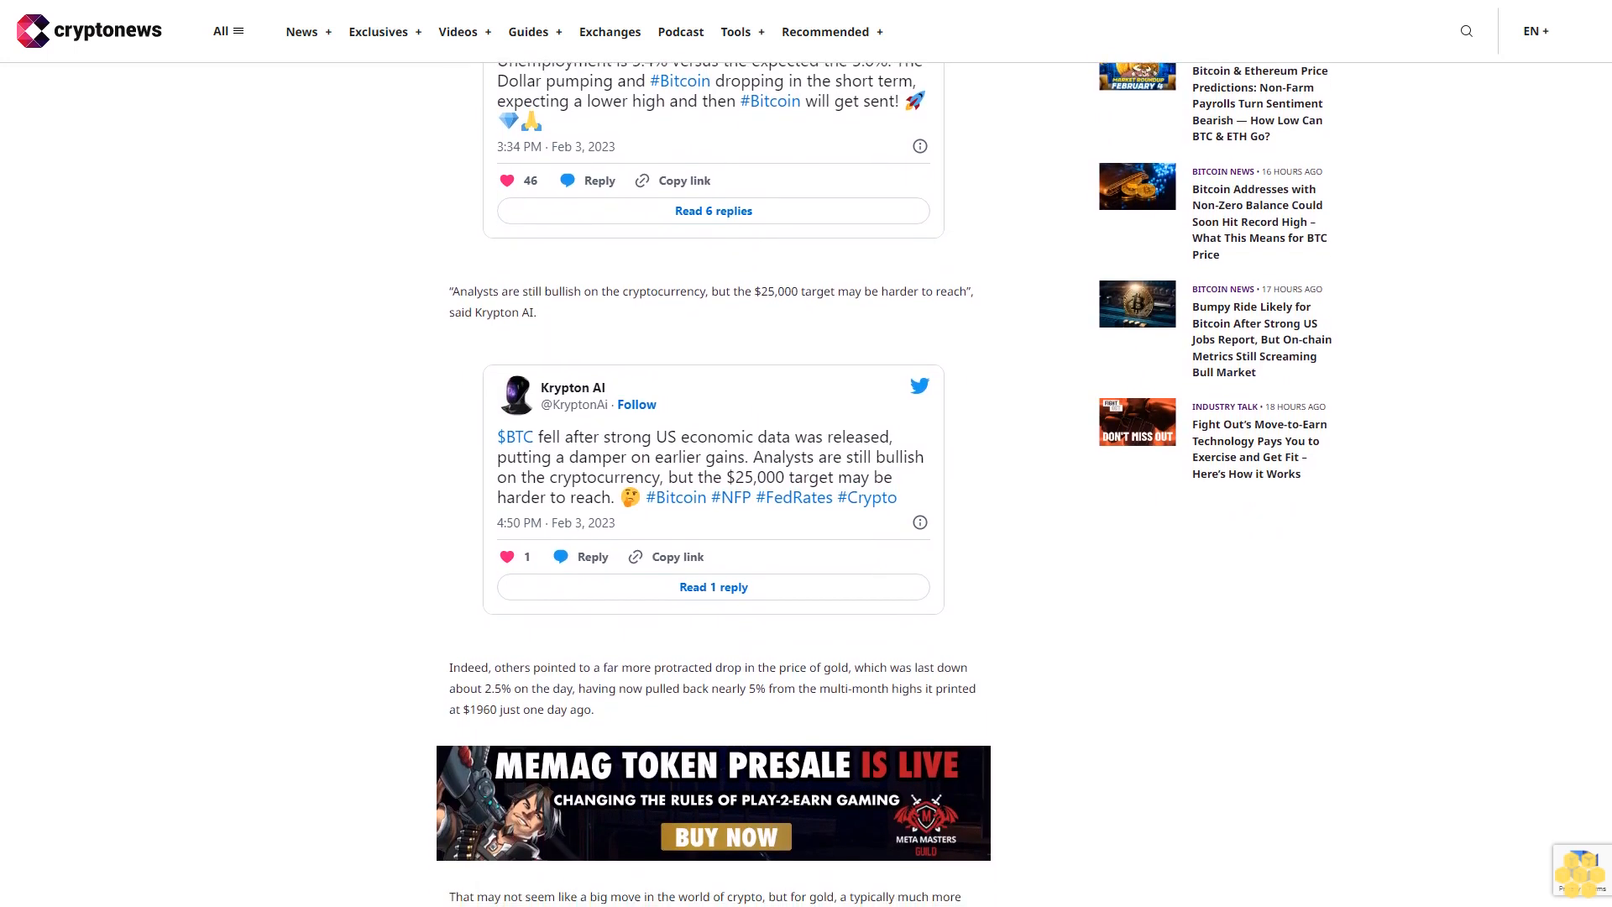
scroll(down, 3)
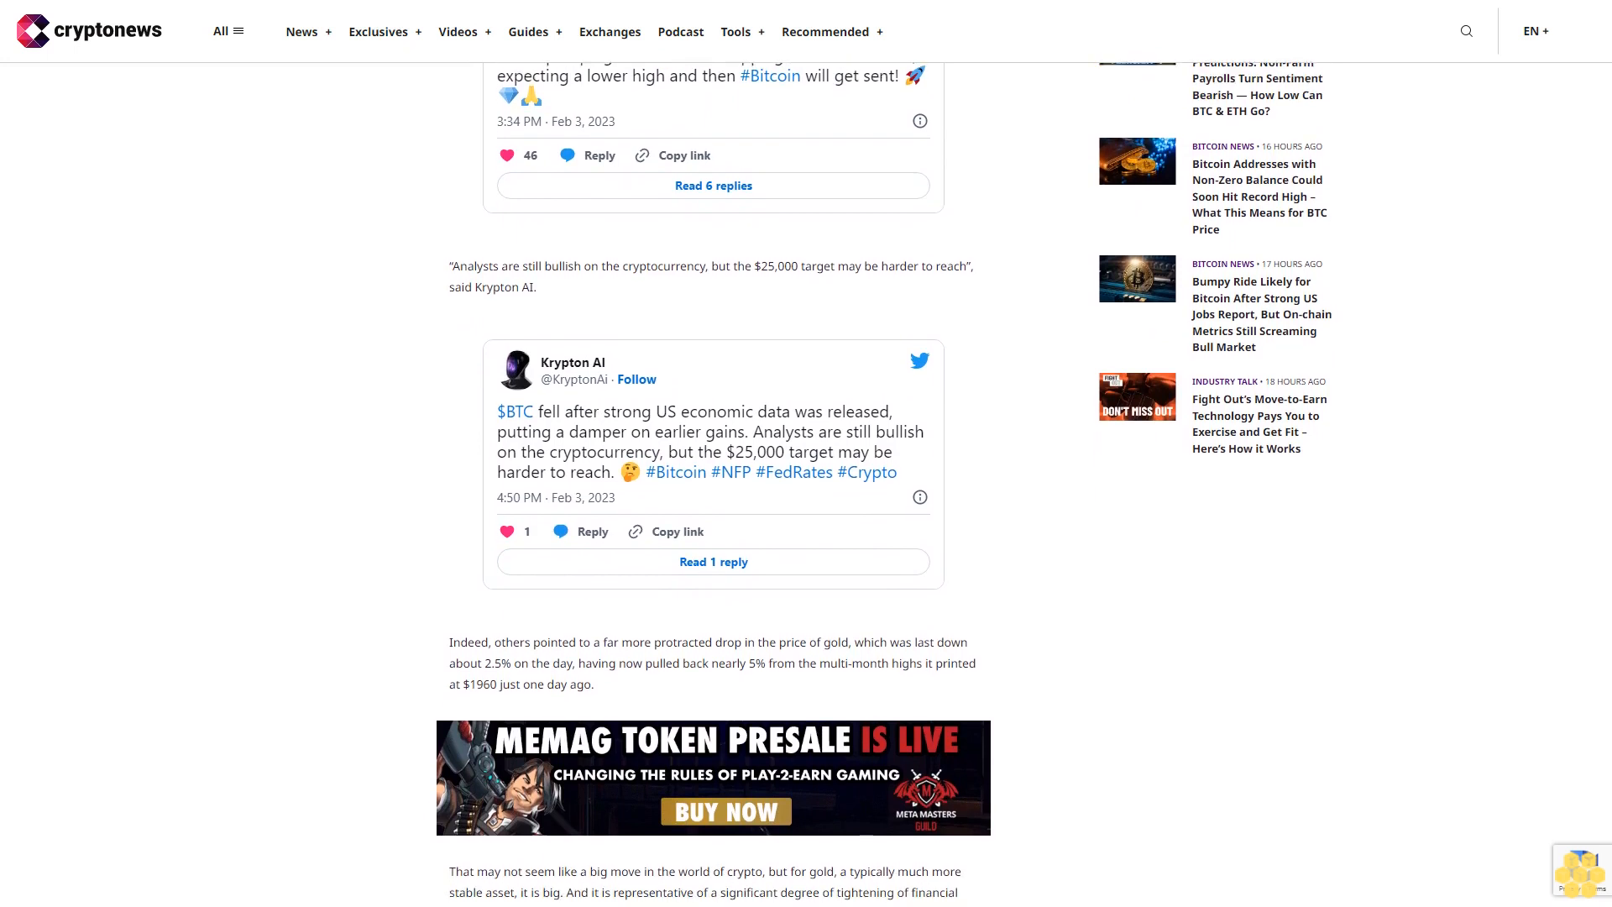
scroll(down, 3)
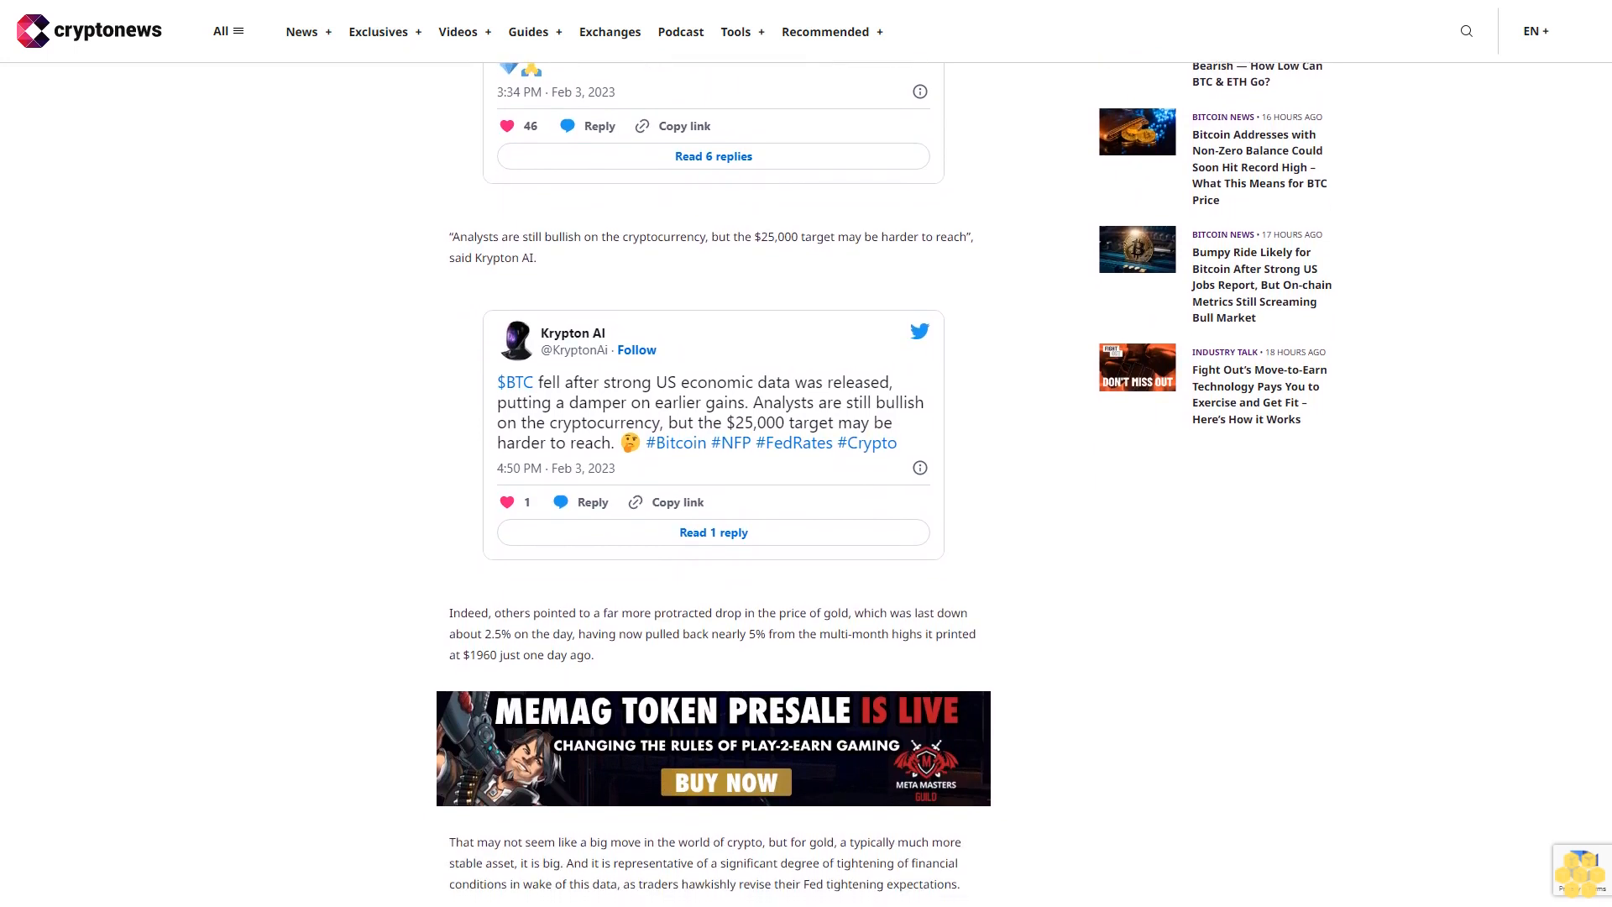
scroll(down, 3)
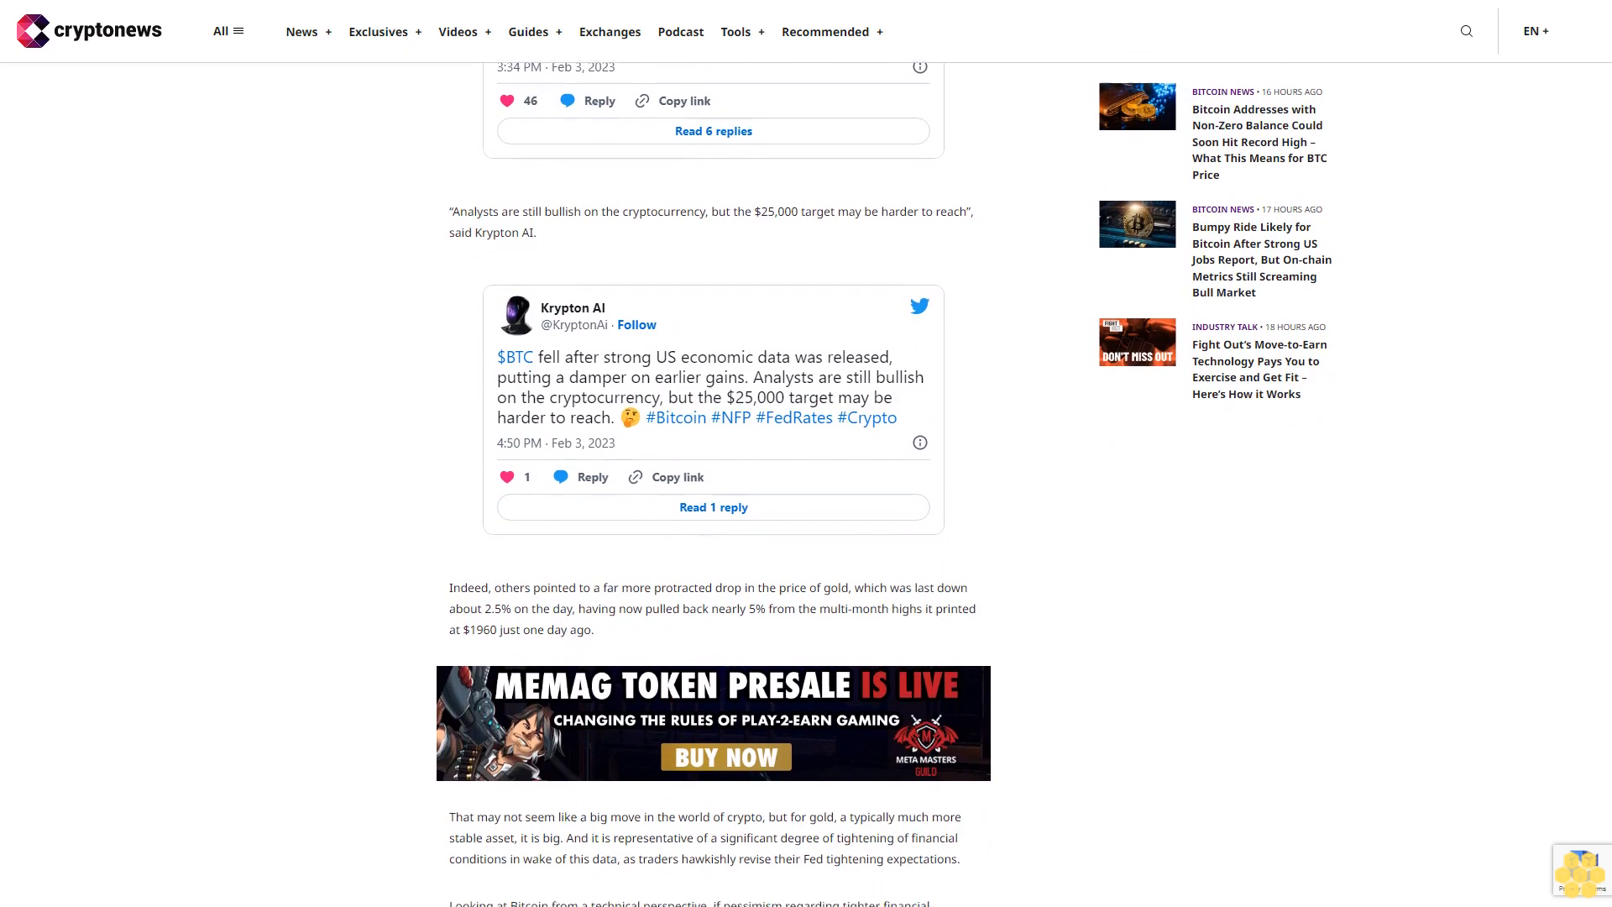
scroll(down, 3)
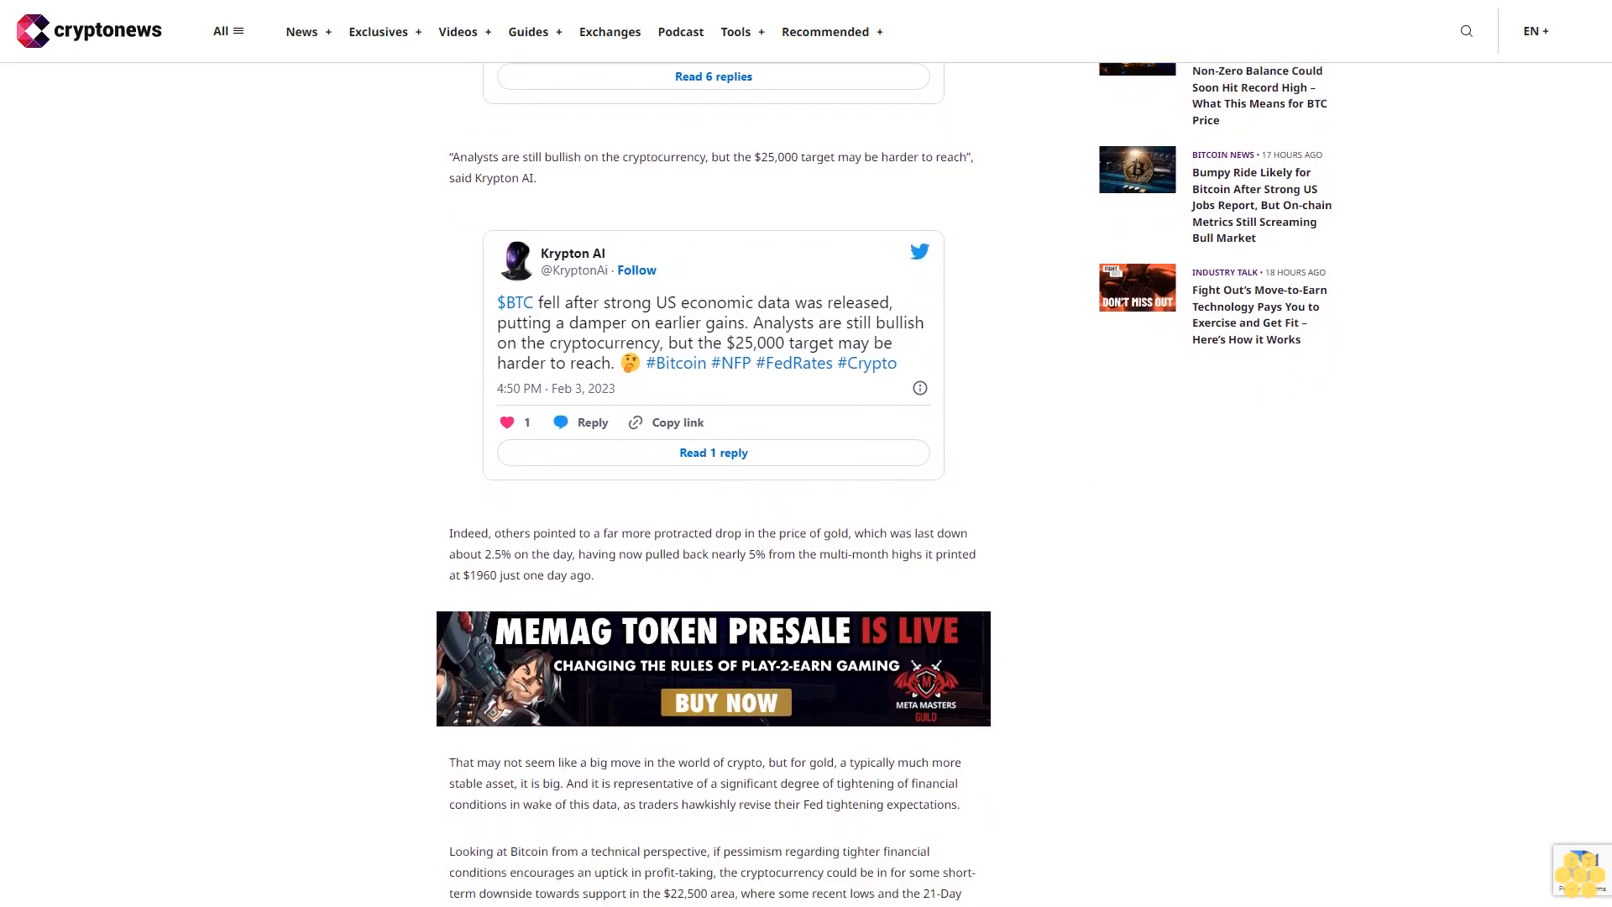
scroll(down, 3)
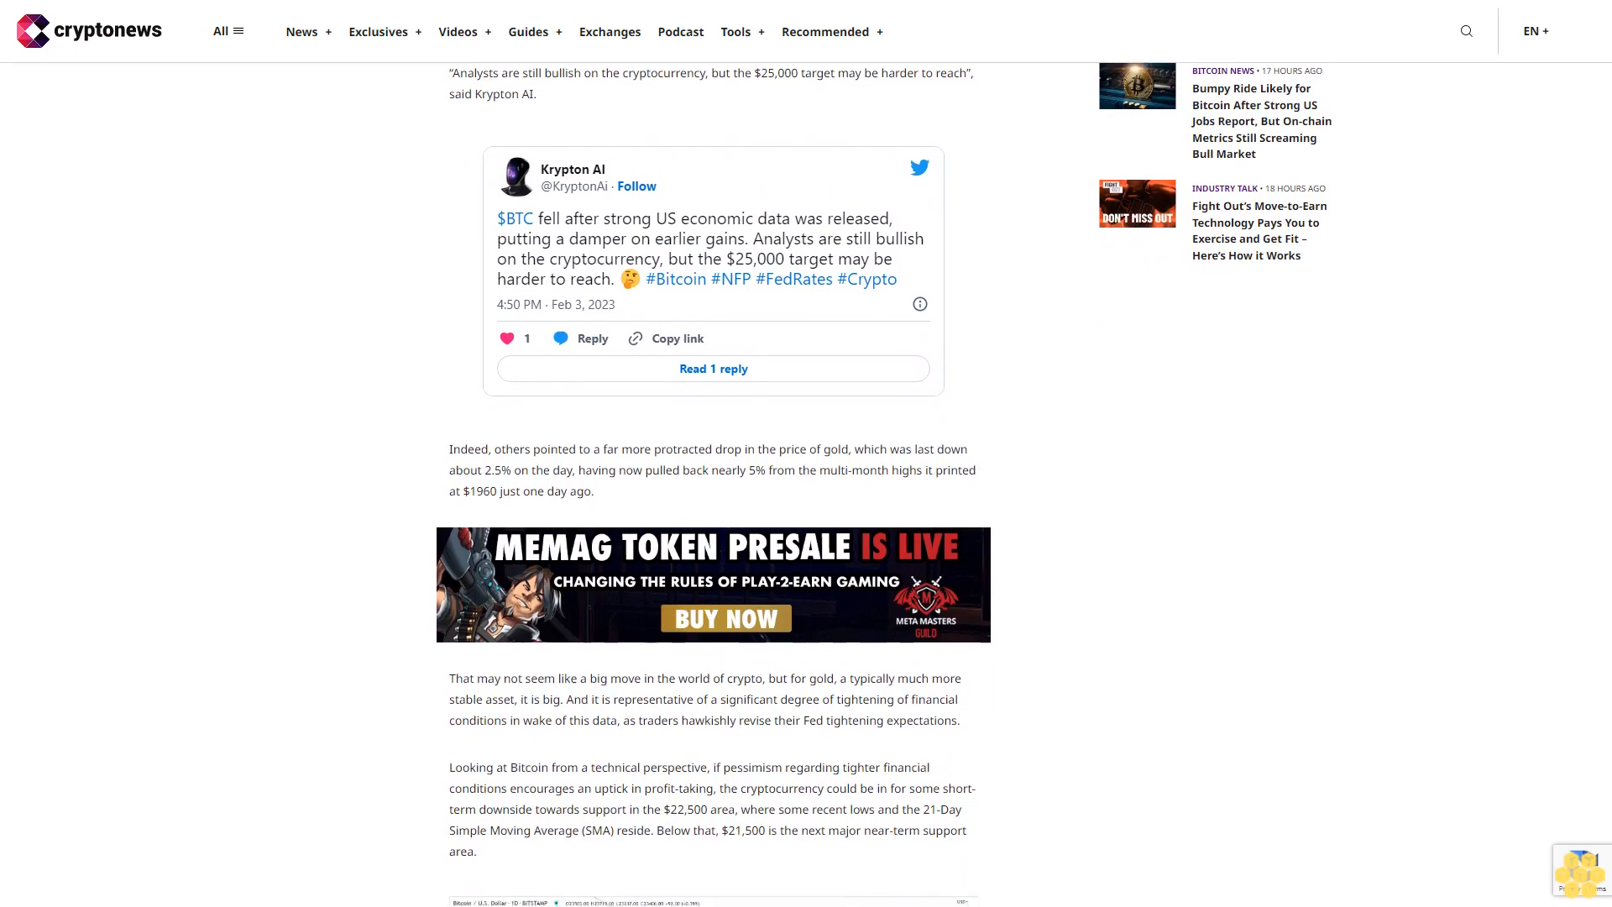
scroll(down, 3)
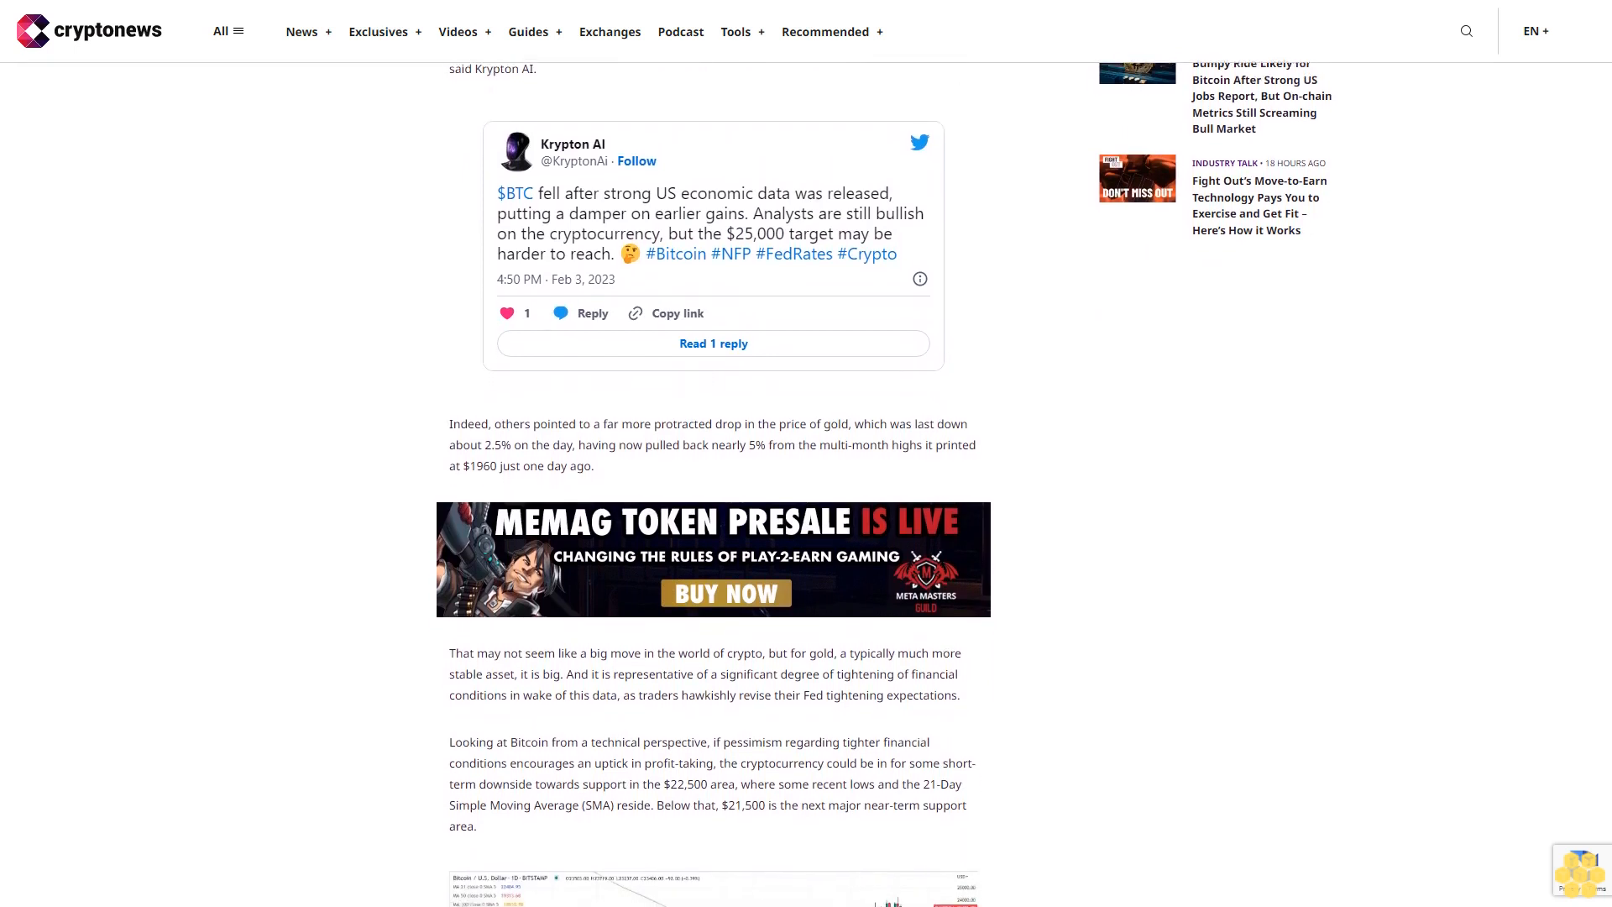
scroll(down, 3)
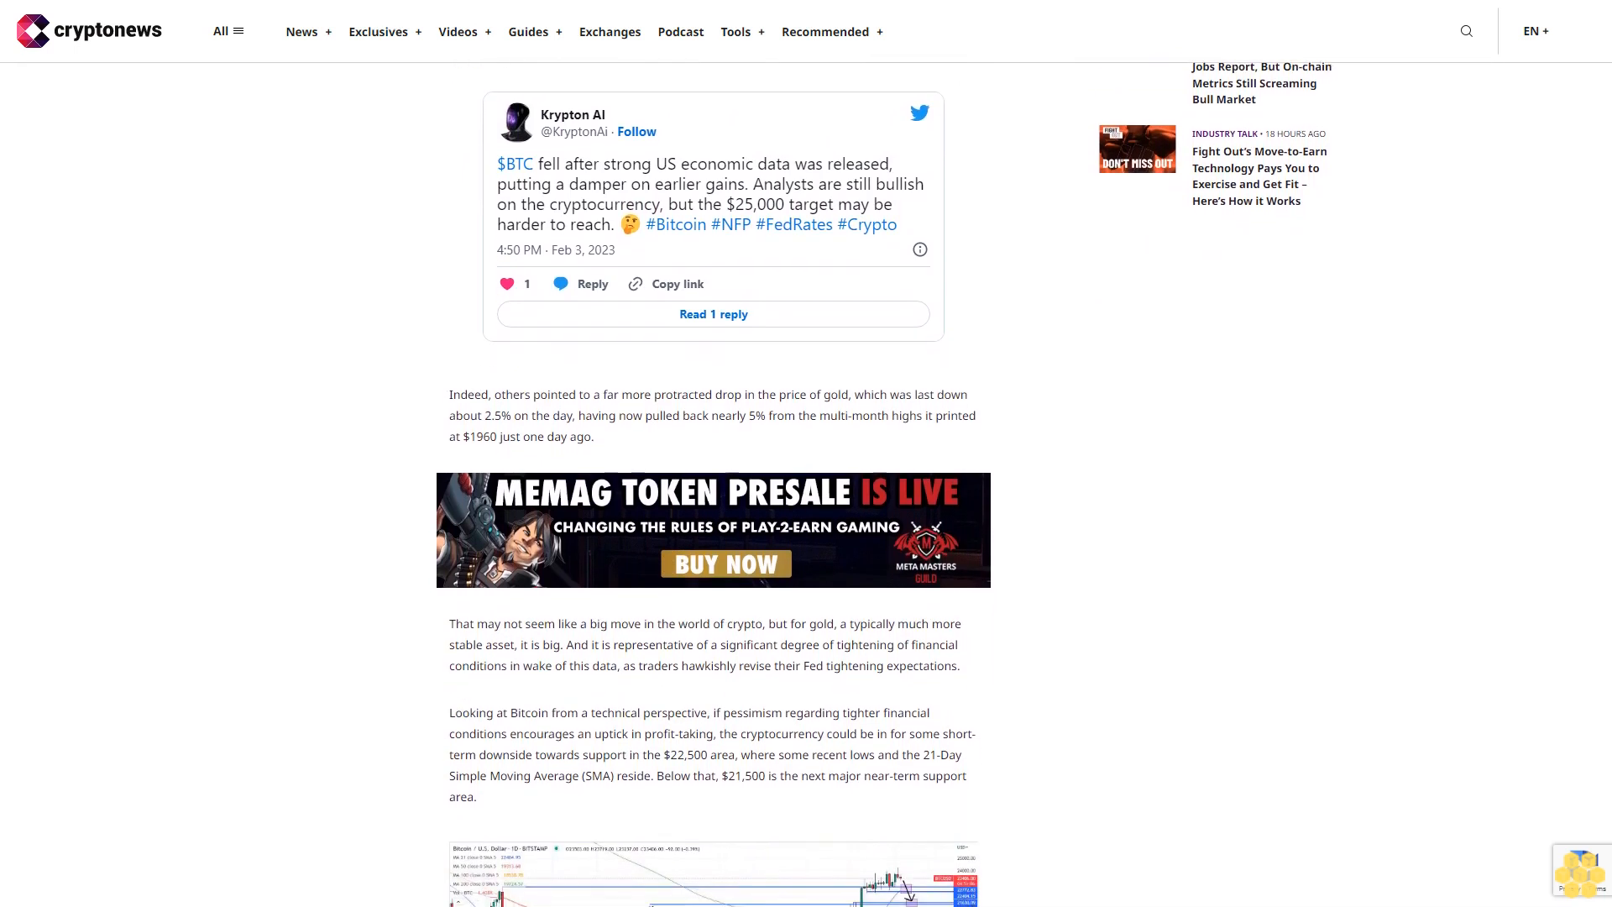
scroll(down, 3)
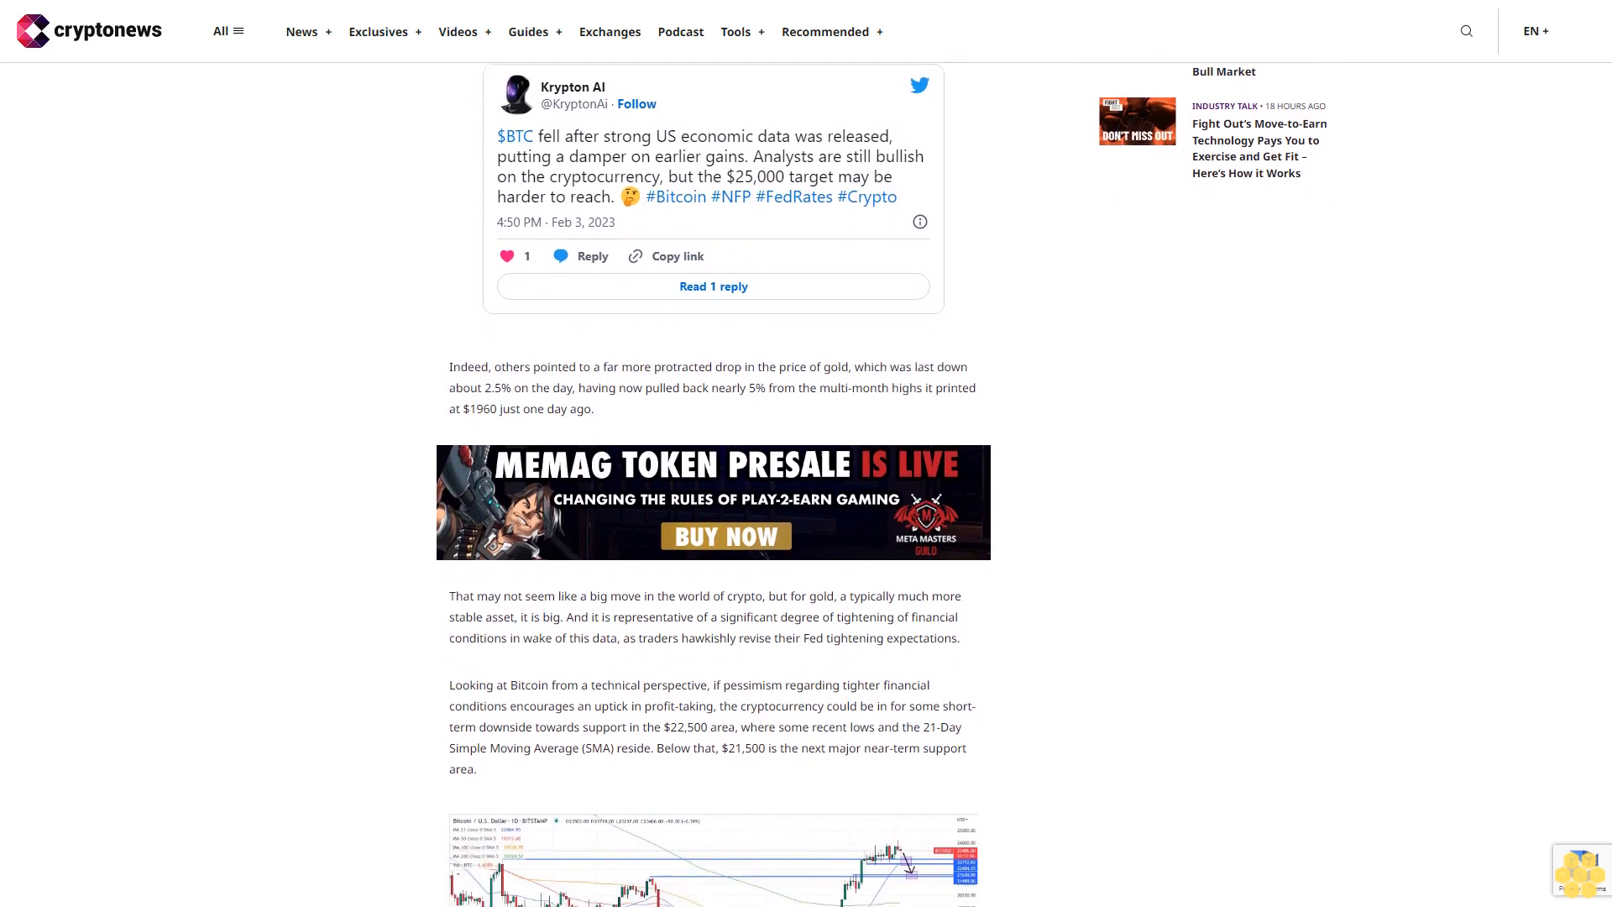
scroll(down, 3)
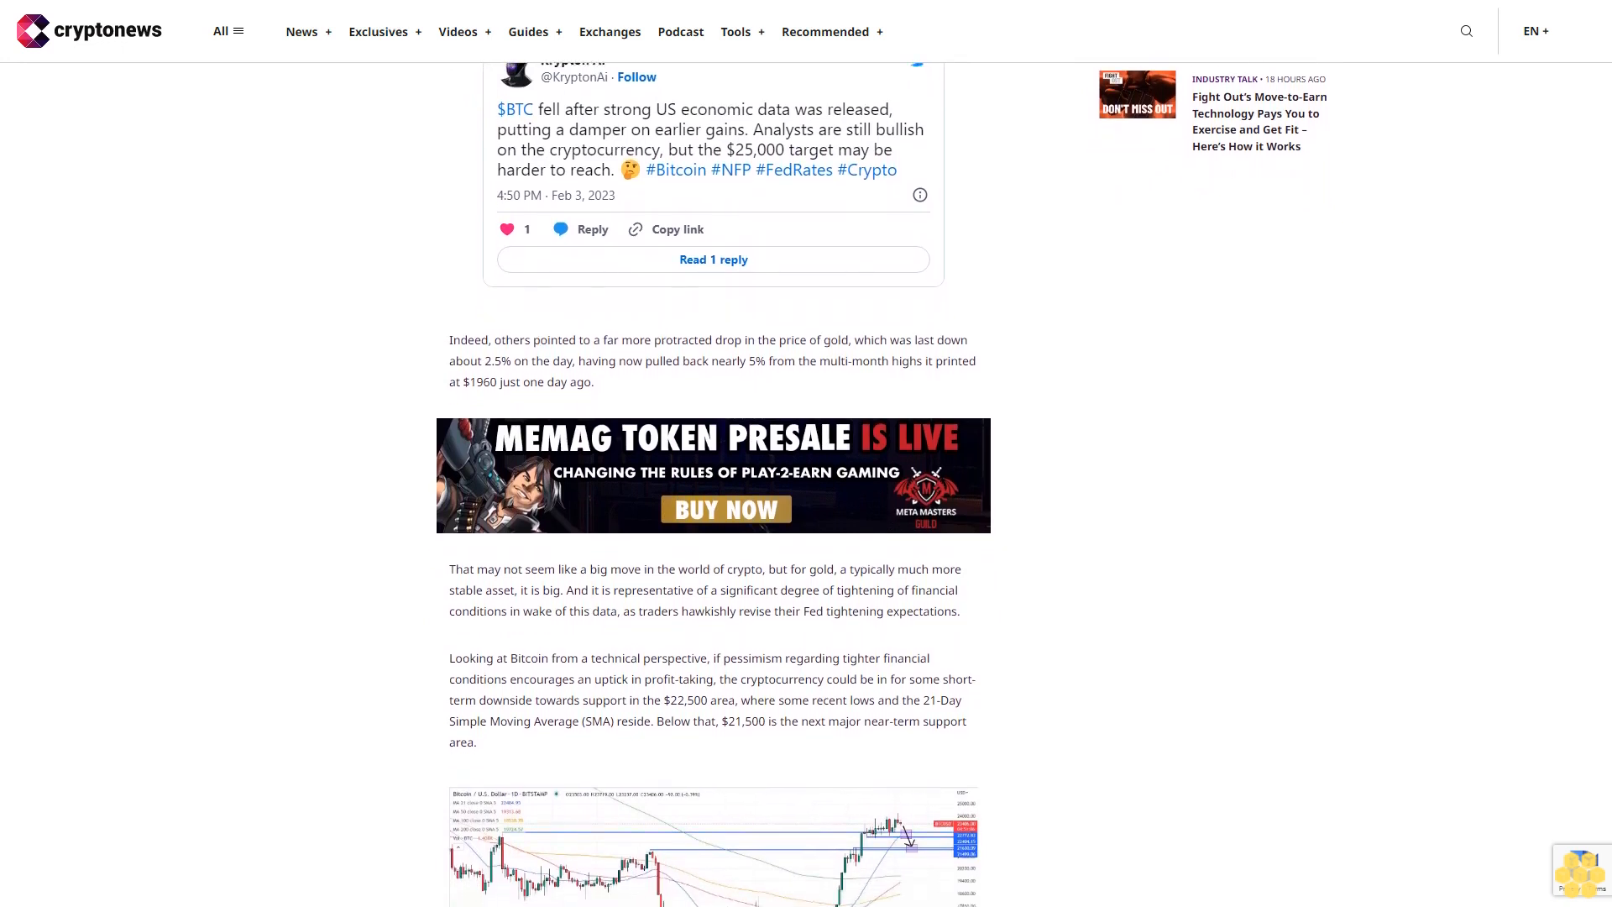
scroll(down, 3)
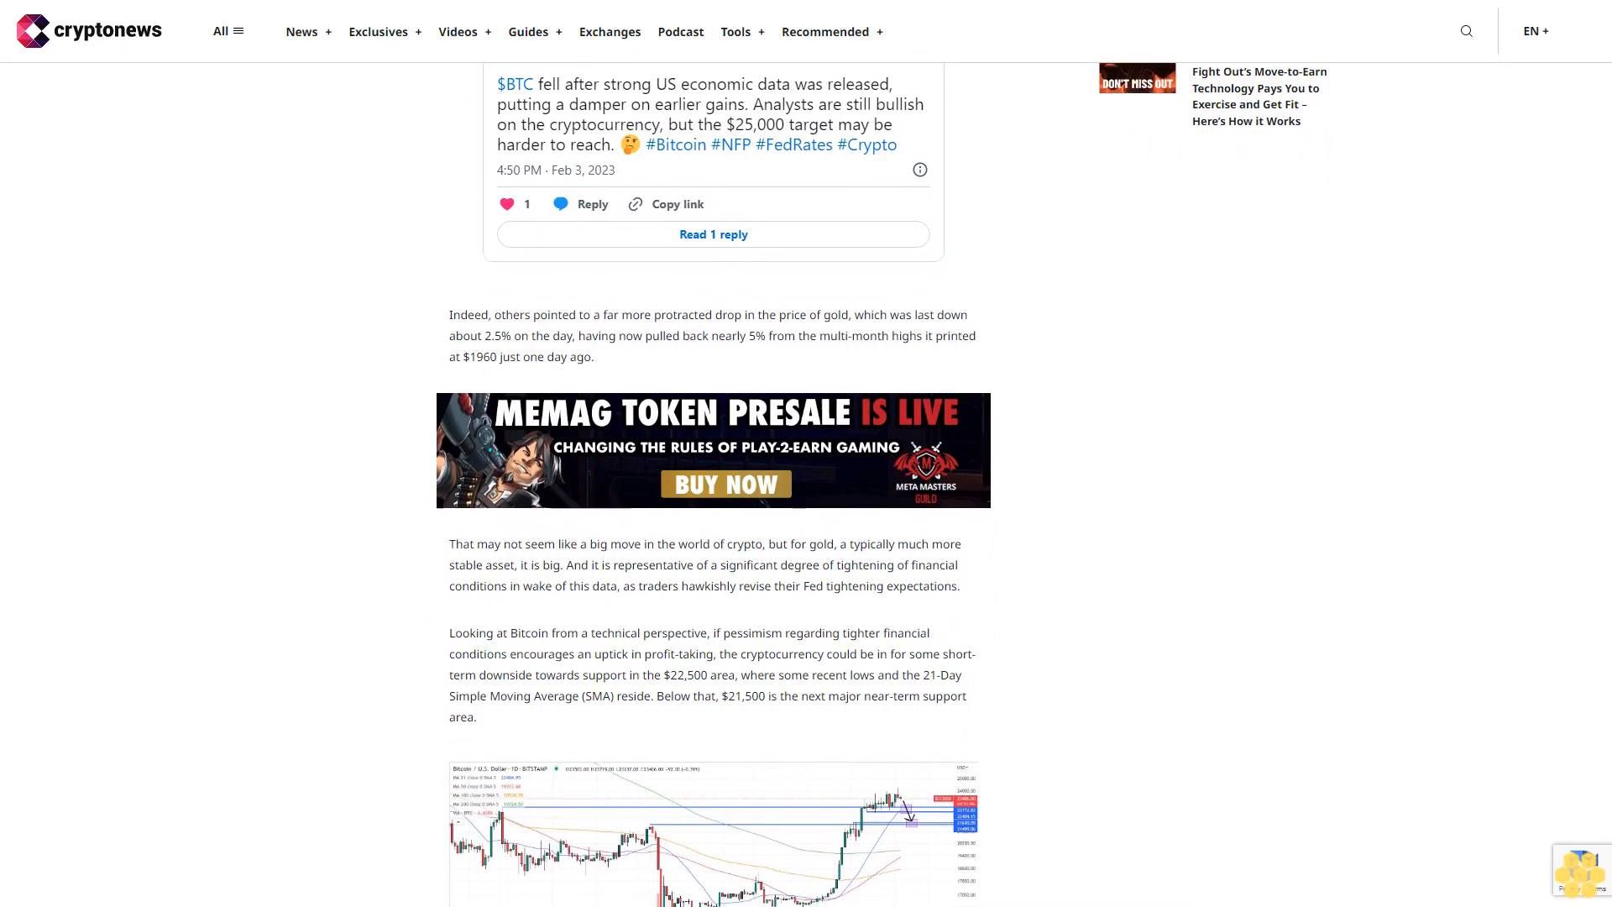
scroll(down, 3)
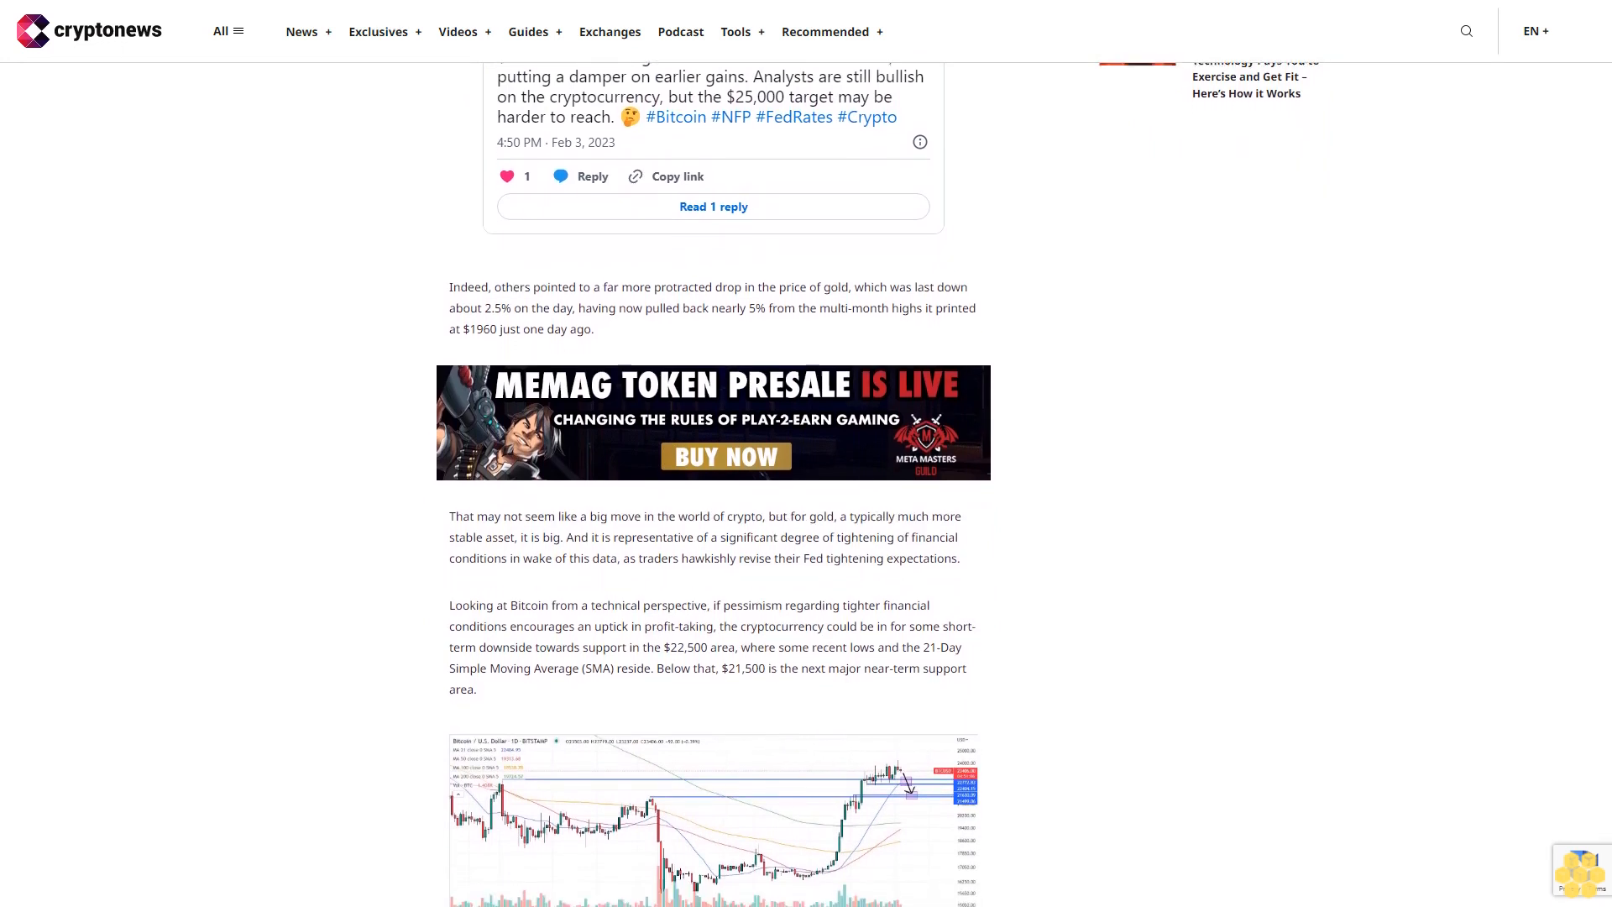
scroll(down, 3)
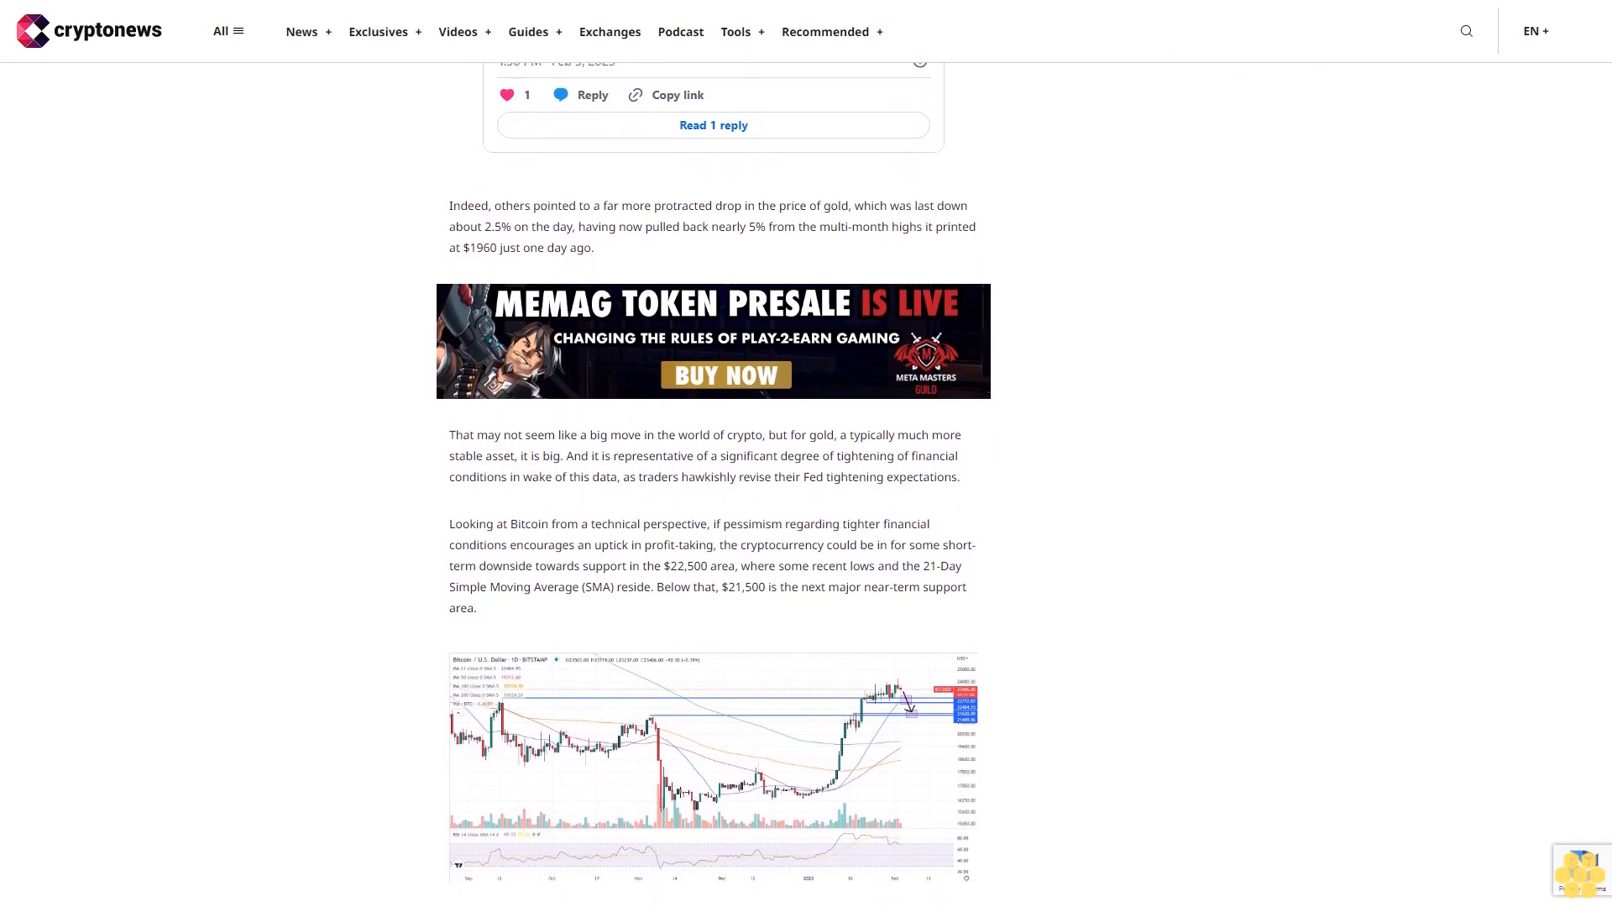
scroll(down, 3)
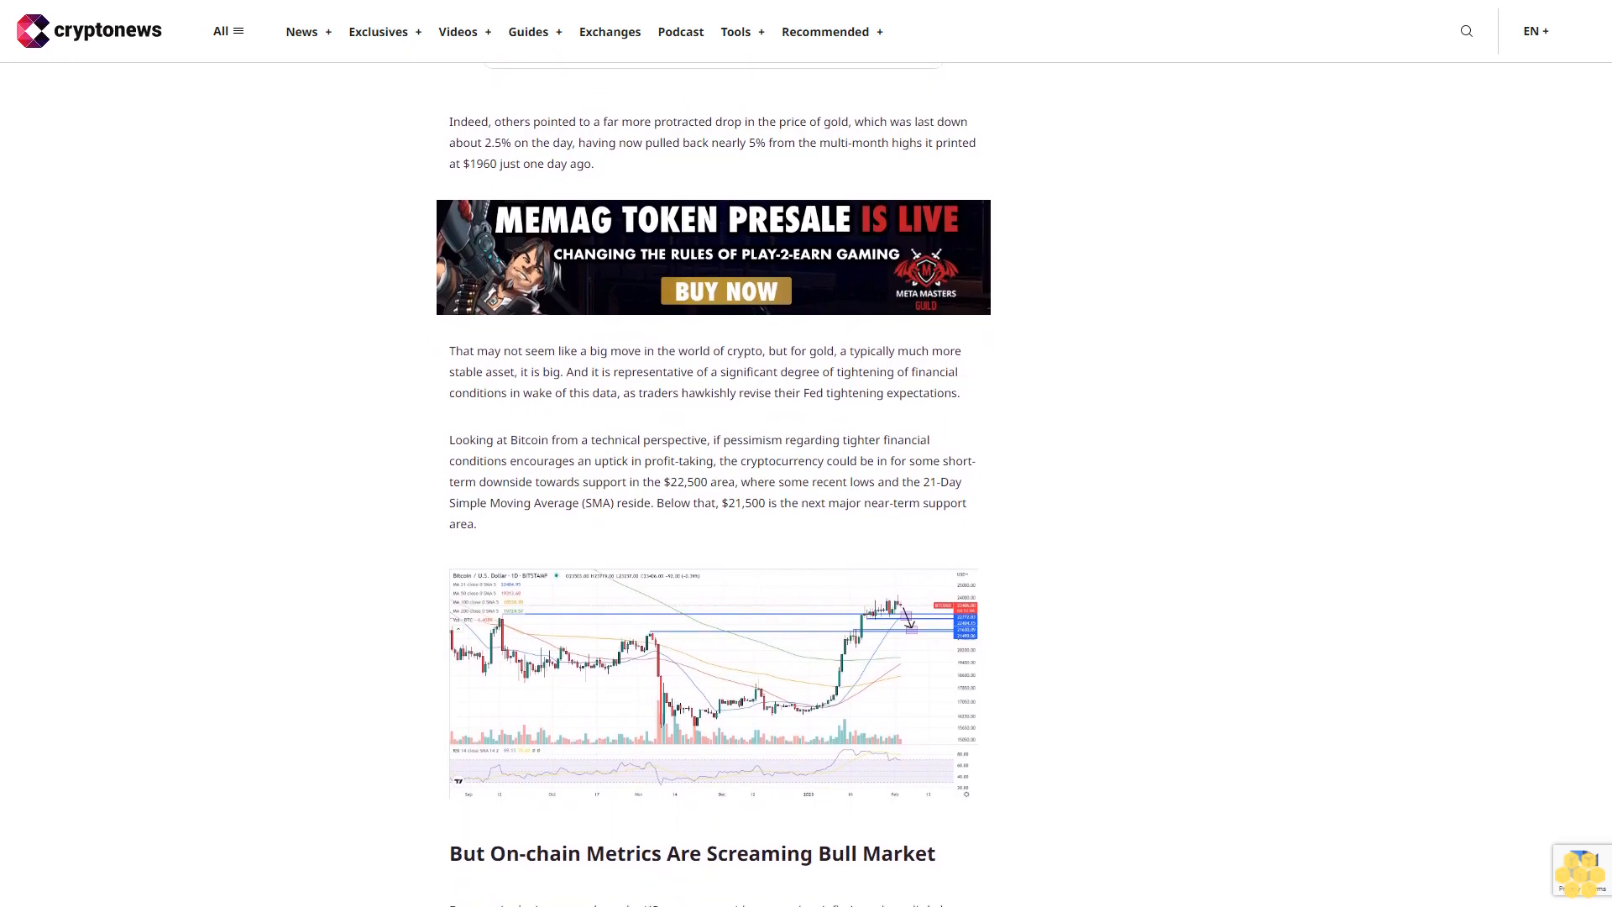
scroll(down, 3)
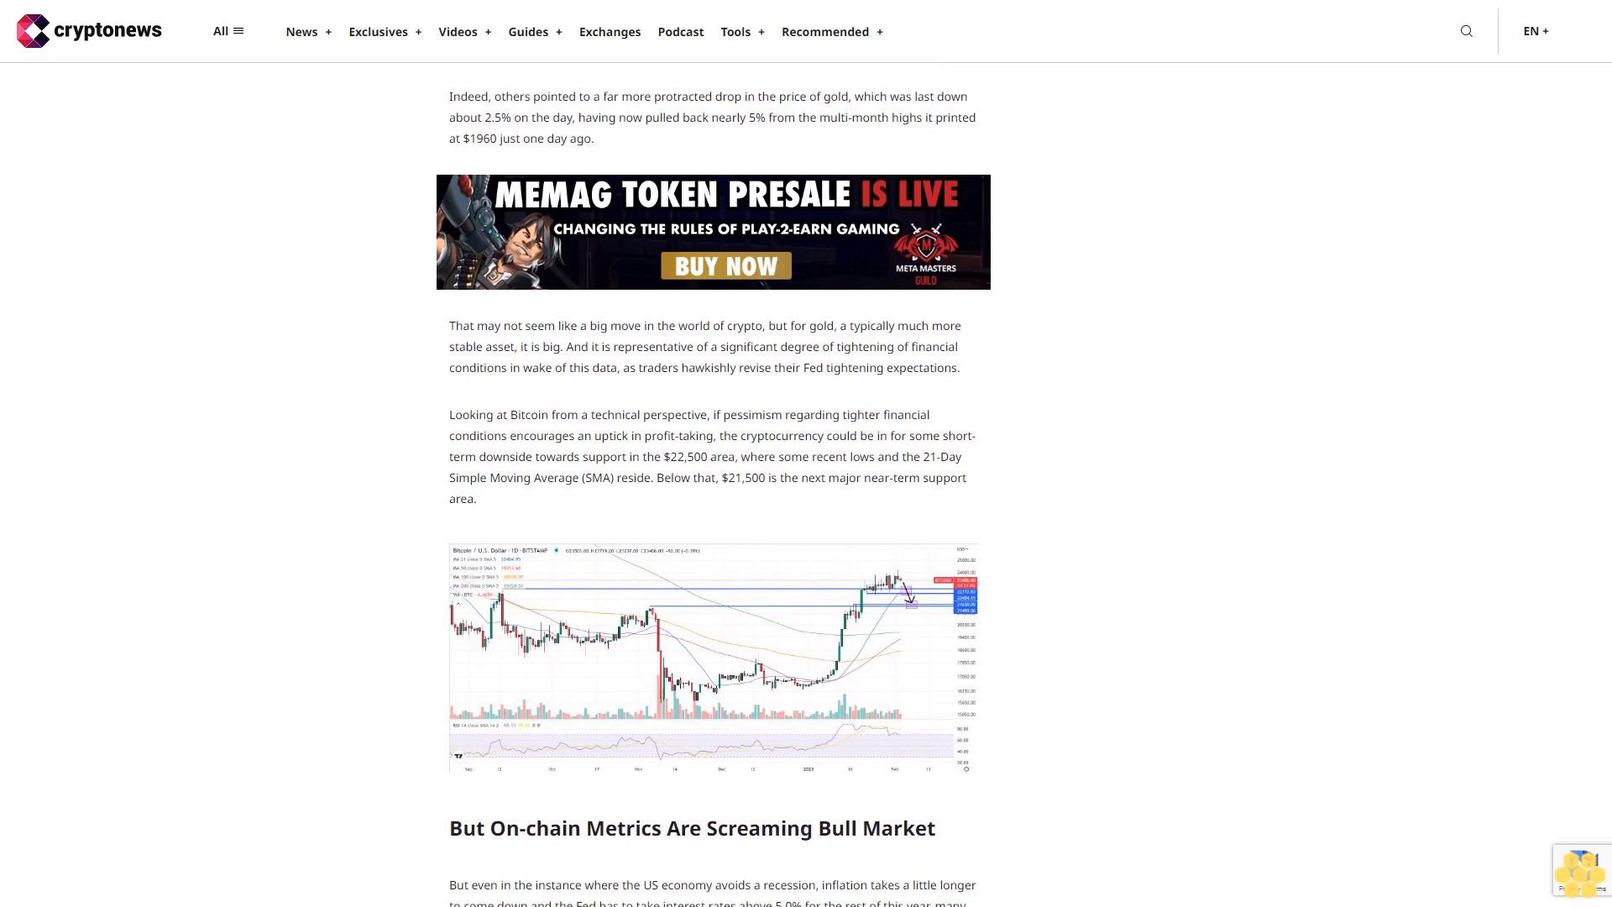
scroll(down, 3)
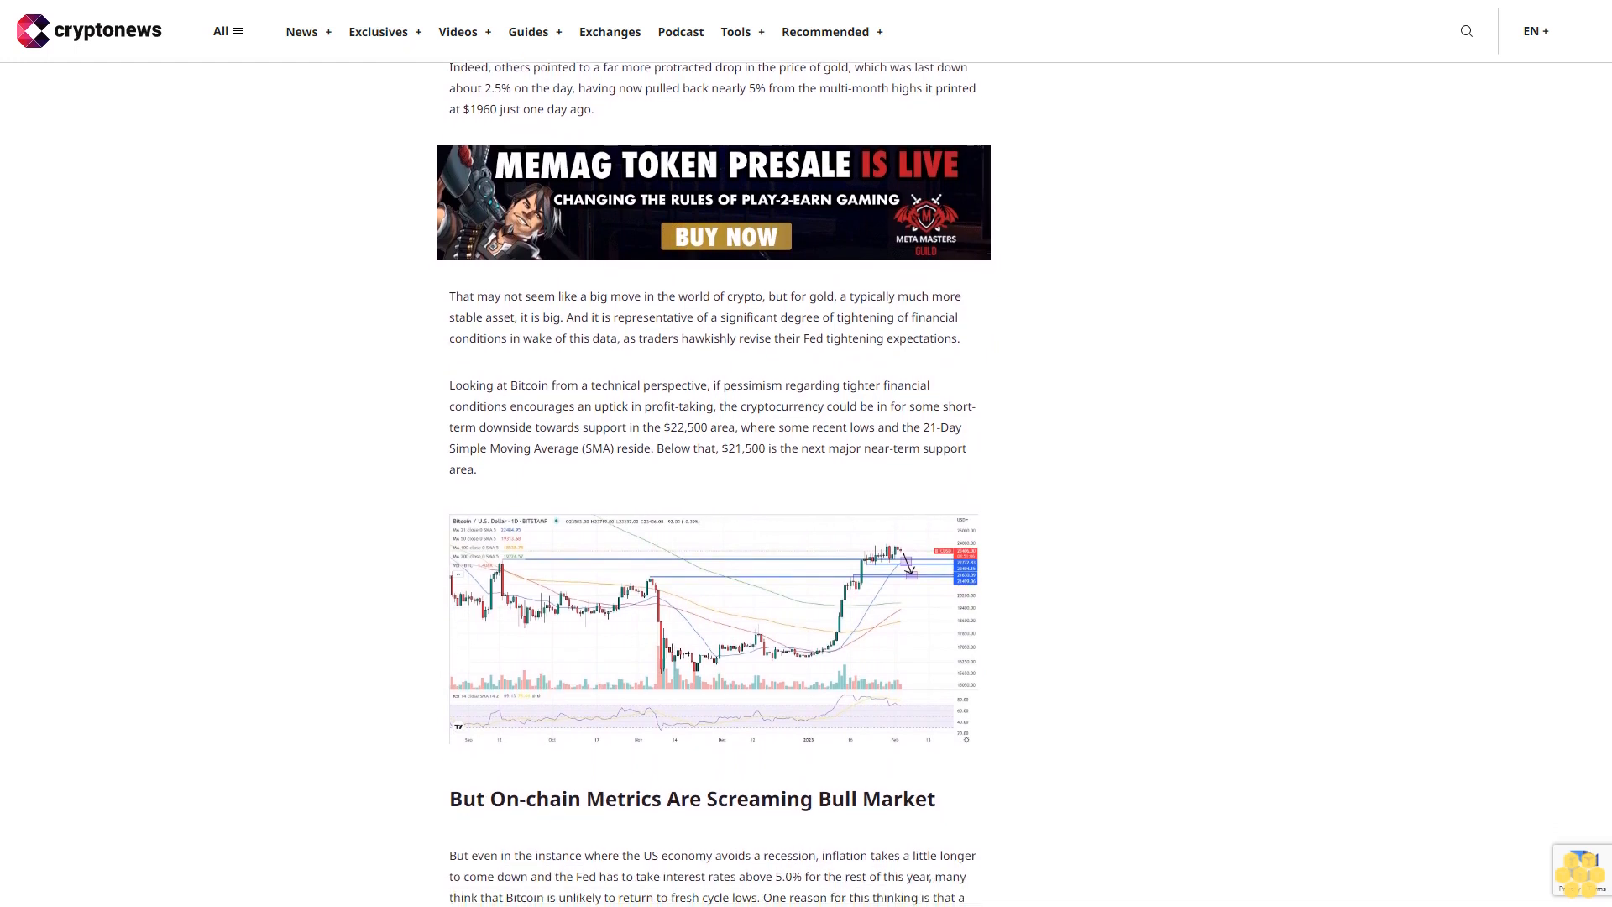
scroll(down, 3)
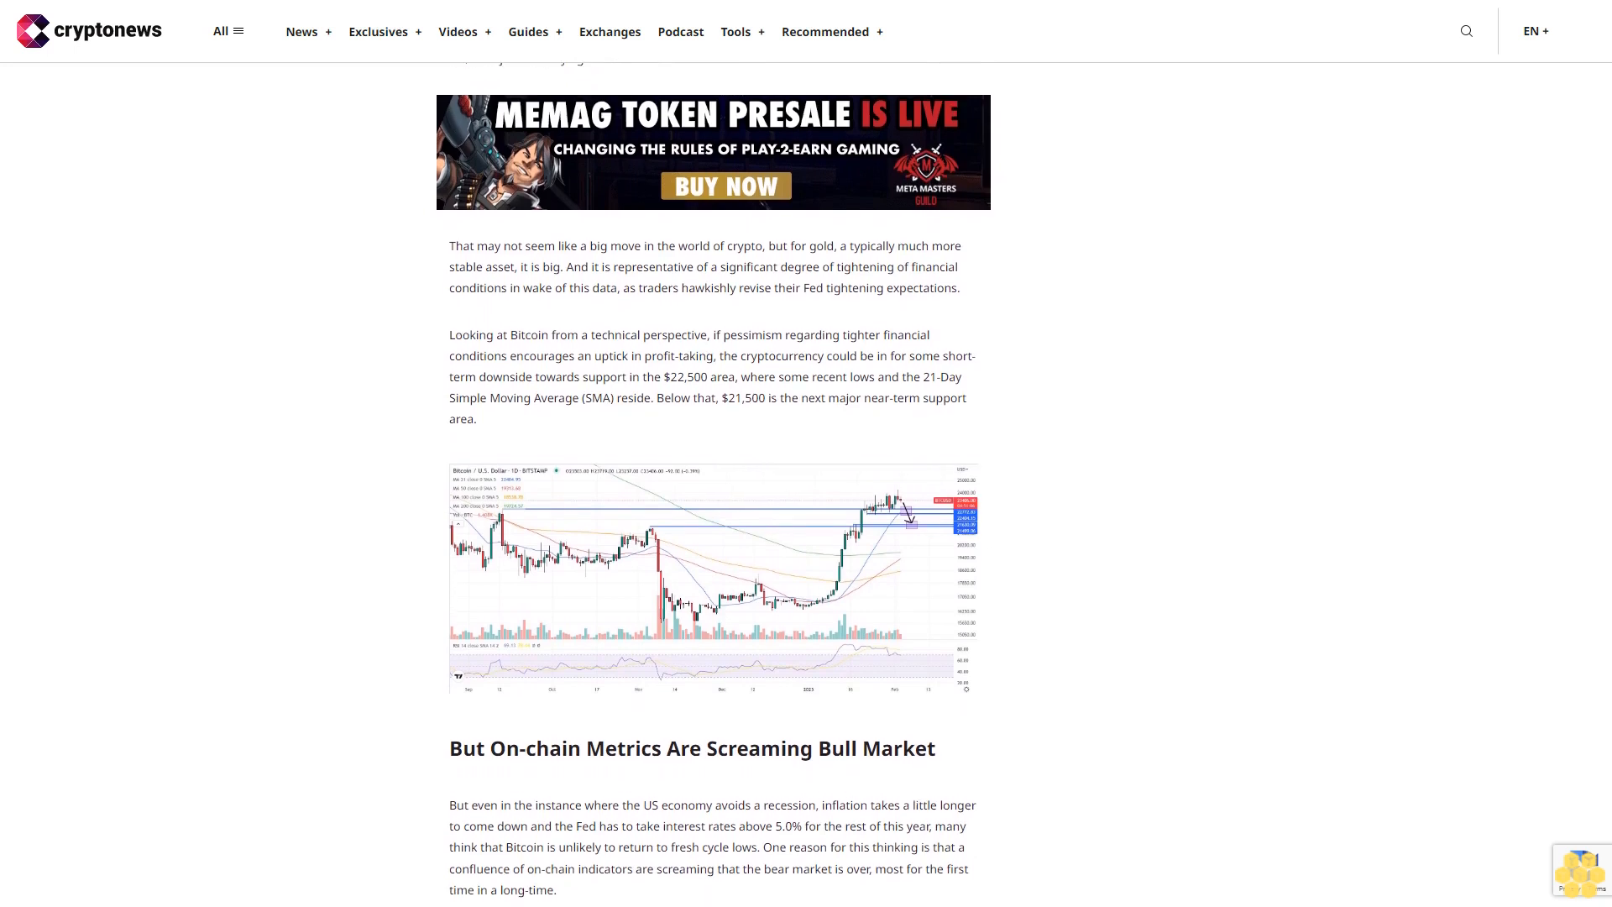
scroll(down, 3)
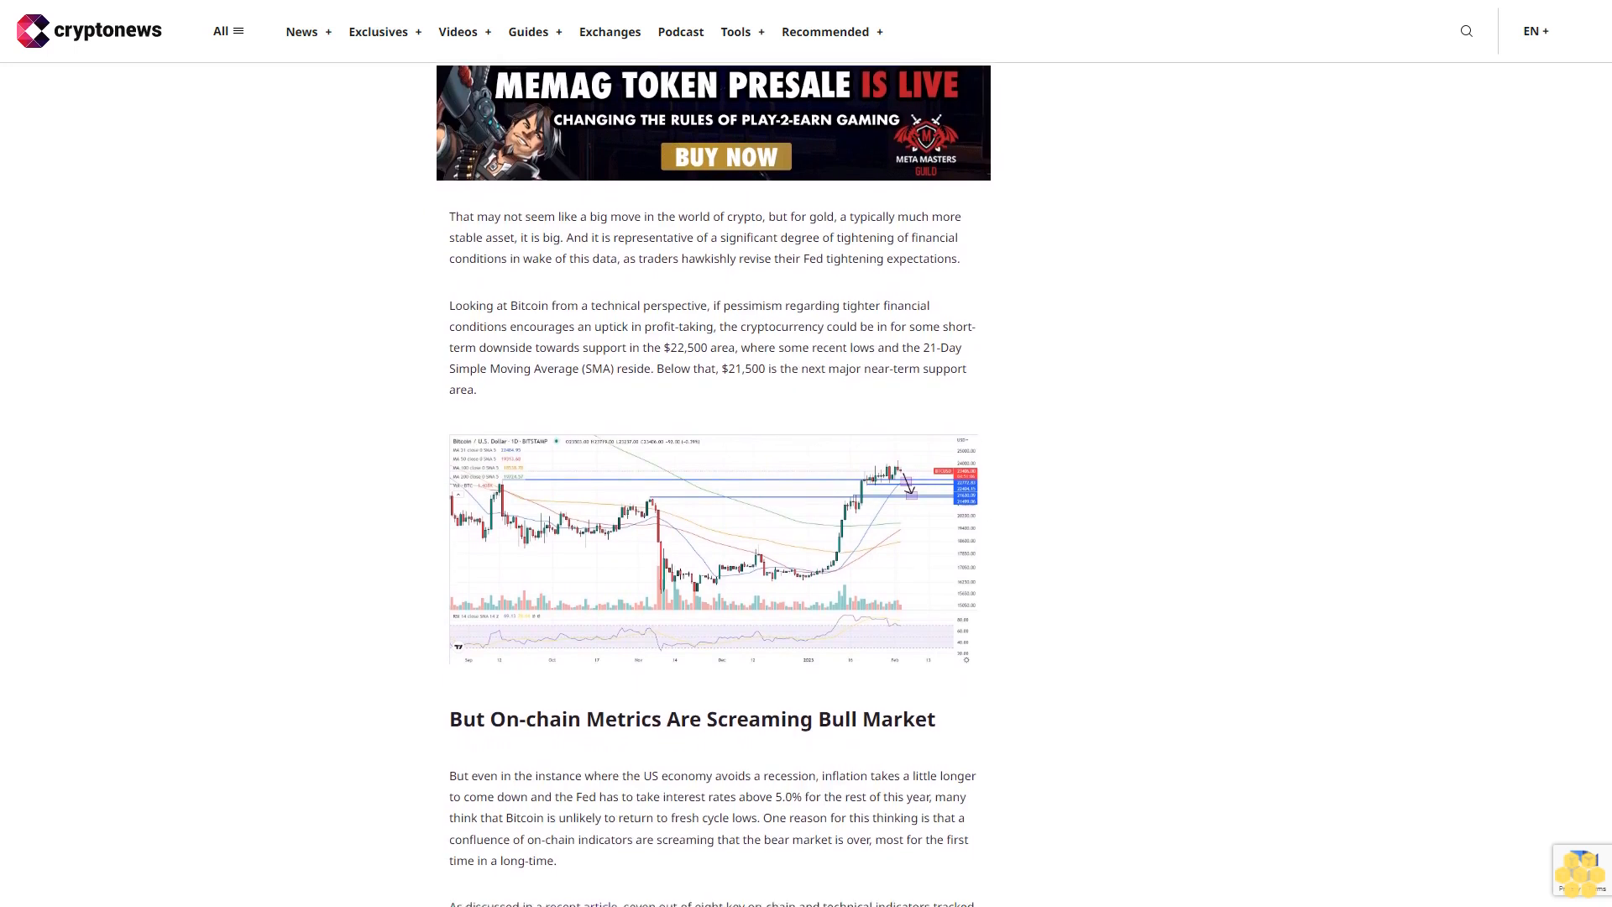
scroll(down, 3)
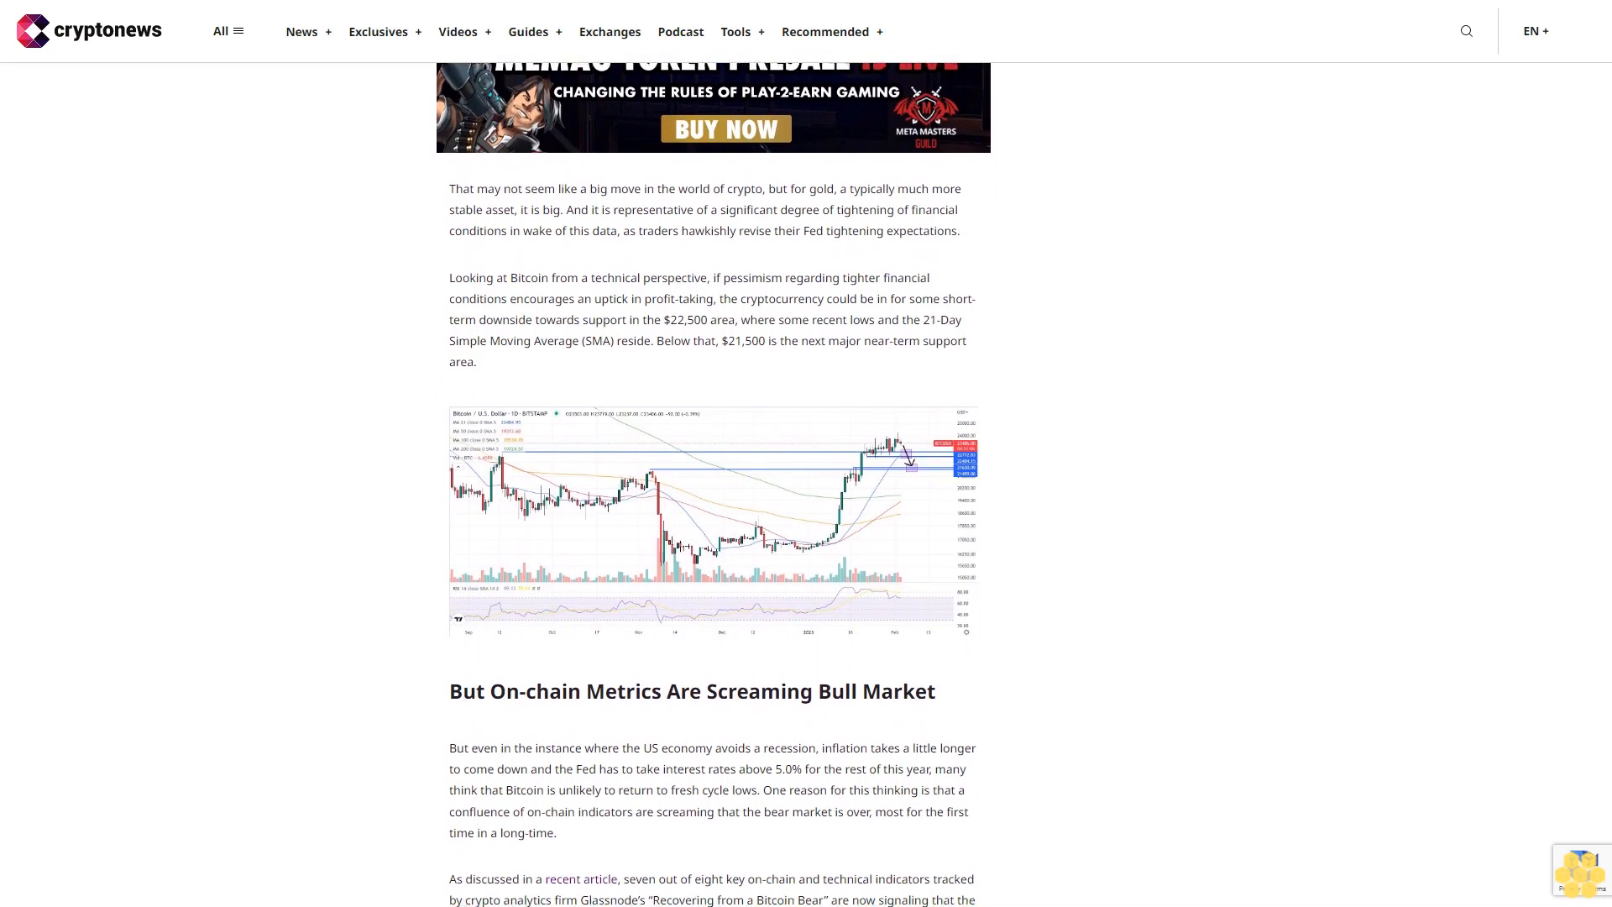
scroll(down, 3)
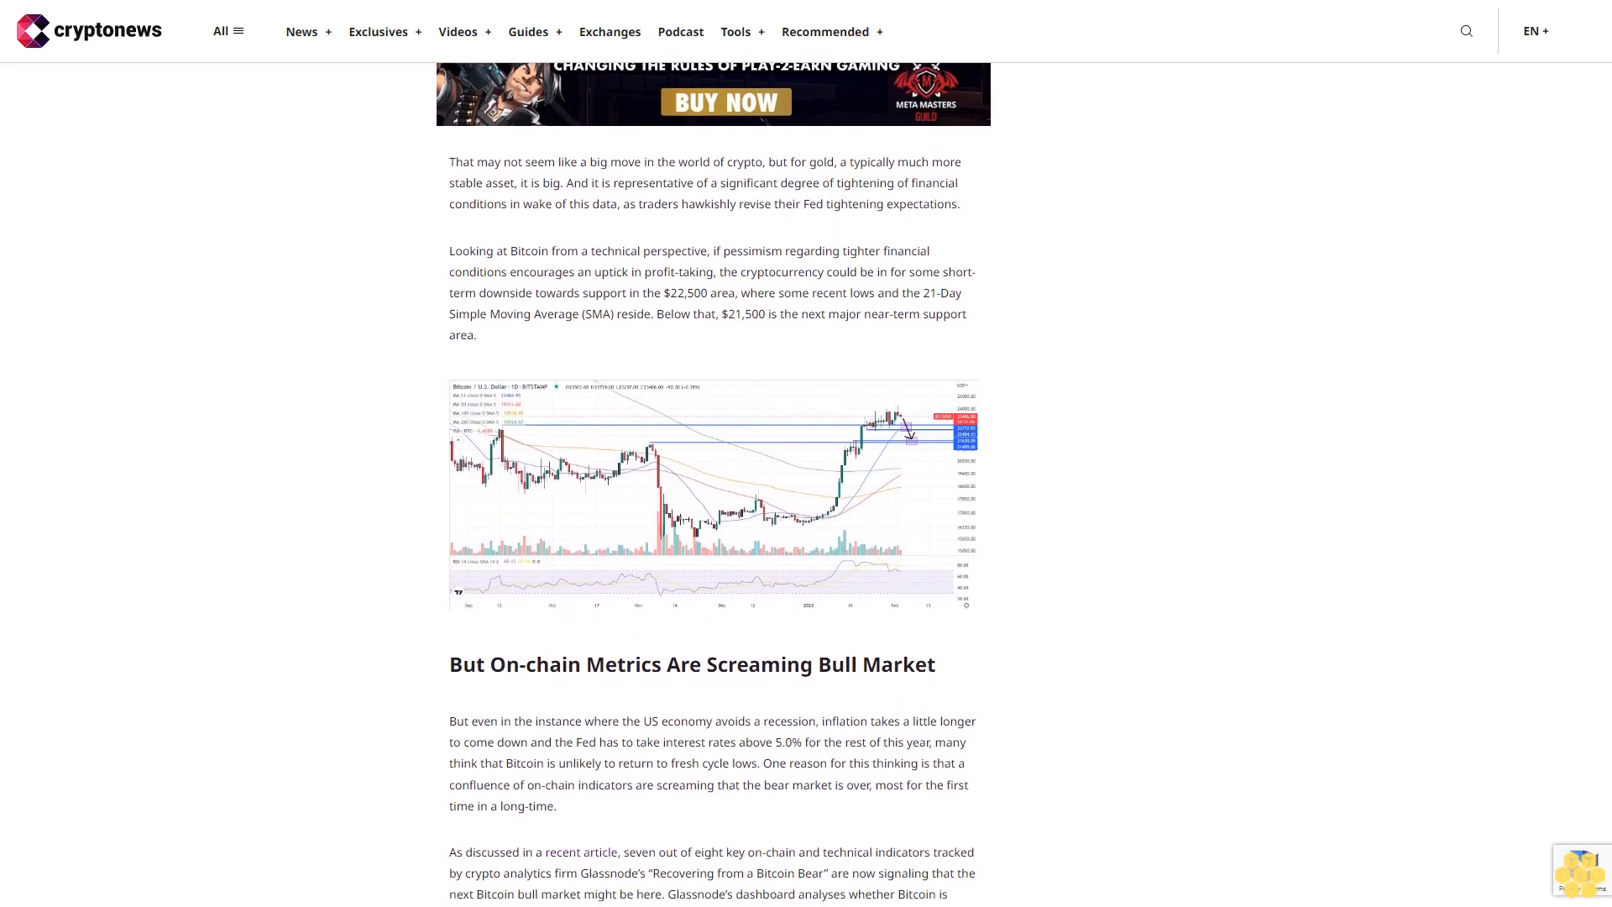
scroll(down, 3)
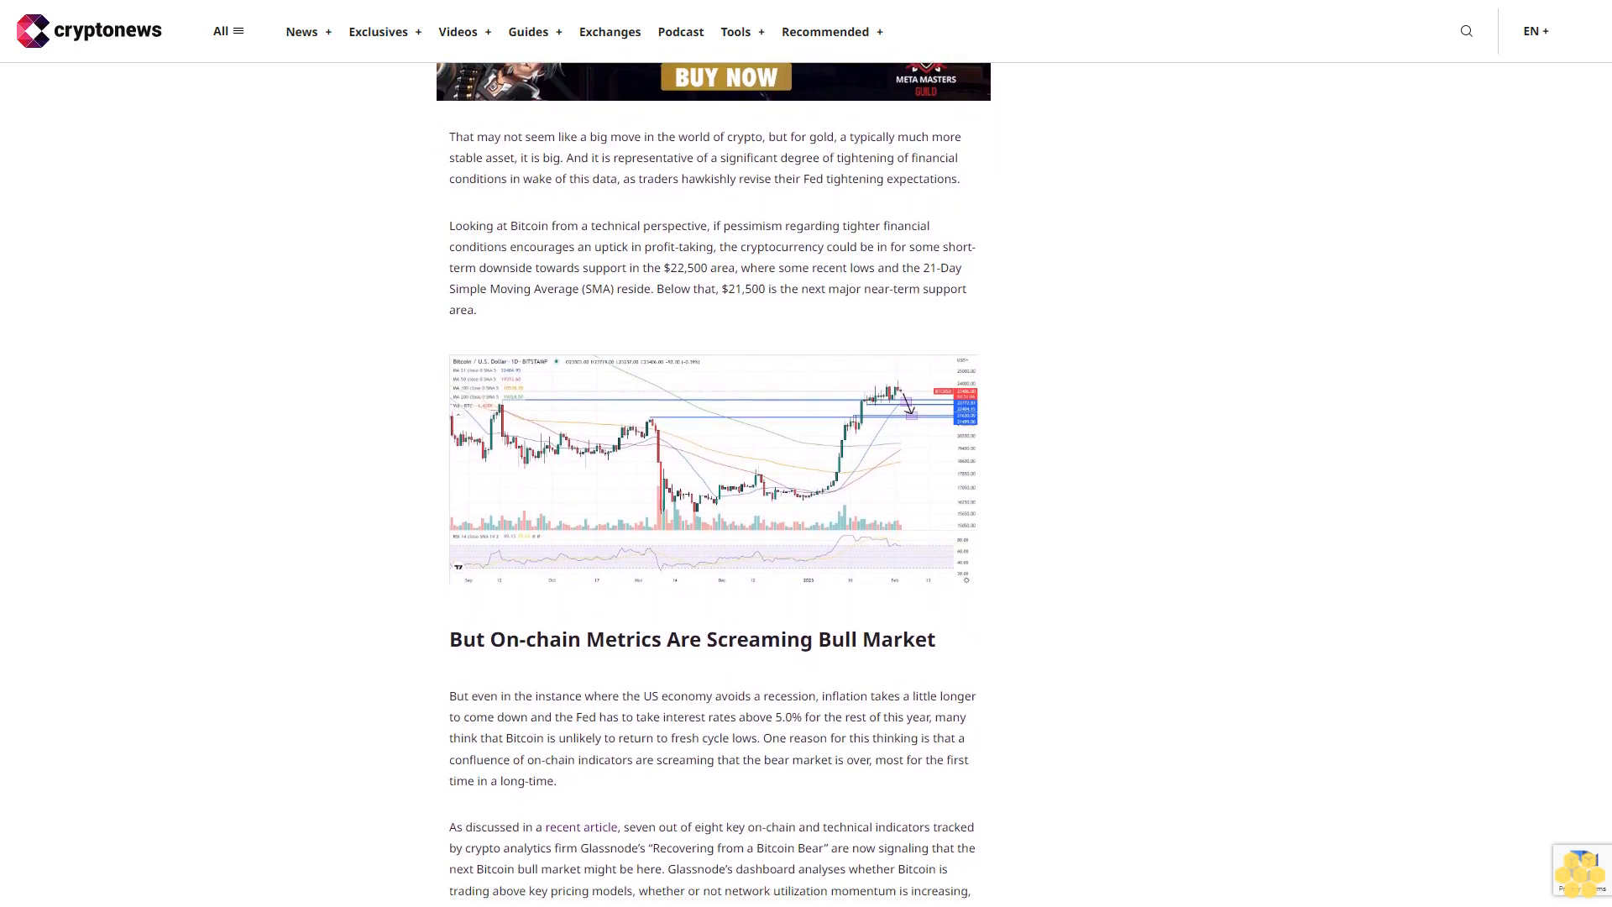
scroll(down, 3)
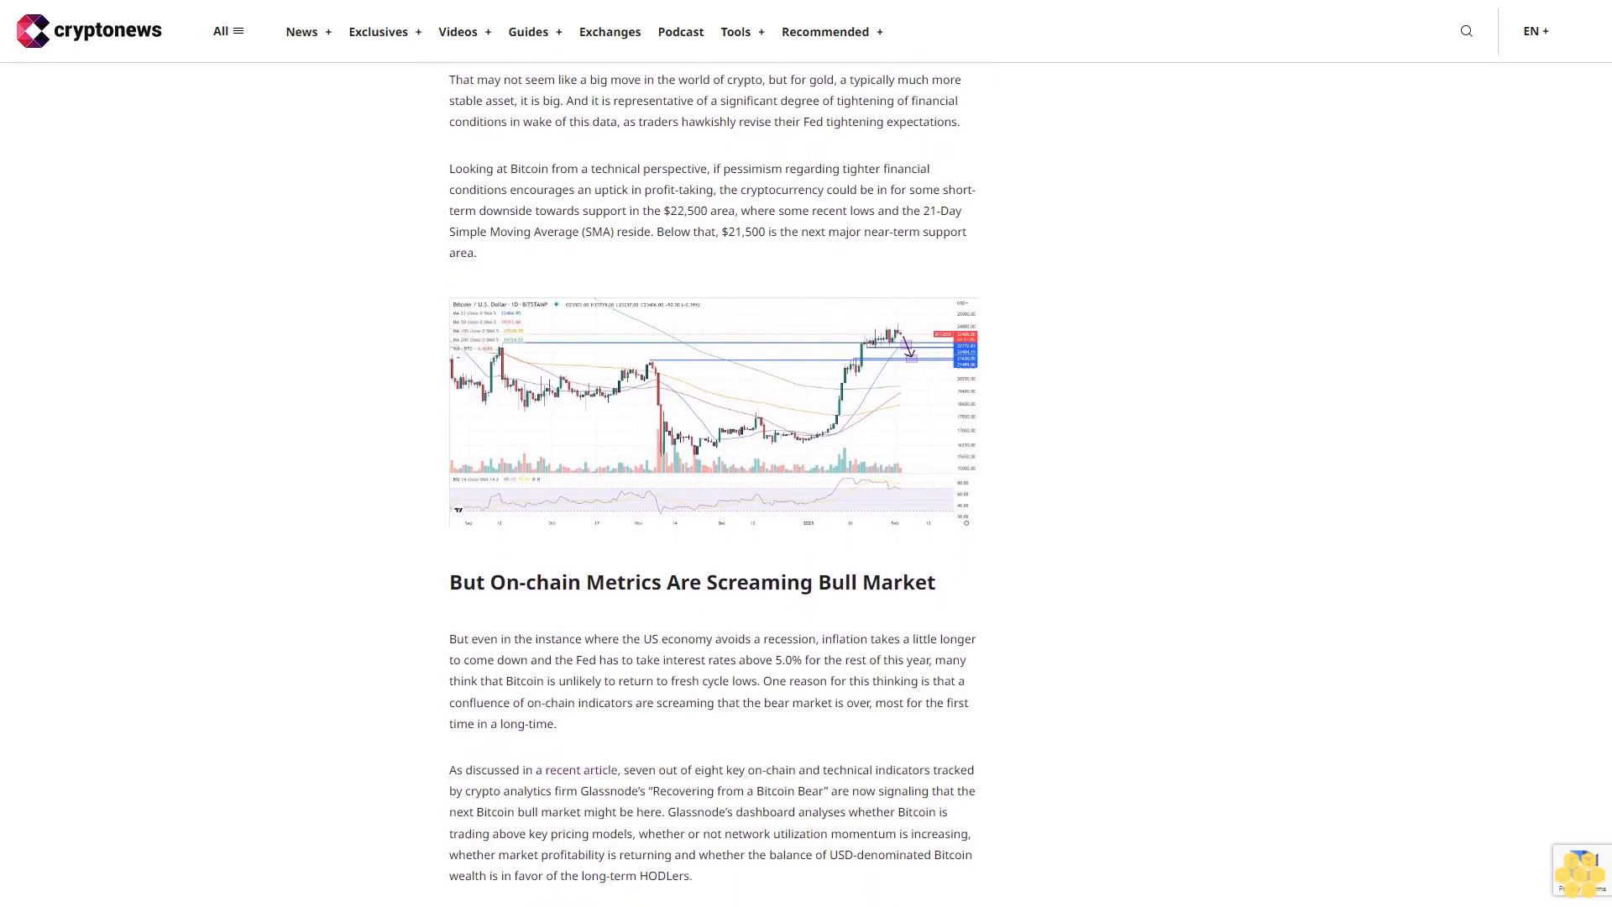
scroll(down, 3)
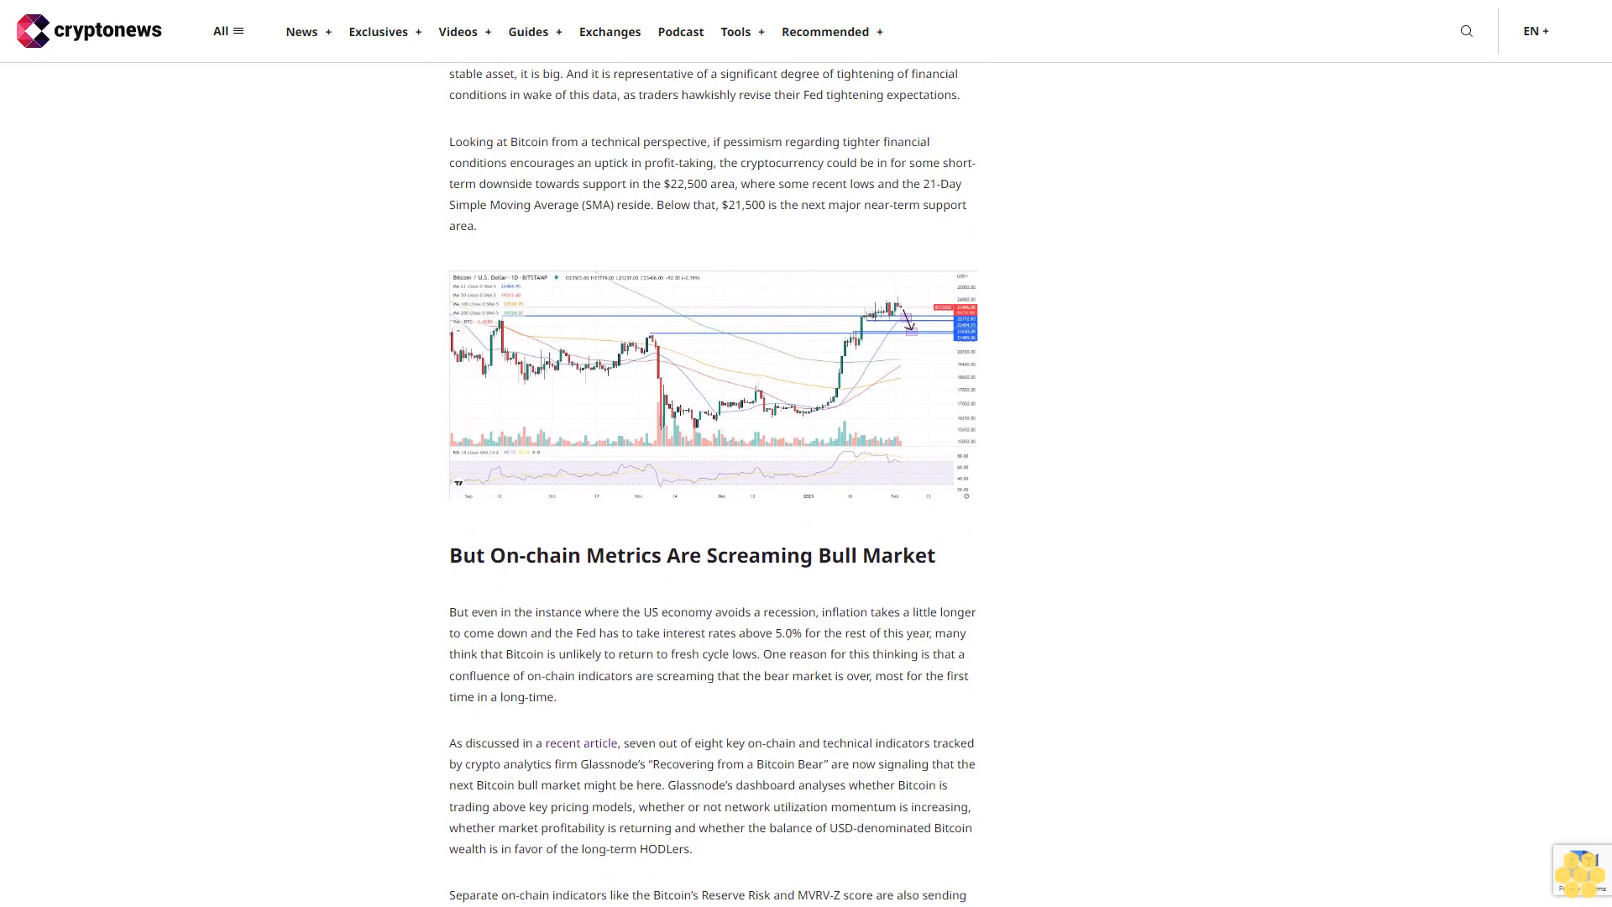
scroll(down, 3)
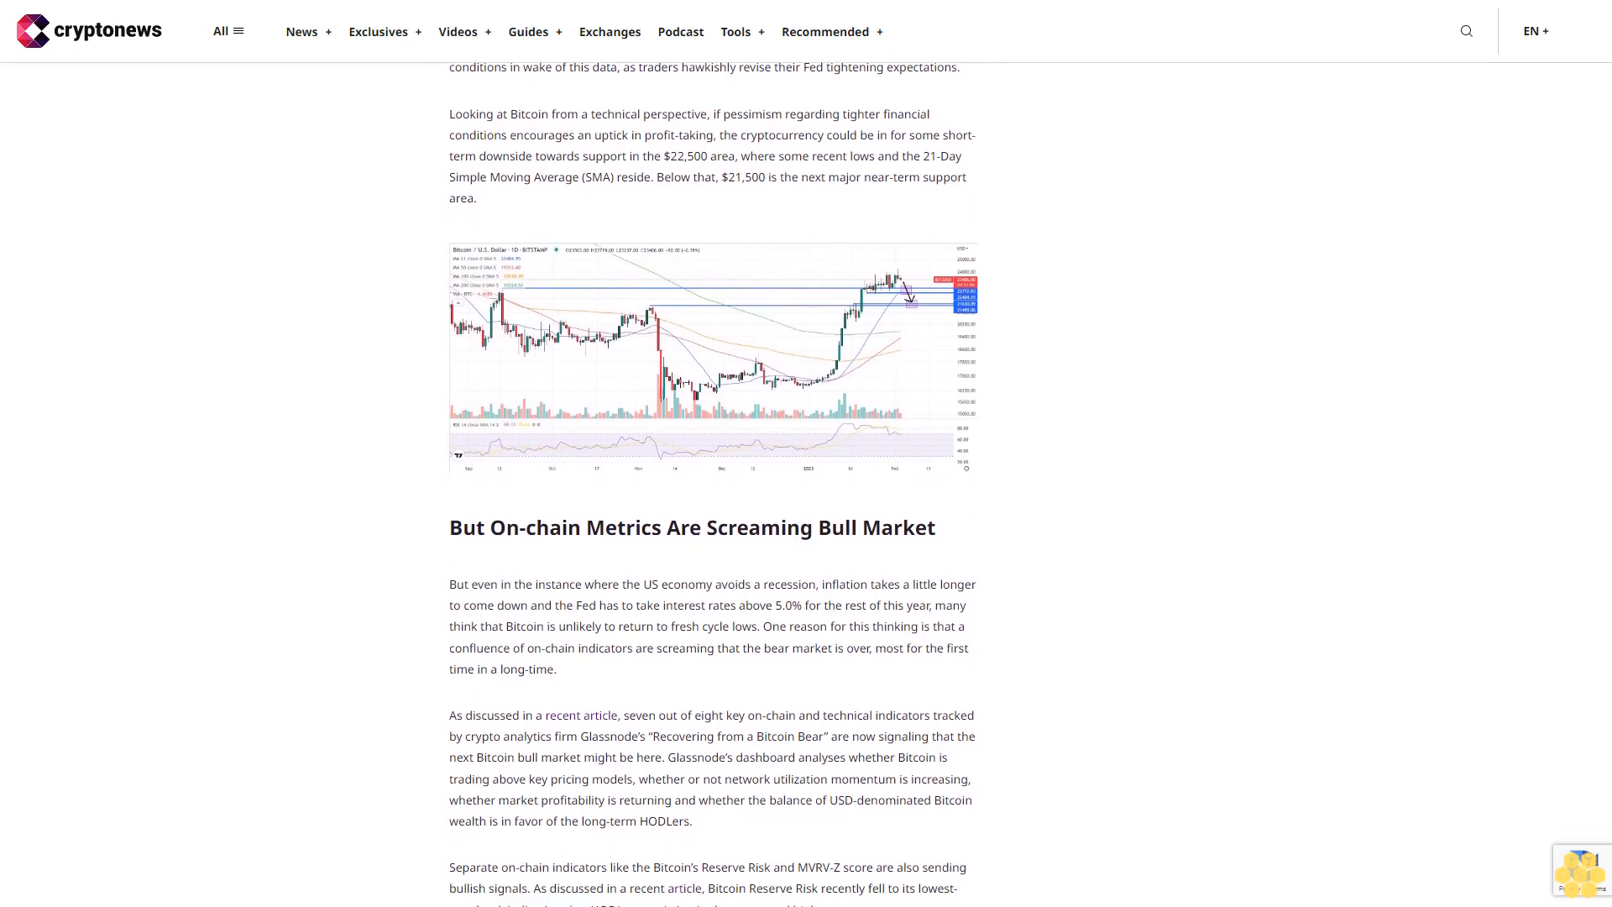
scroll(down, 3)
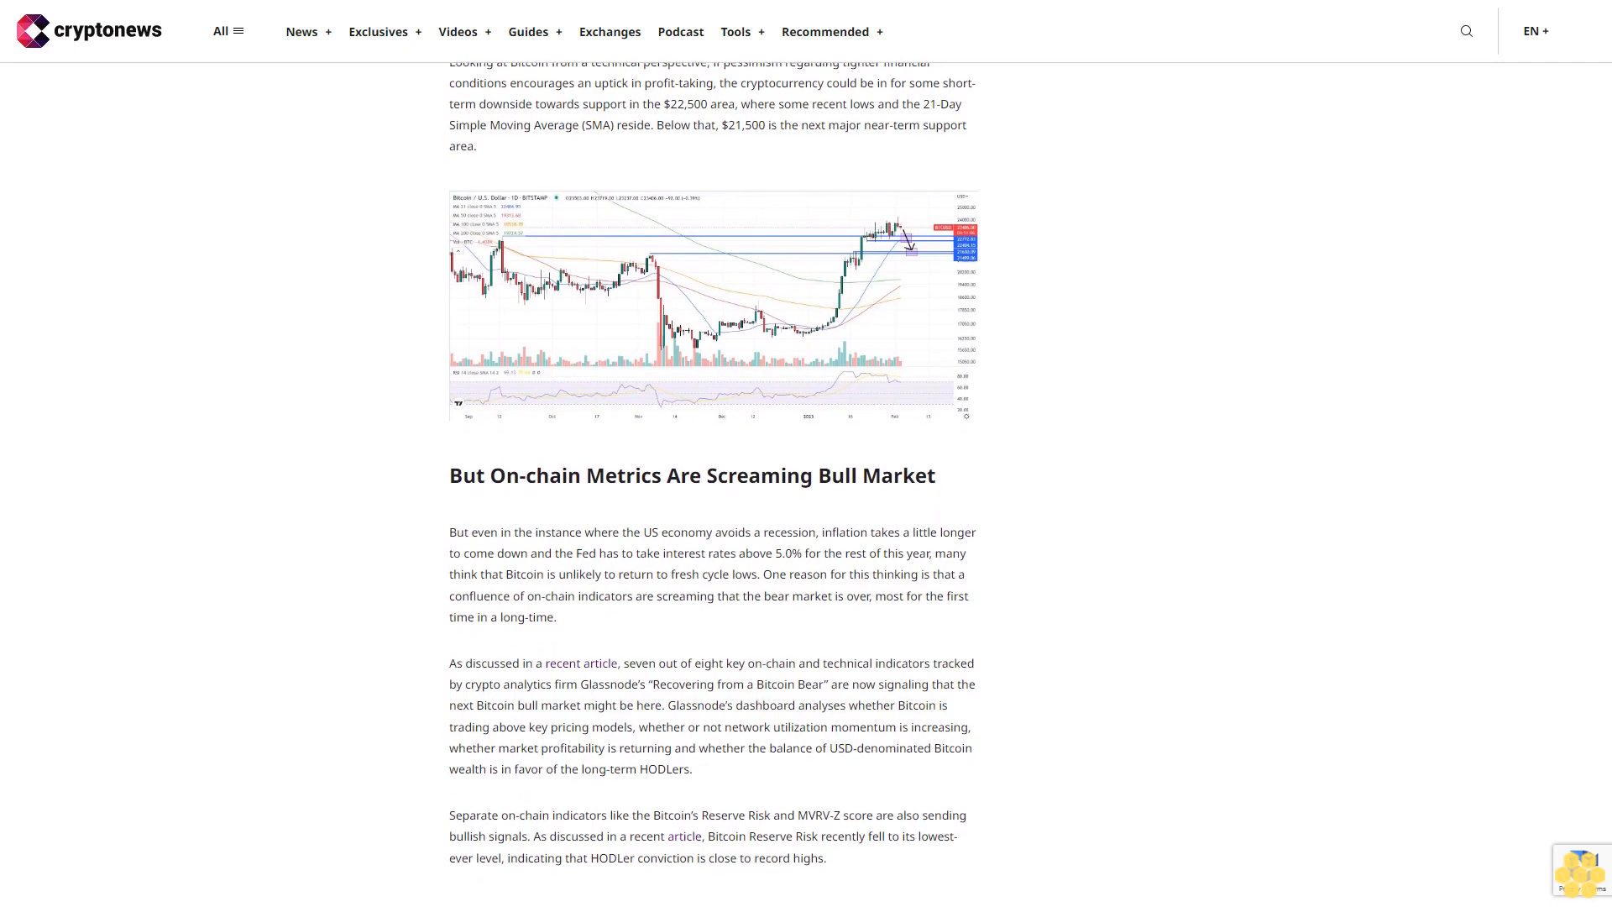
scroll(down, 3)
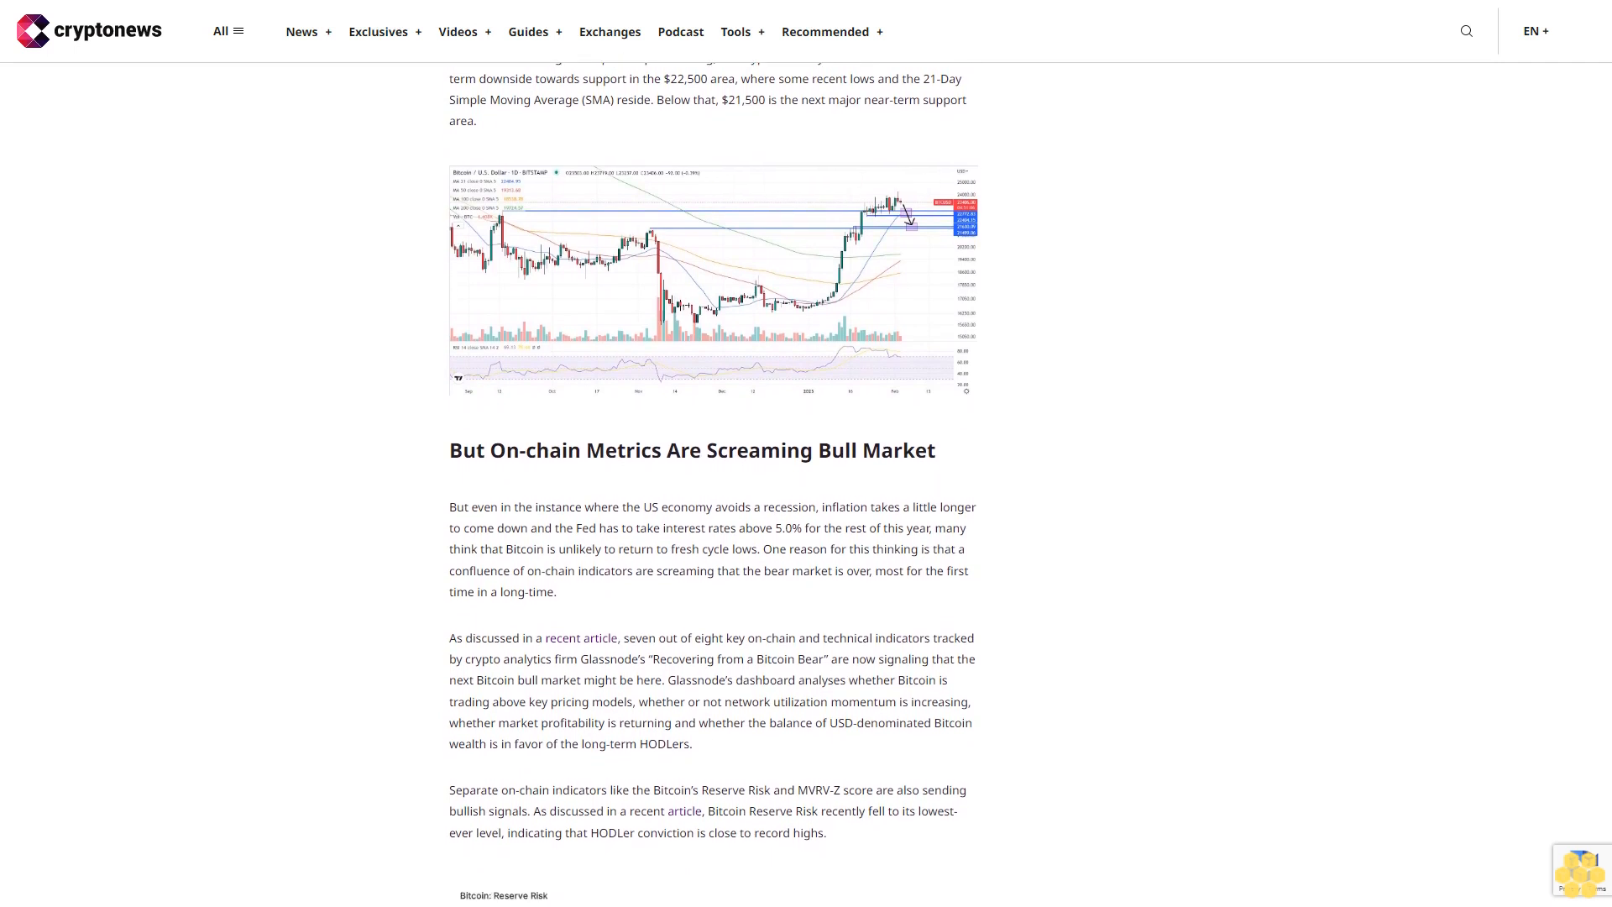
scroll(down, 3)
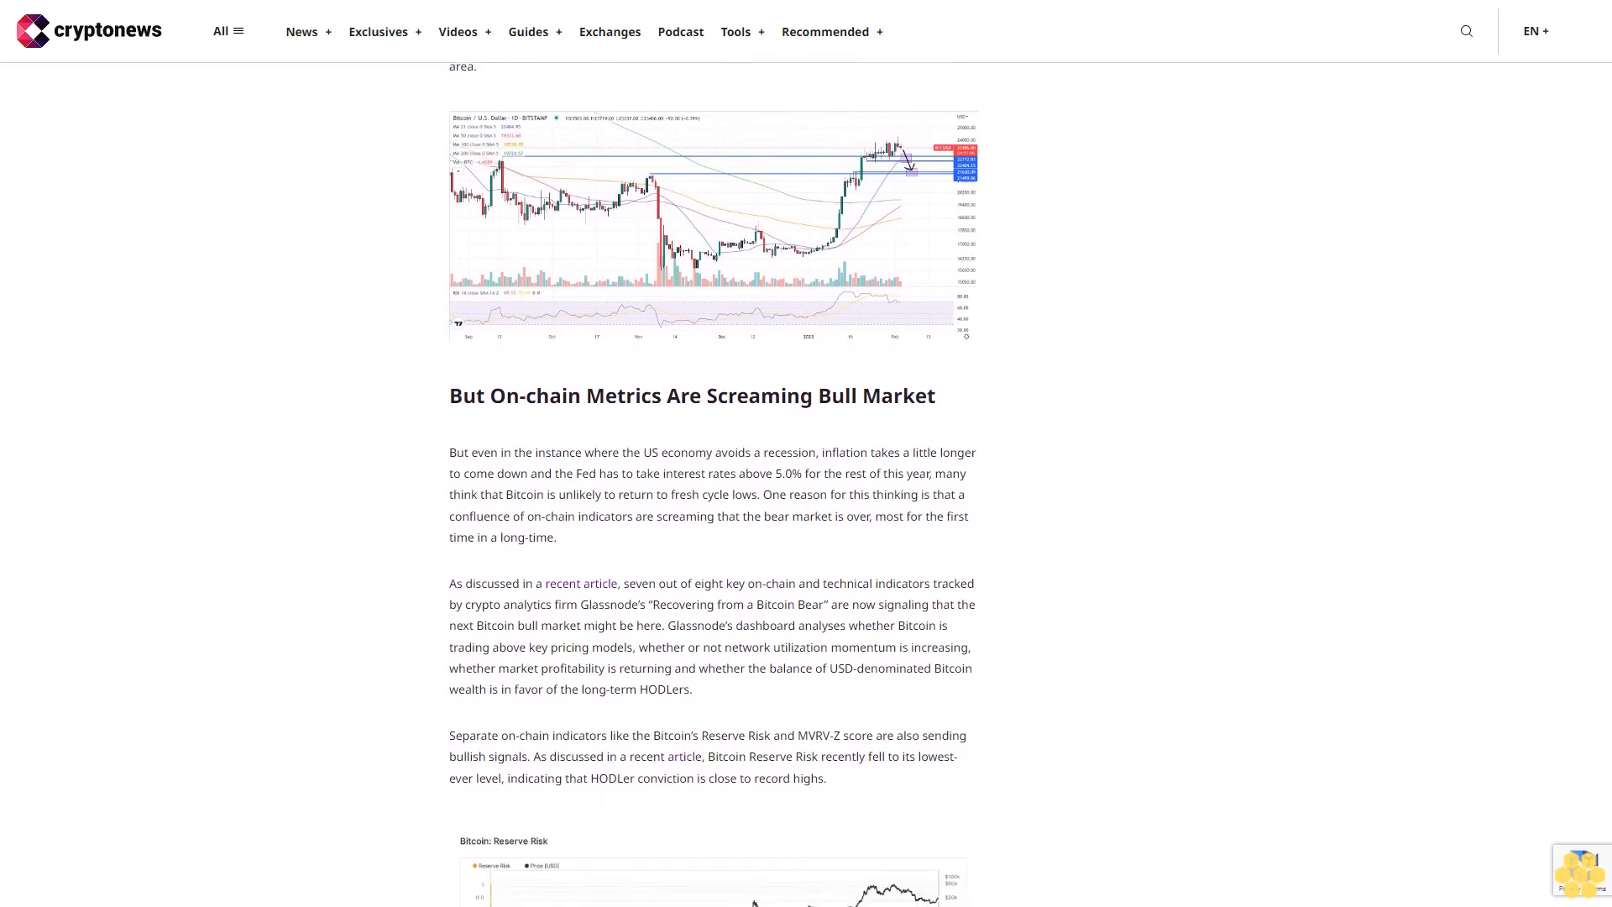
scroll(down, 3)
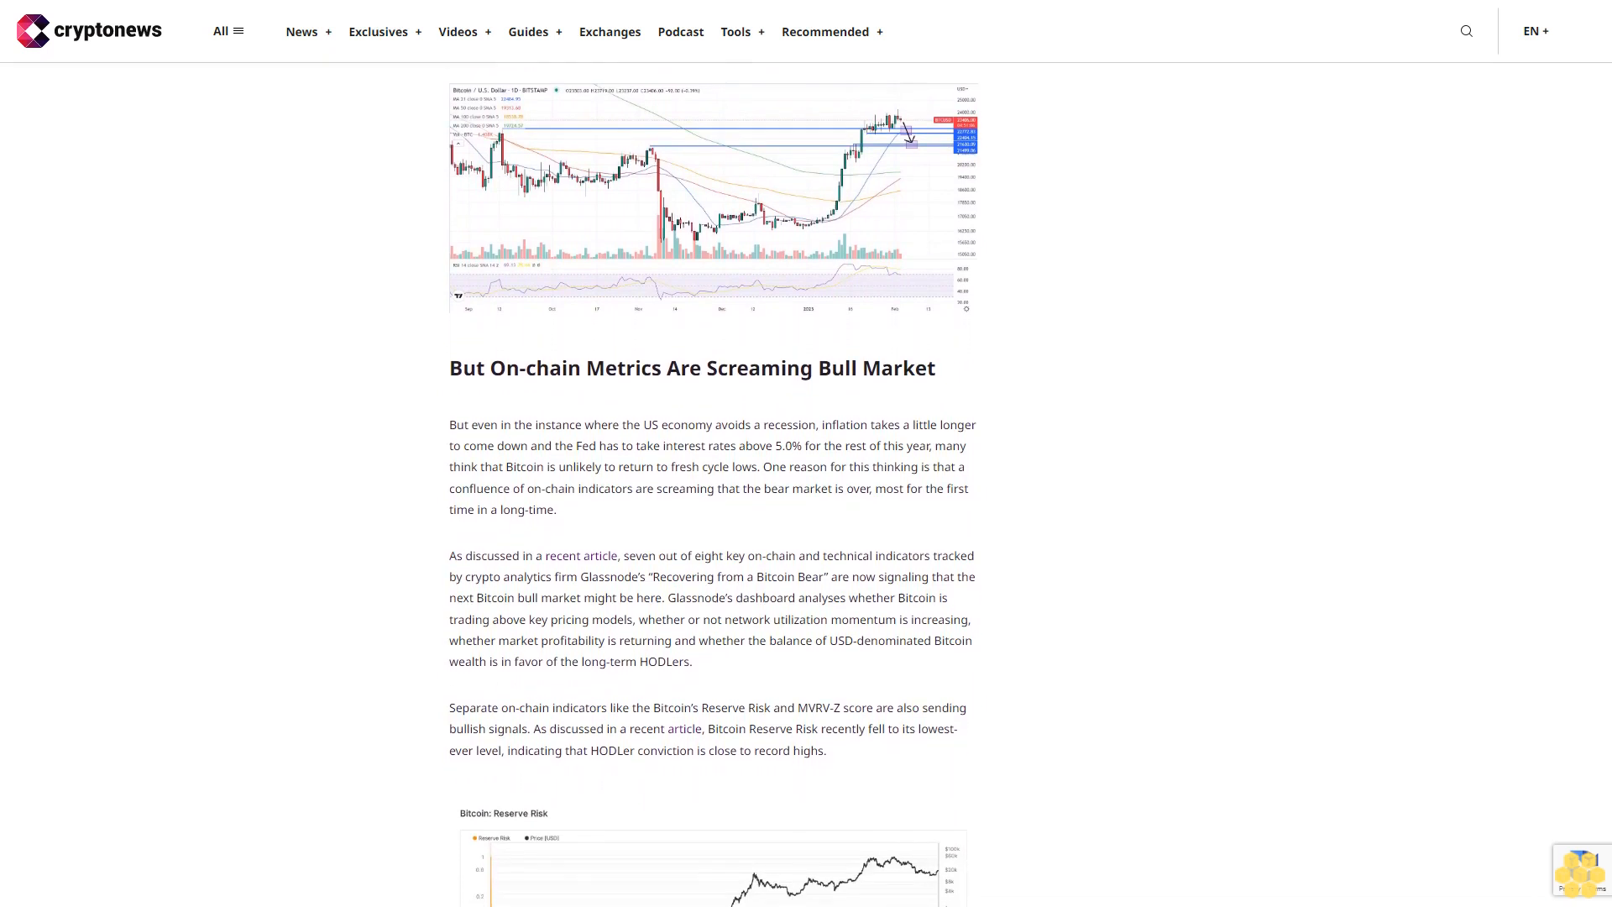
scroll(down, 3)
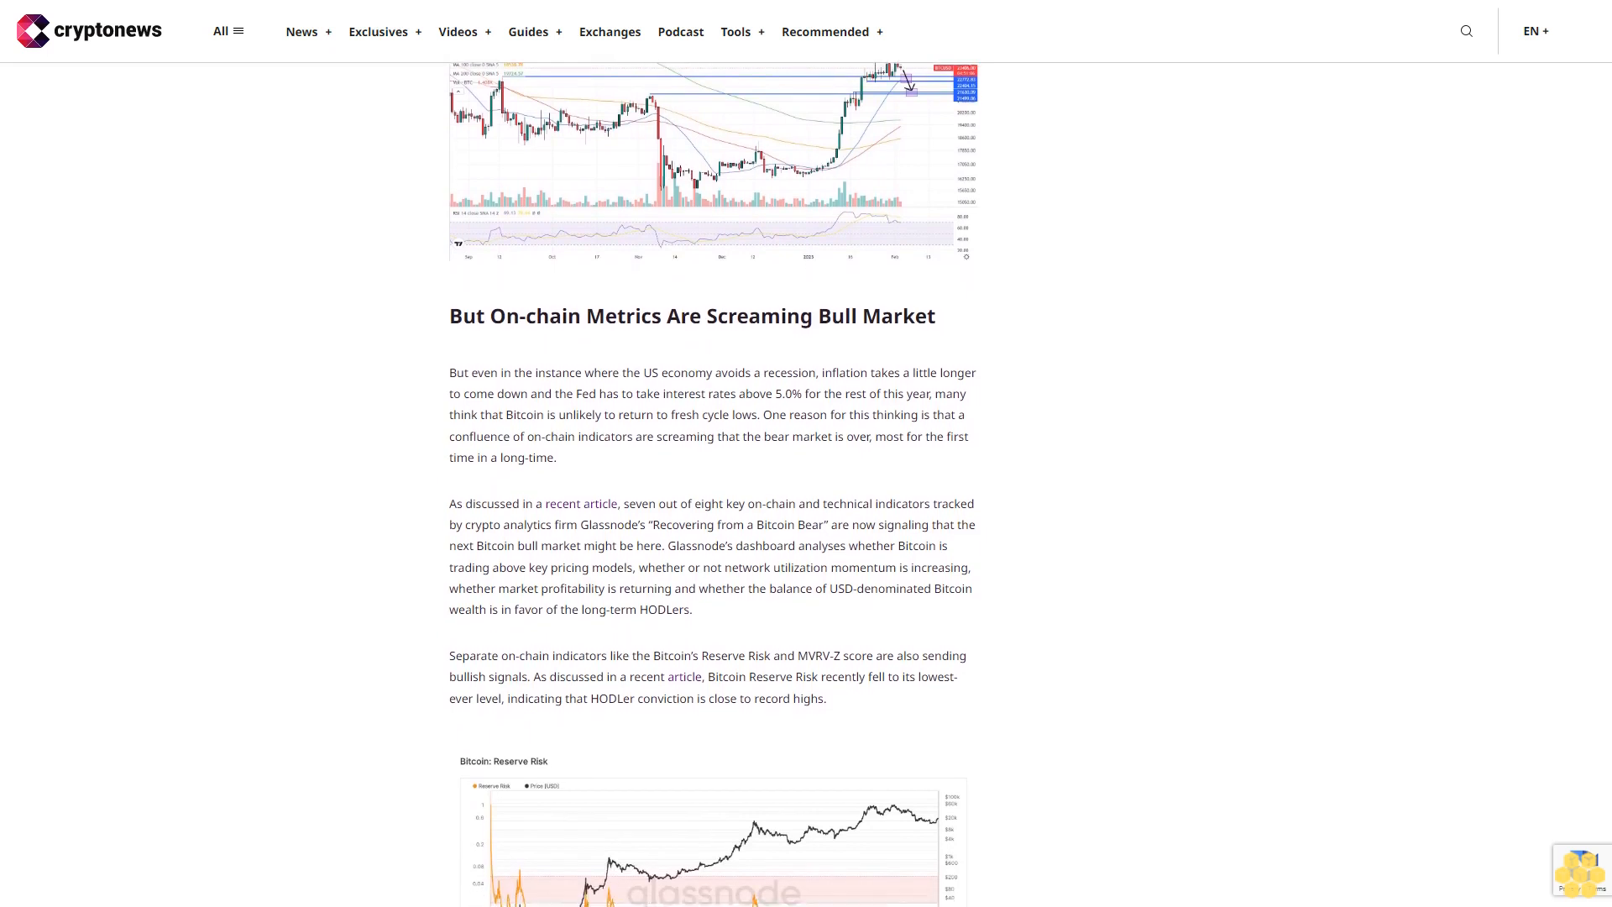
scroll(down, 3)
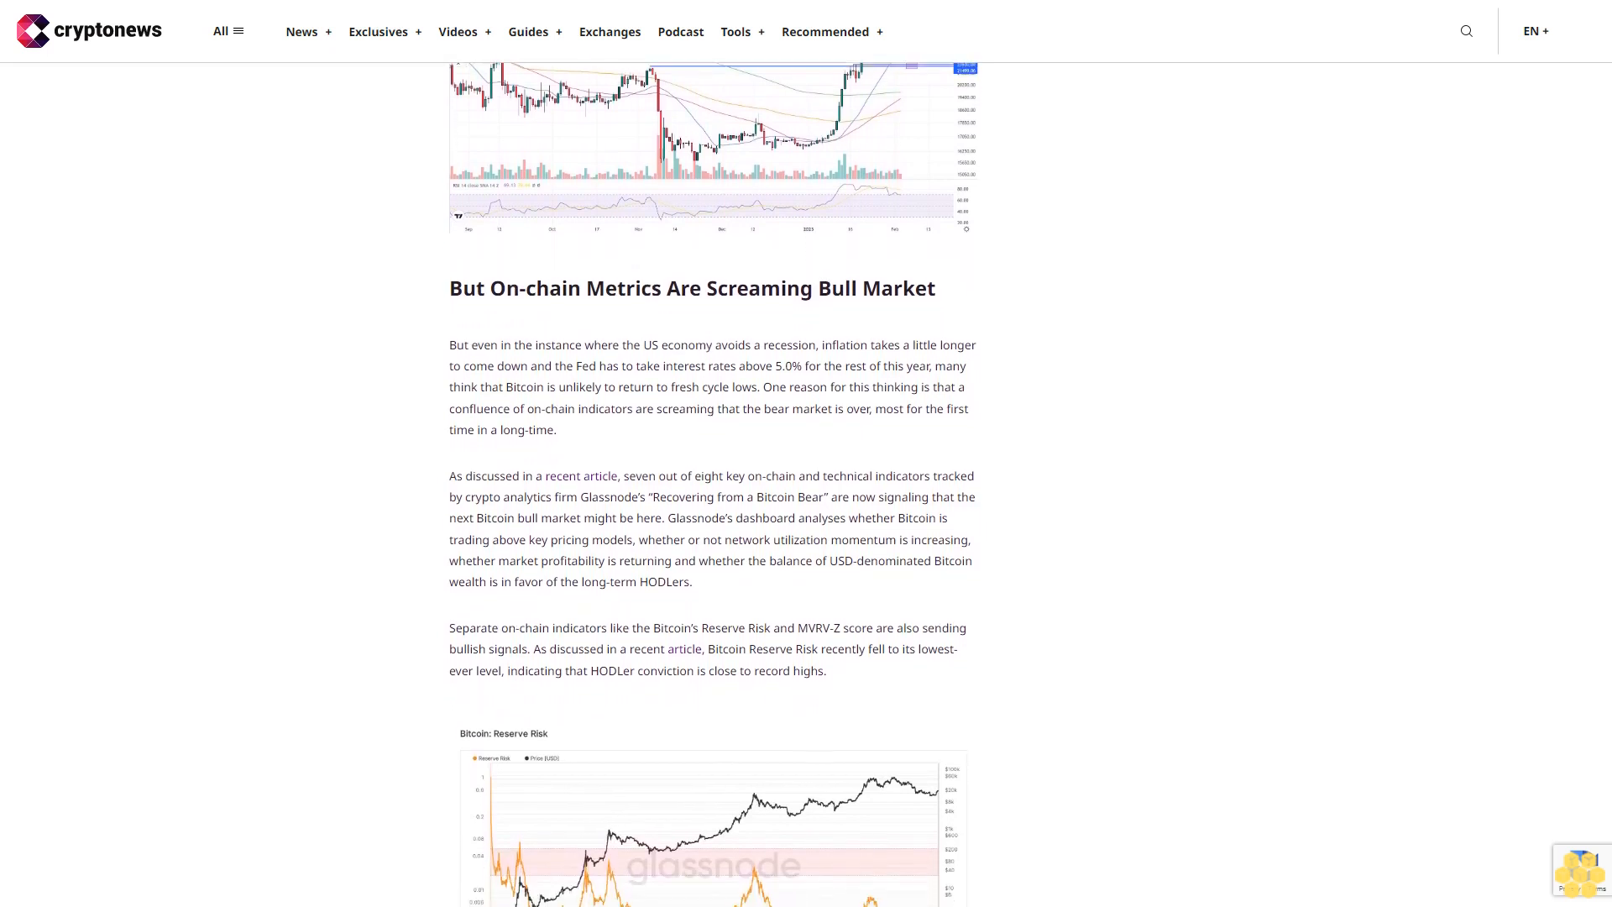
scroll(down, 3)
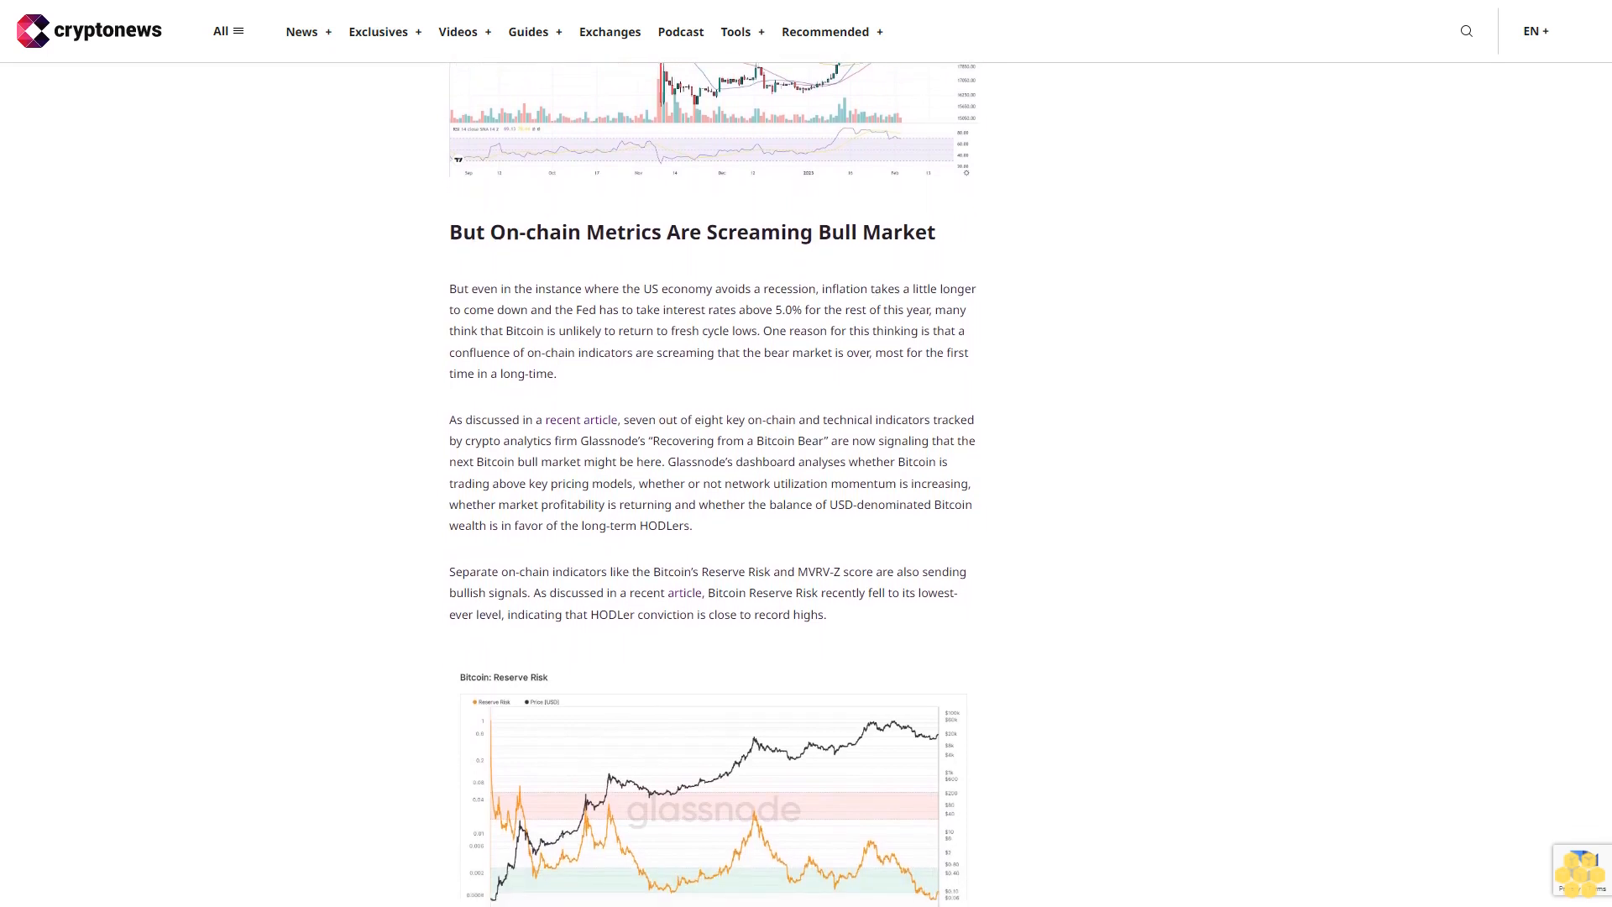
scroll(up, 3)
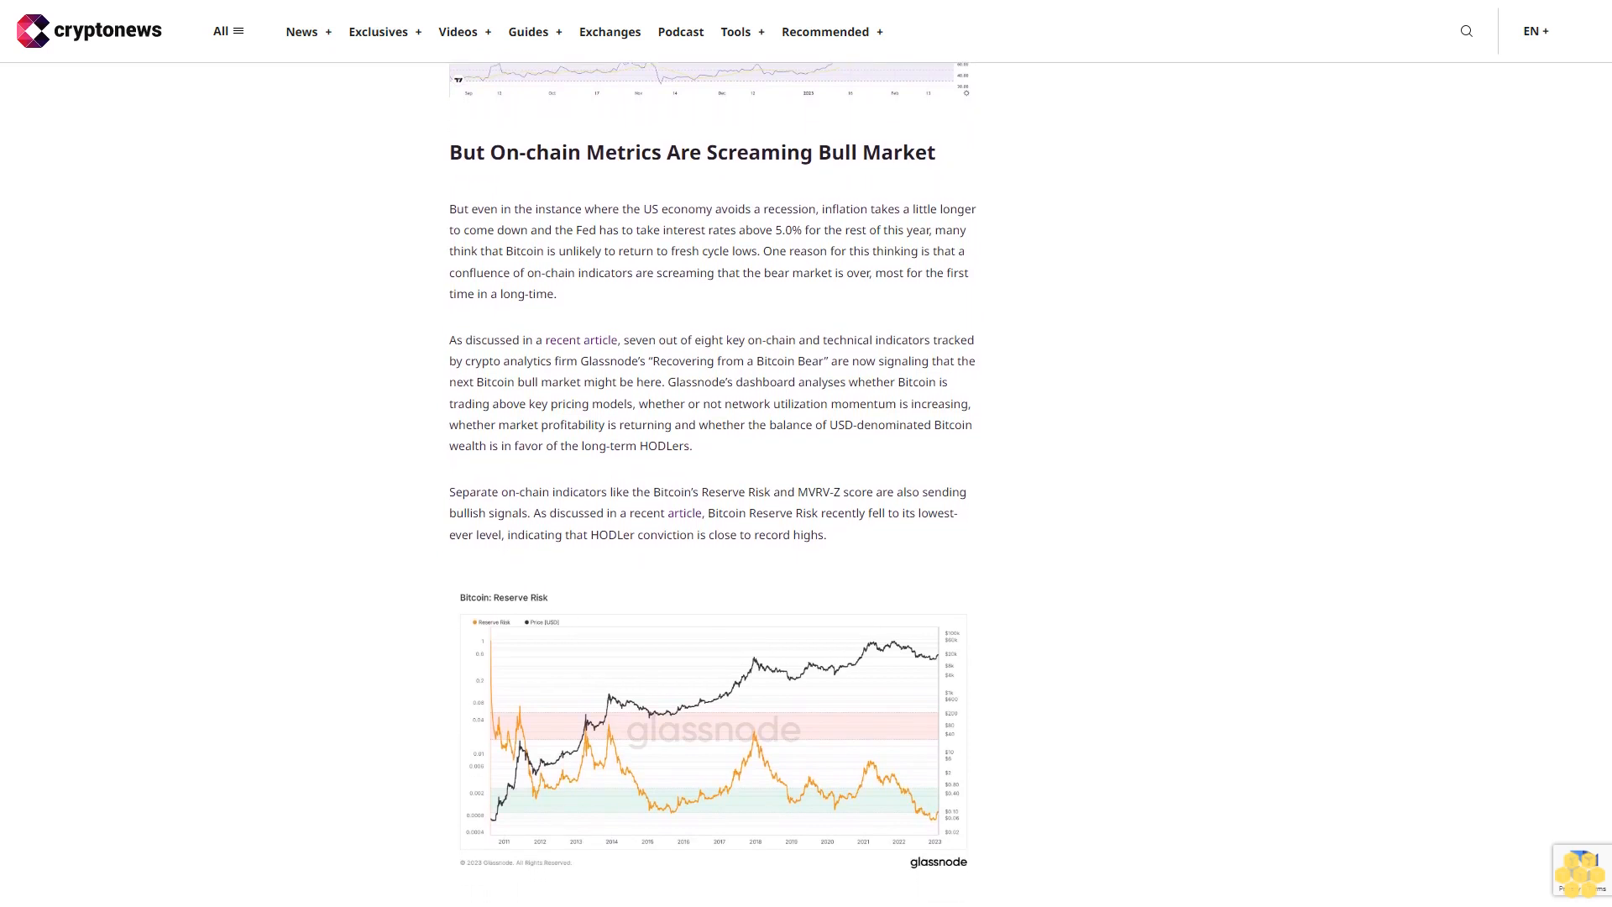
scroll(down, 3)
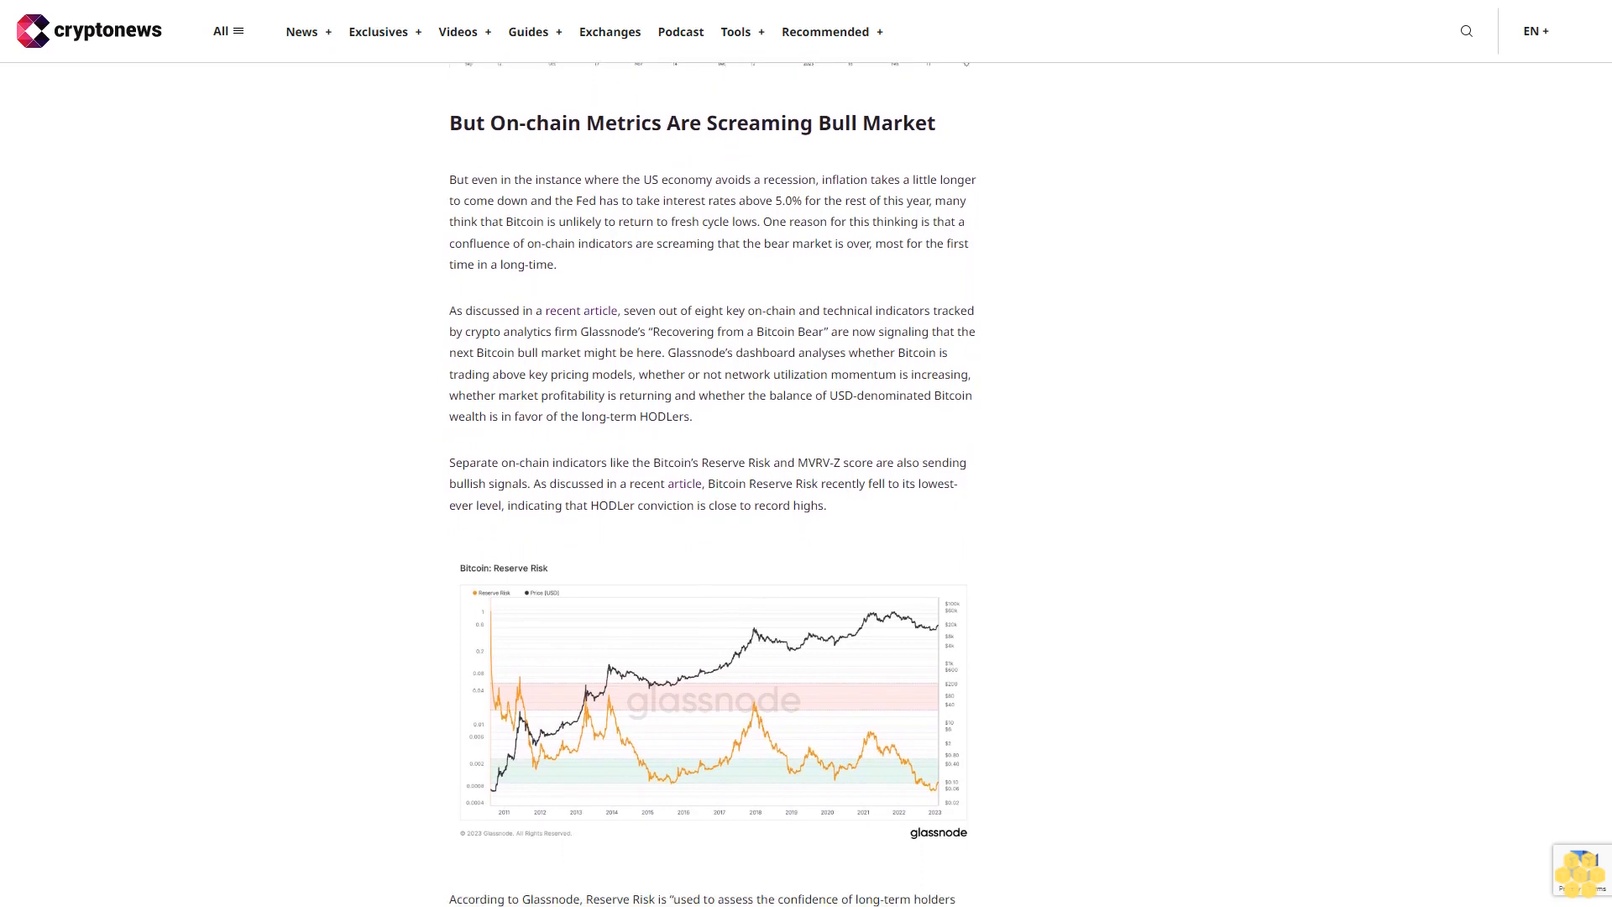
scroll(down, 3)
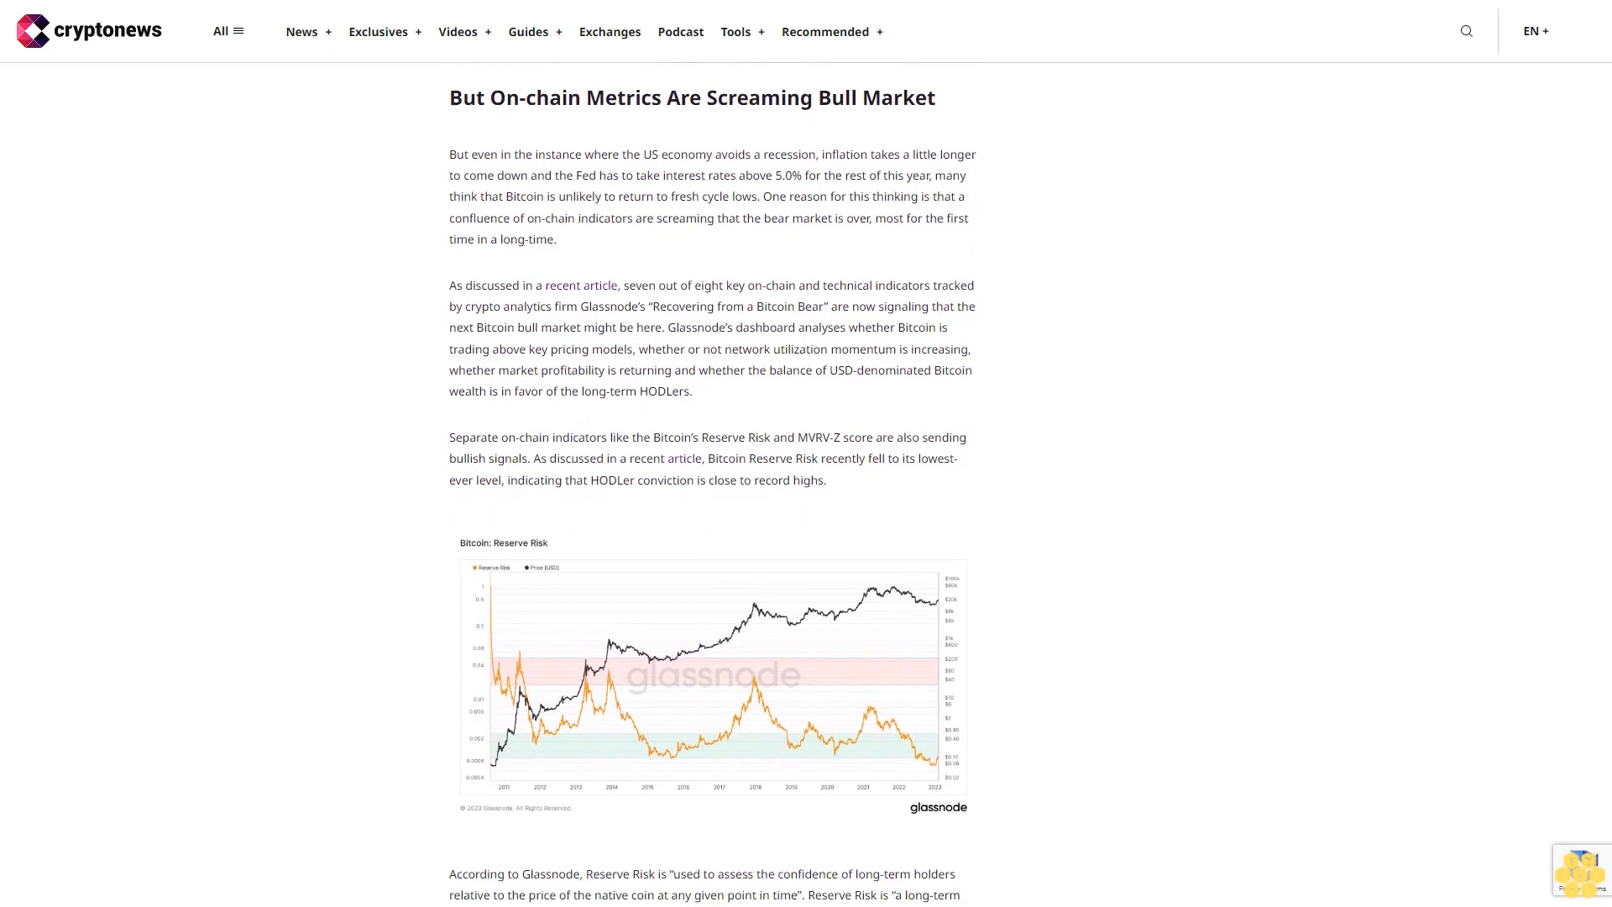
scroll(down, 3)
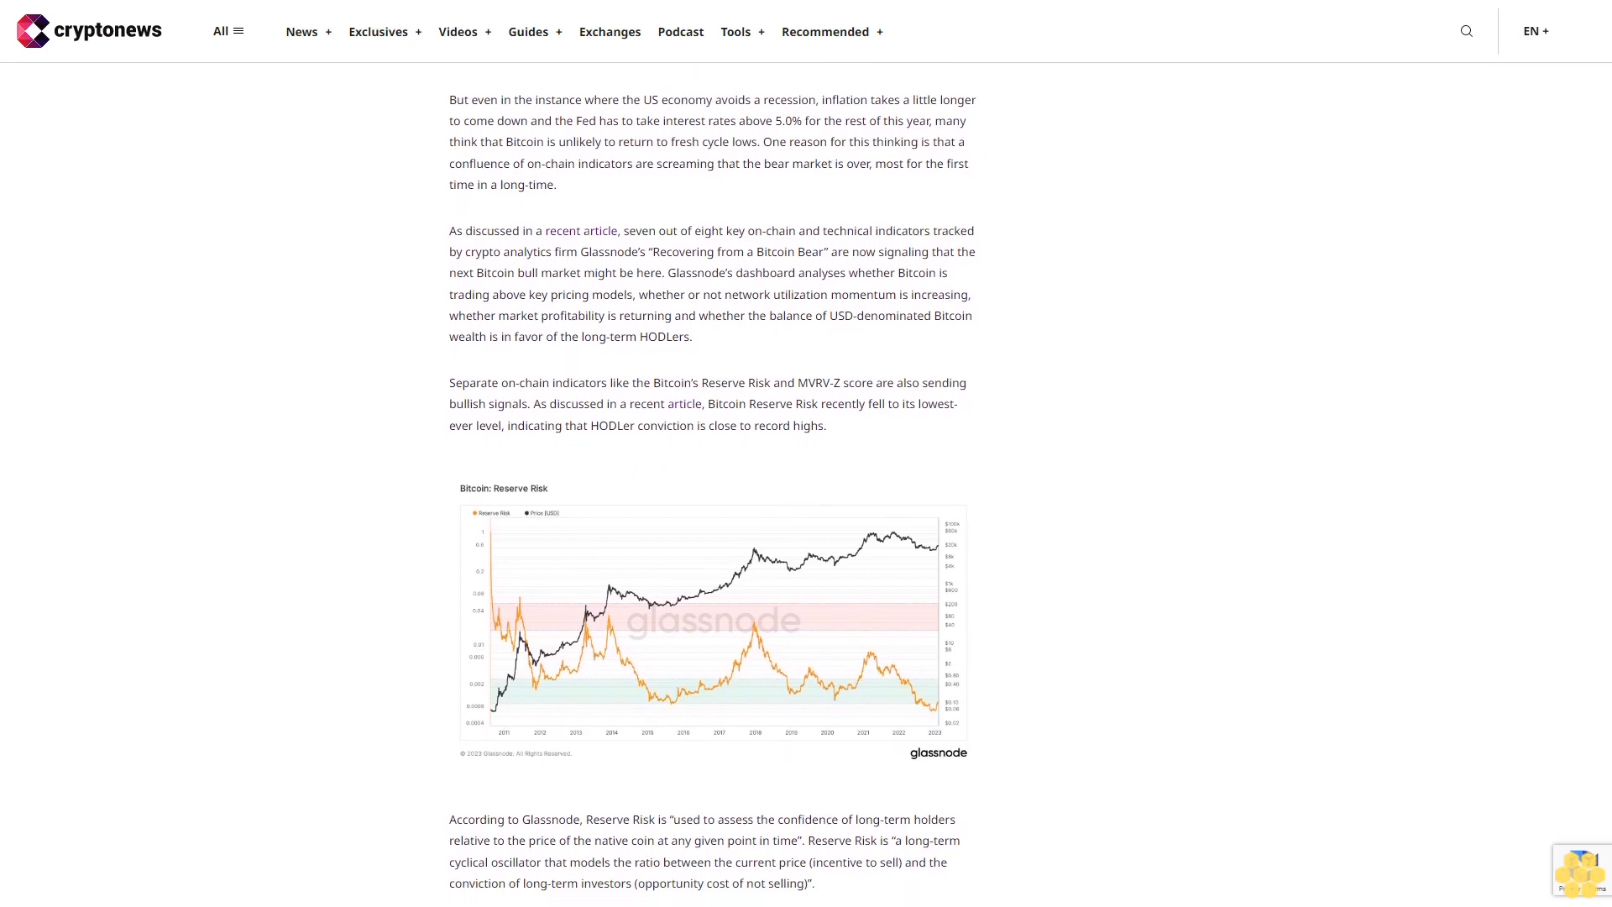
scroll(down, 3)
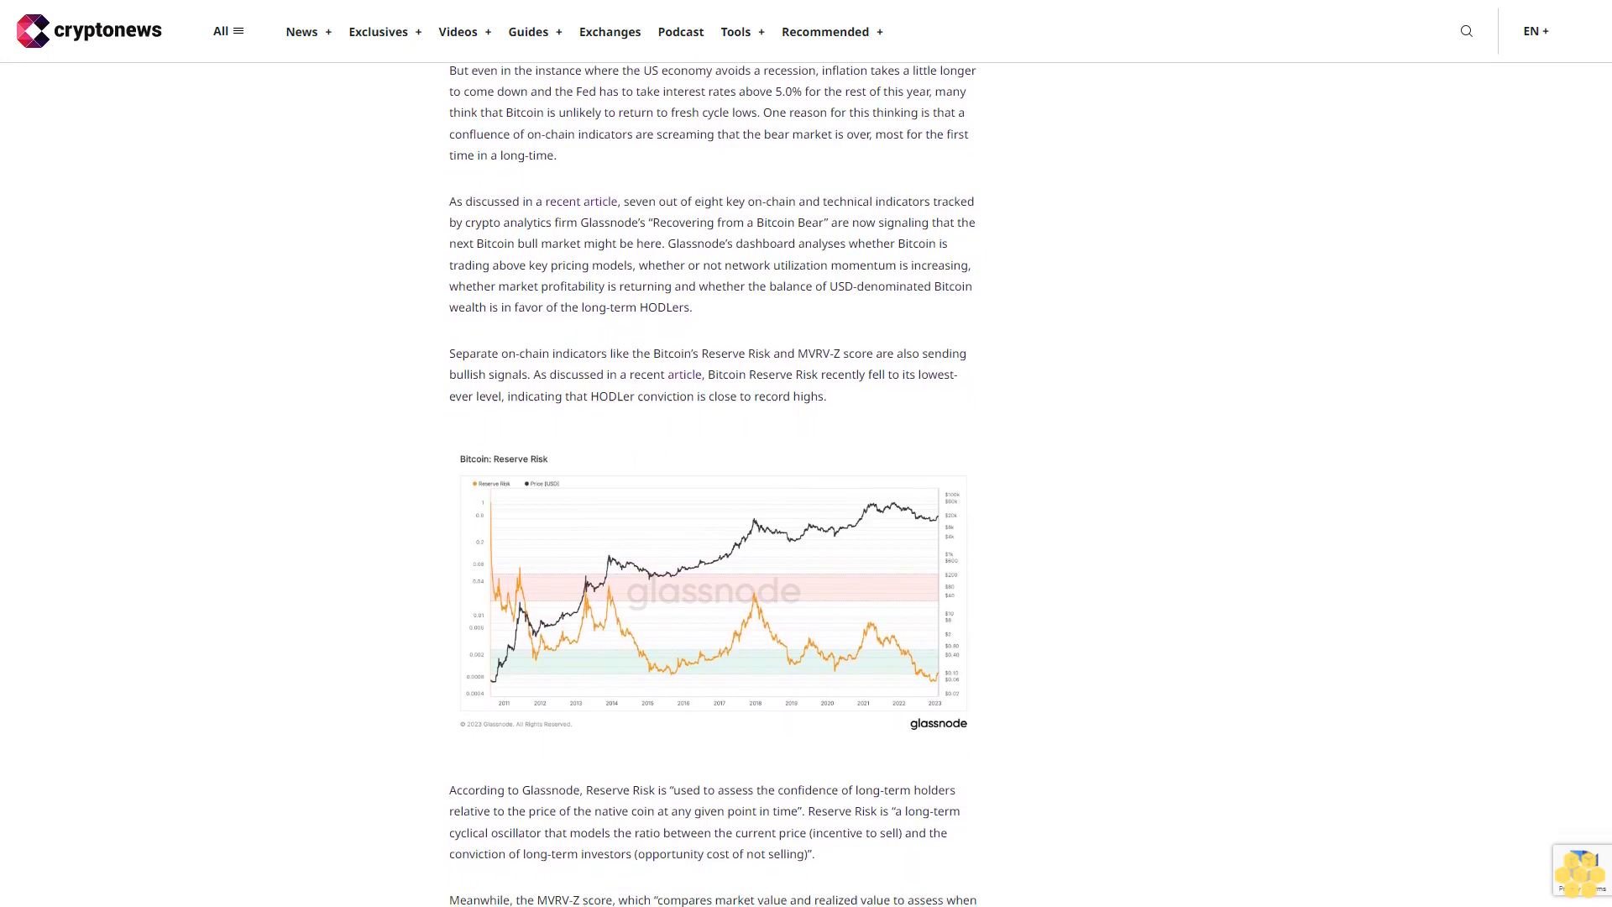
scroll(down, 3)
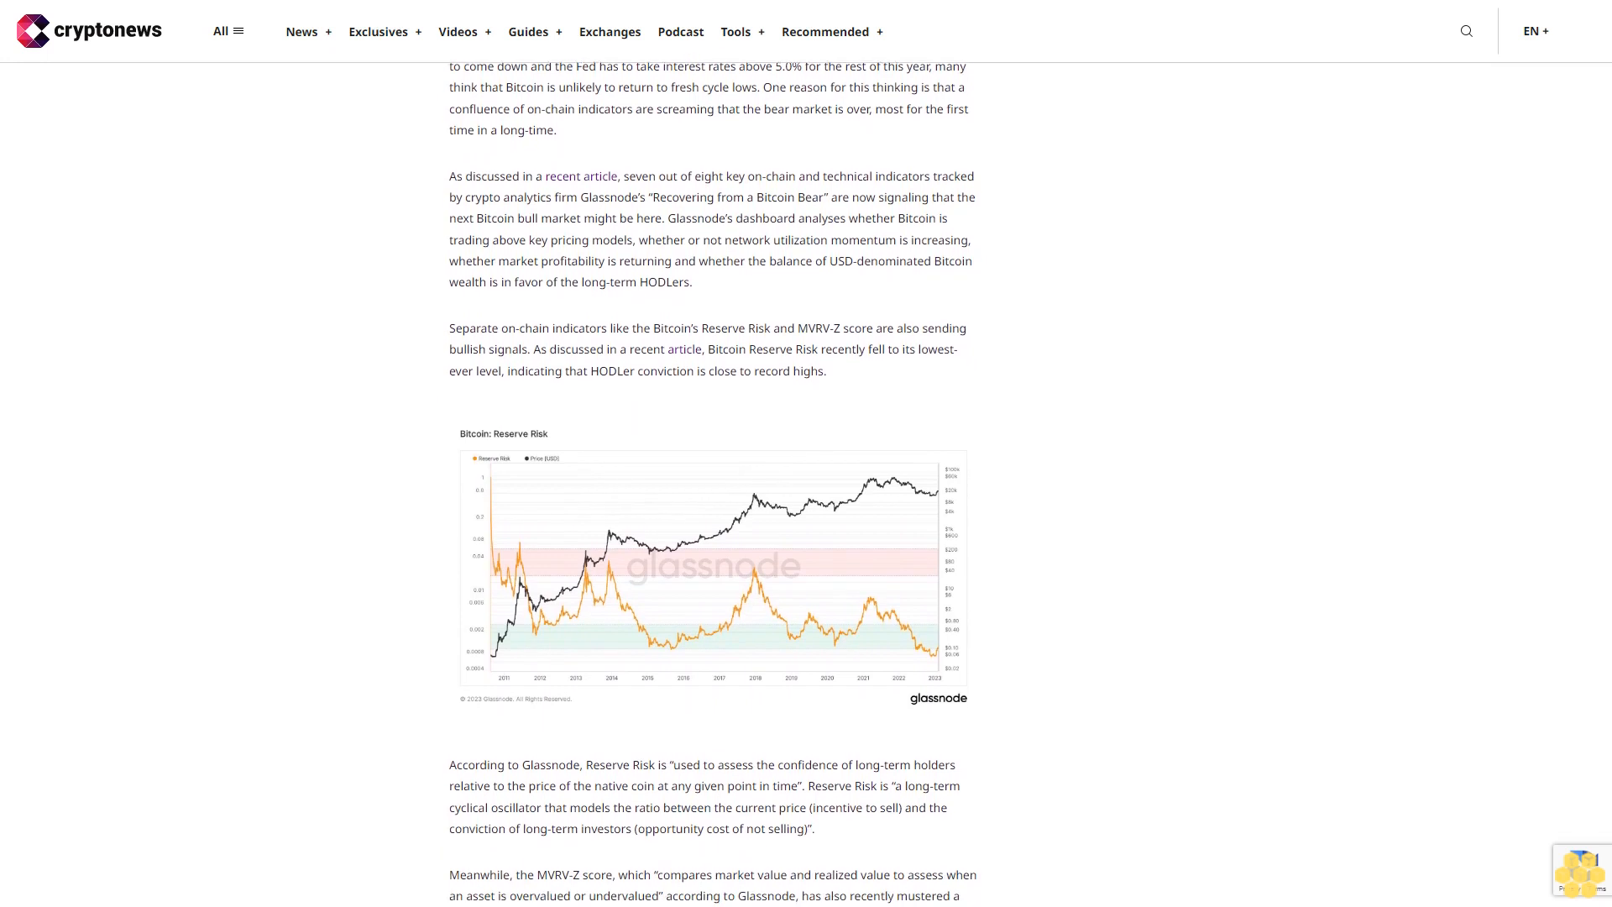
scroll(down, 3)
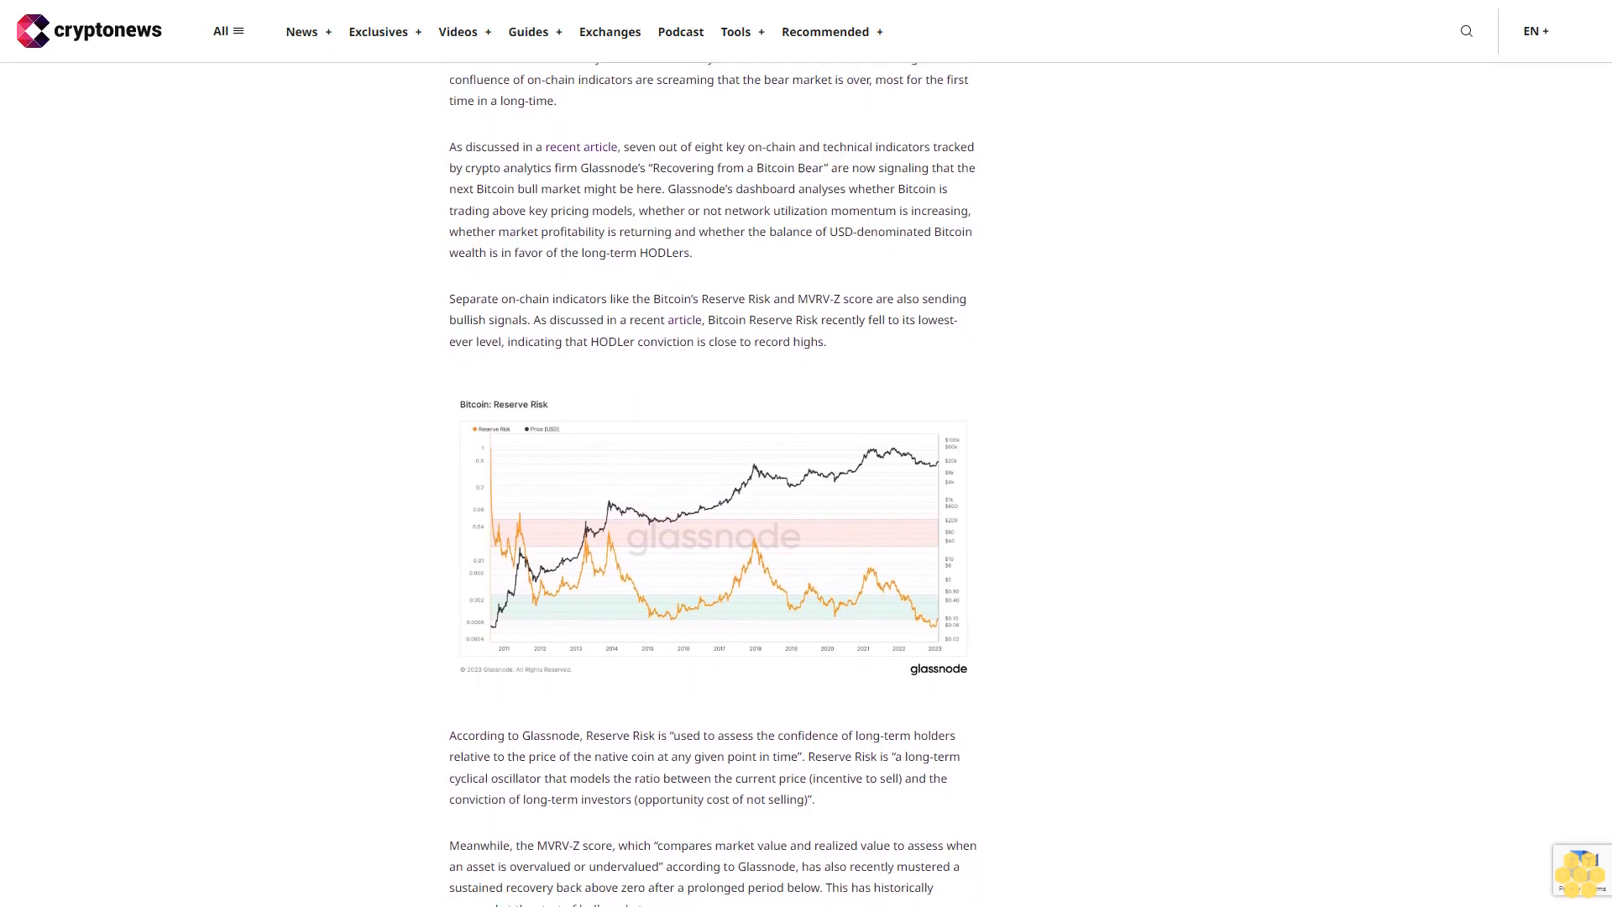
scroll(down, 3)
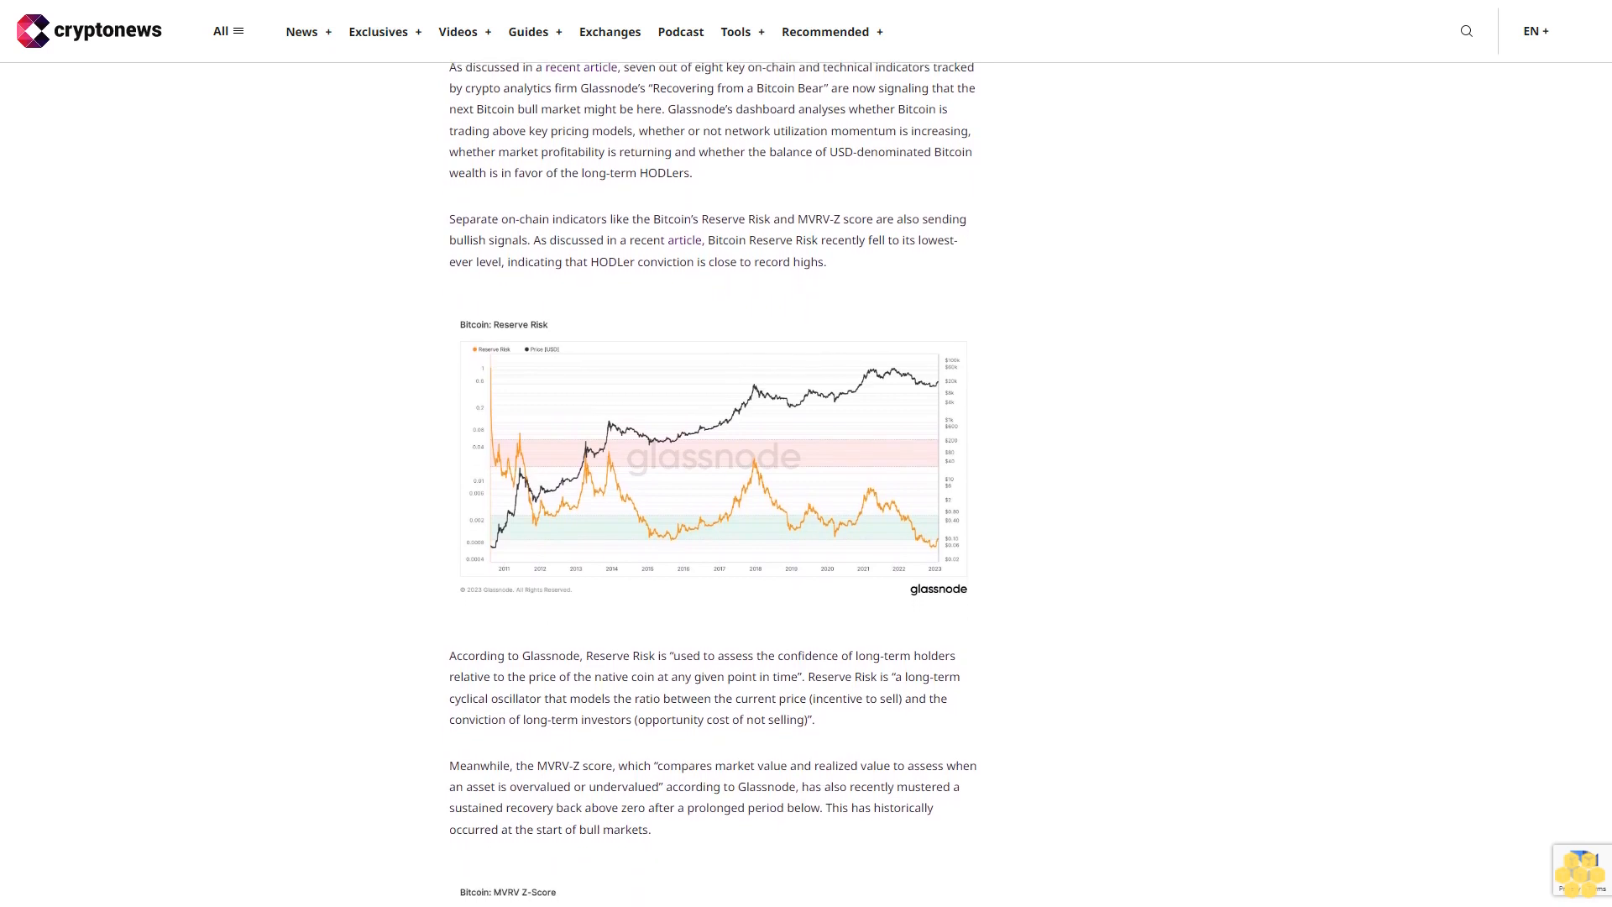
scroll(down, 3)
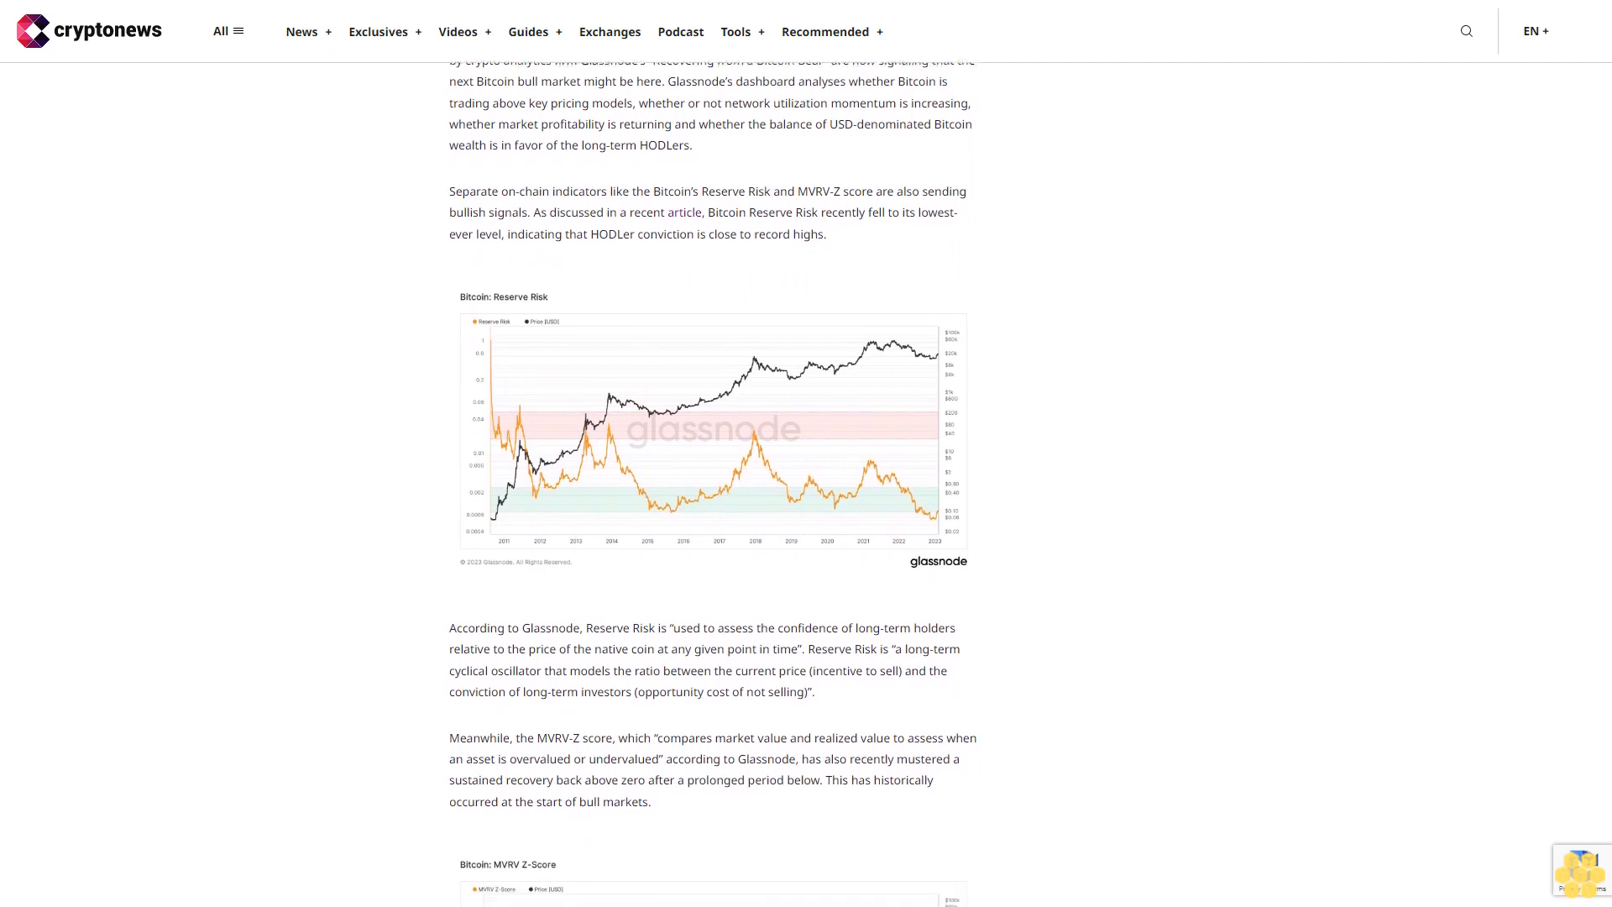
scroll(down, 3)
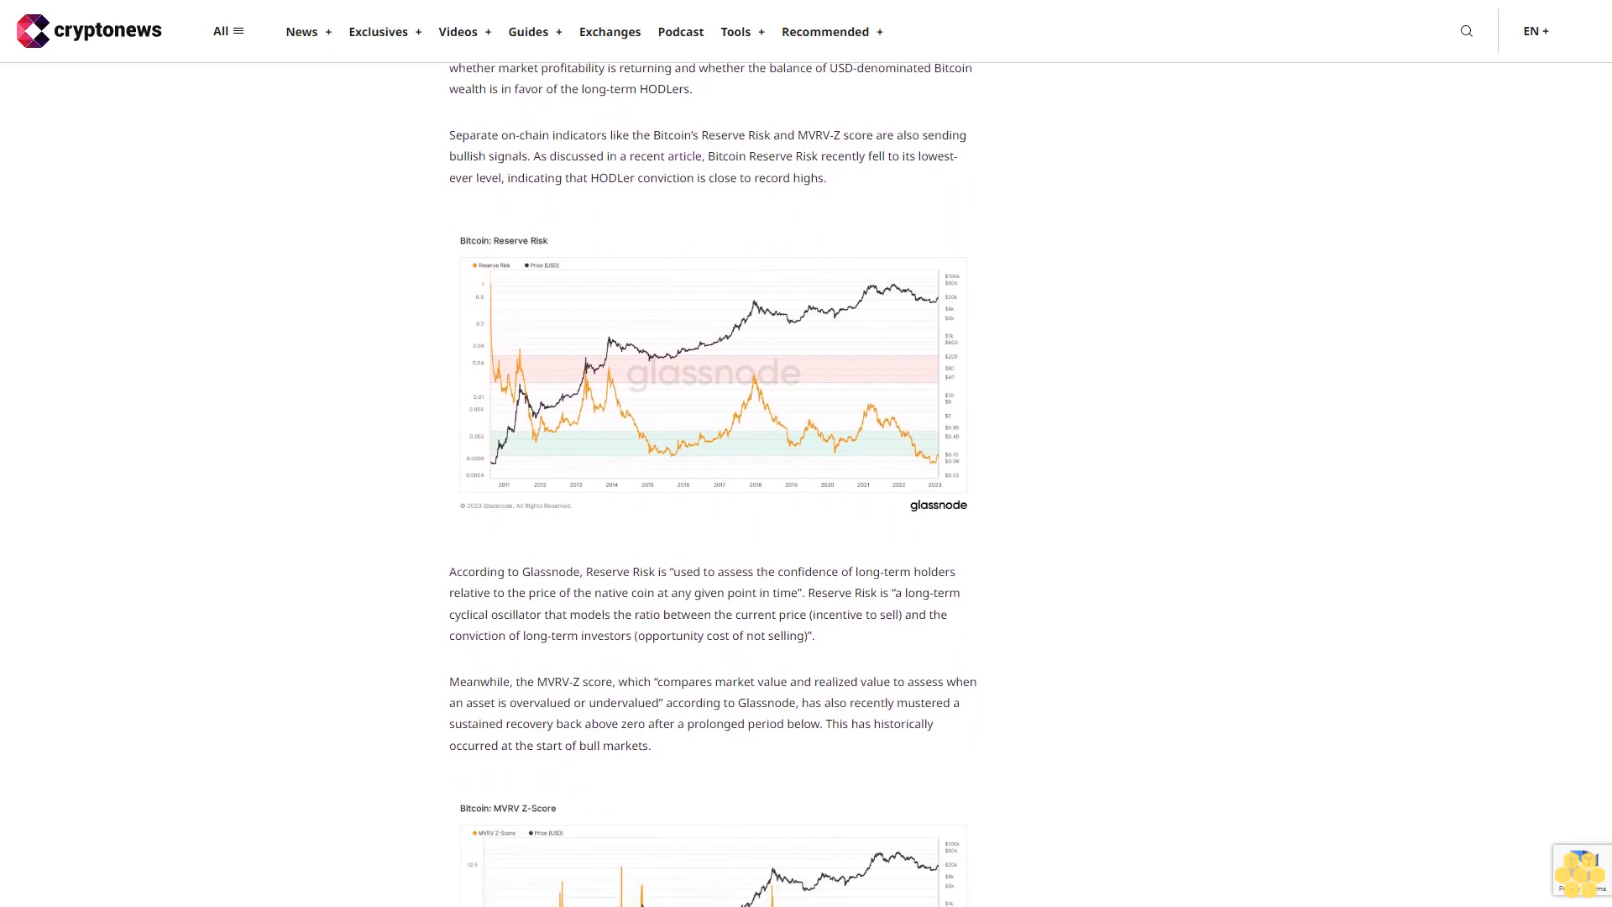
scroll(down, 3)
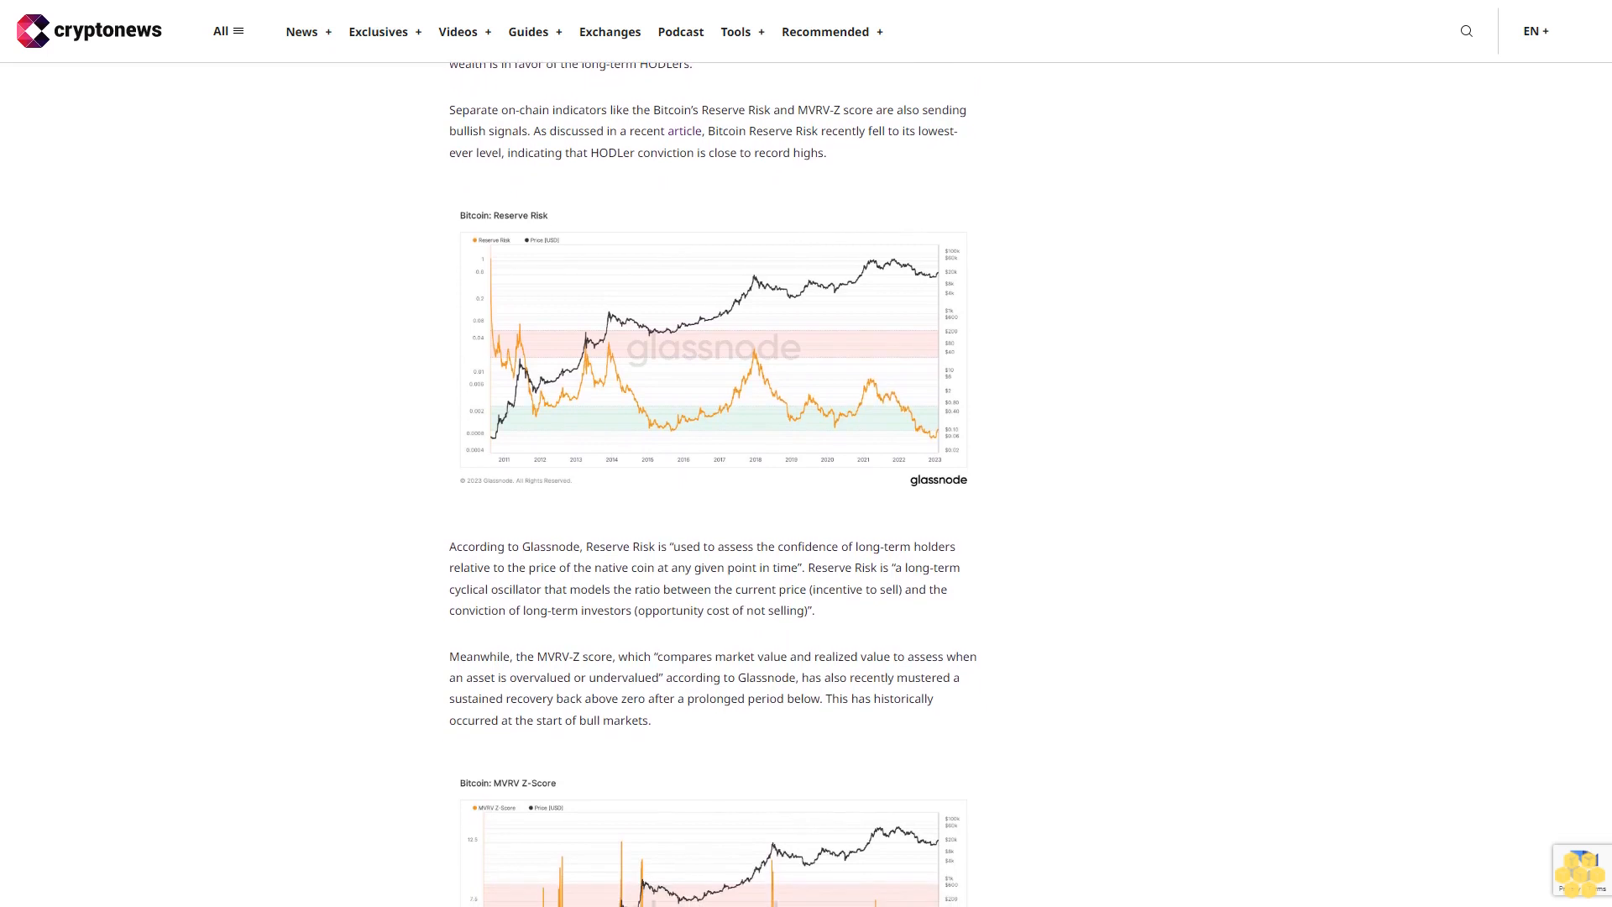